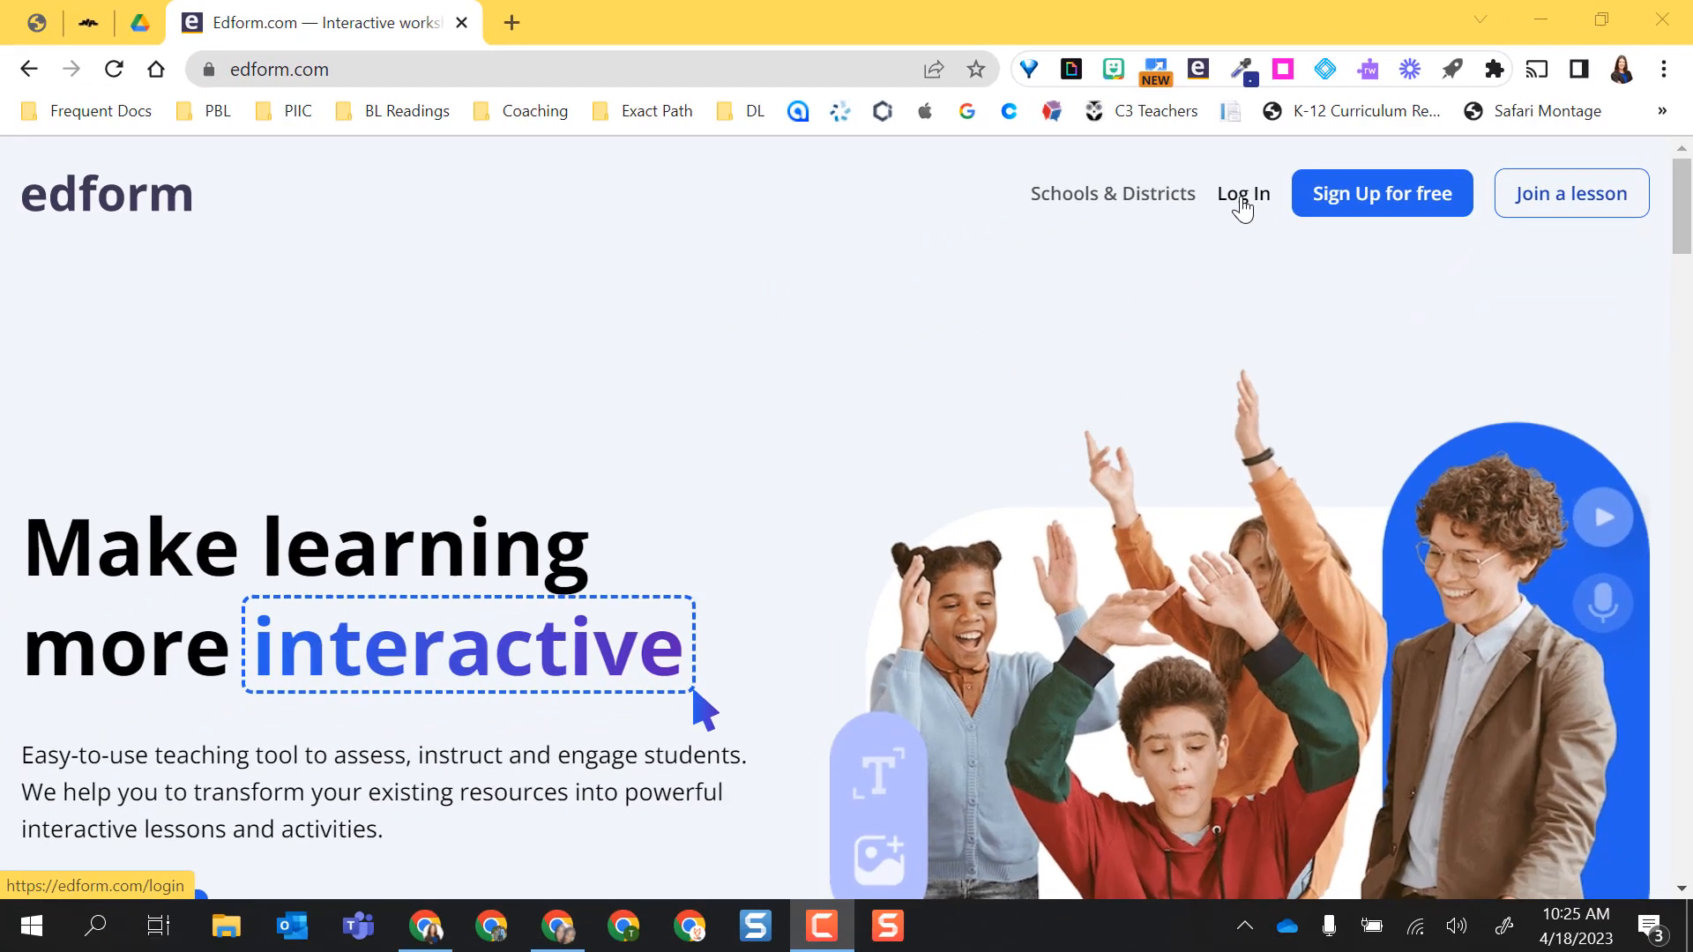
Sign in to the Edform teacher account with Google and glance at My library
click(1241, 194)
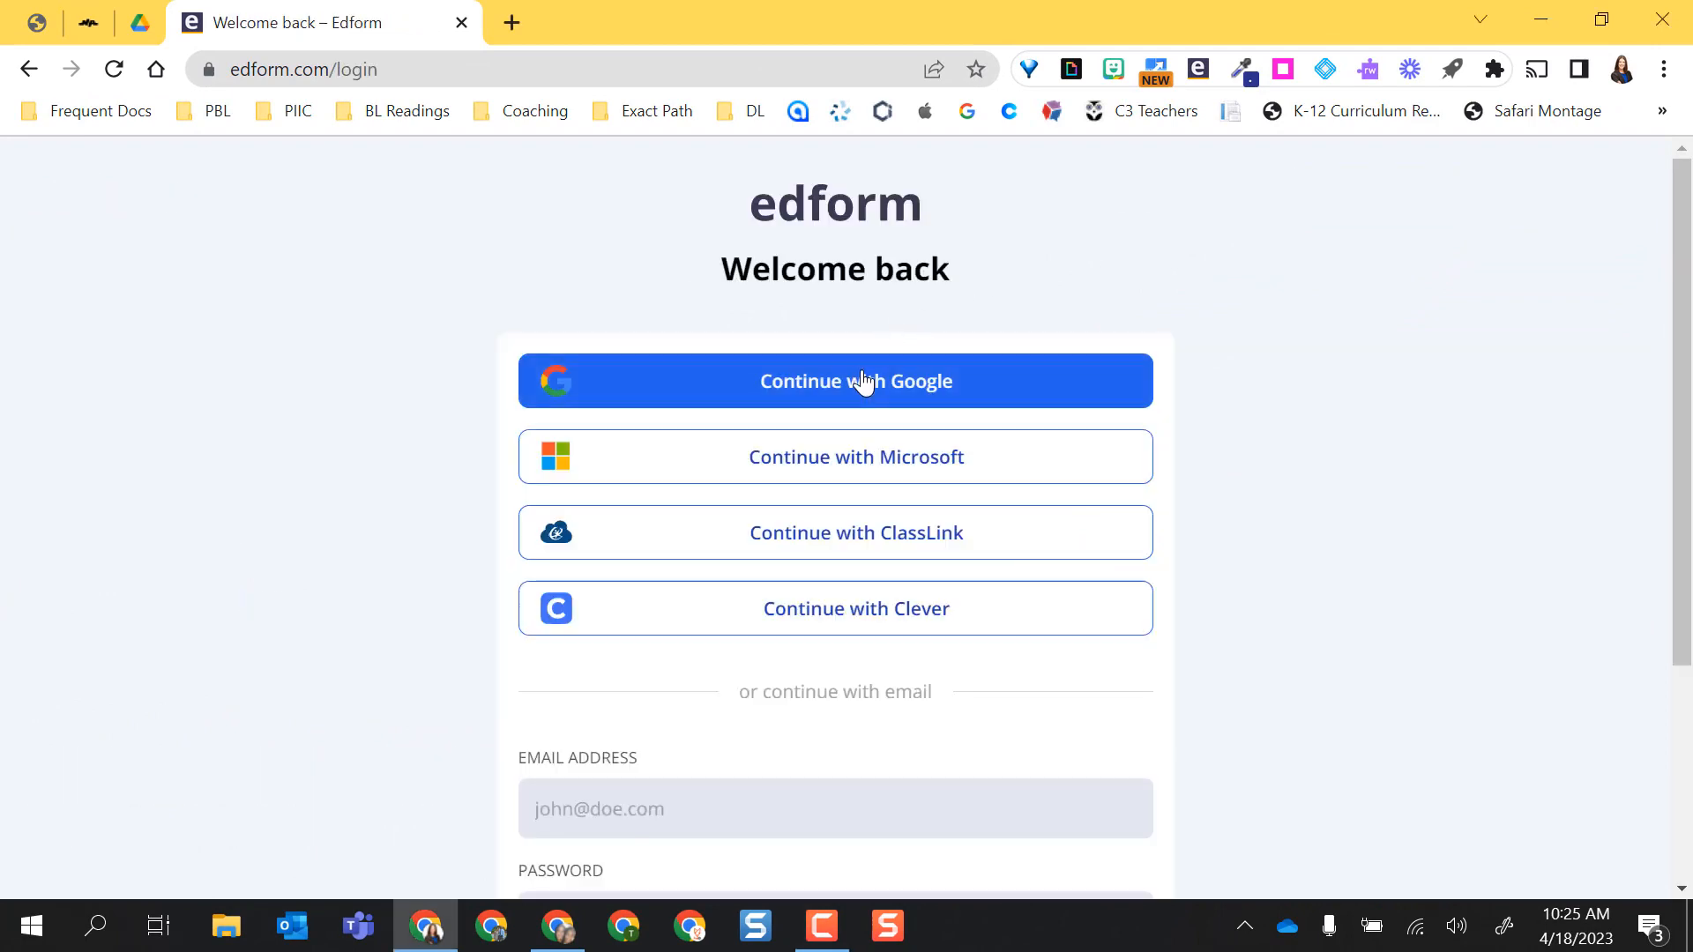
click(853, 381)
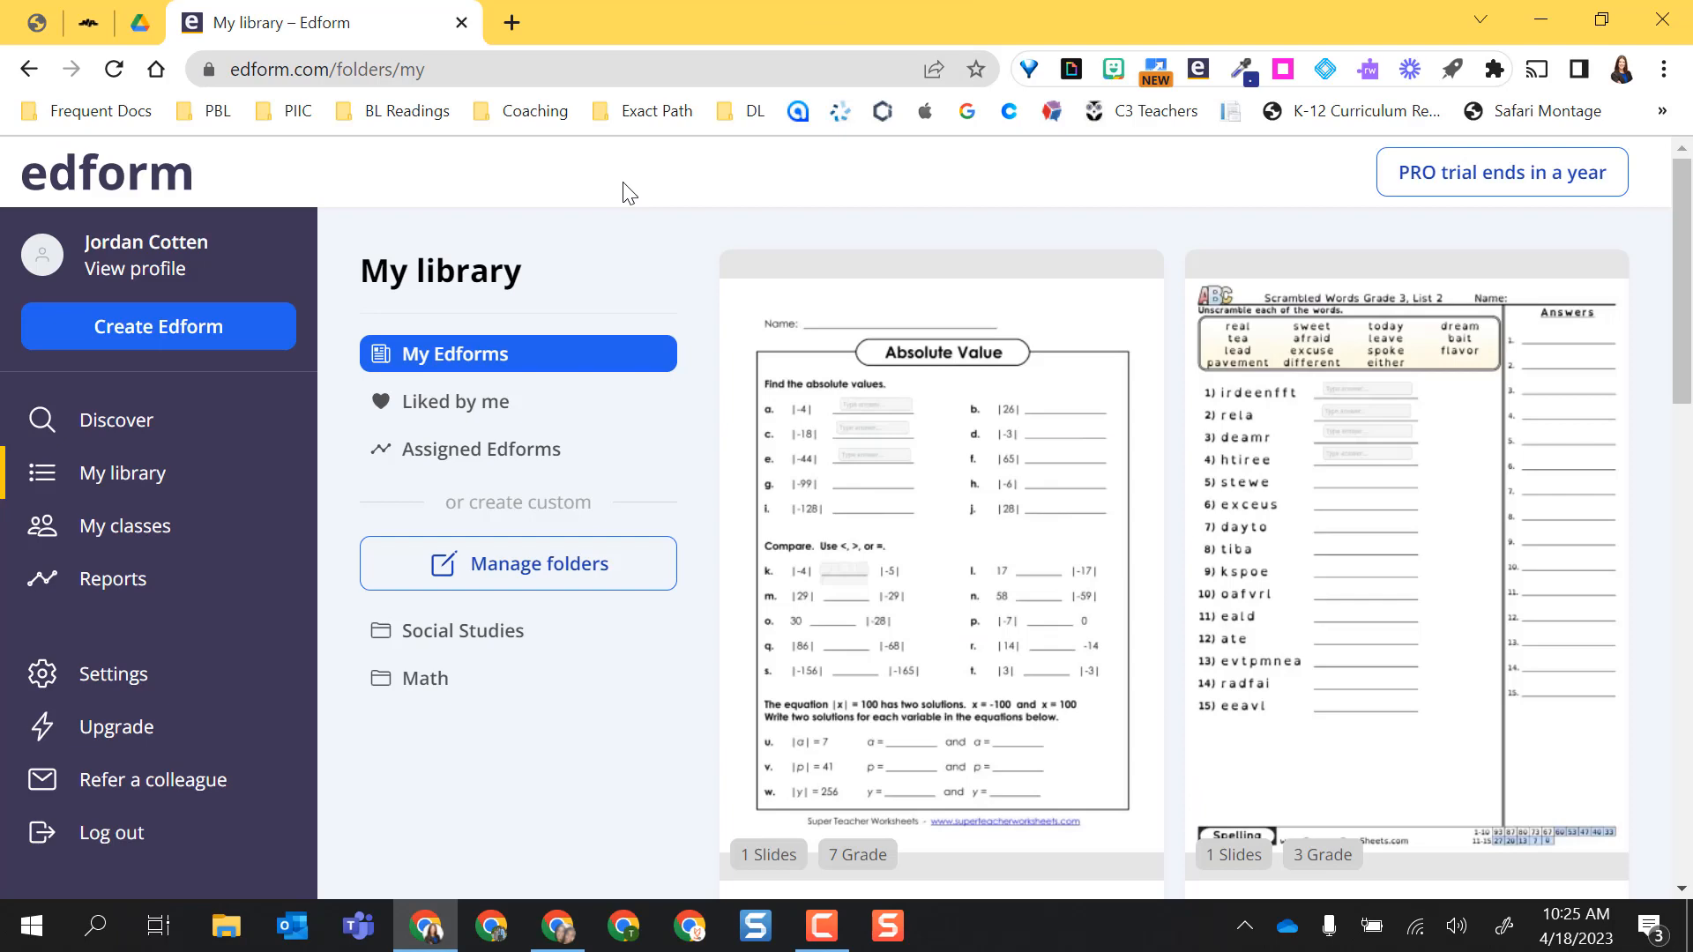
scroll(down, 3)
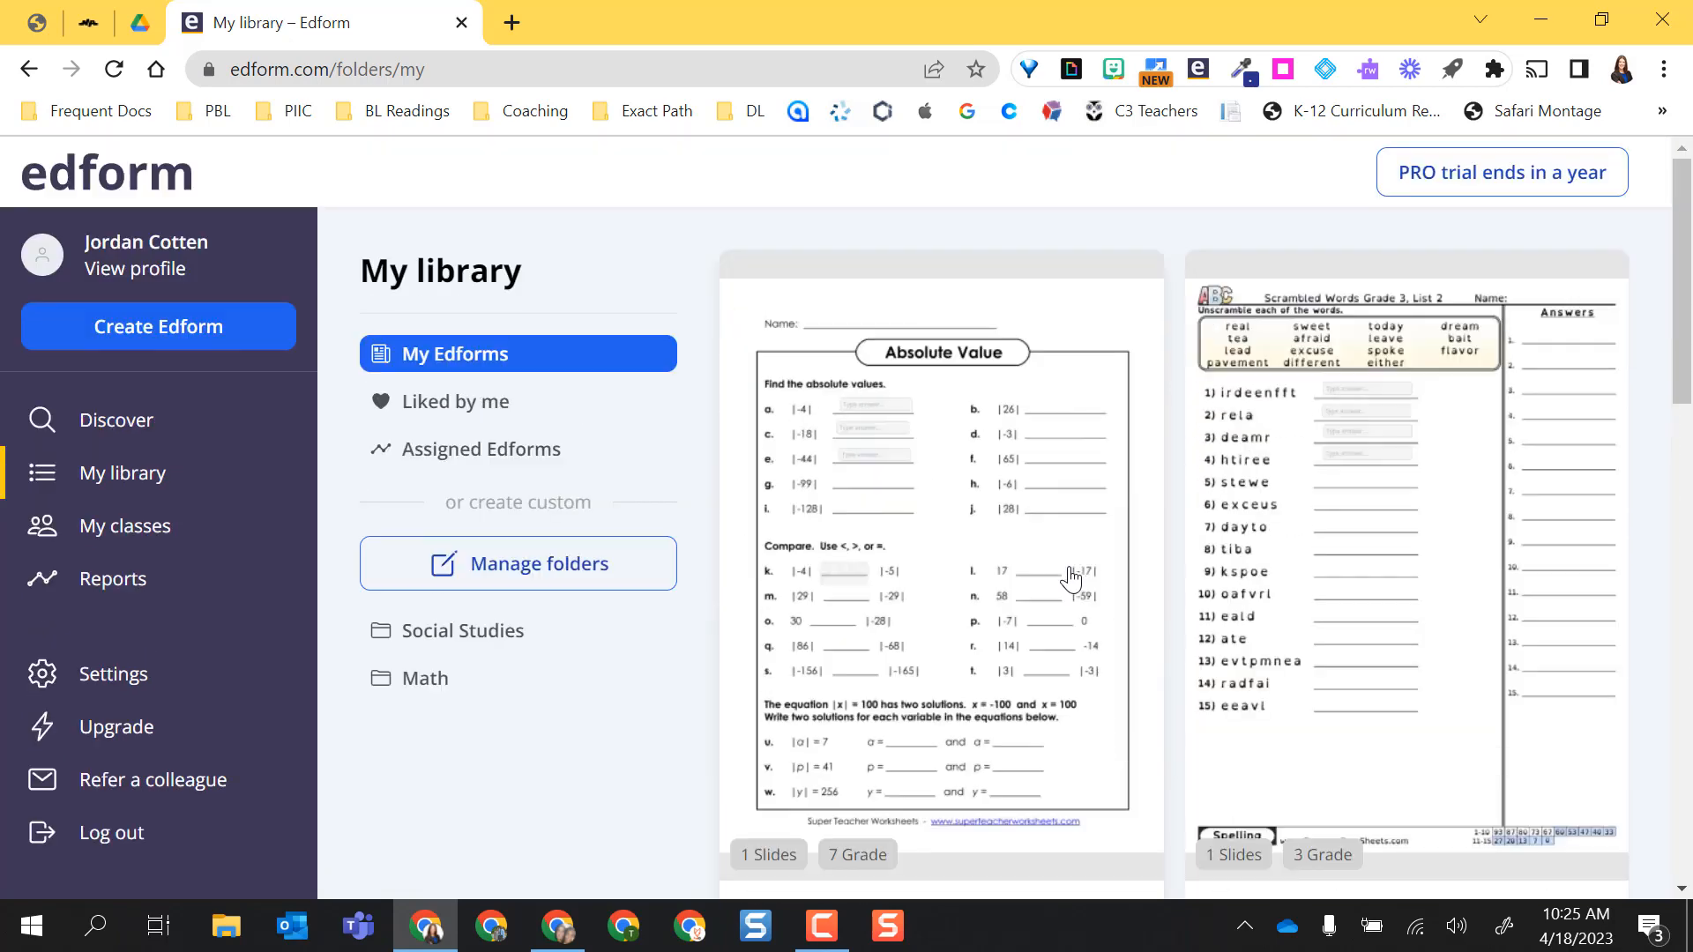
mouse_move(620, 222)
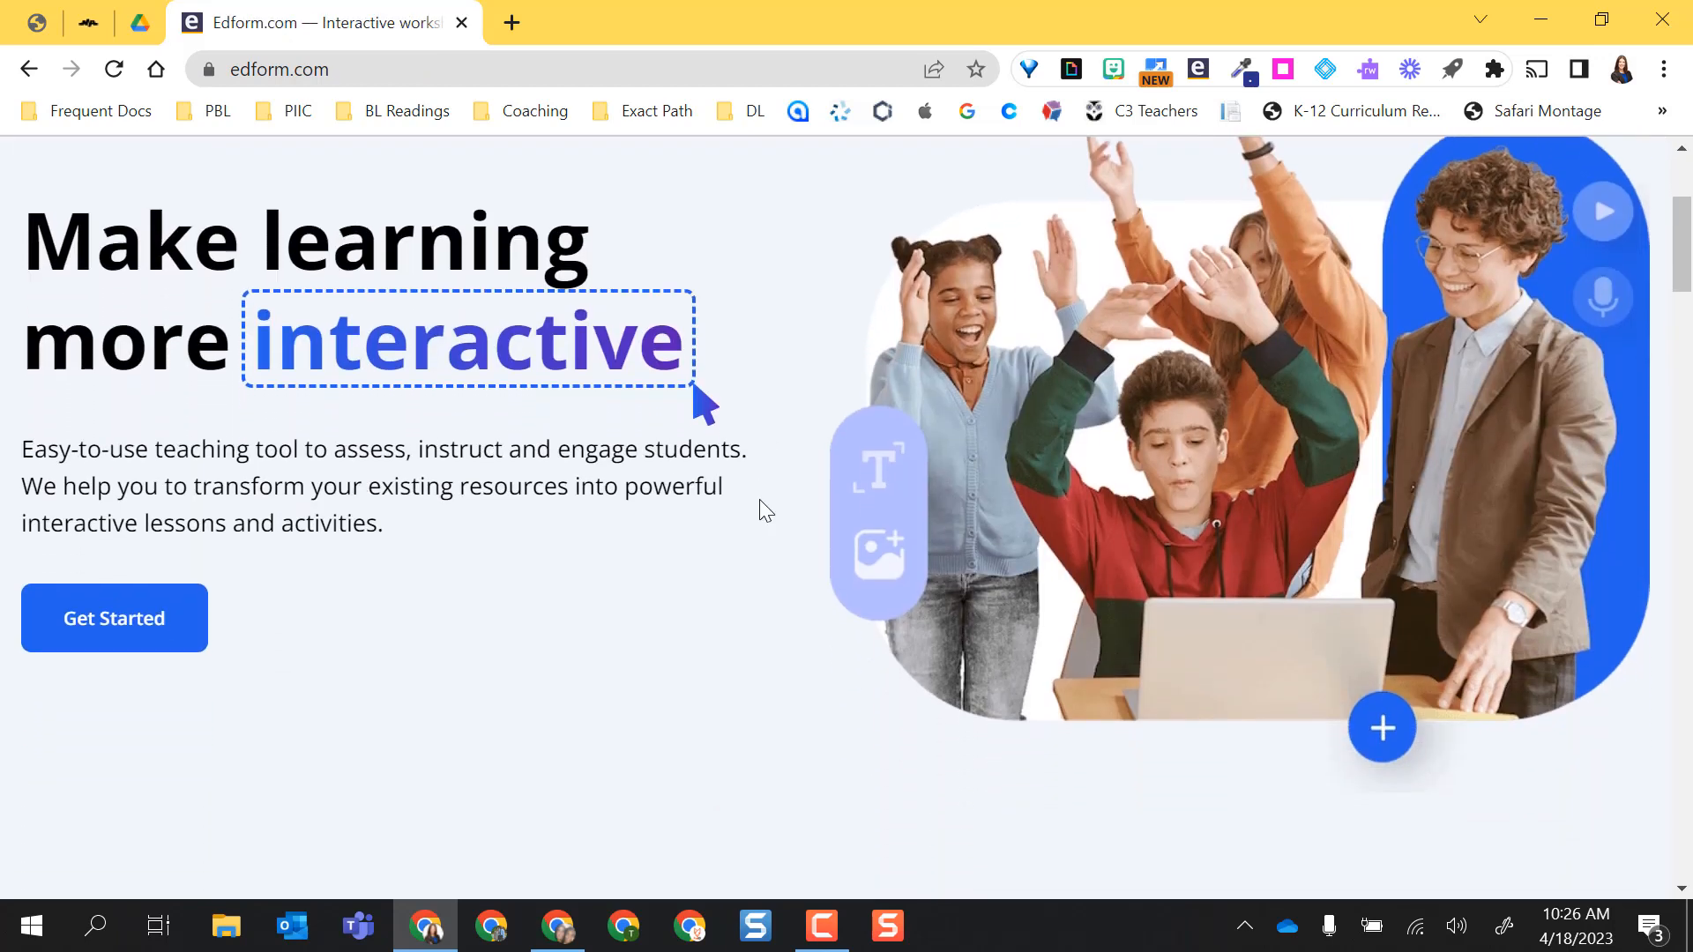
Scroll through the edform.com homepage's feature overview
scroll(down, 3)
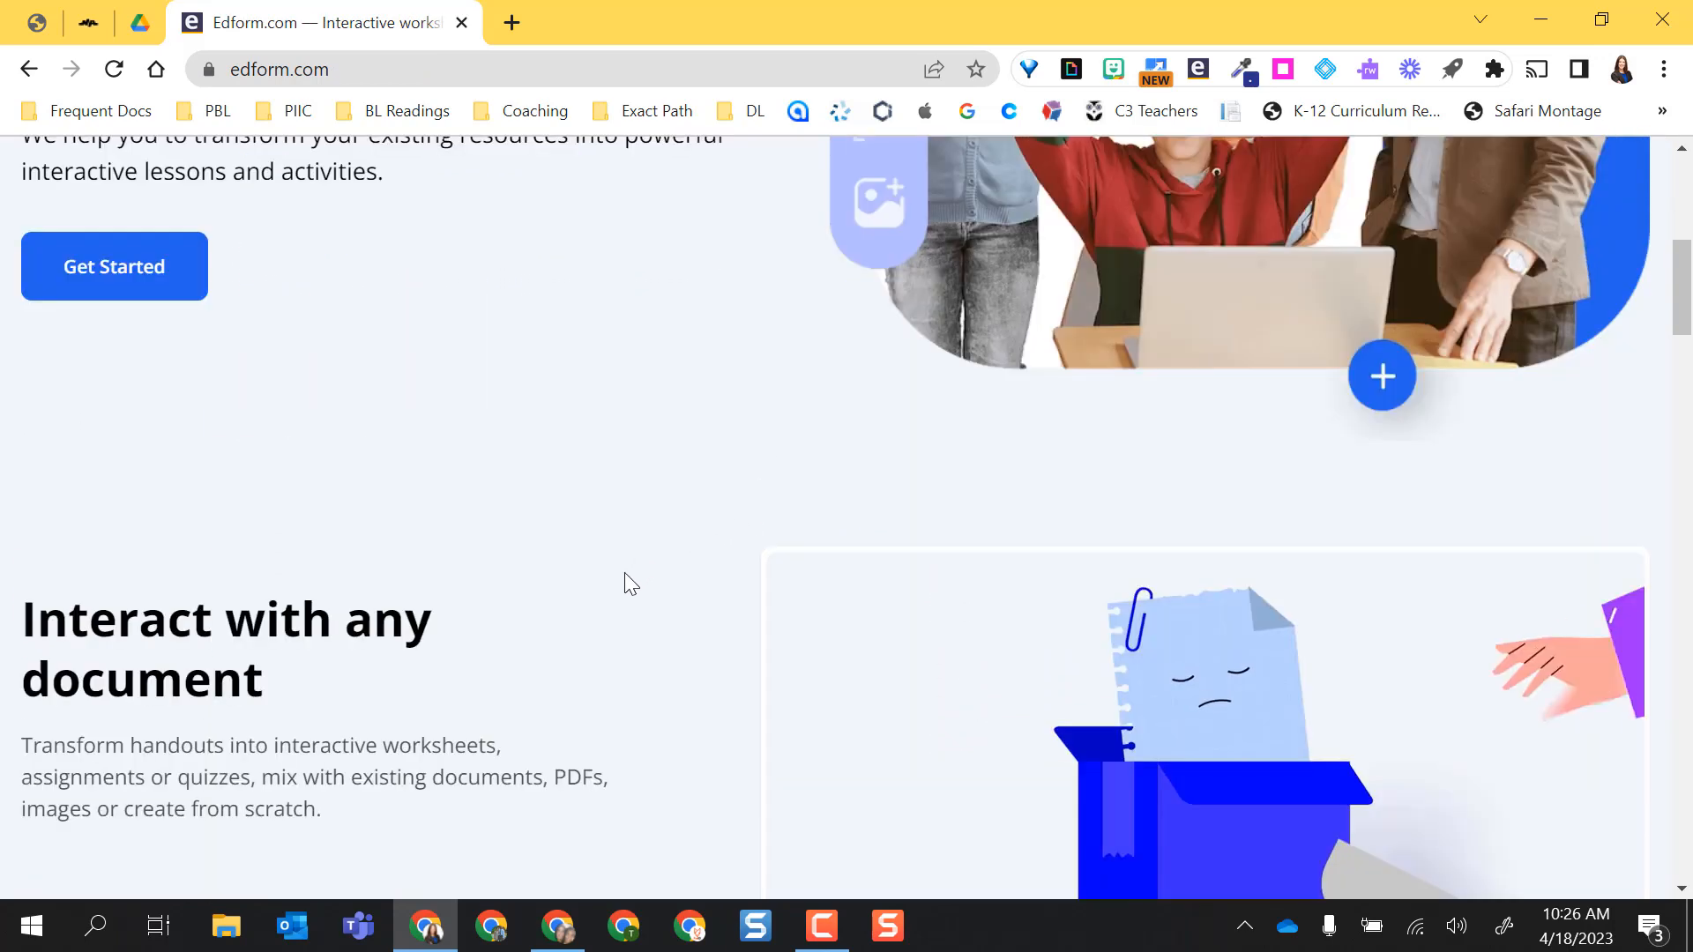
scroll(down, 3)
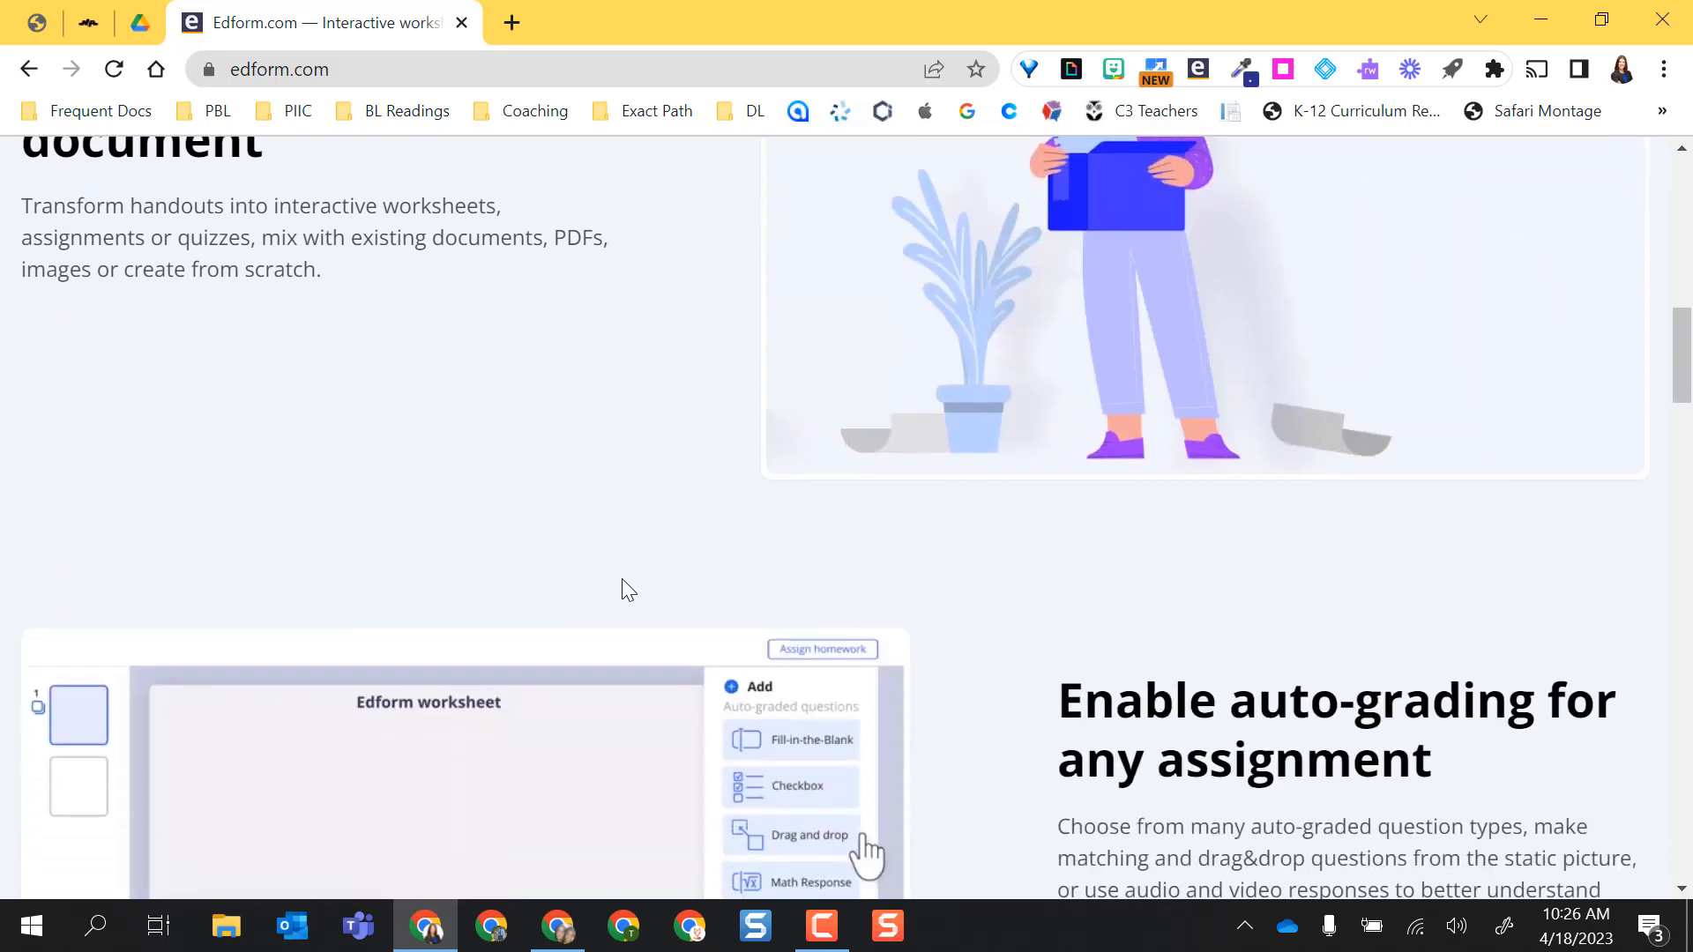
scroll(down, 3)
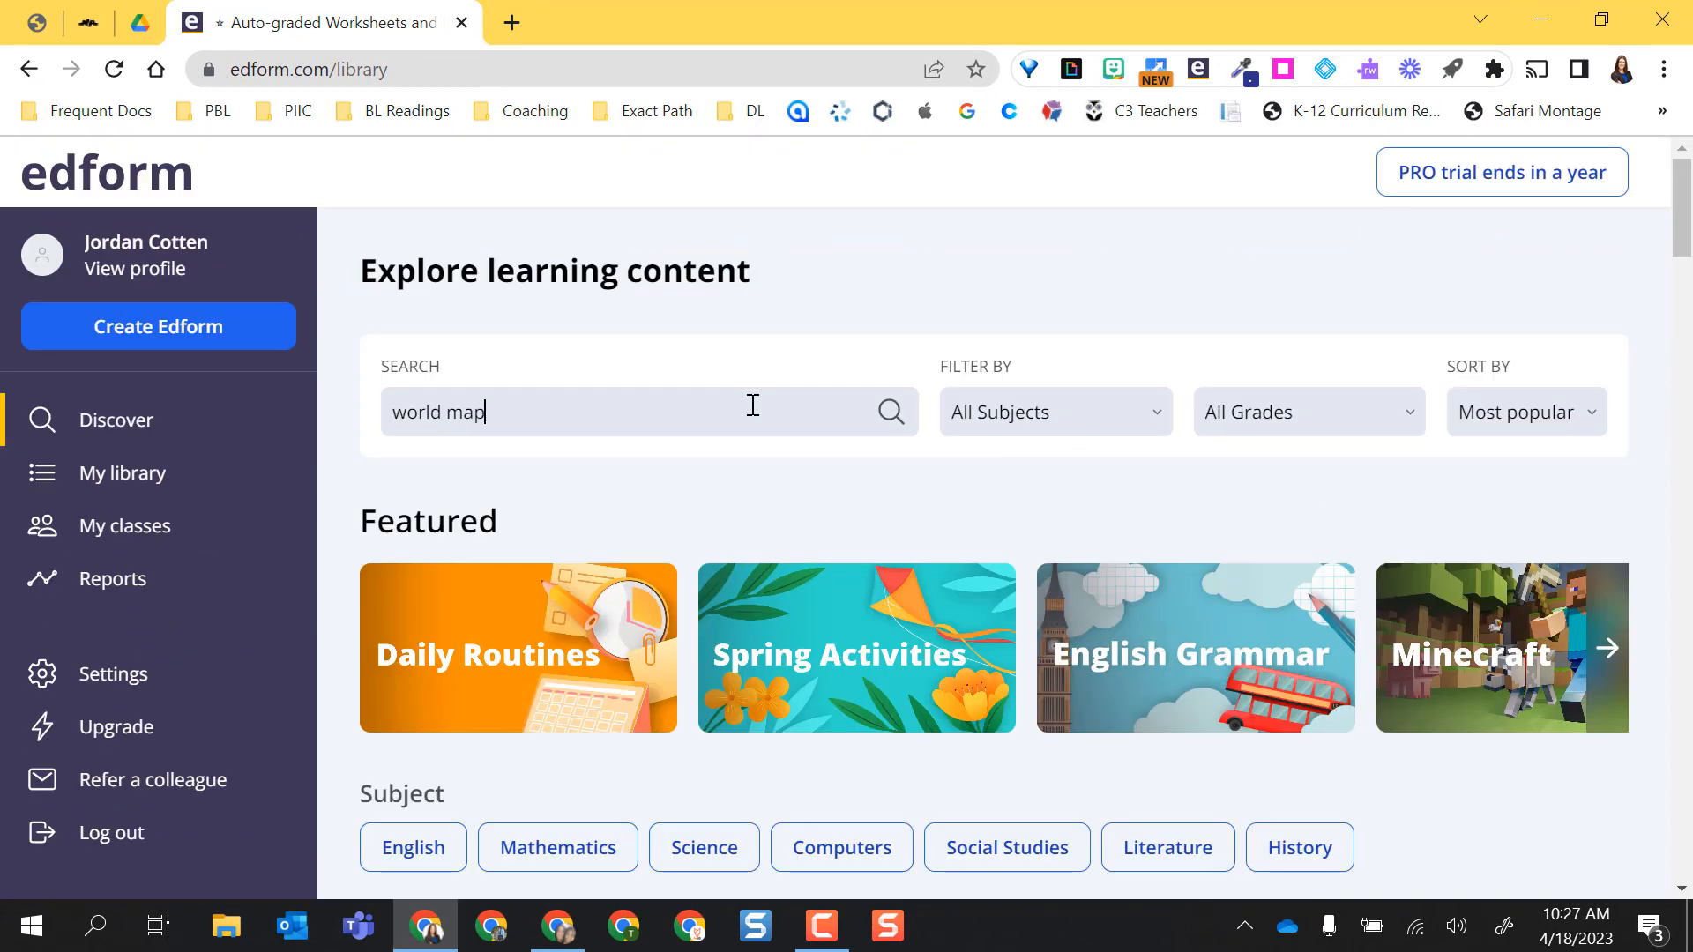
mouse_move(1118, 418)
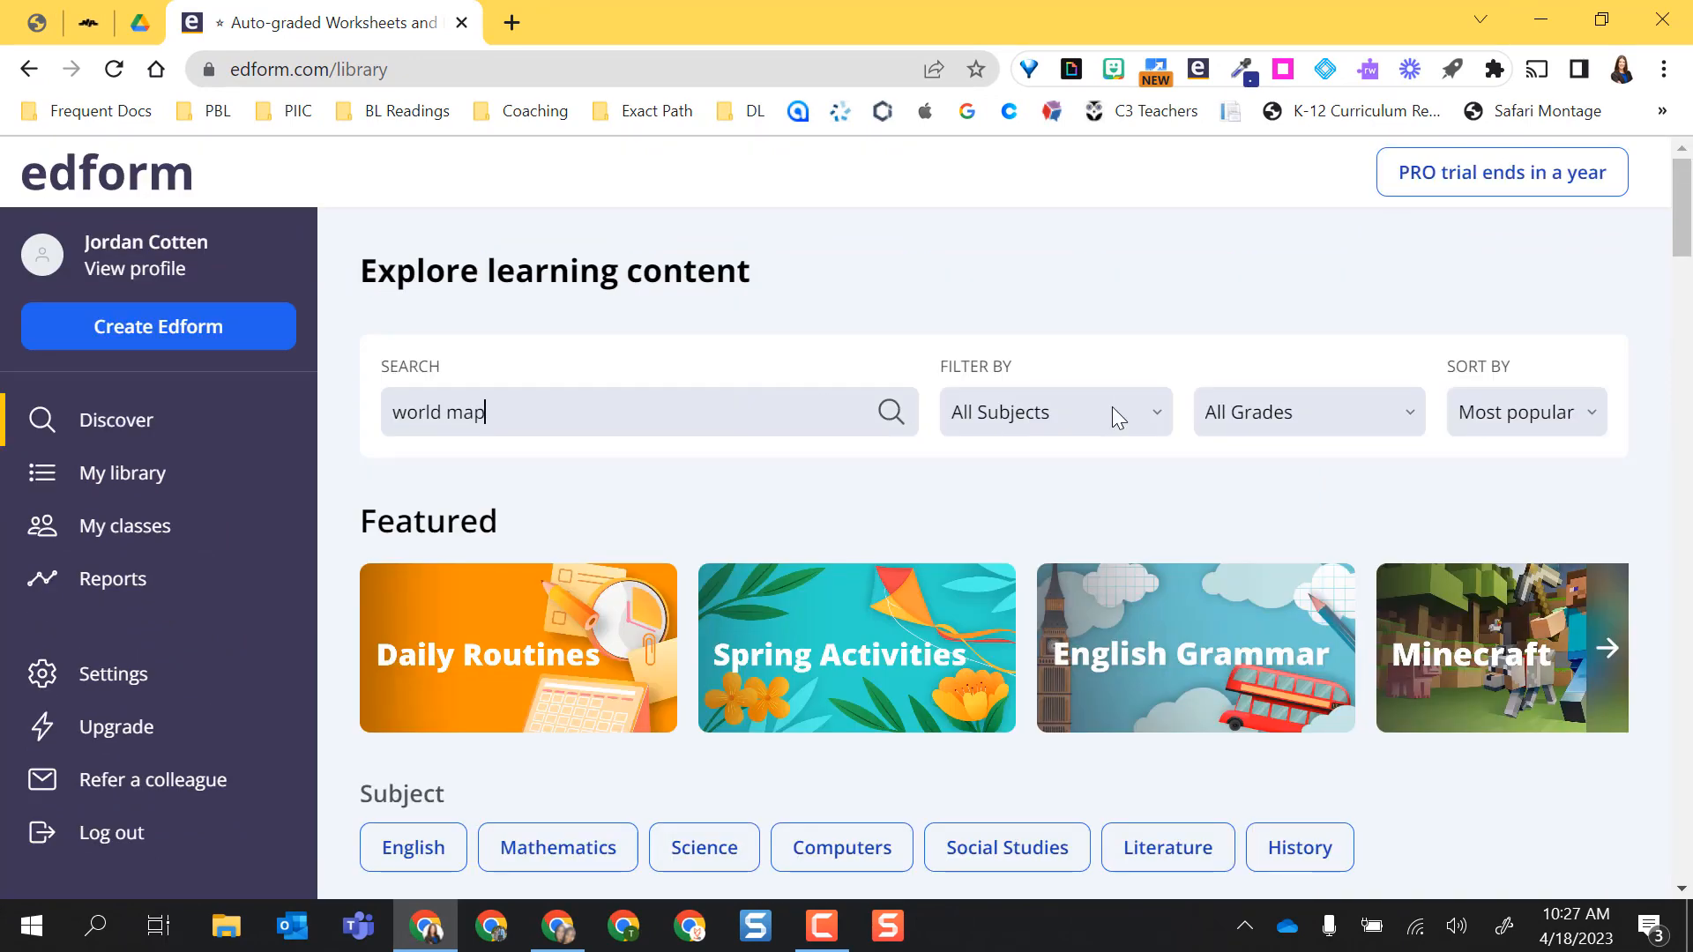
Filter Discover worksheets to Social Studies, 6 Grade and browse the results
click(1053, 411)
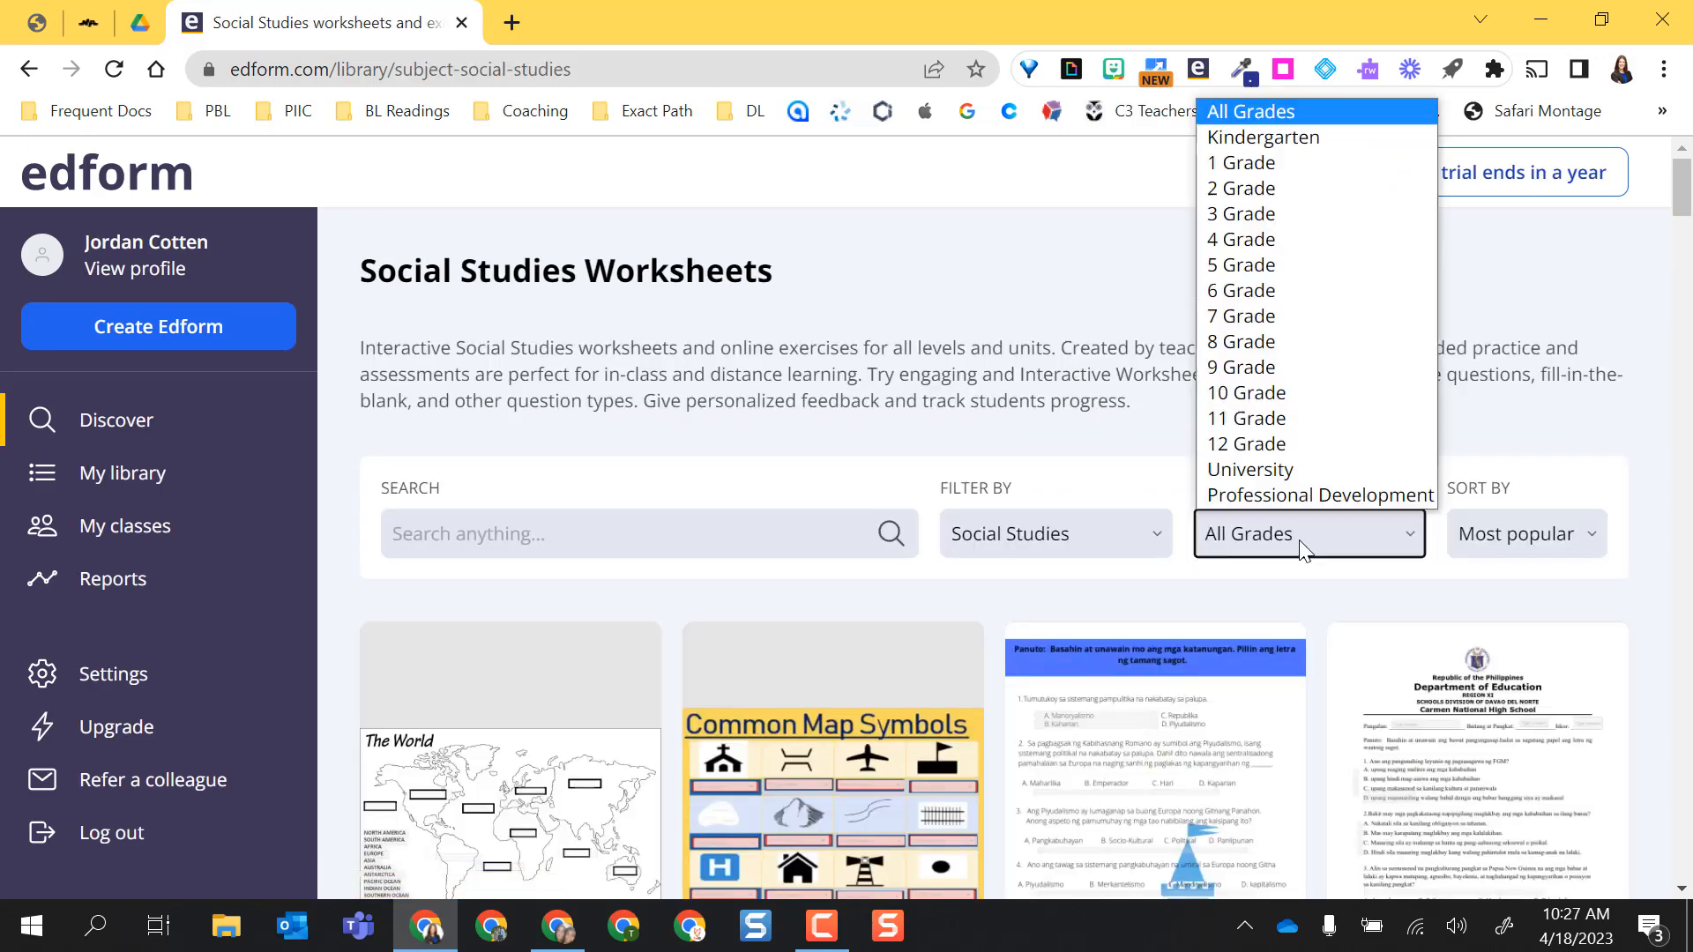
click(1240, 291)
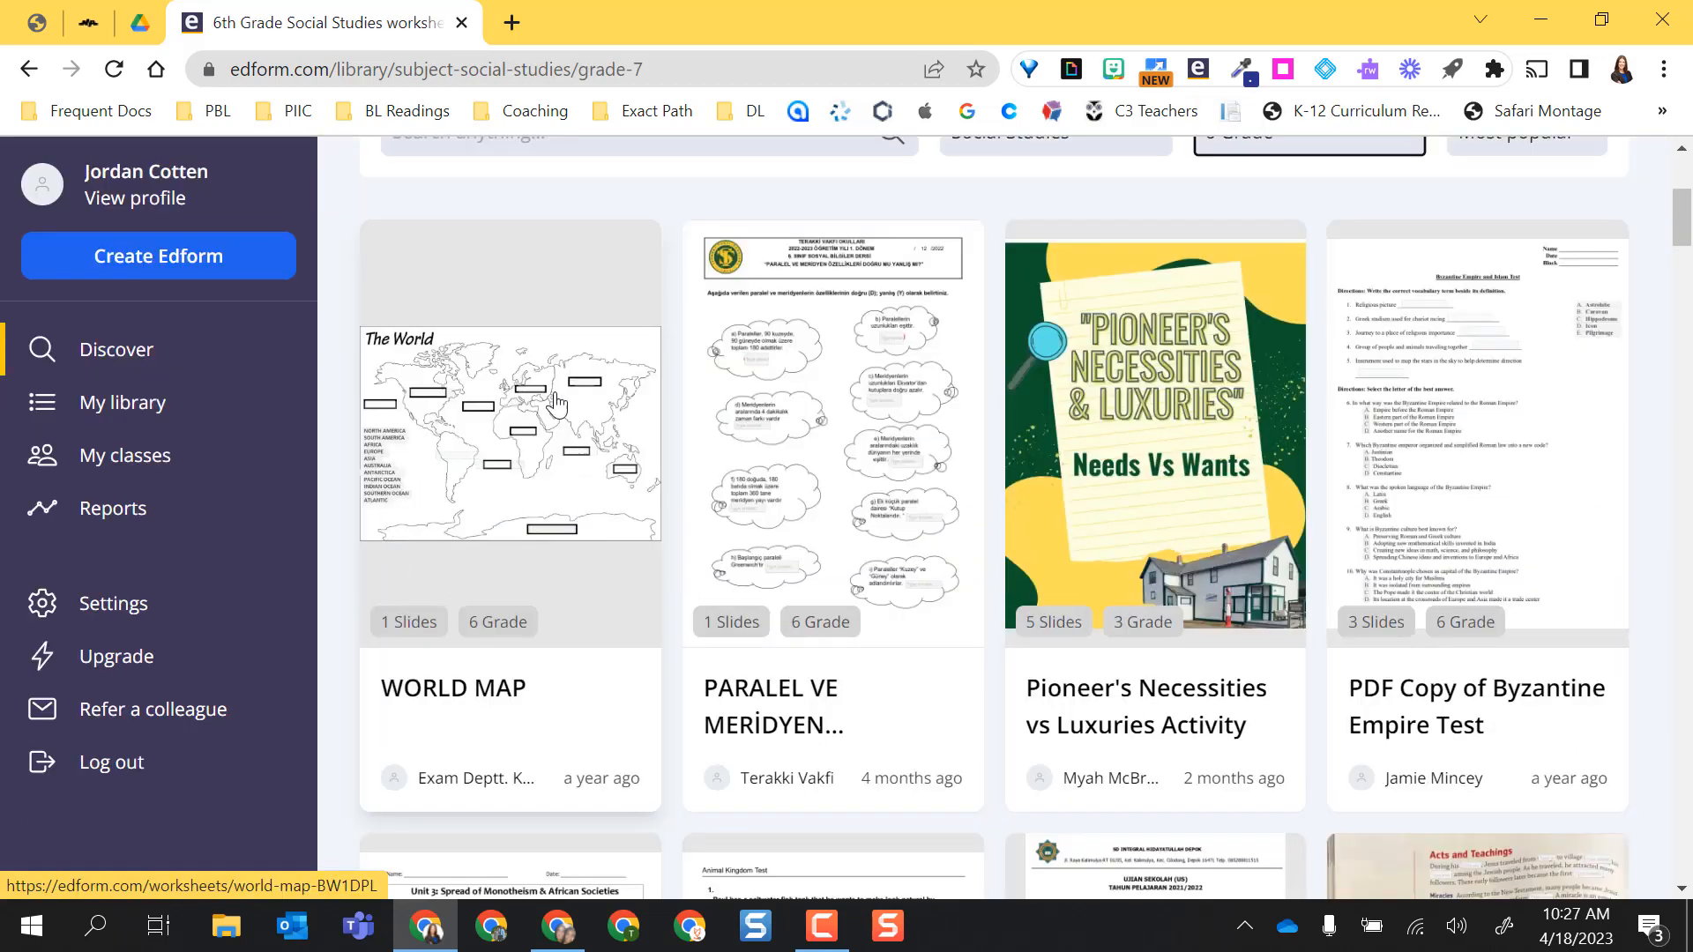
mouse_move(499, 513)
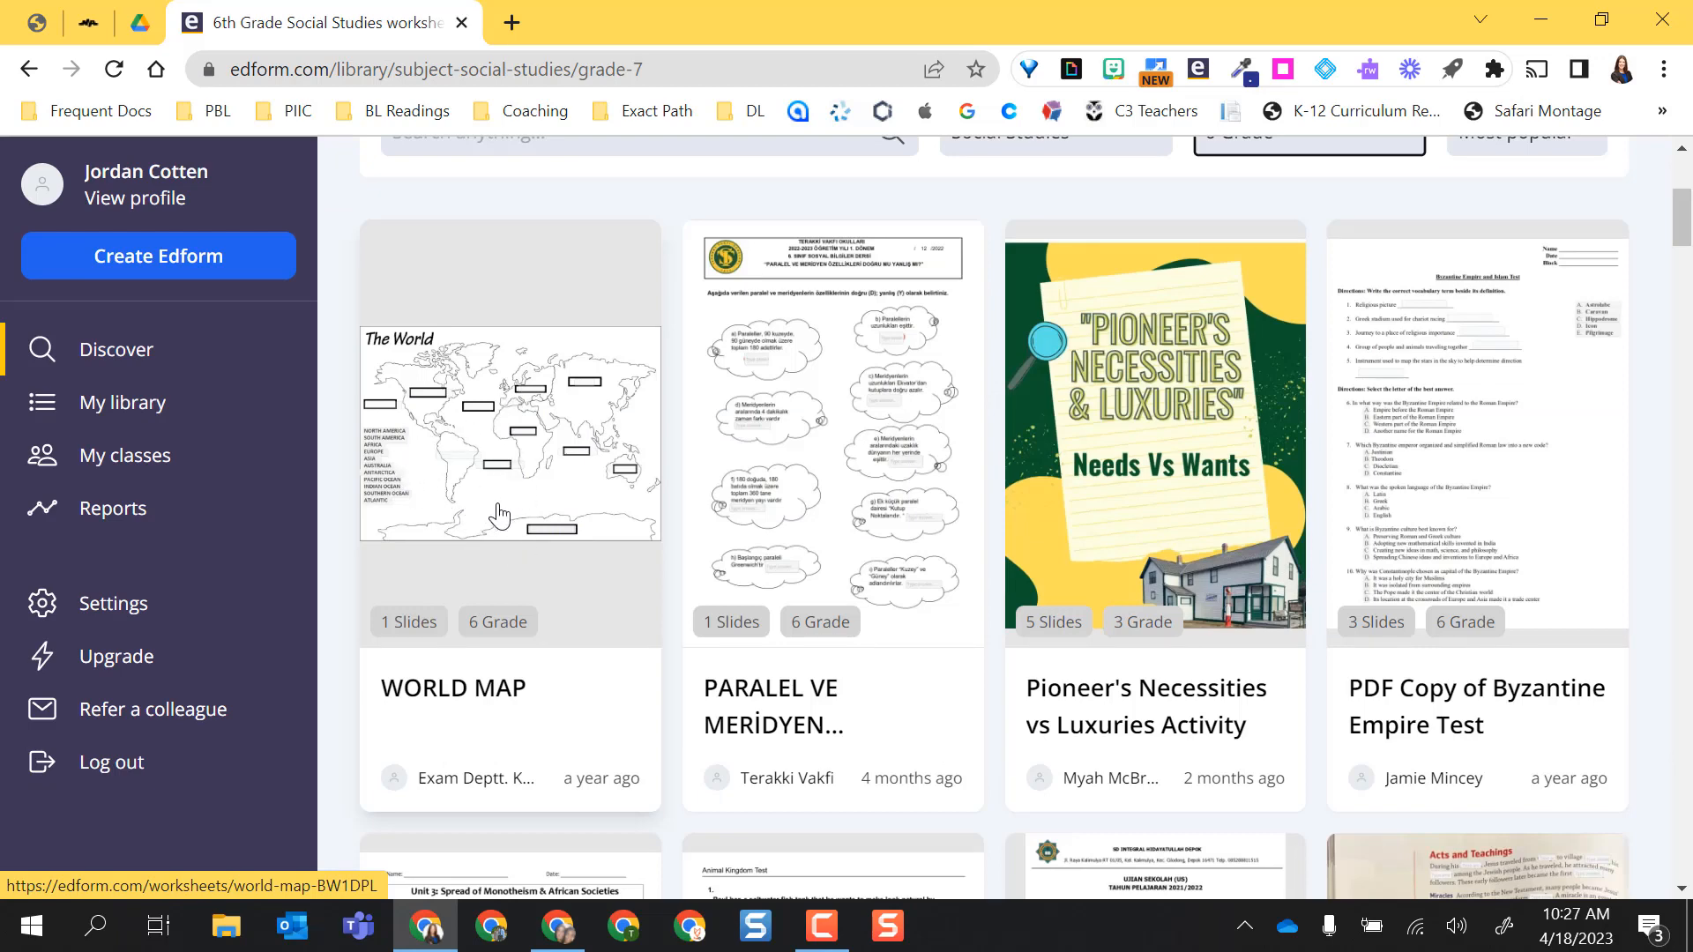
mouse_move(499, 511)
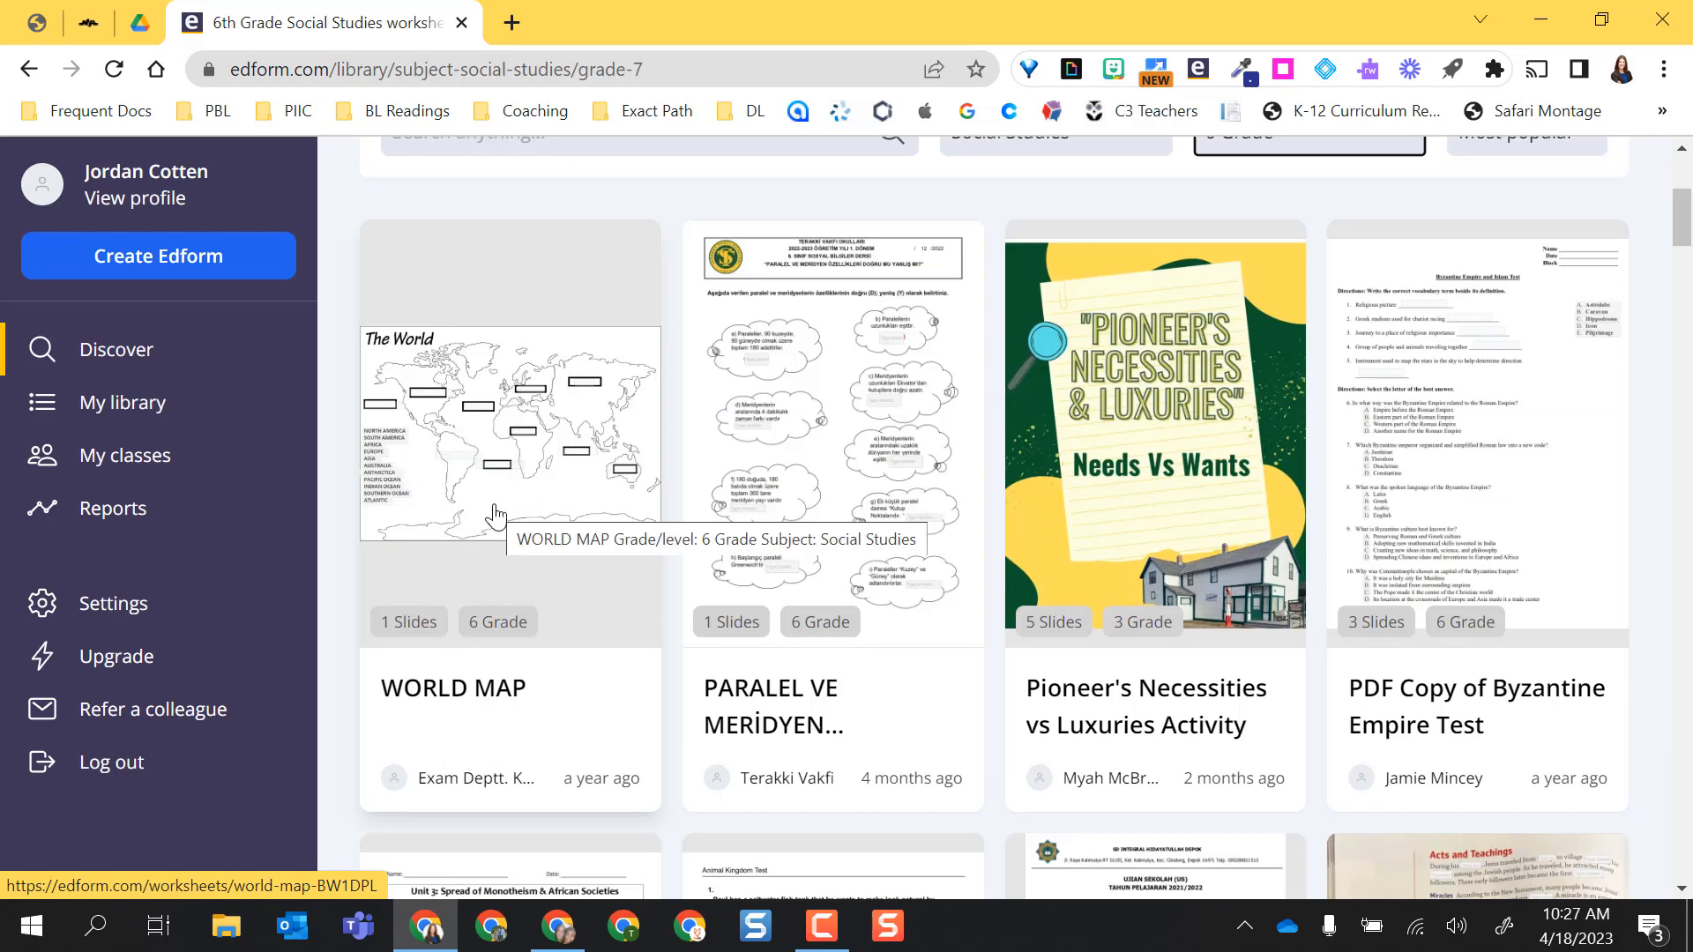
mouse_move(584, 599)
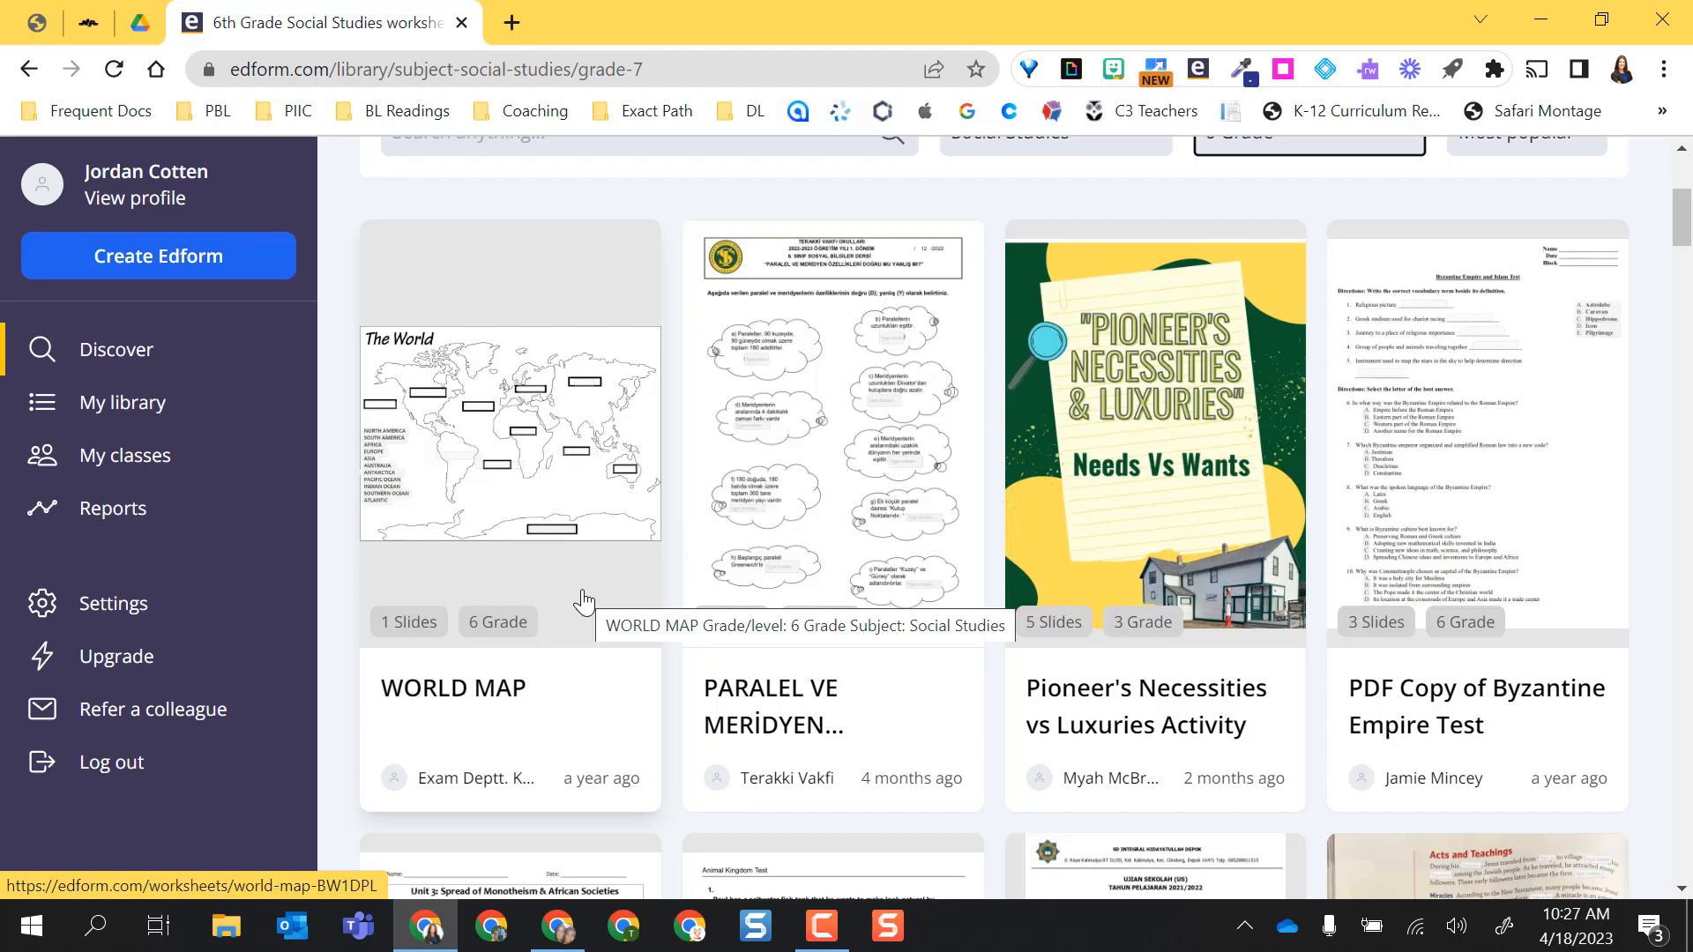
scroll(down, 3)
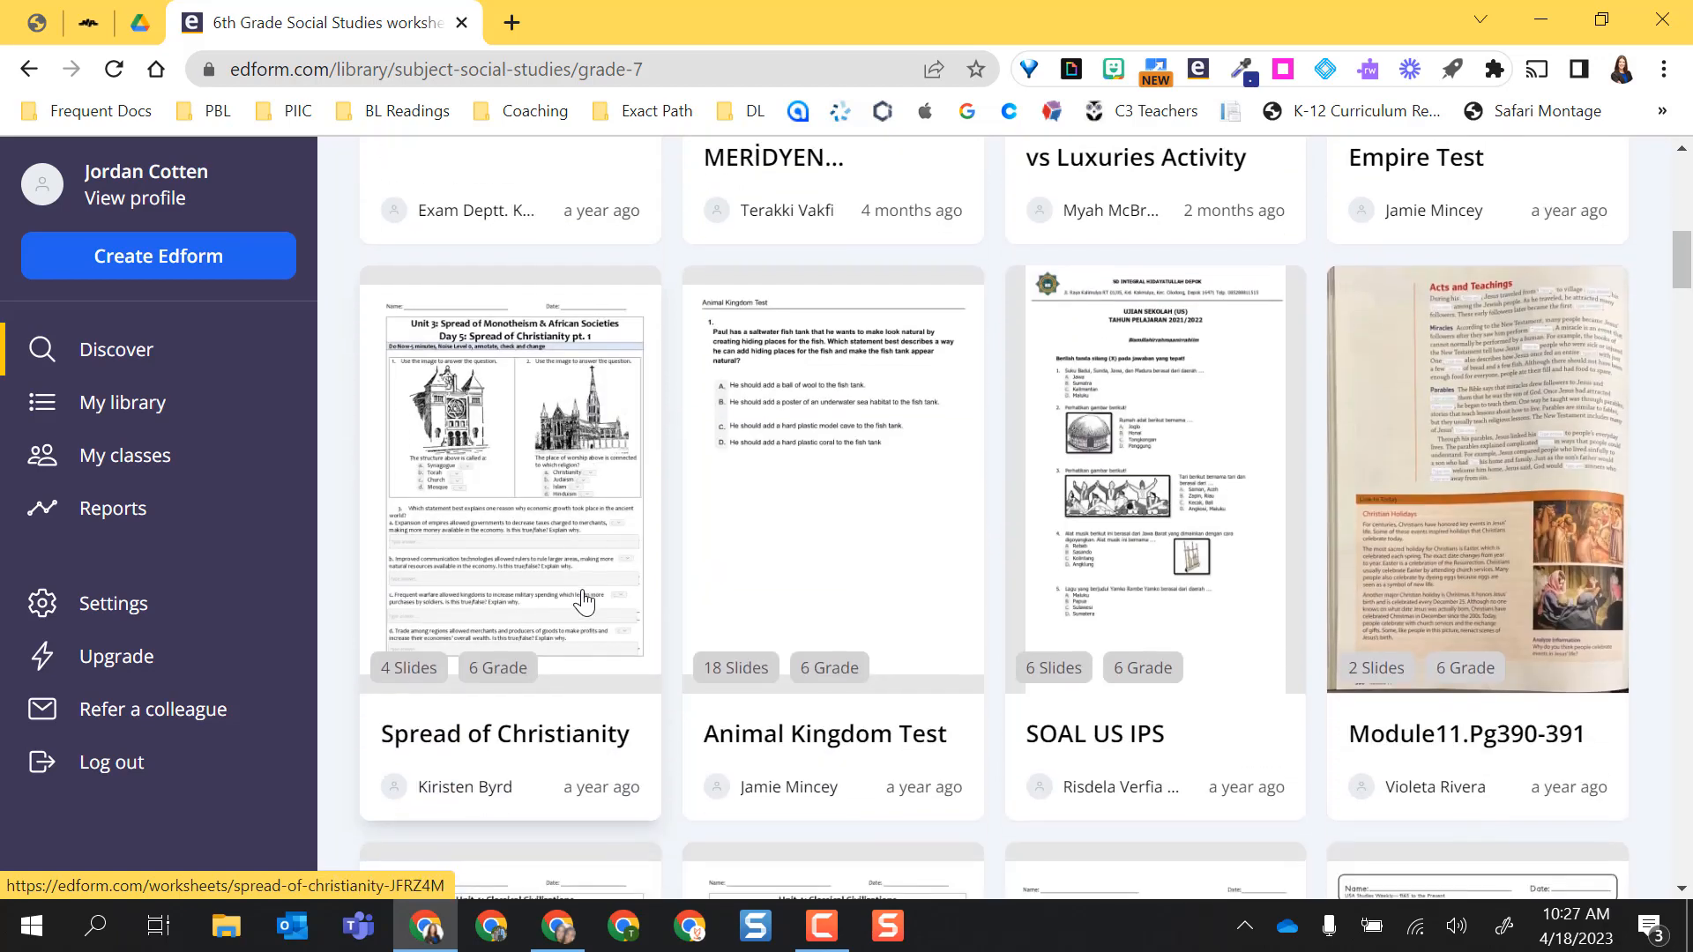
scroll(down, 3)
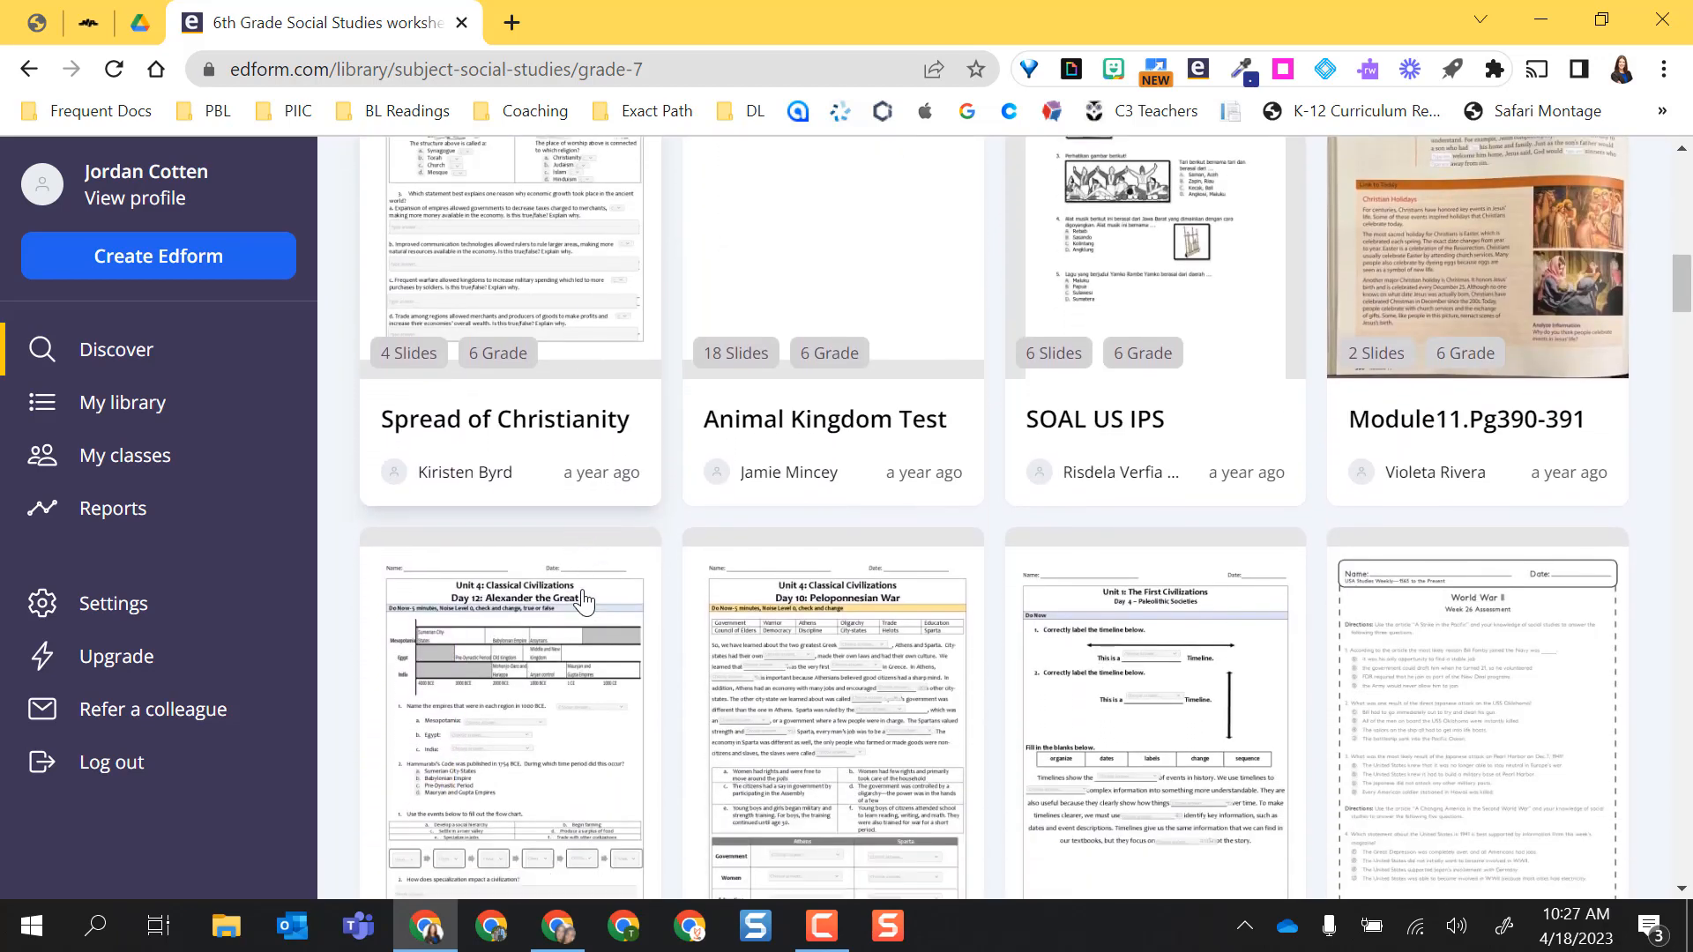
scroll(down, 3)
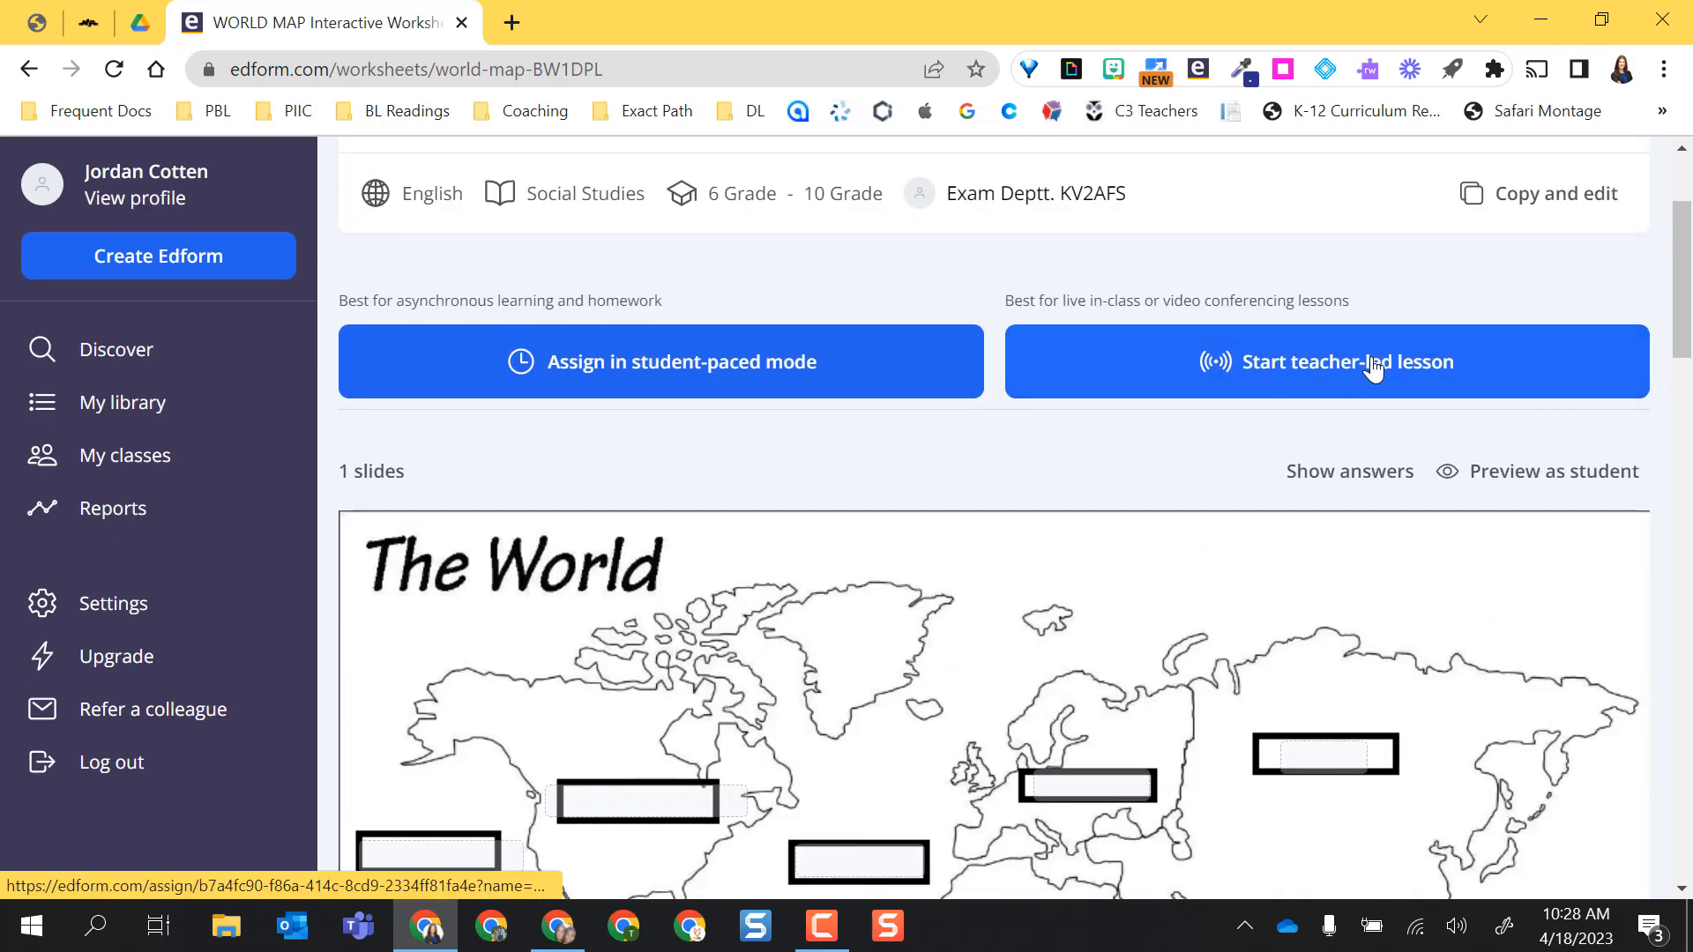
mouse_move(975, 481)
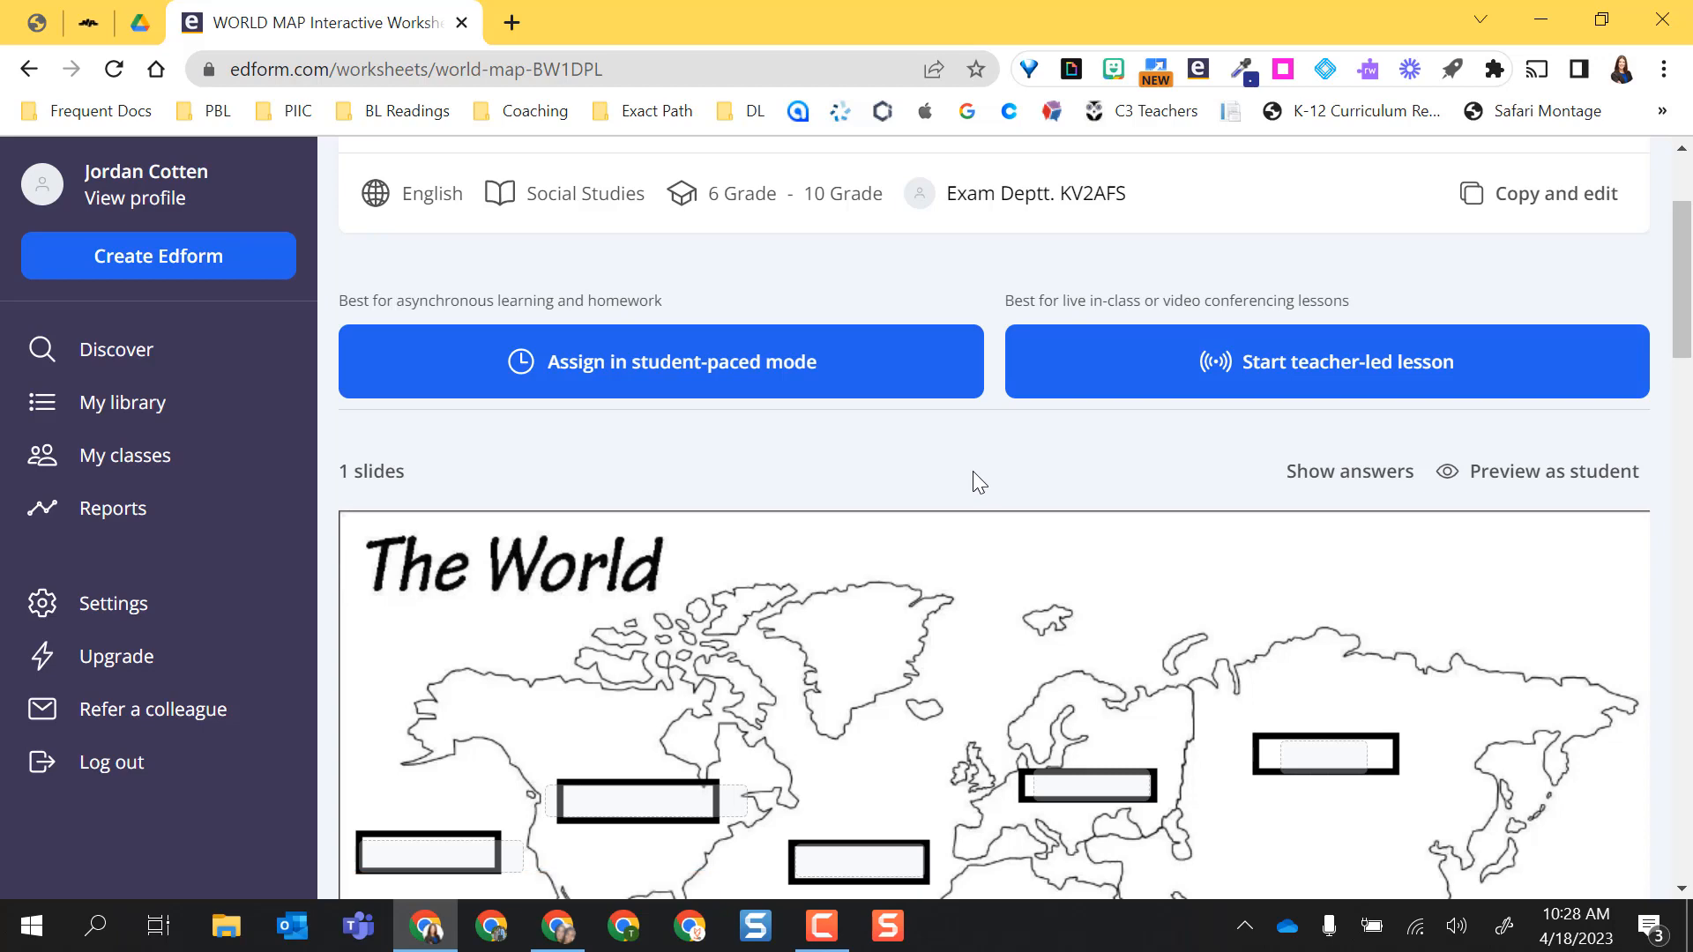
Drag NORTH AMERICA and another continent label onto the map, then reveal the correct answers
scroll(down, 3)
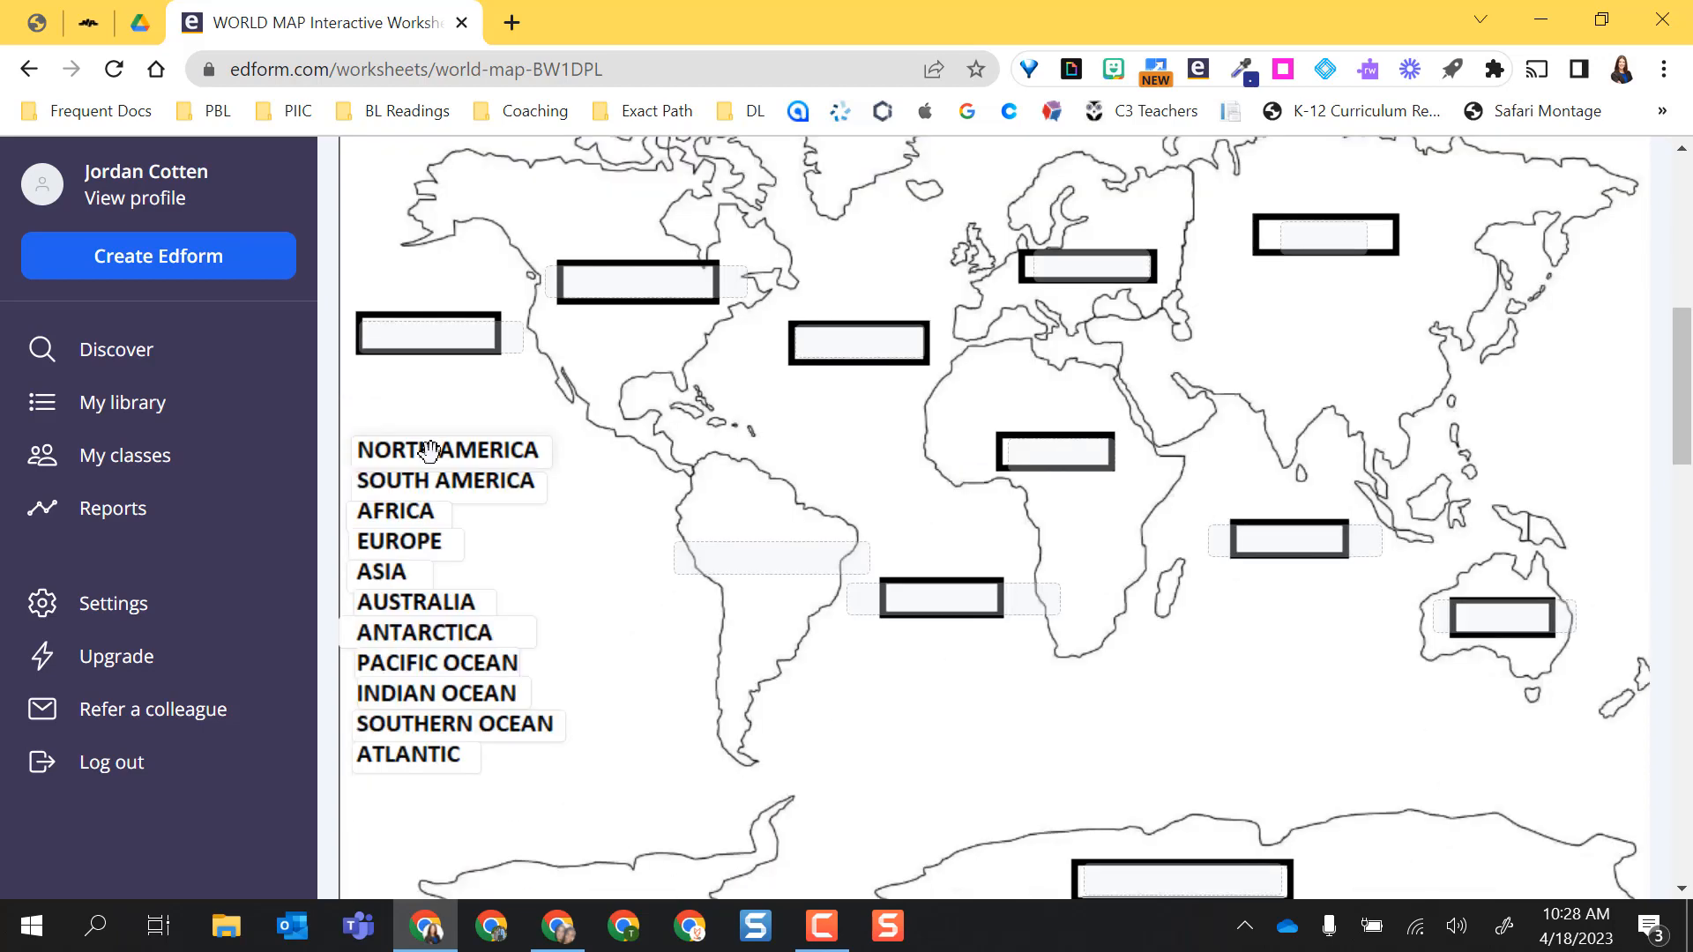
drag(450, 450, 637, 280)
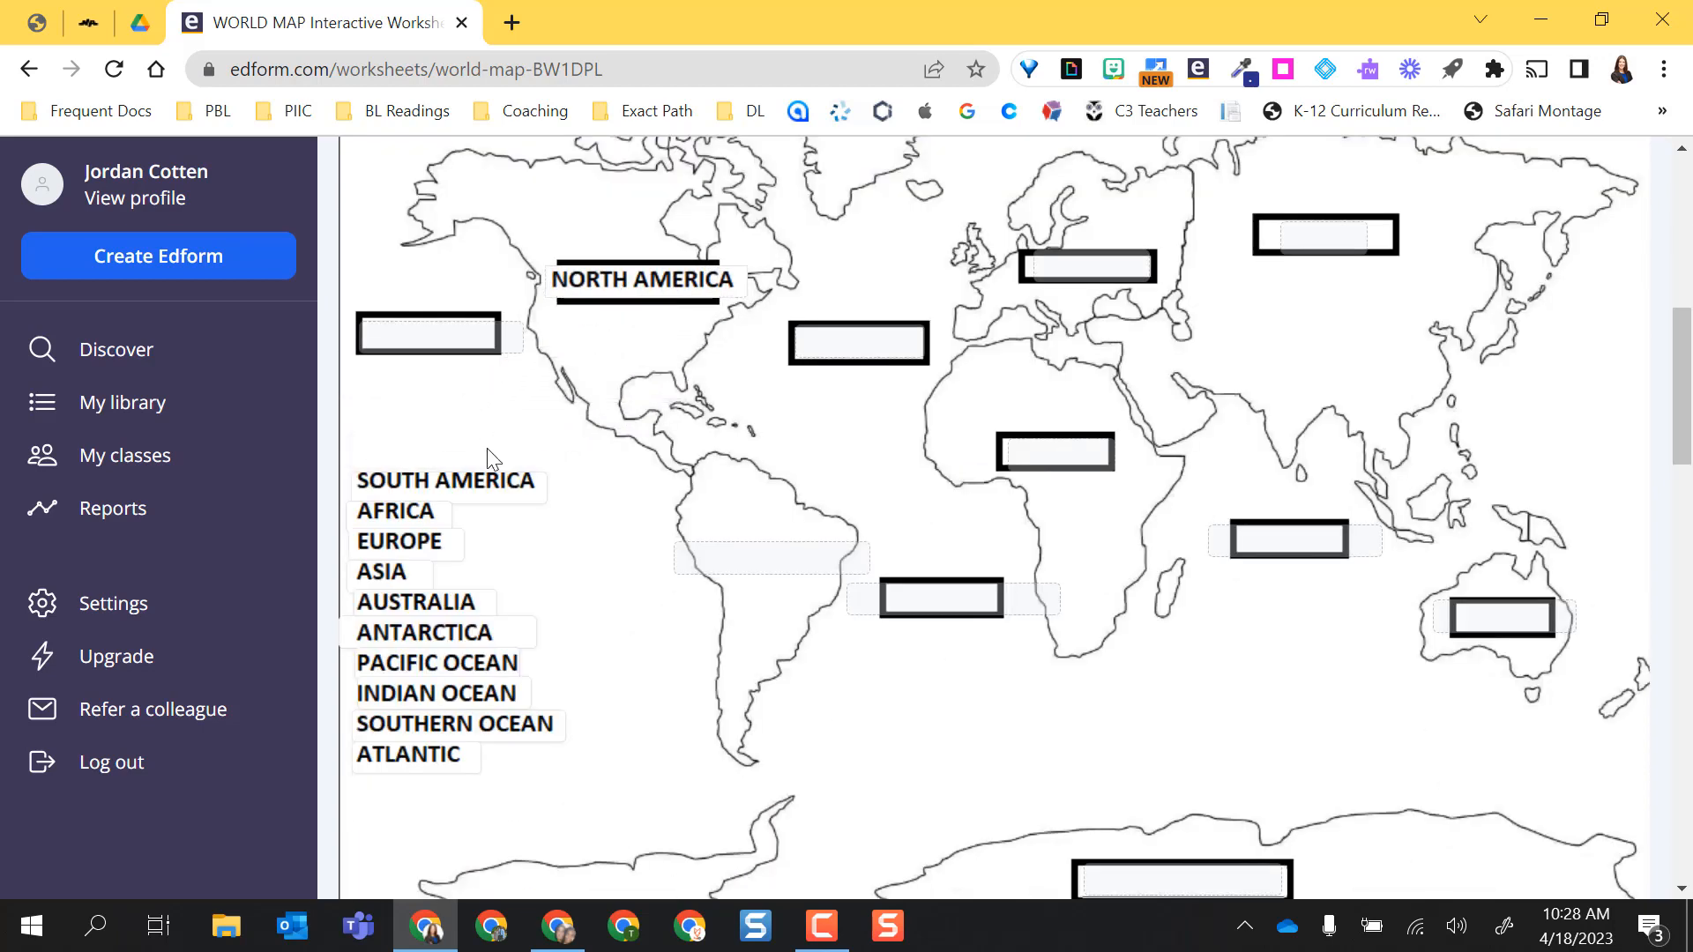
drag(446, 479, 768, 550)
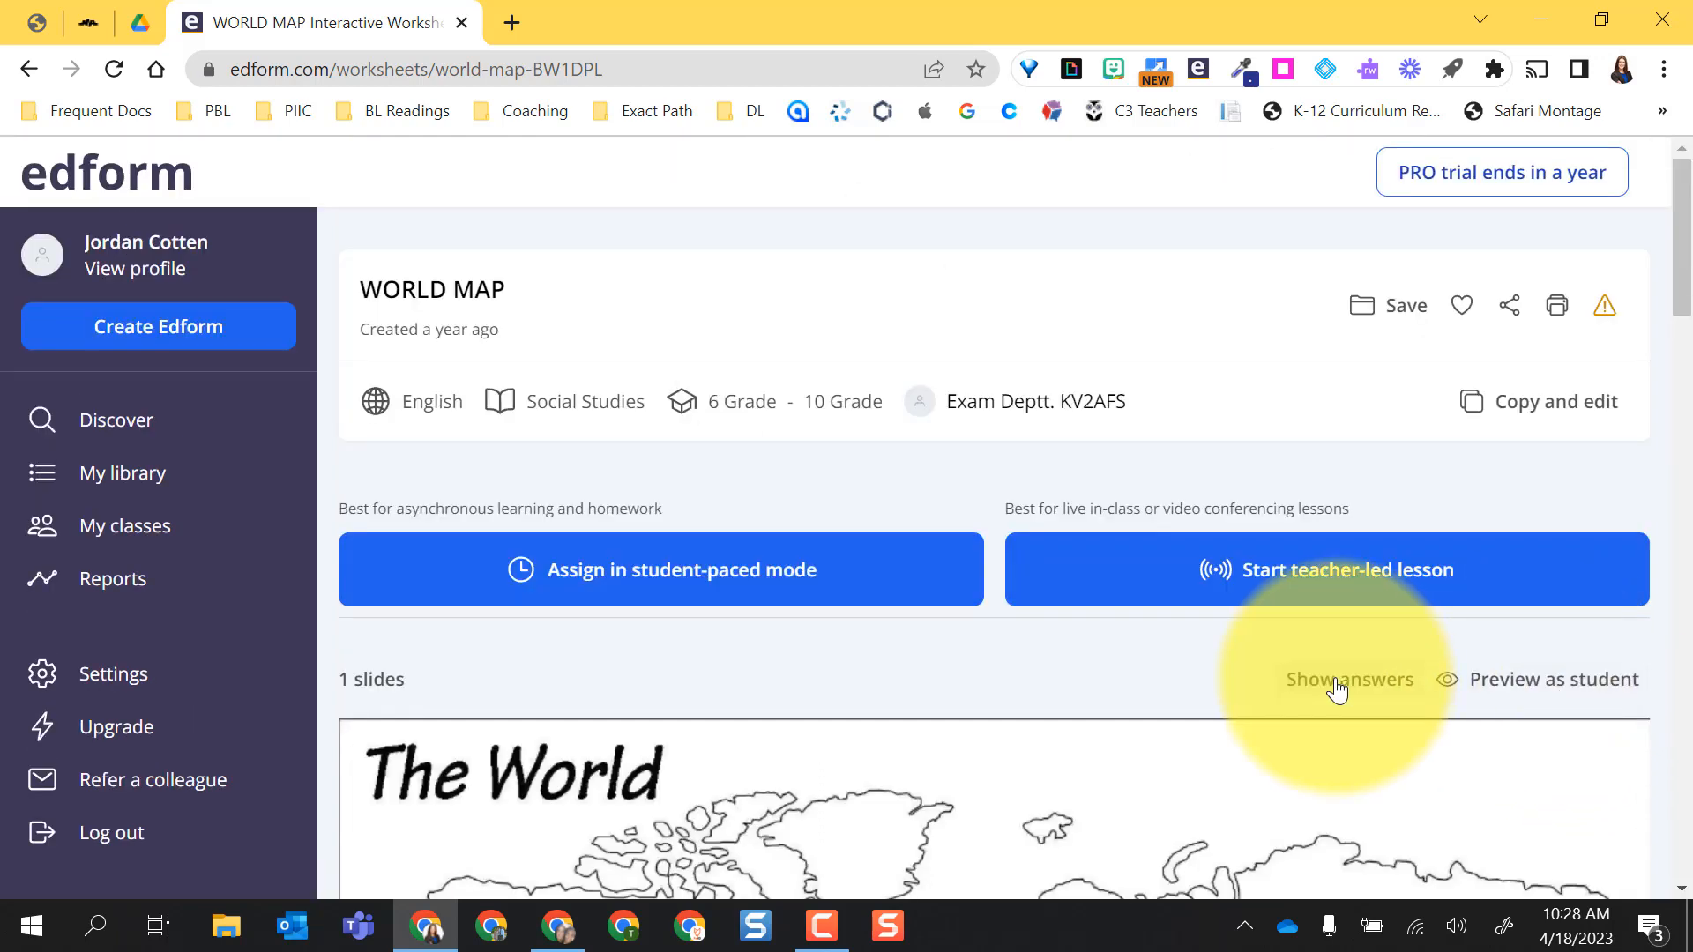
click(1349, 678)
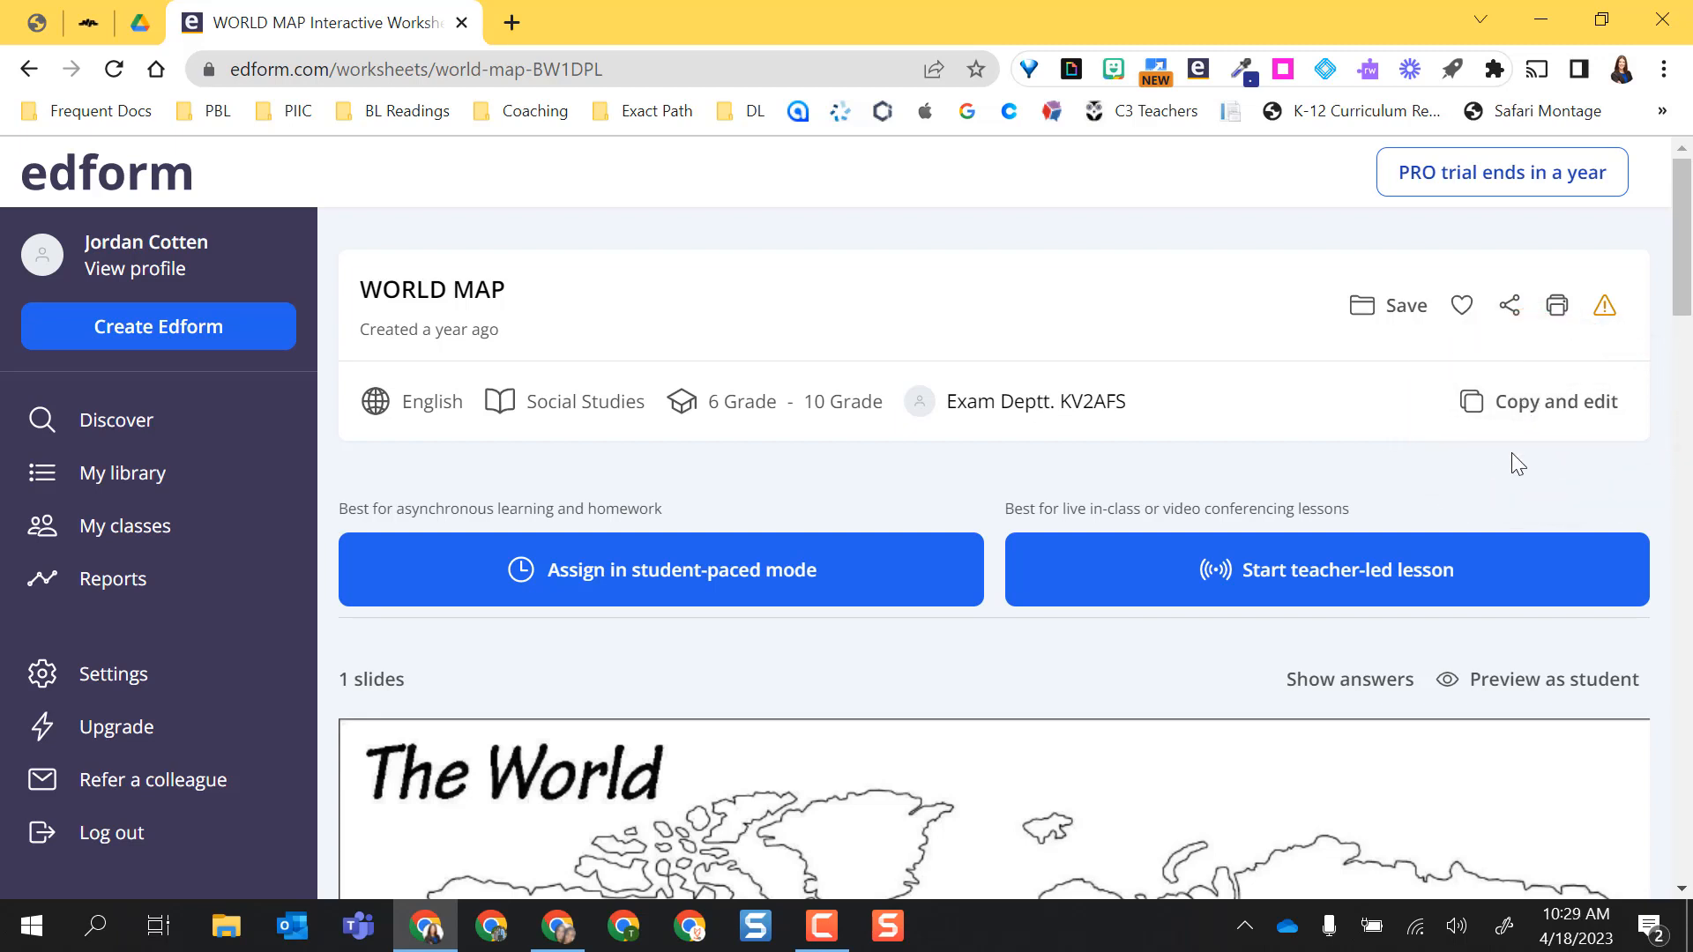
mouse_move(1424, 491)
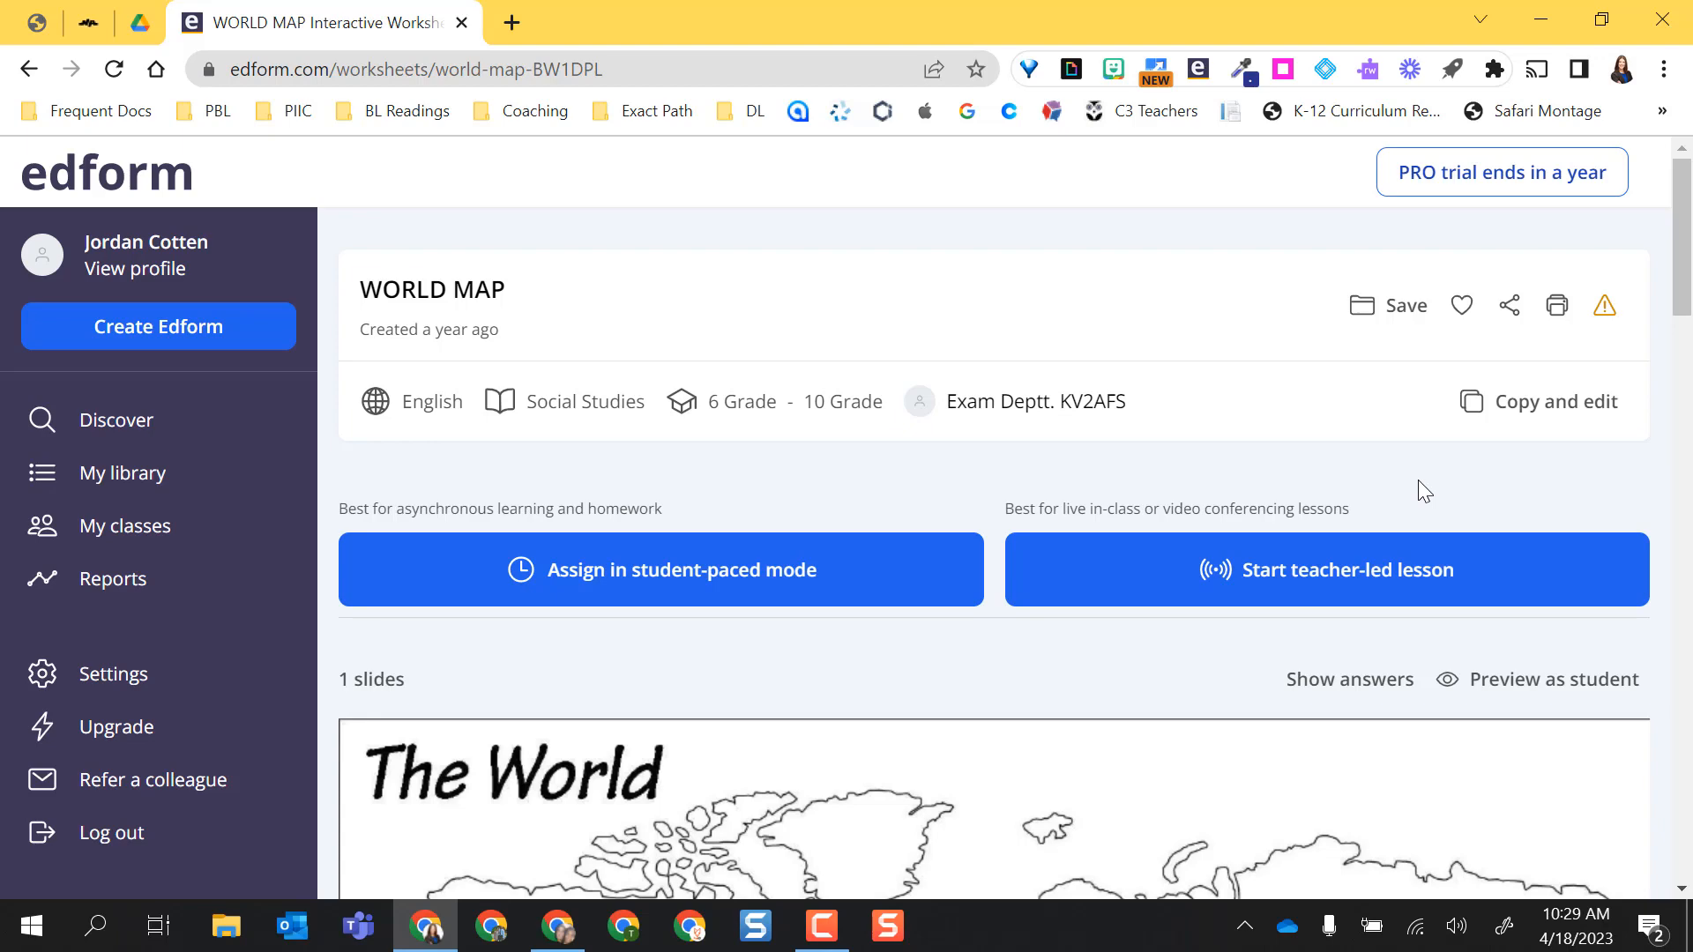
mouse_move(1402, 315)
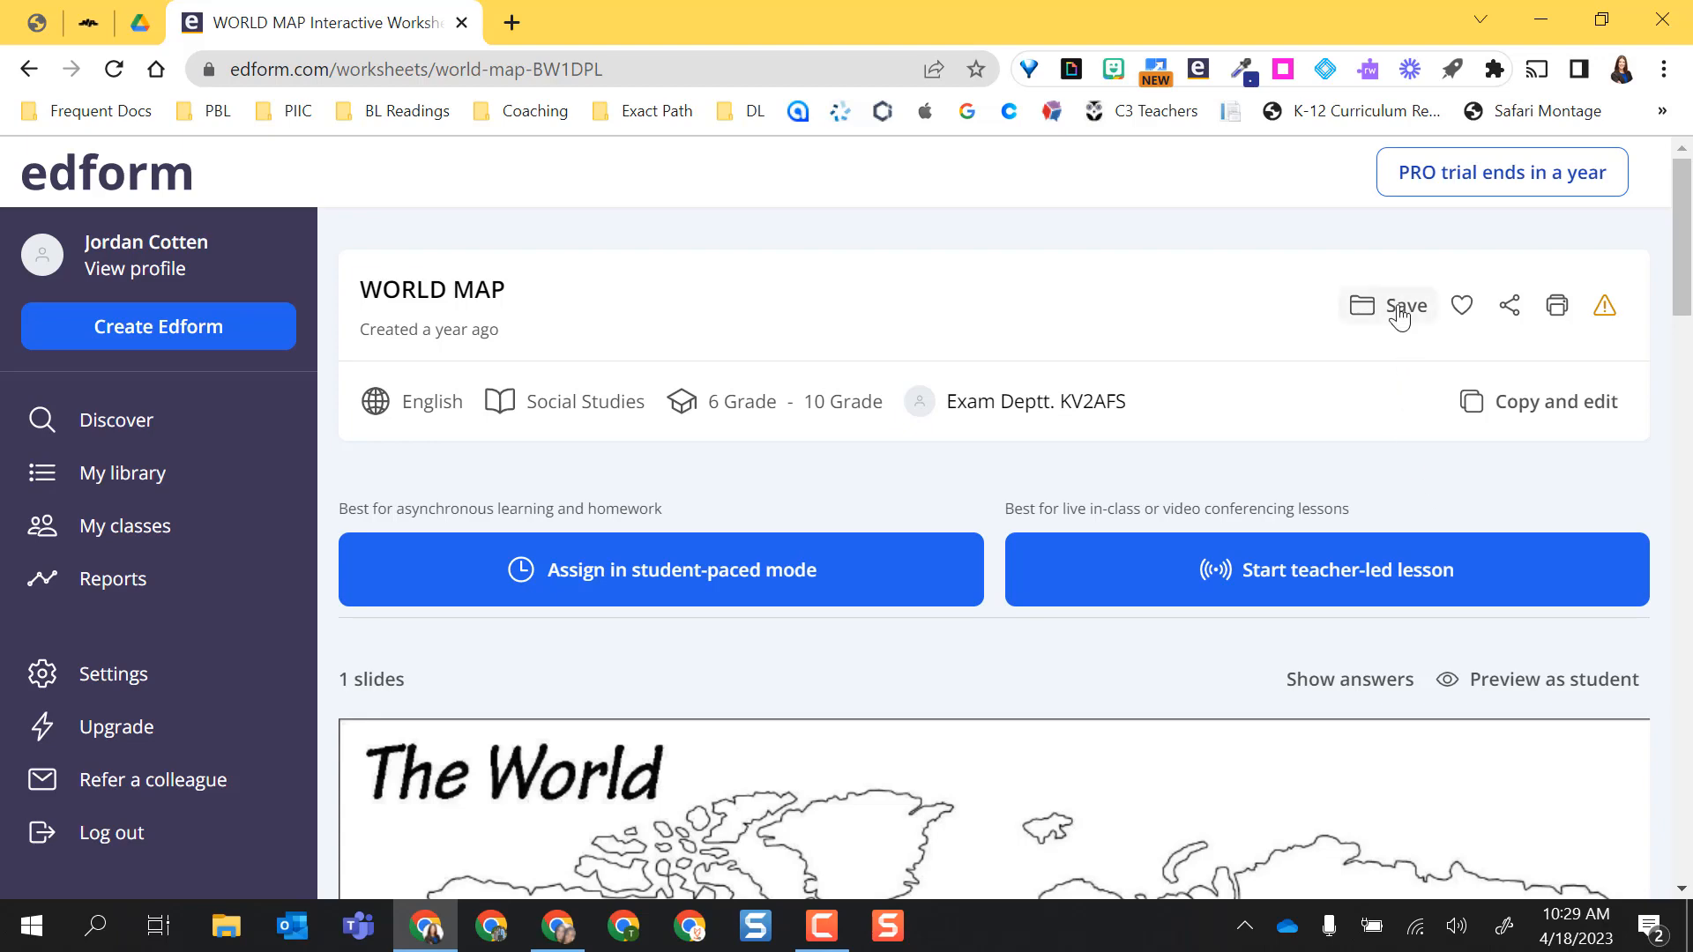
Save WORLD MAP to Social Studies and to a newly created ELA folder
click(1398, 305)
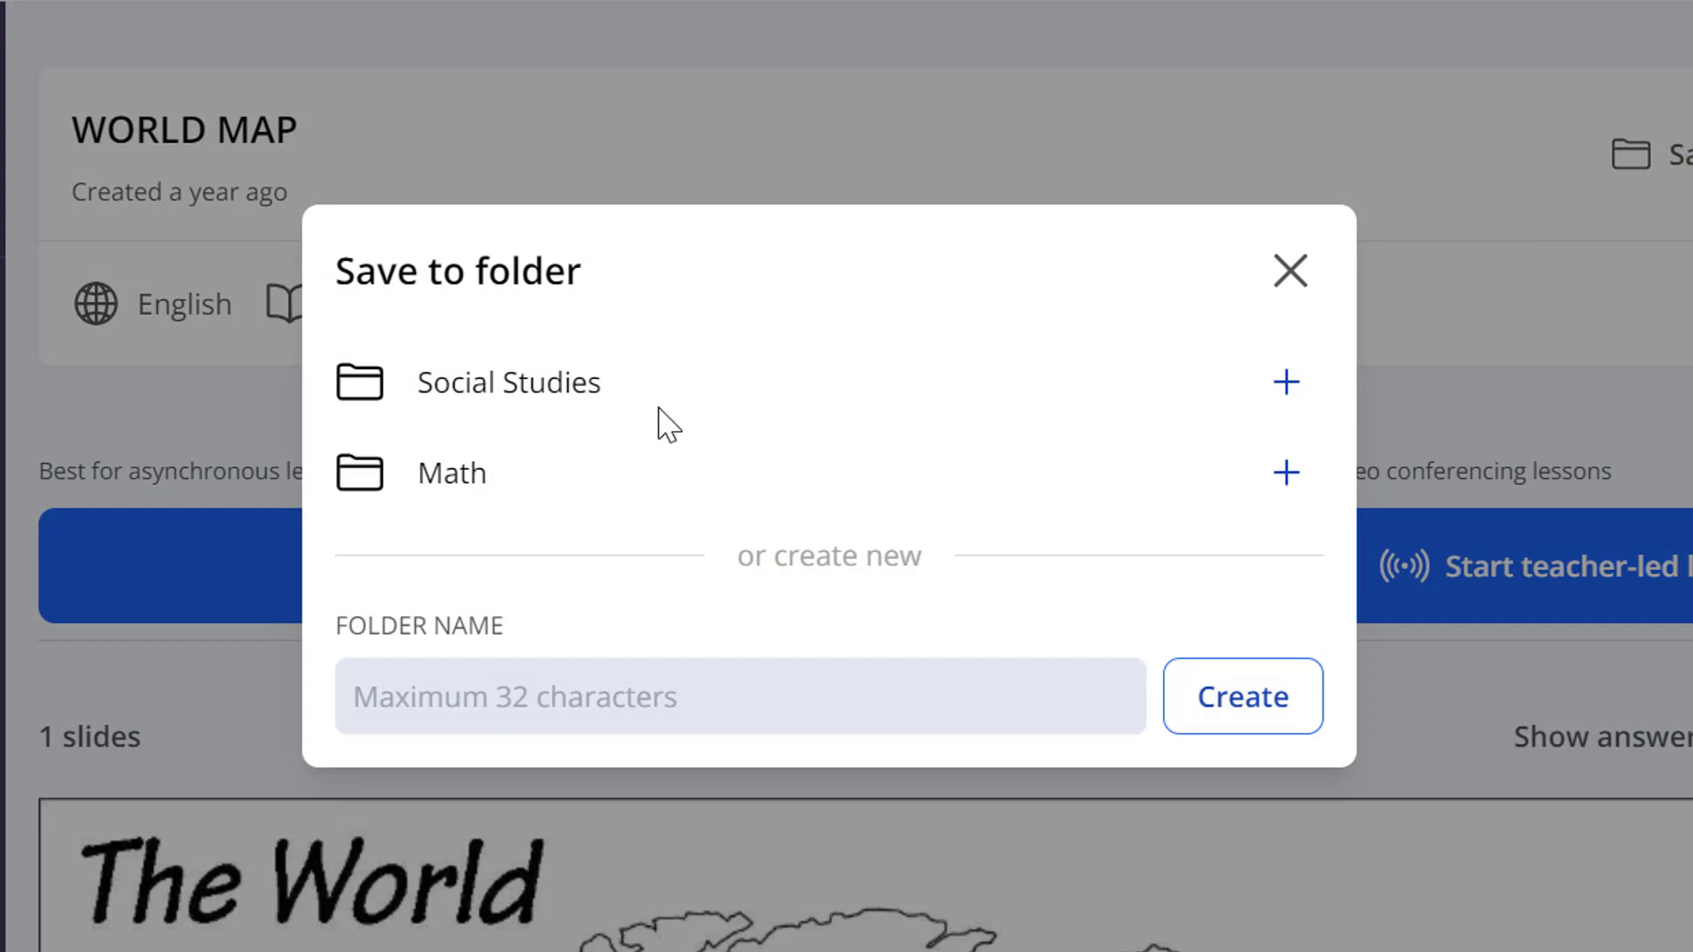
mouse_move(1263, 411)
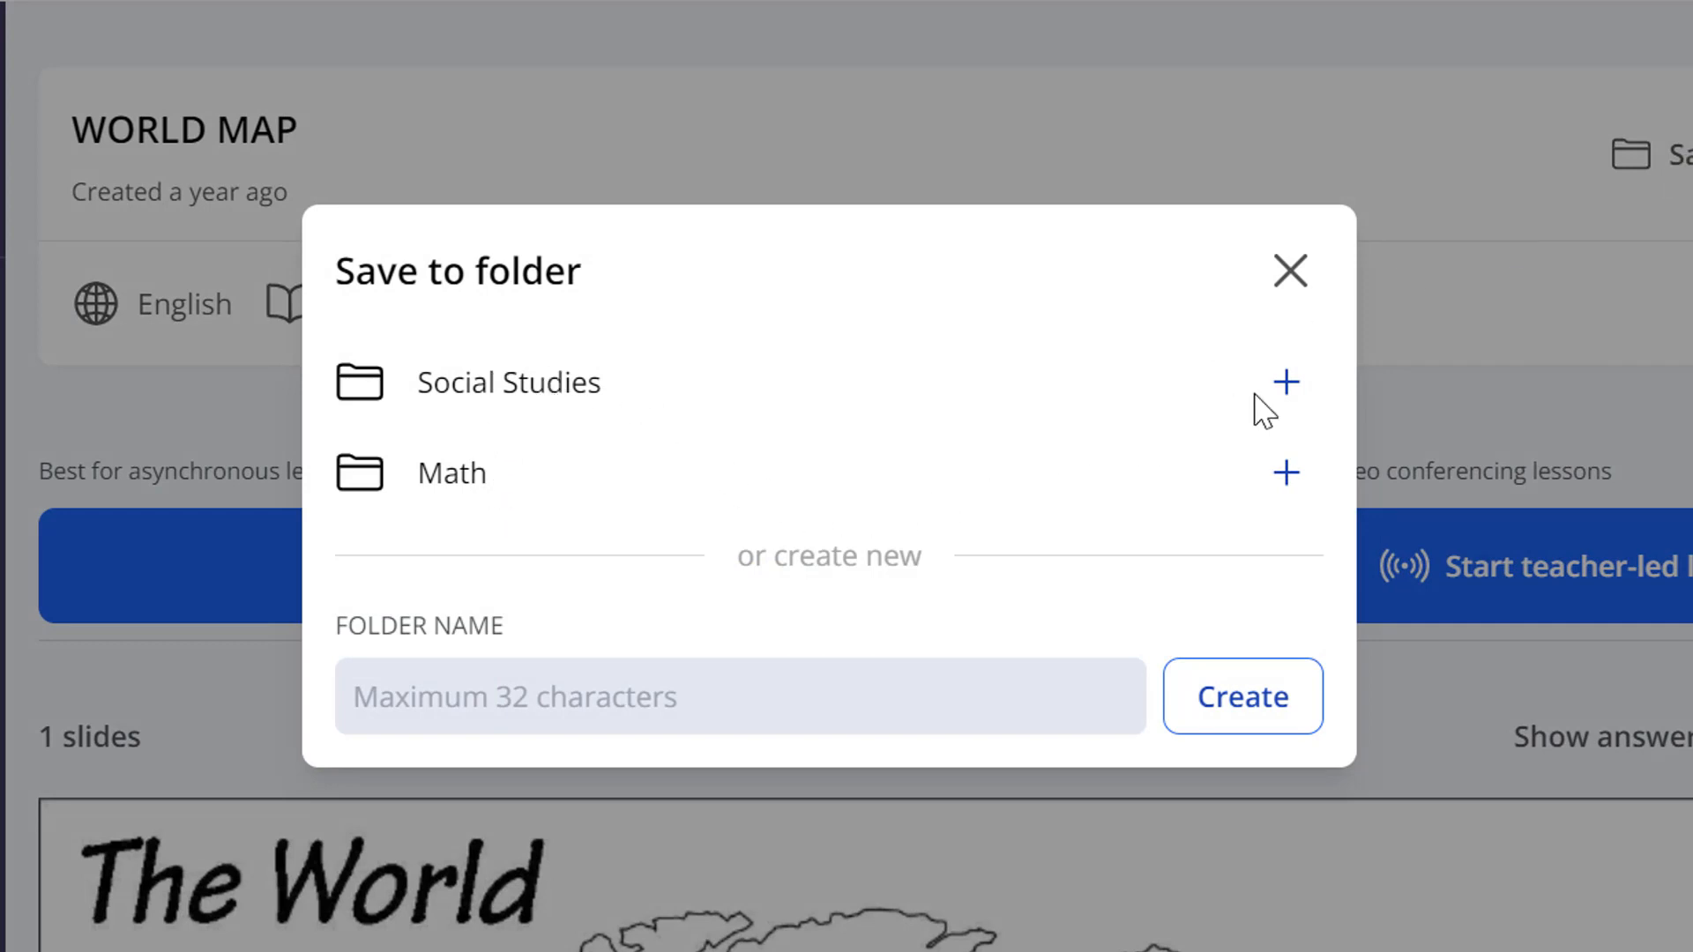
mouse_move(1285, 383)
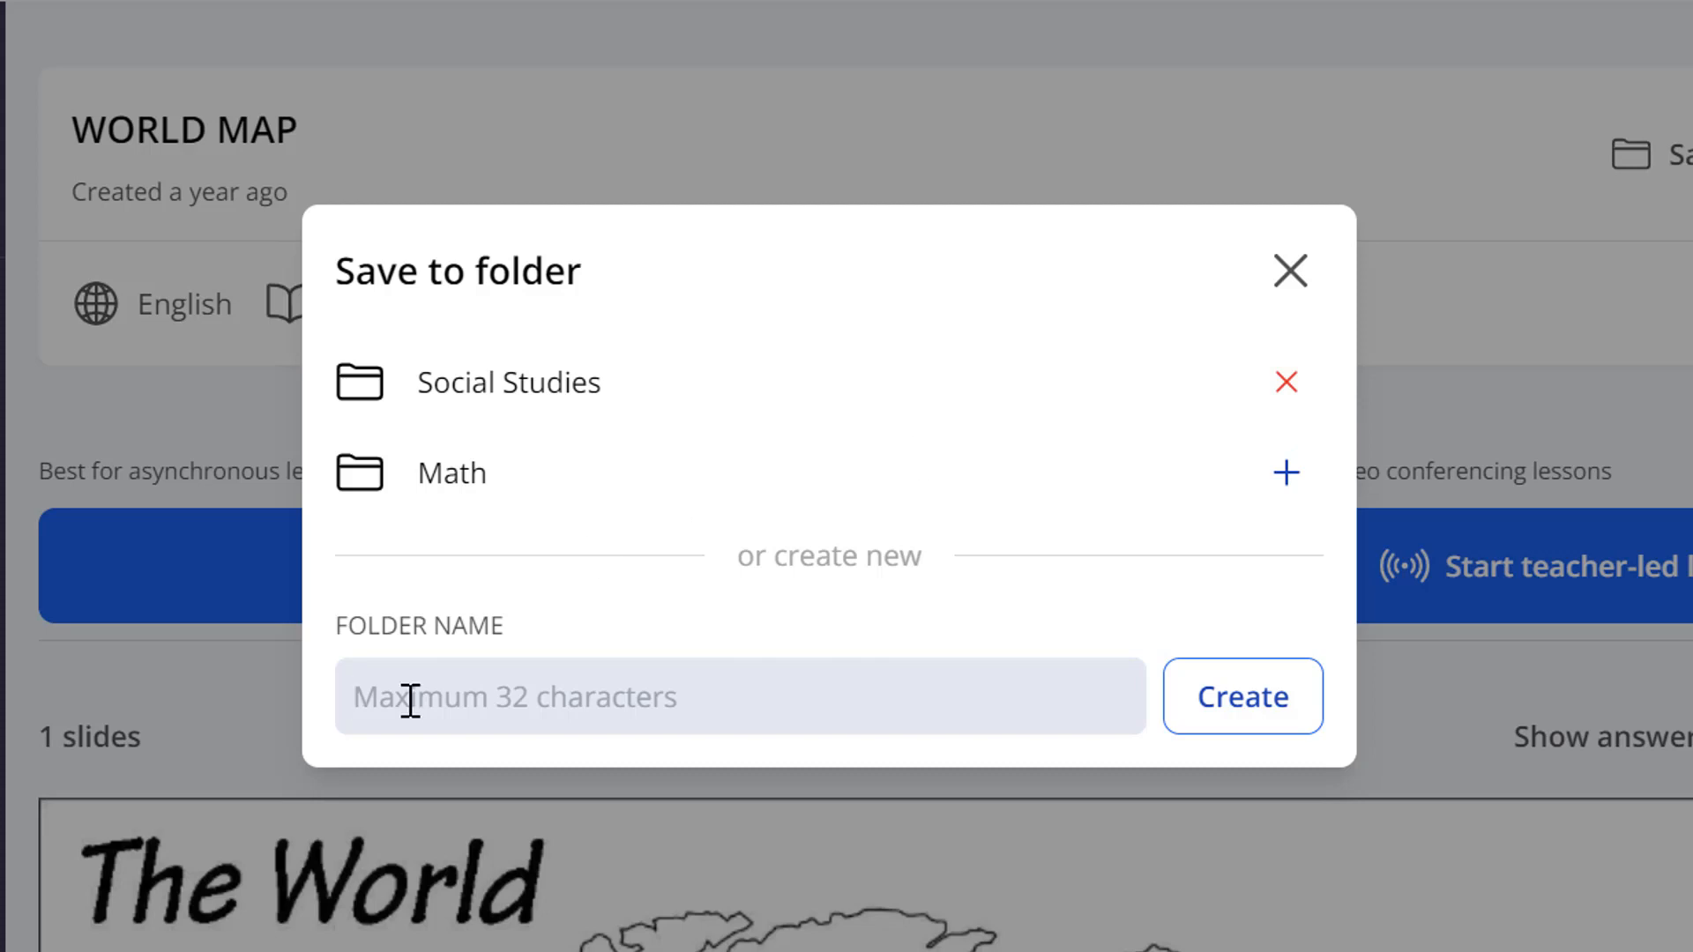
text(ELA)
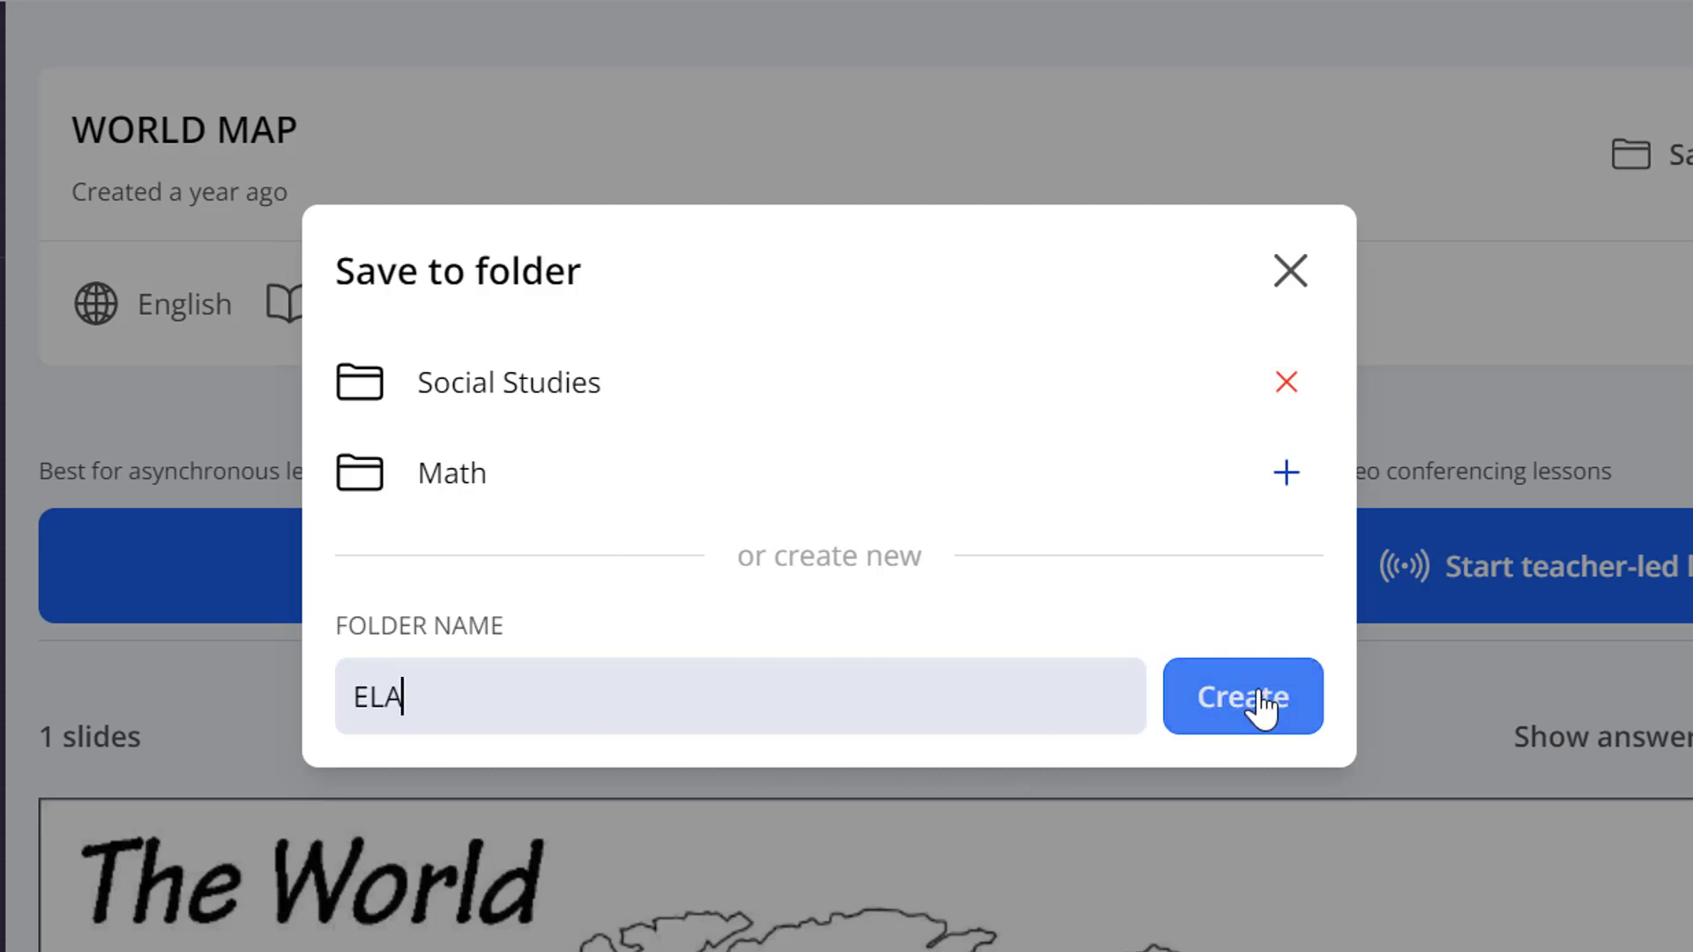
click(1241, 697)
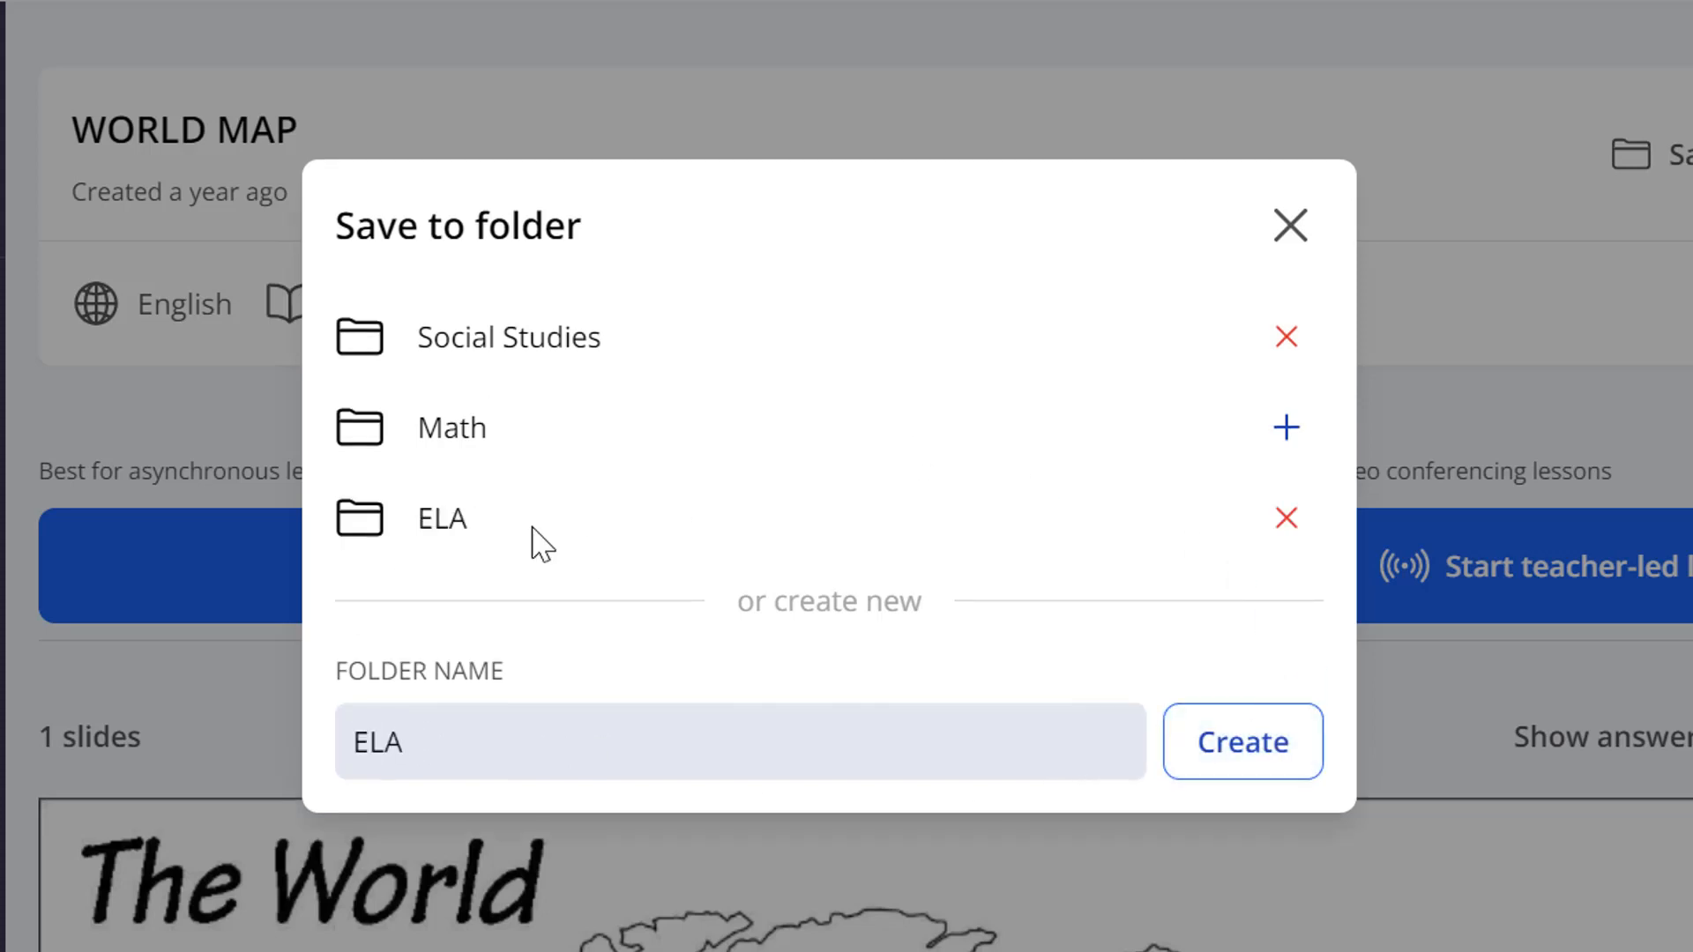
mouse_move(1286, 571)
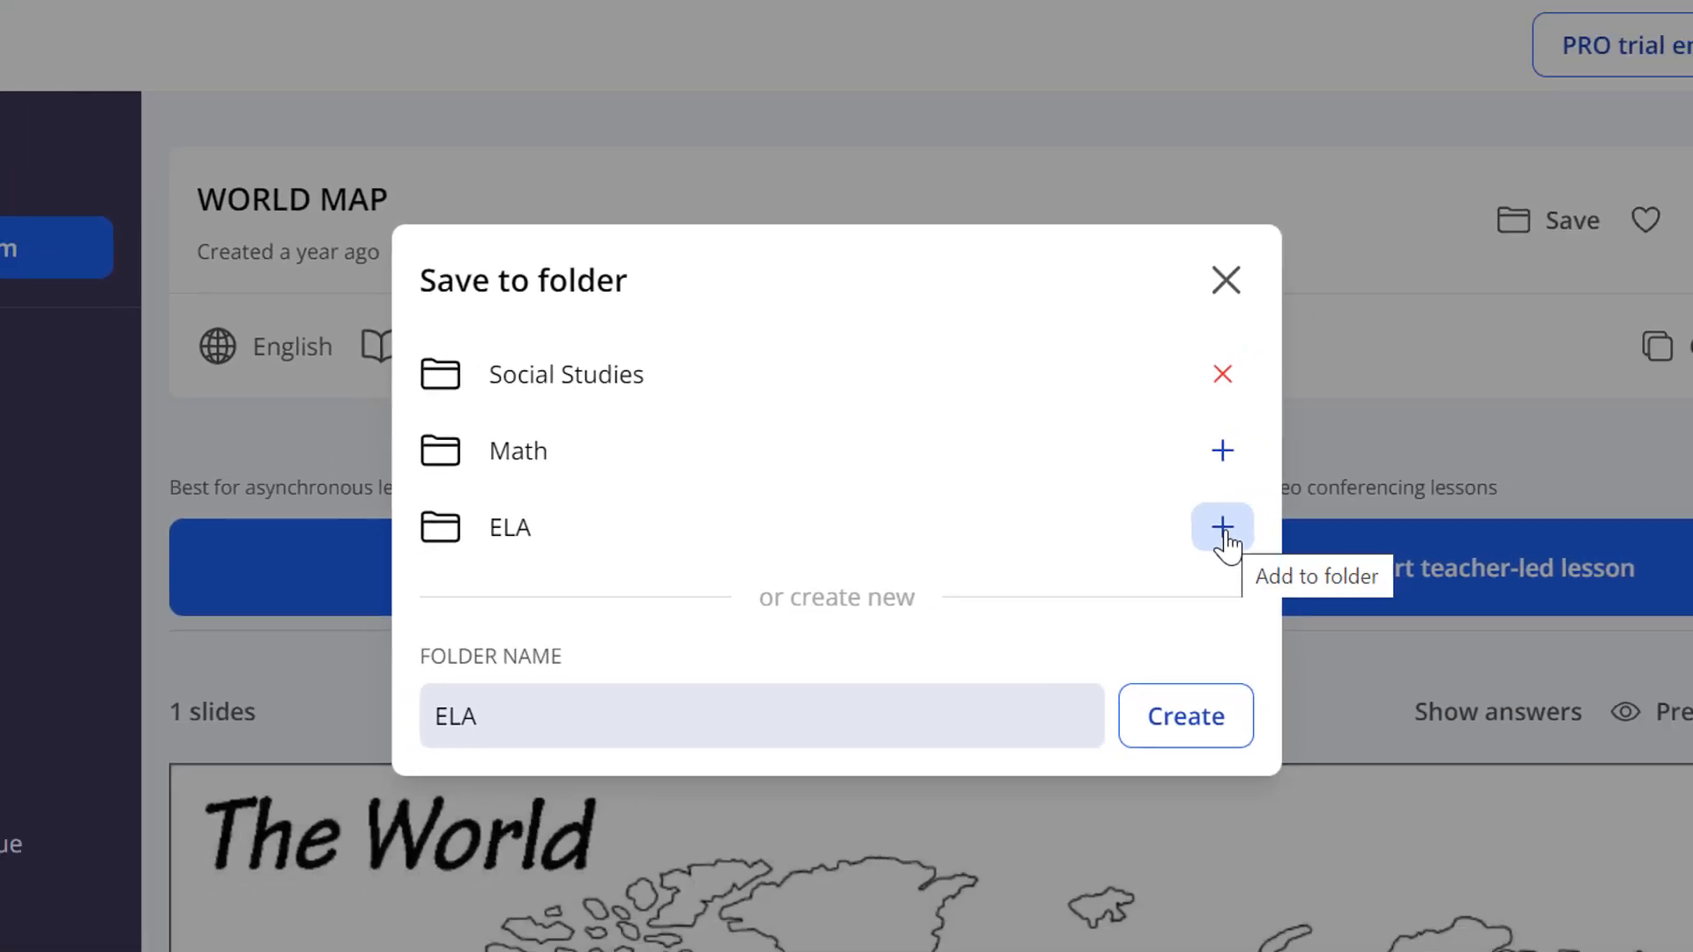
click(1226, 281)
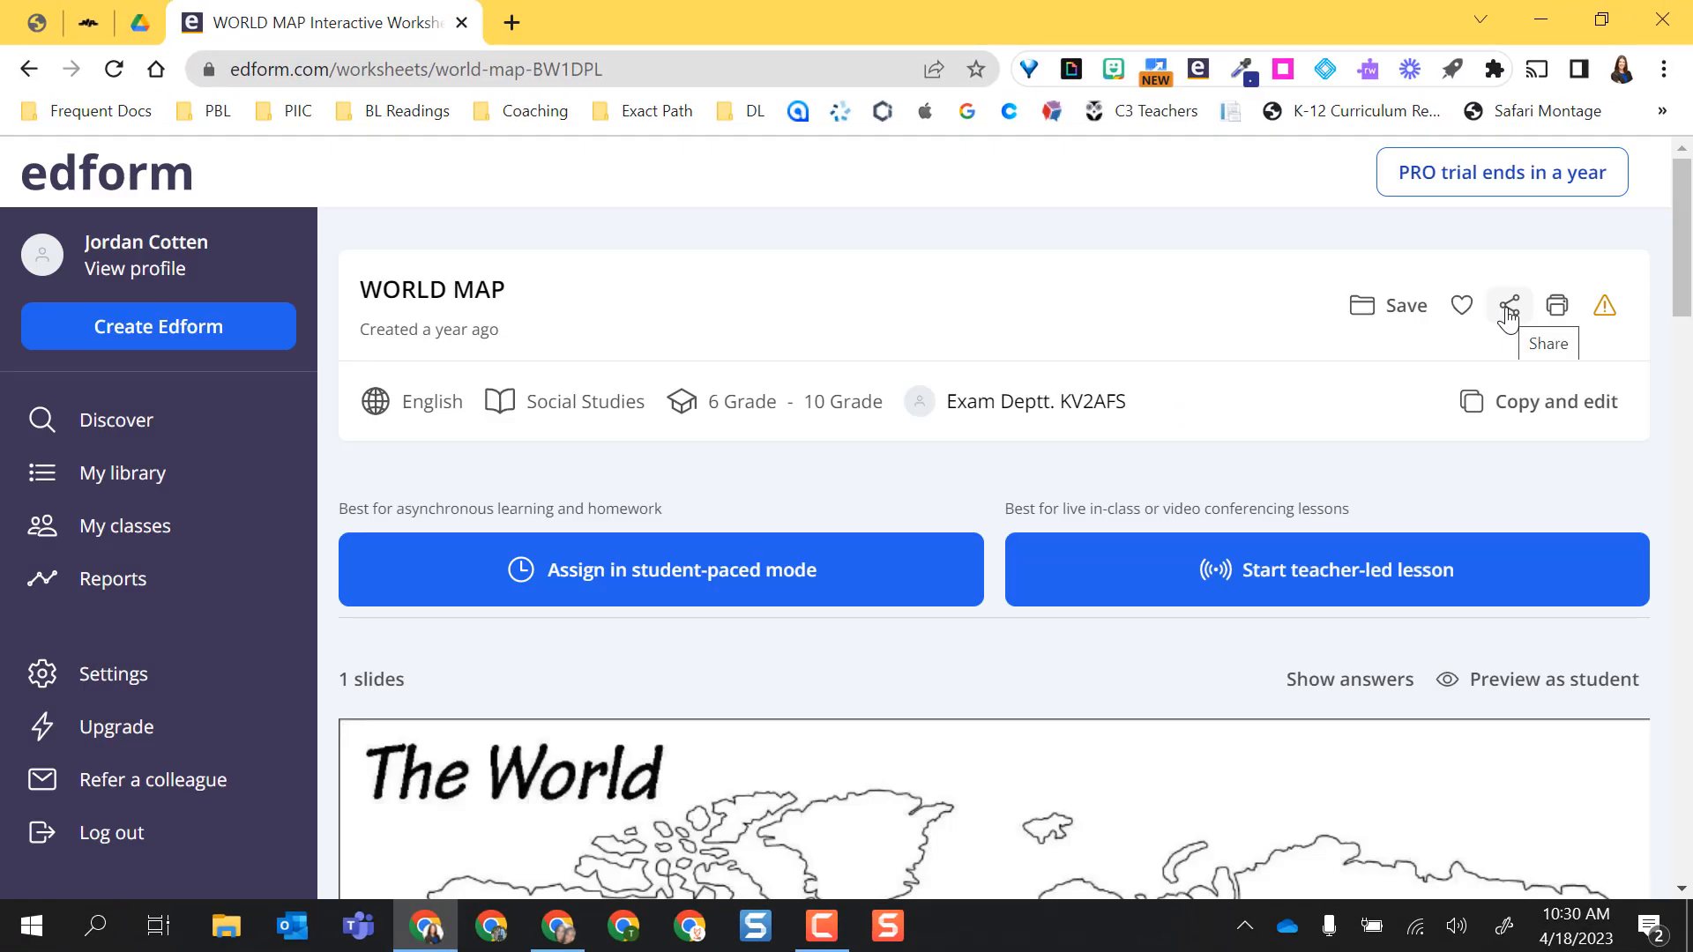
mouse_move(1557, 305)
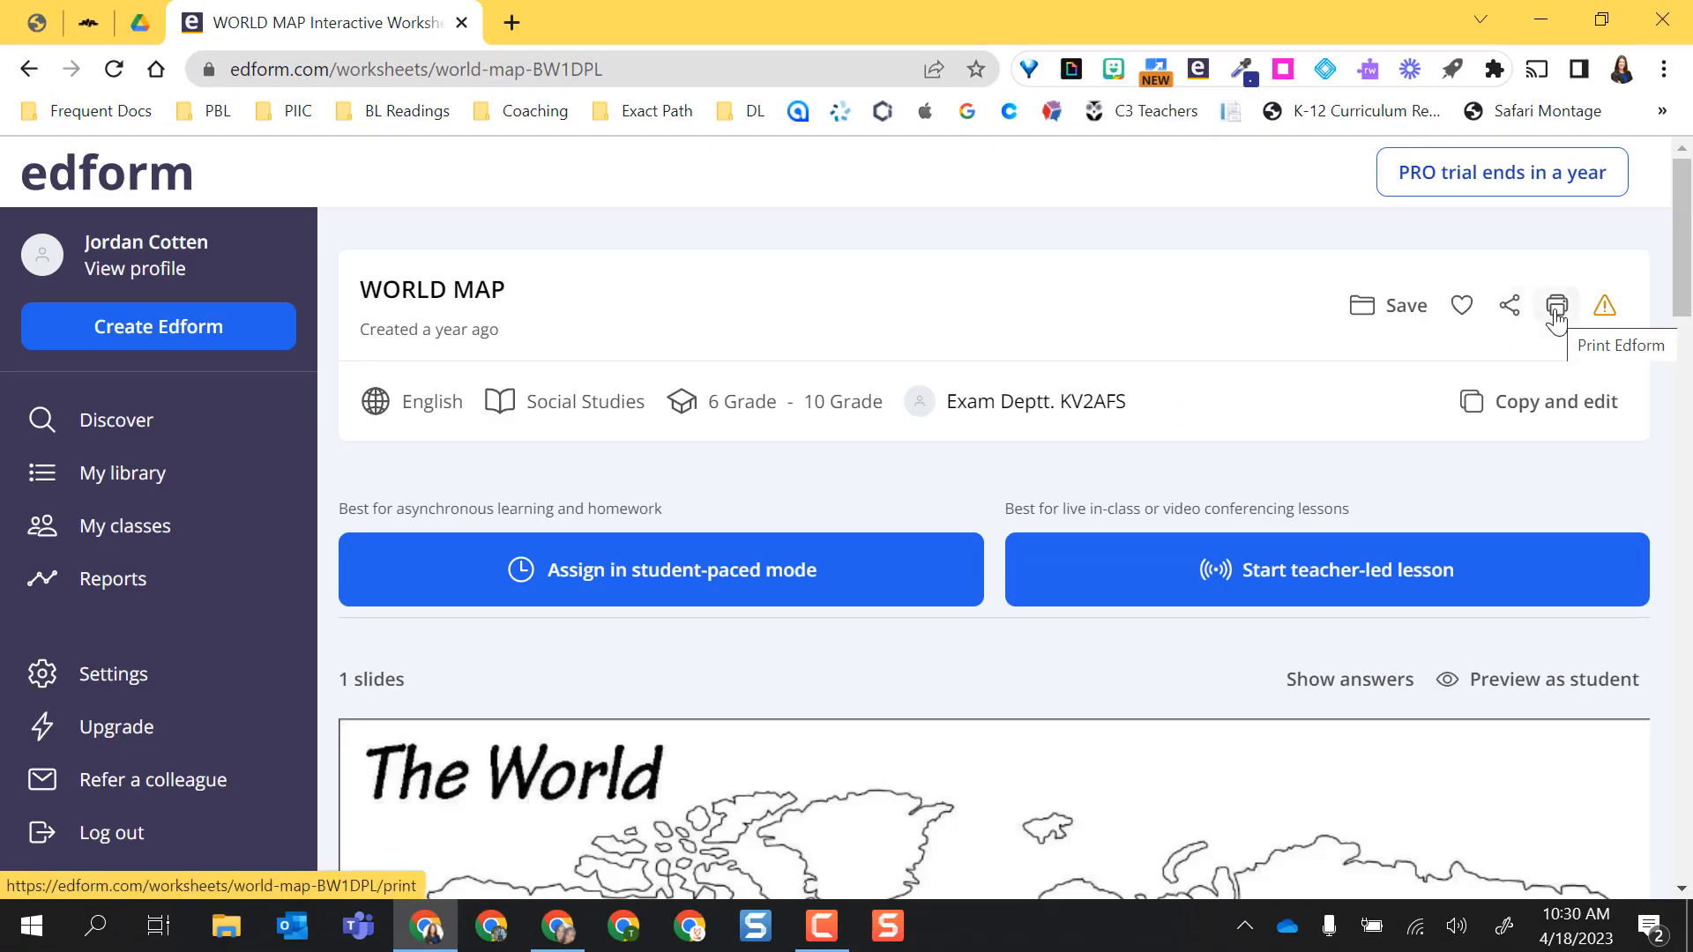
Go back to My library listing the saved Edforms and folders
scroll(down, 3)
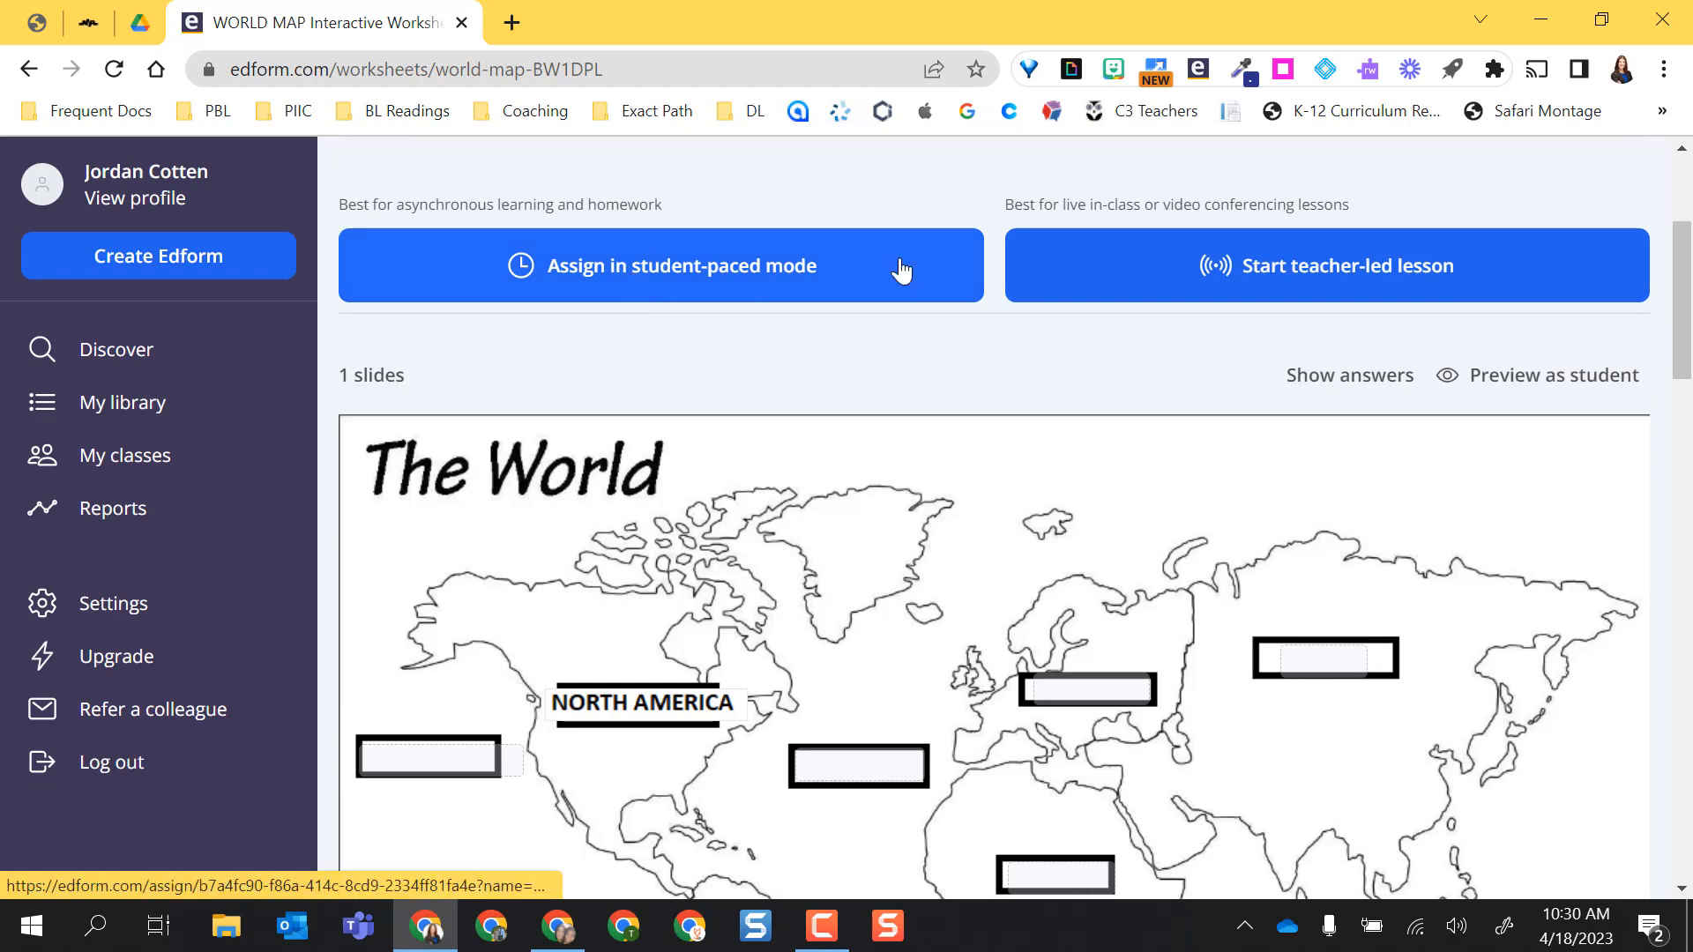
click(123, 472)
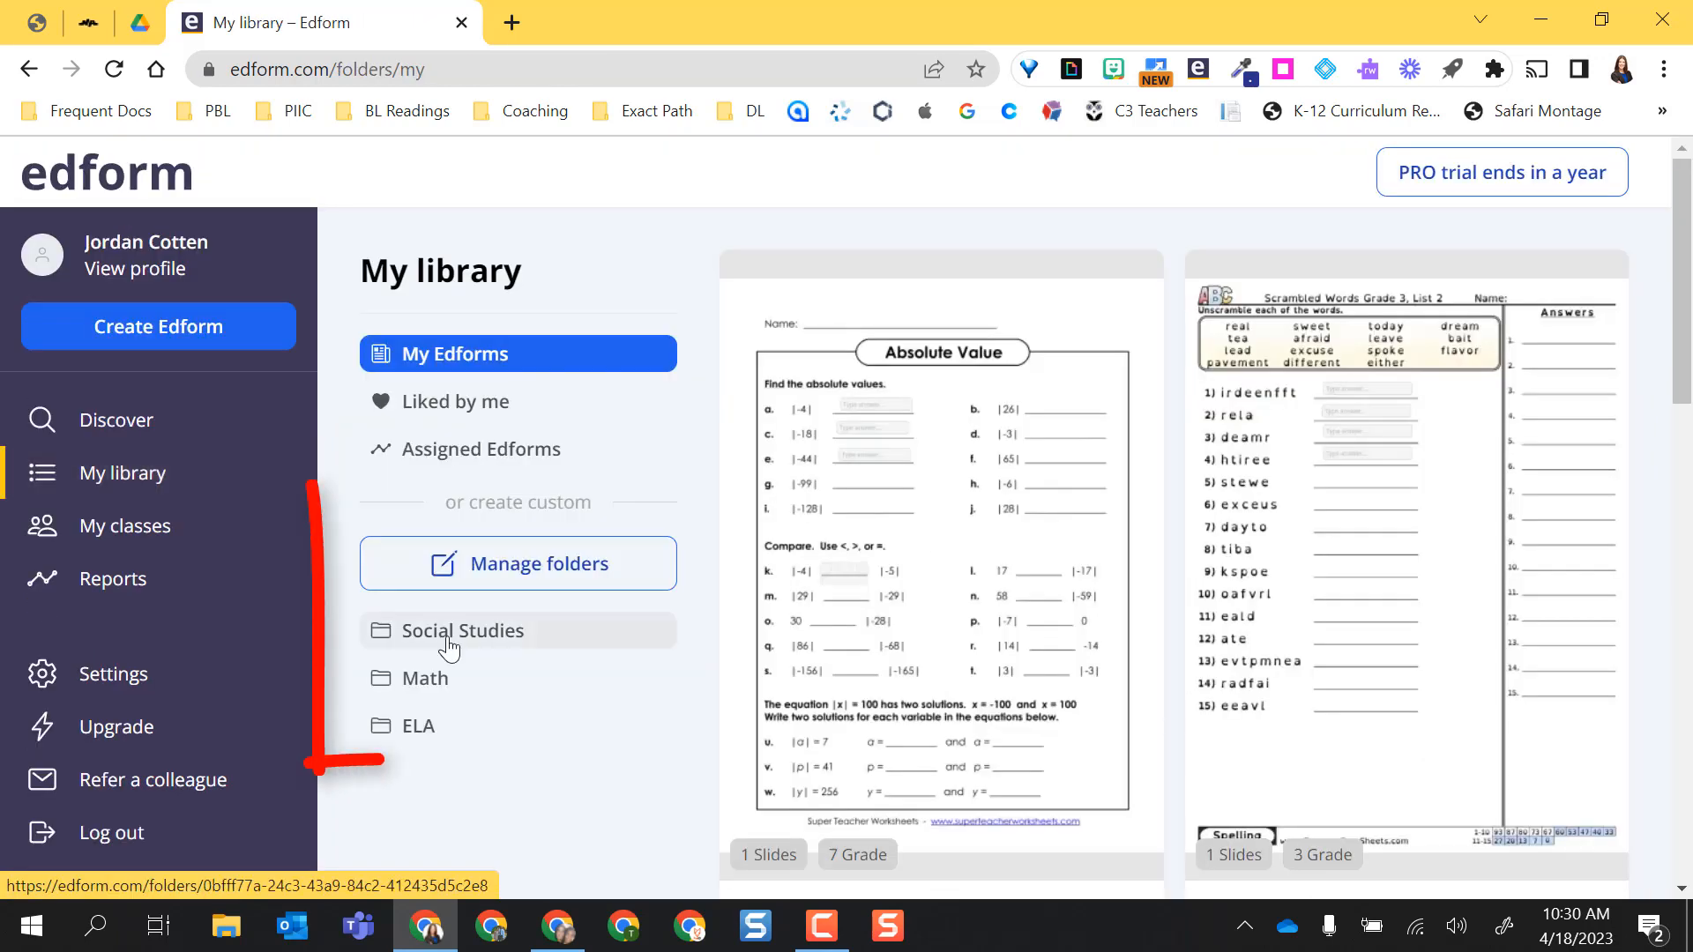
click(462, 631)
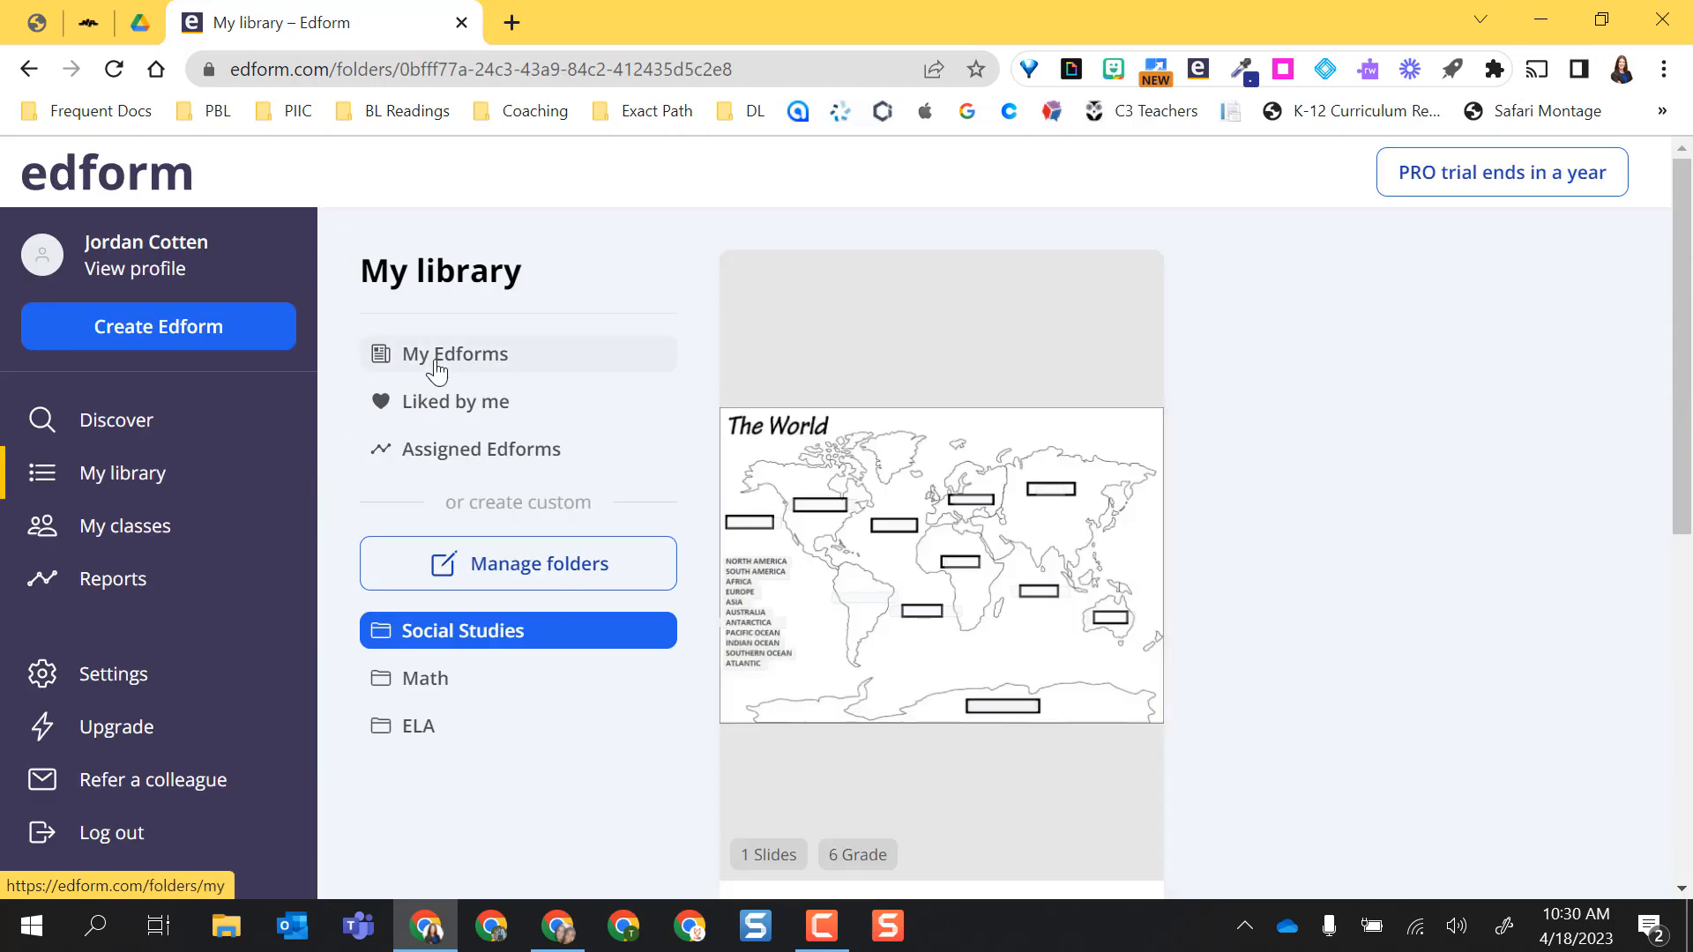
scroll(down, 3)
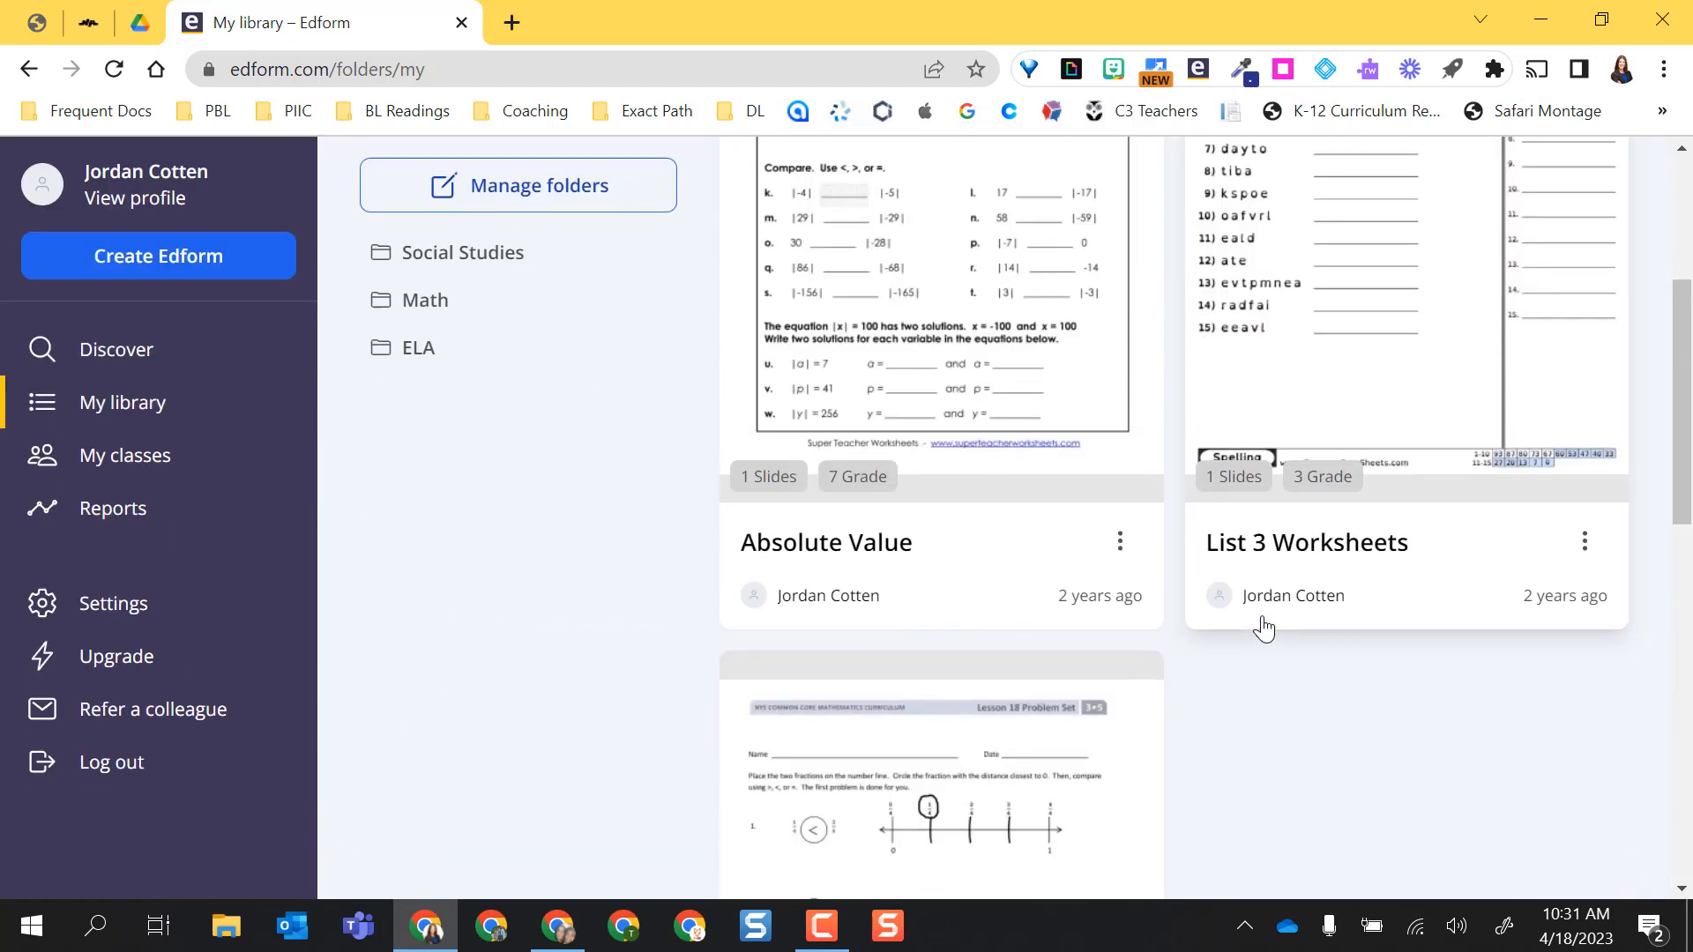
scroll(down, 3)
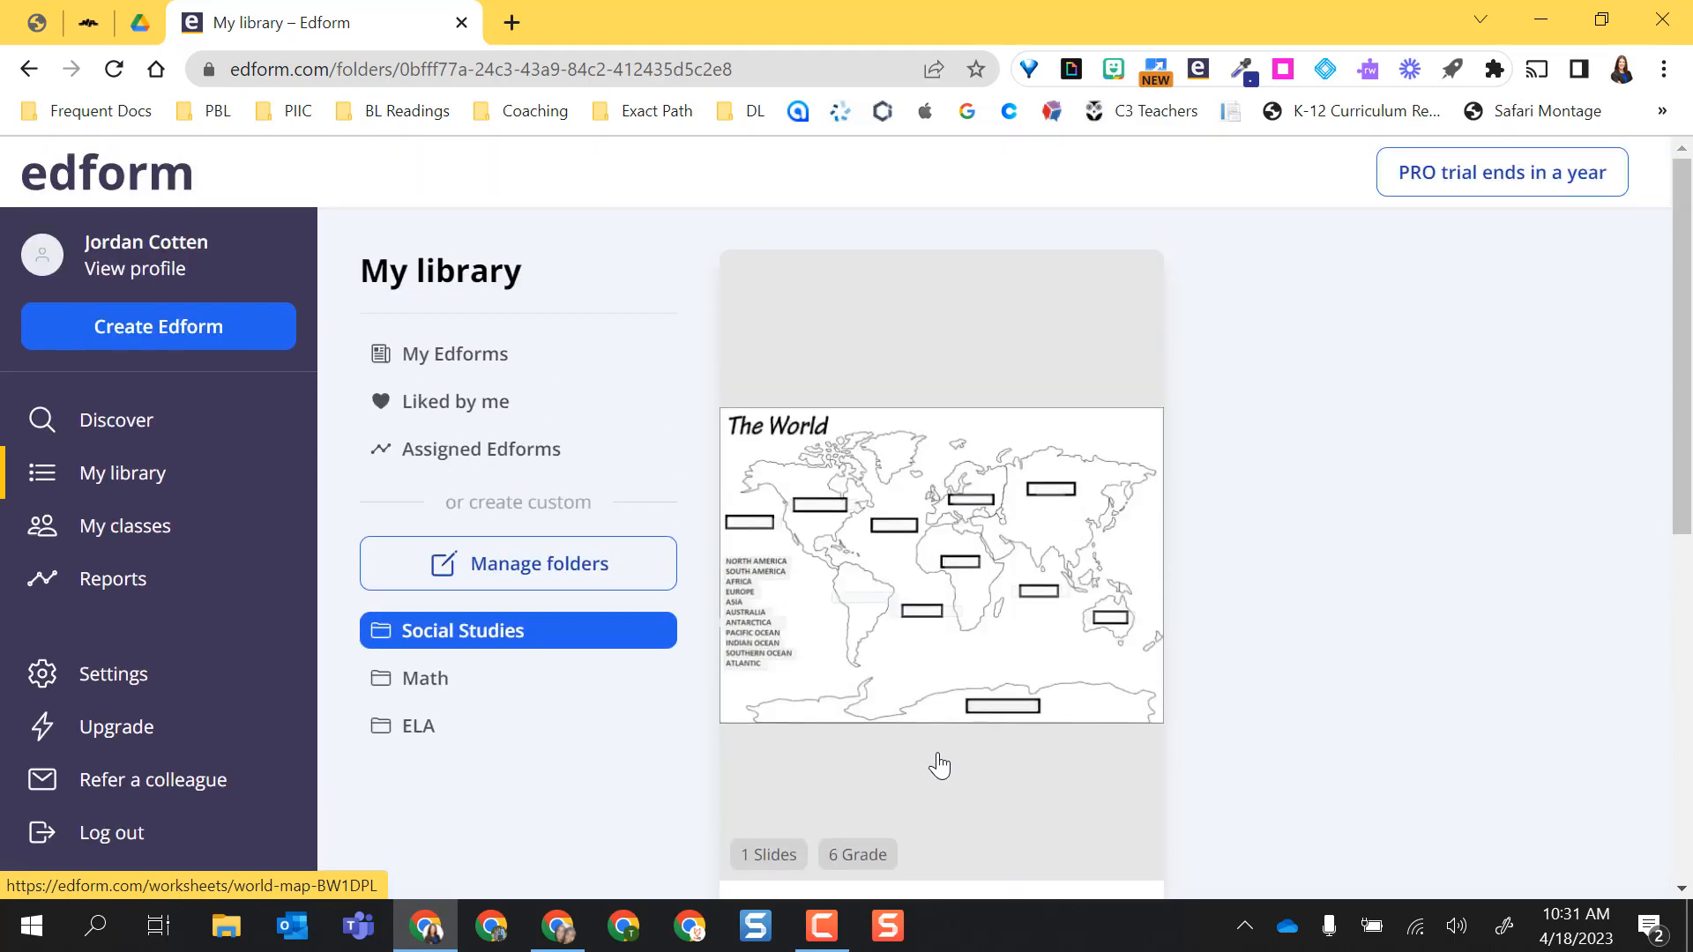
click(455, 355)
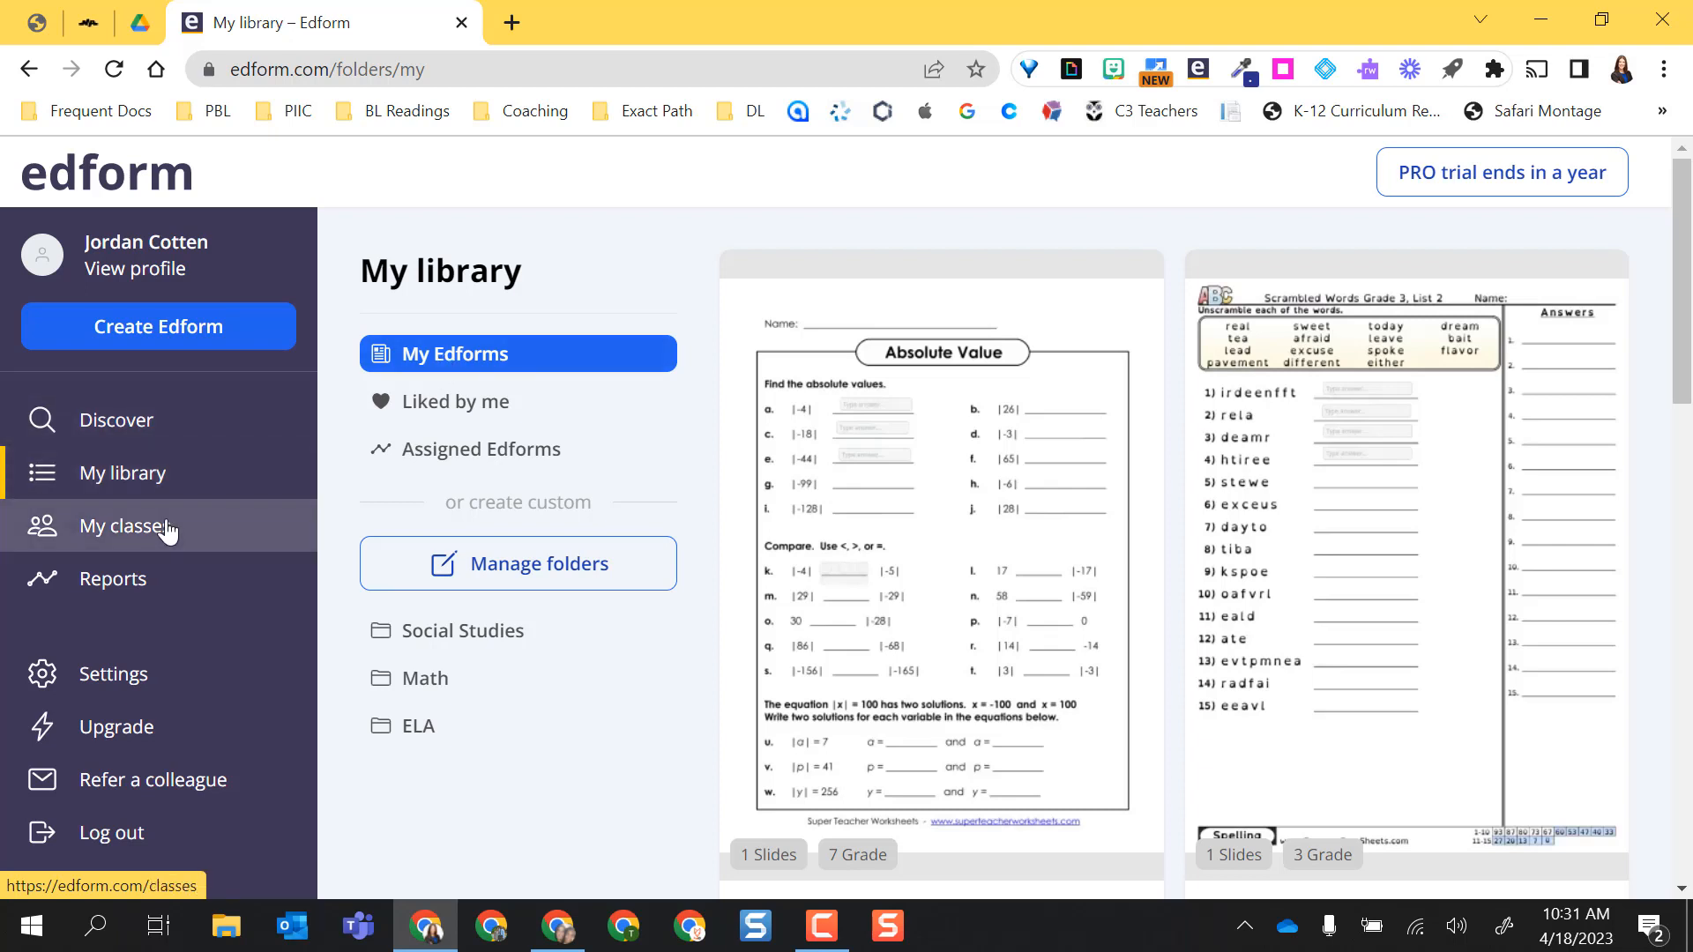
Create a class named Period 2 with grade 6 from My classes
click(127, 526)
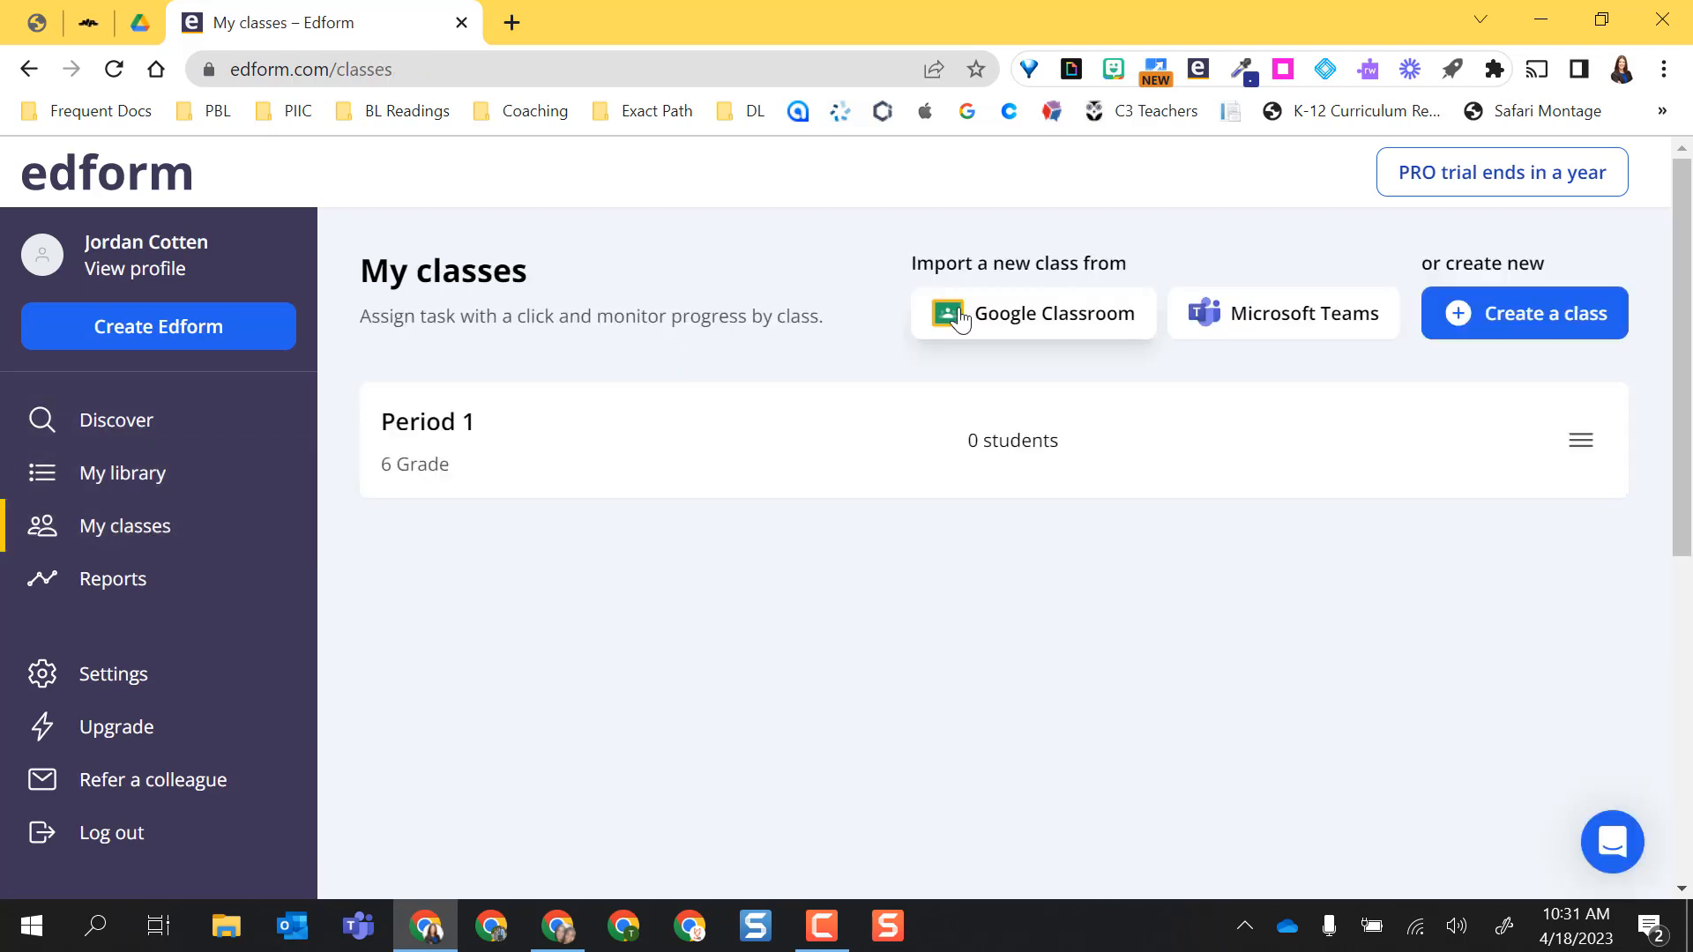
mouse_move(1195, 323)
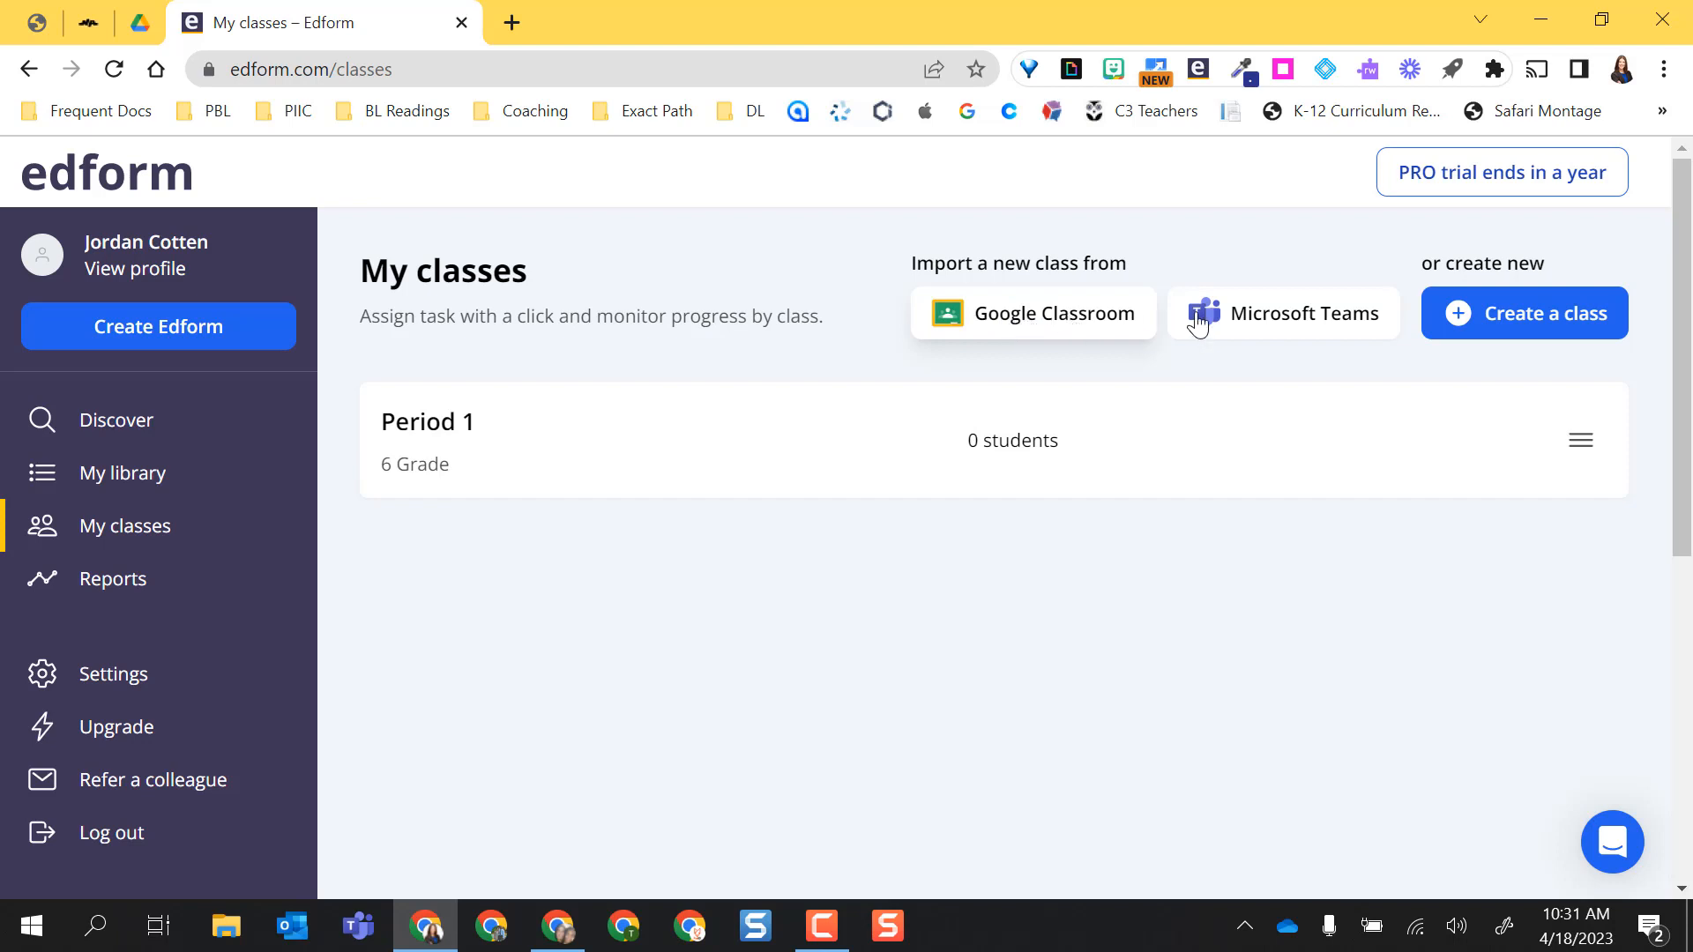
mouse_move(1306, 317)
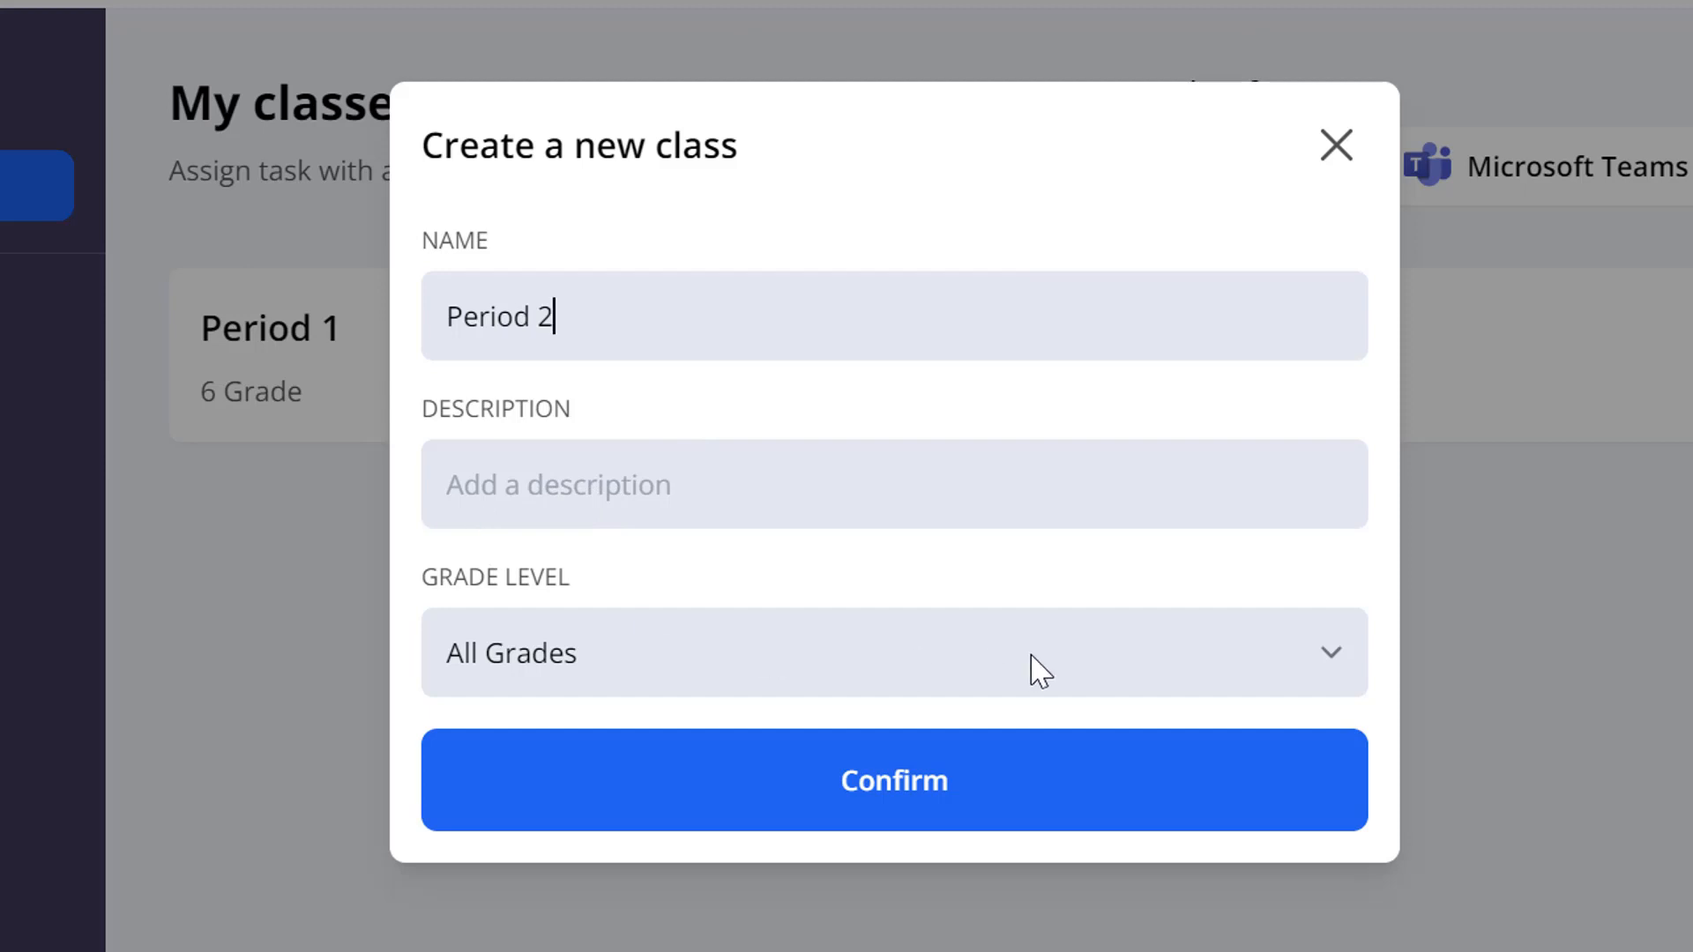
click(892, 653)
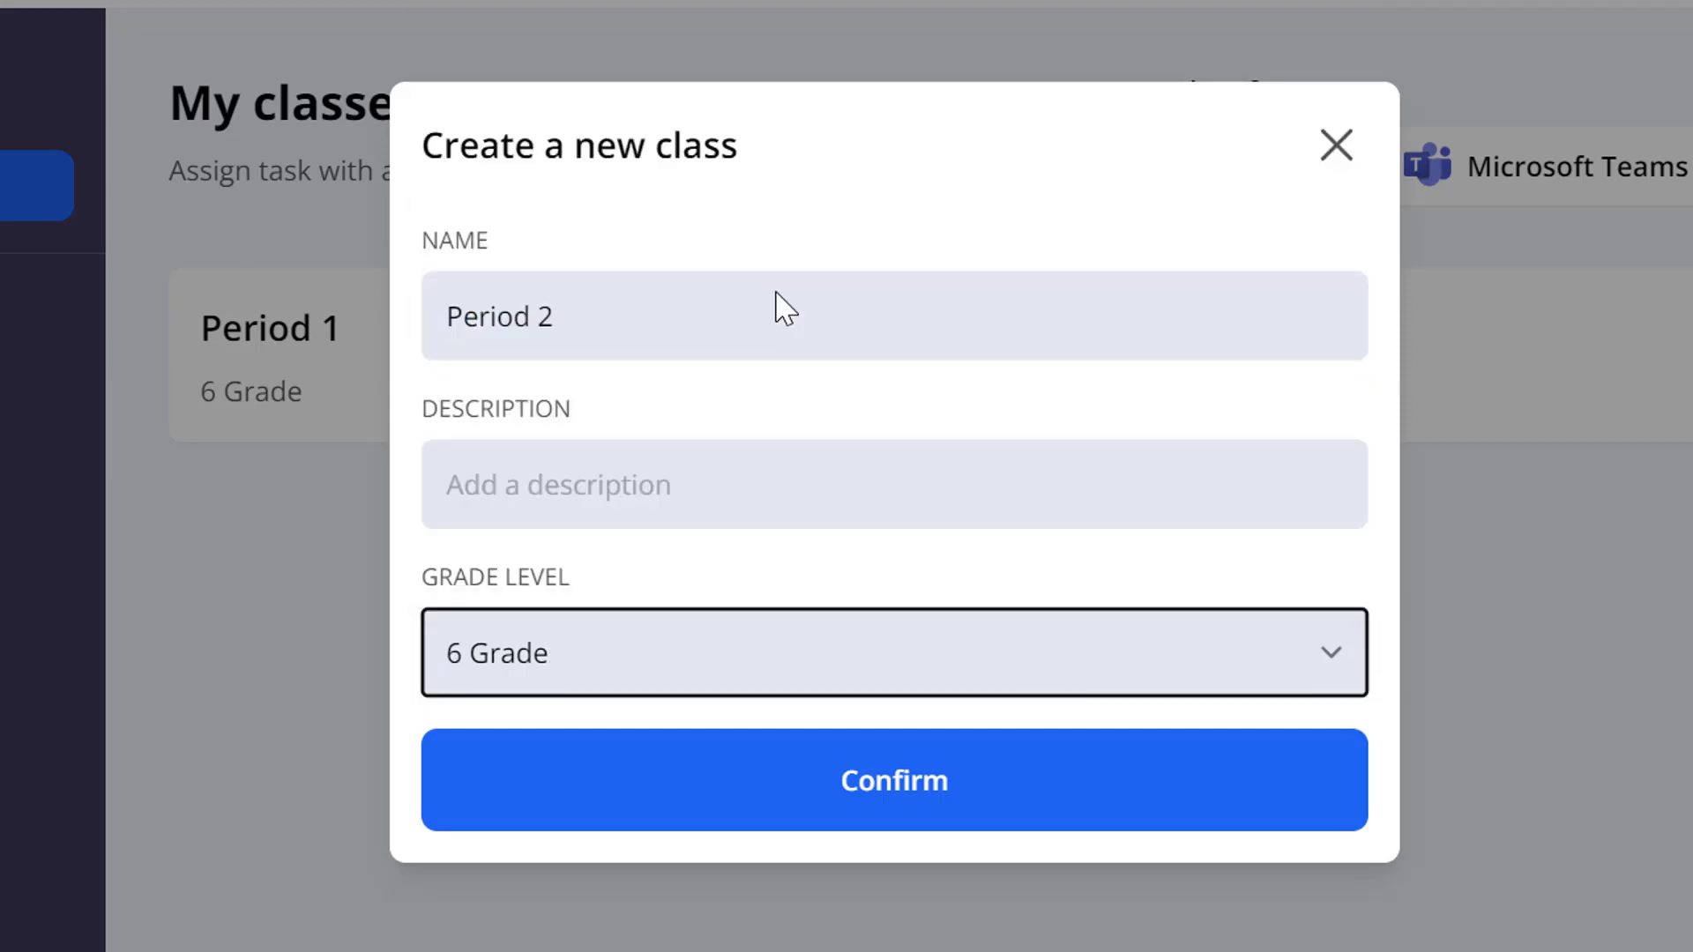
click(894, 779)
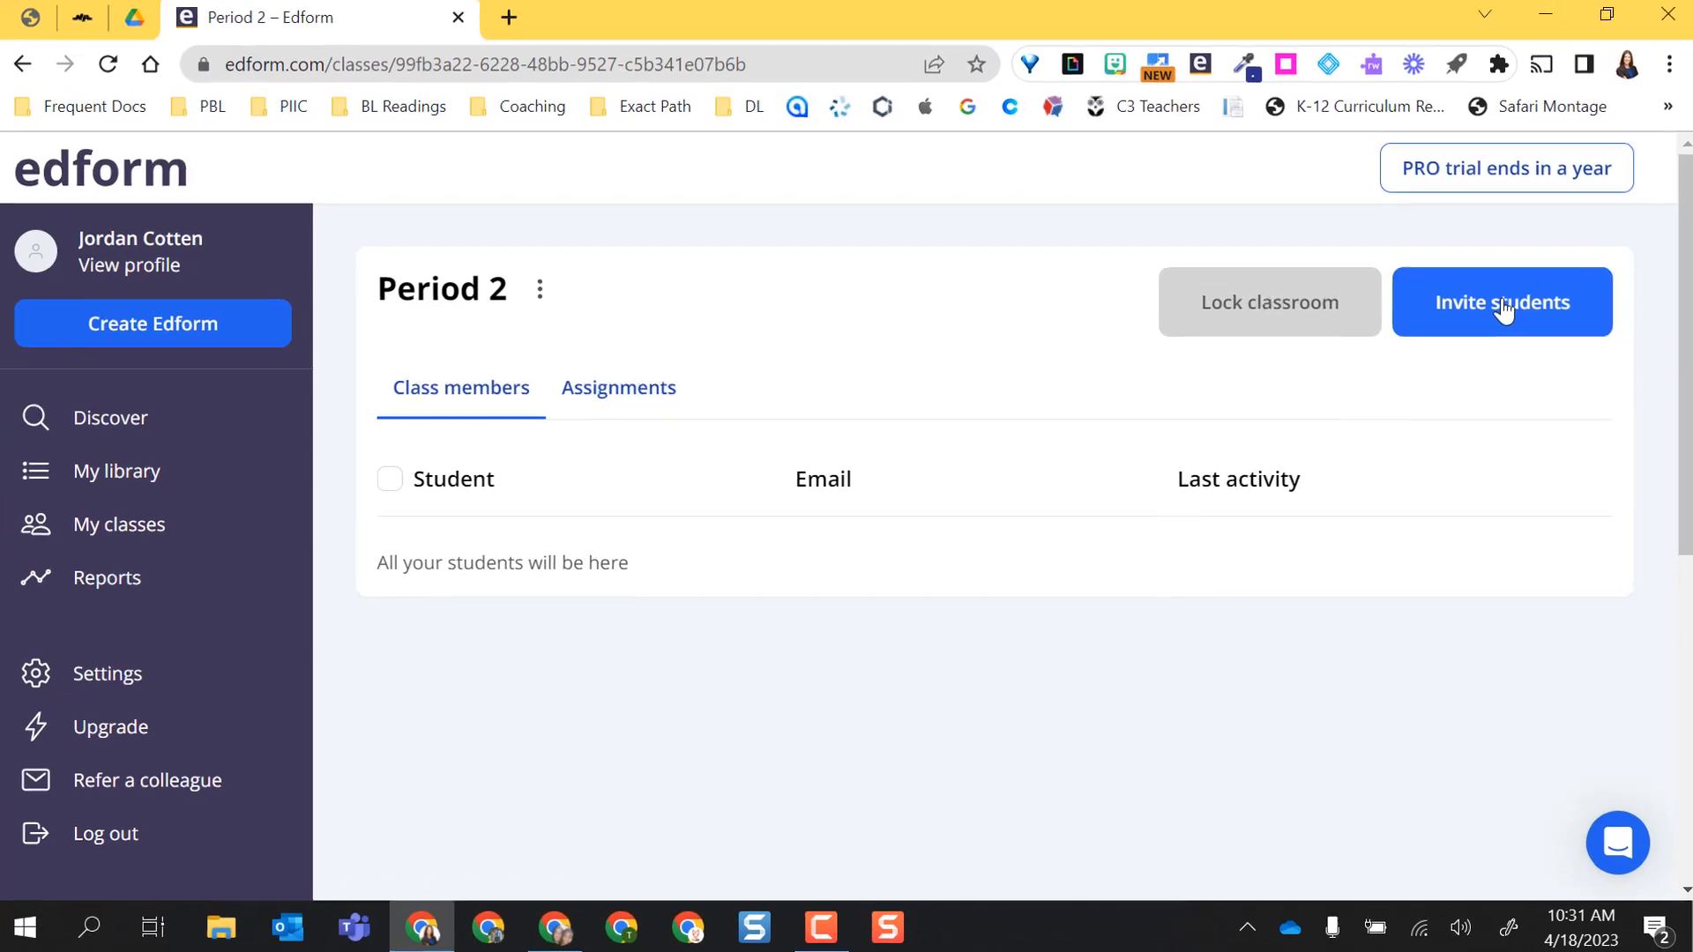
Bring up Period 2's Invite students dialog and copy the invite link
click(1501, 302)
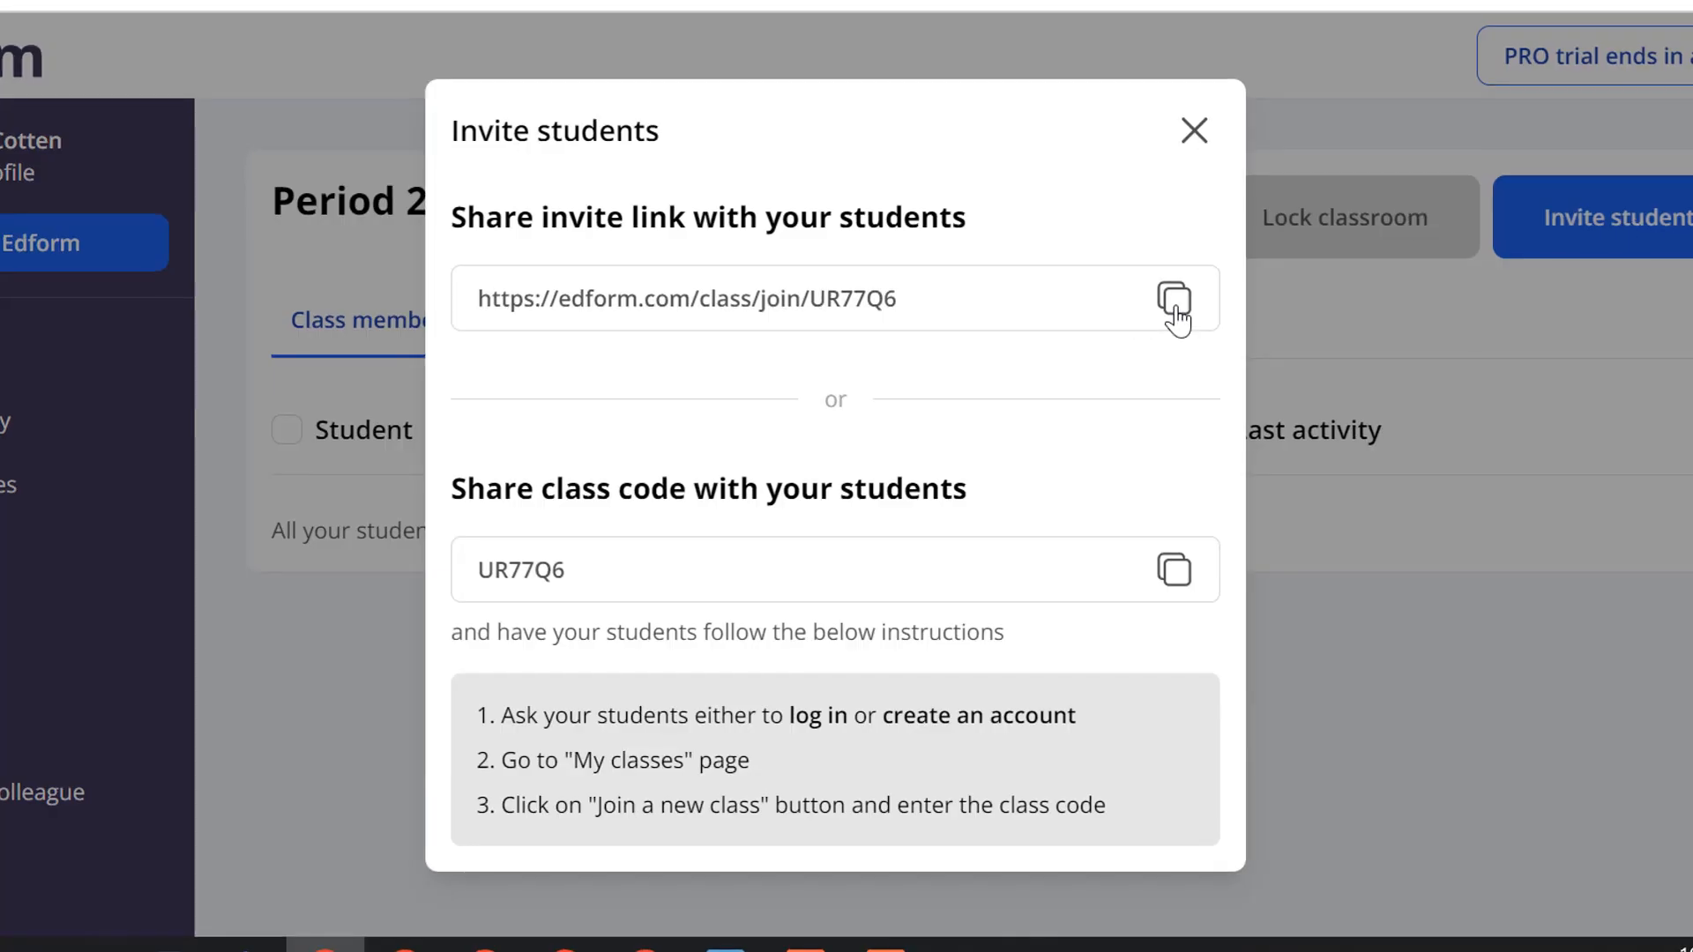
click(1174, 300)
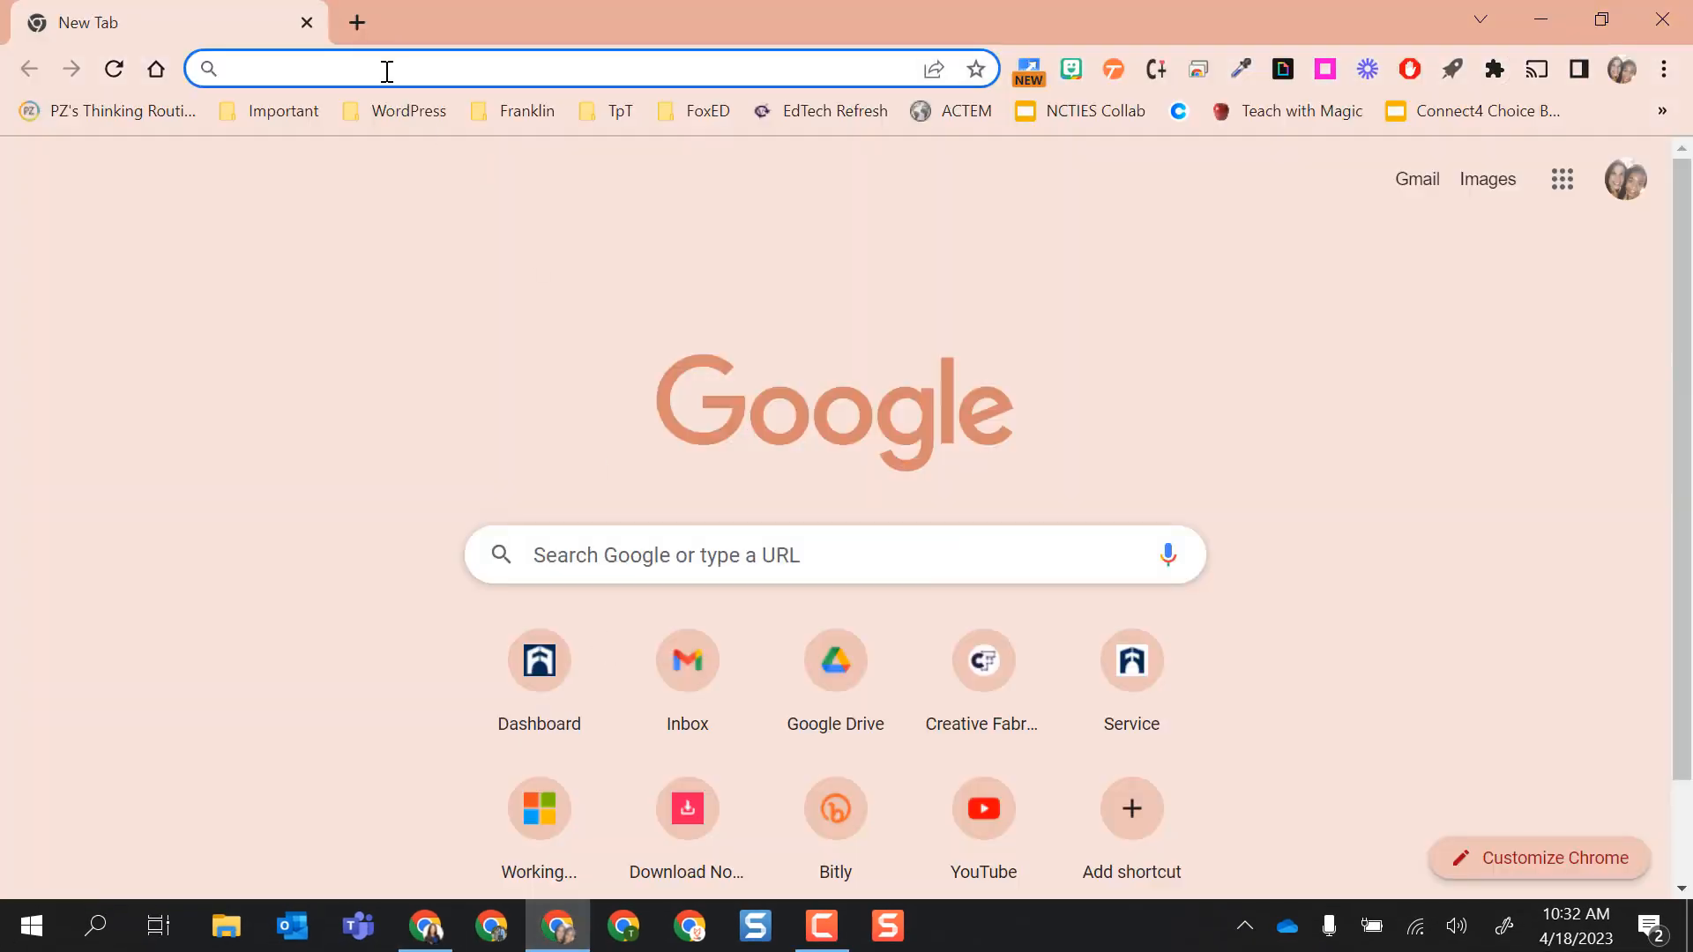
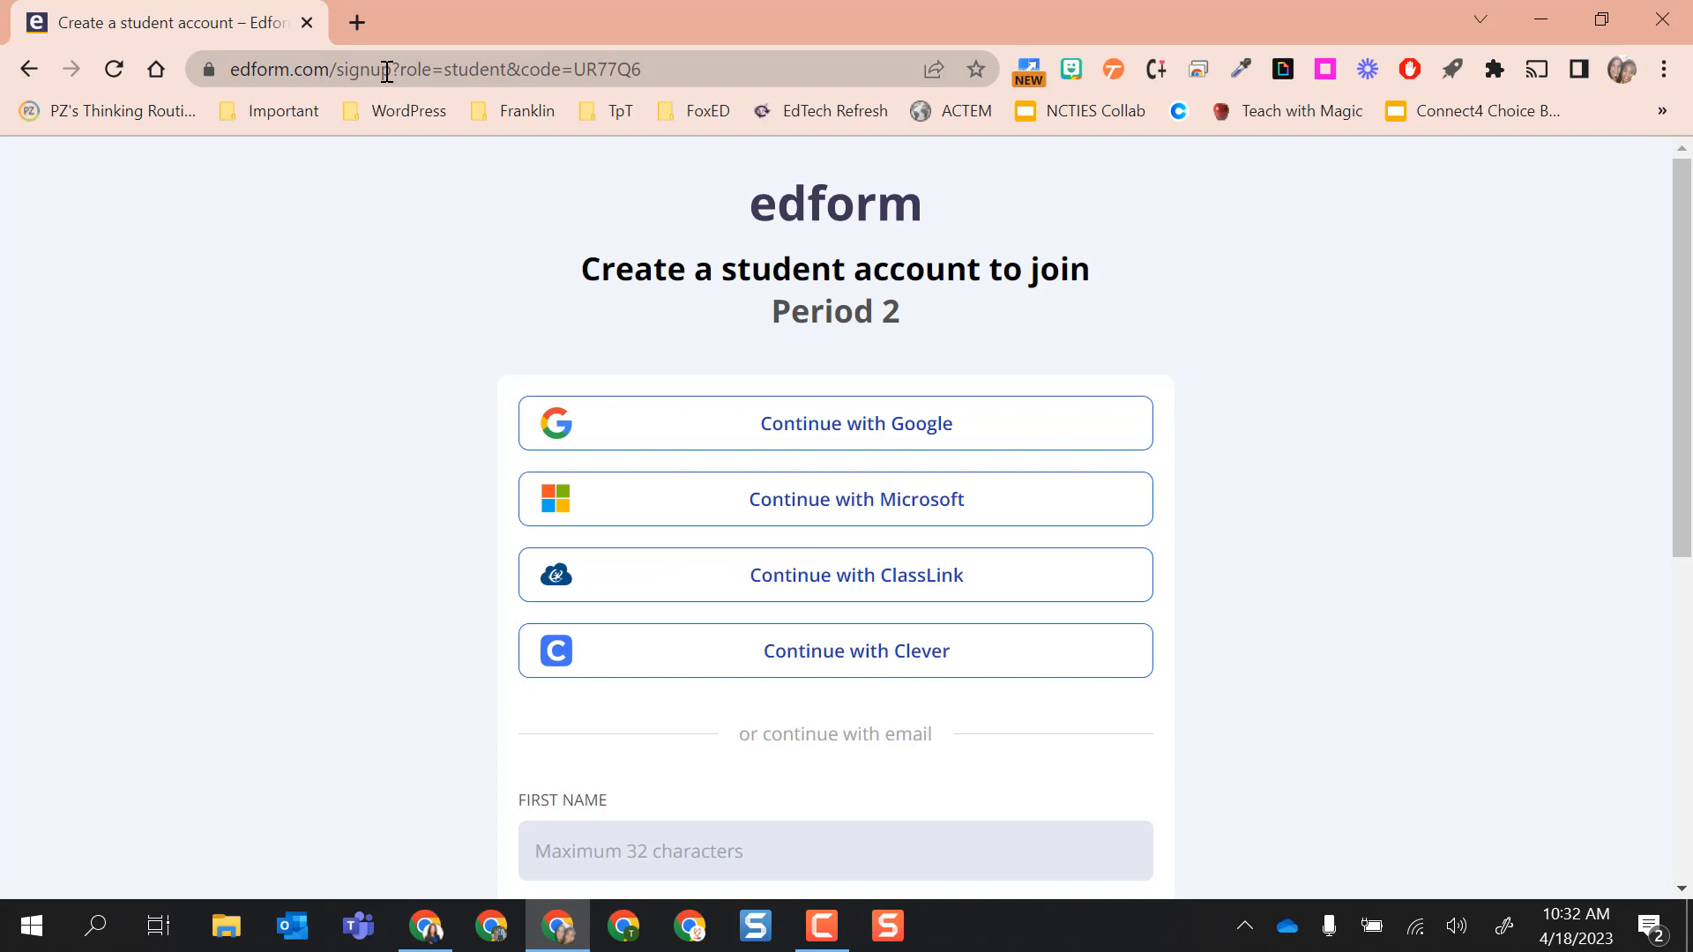
mouse_move(855, 423)
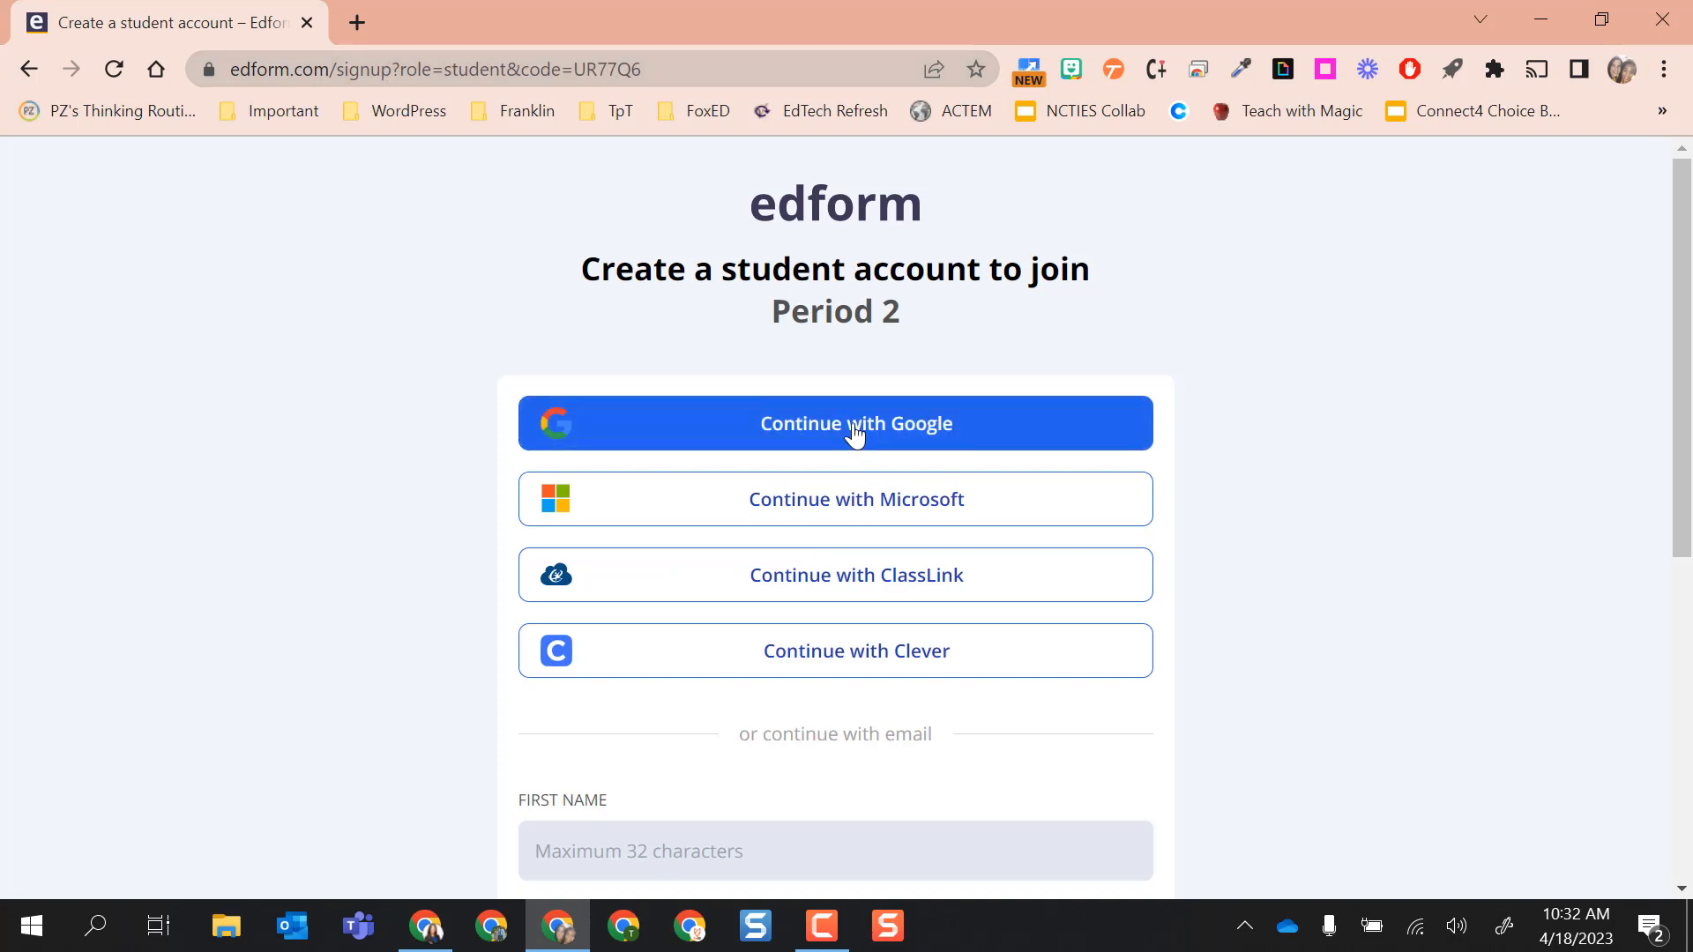
click(834, 423)
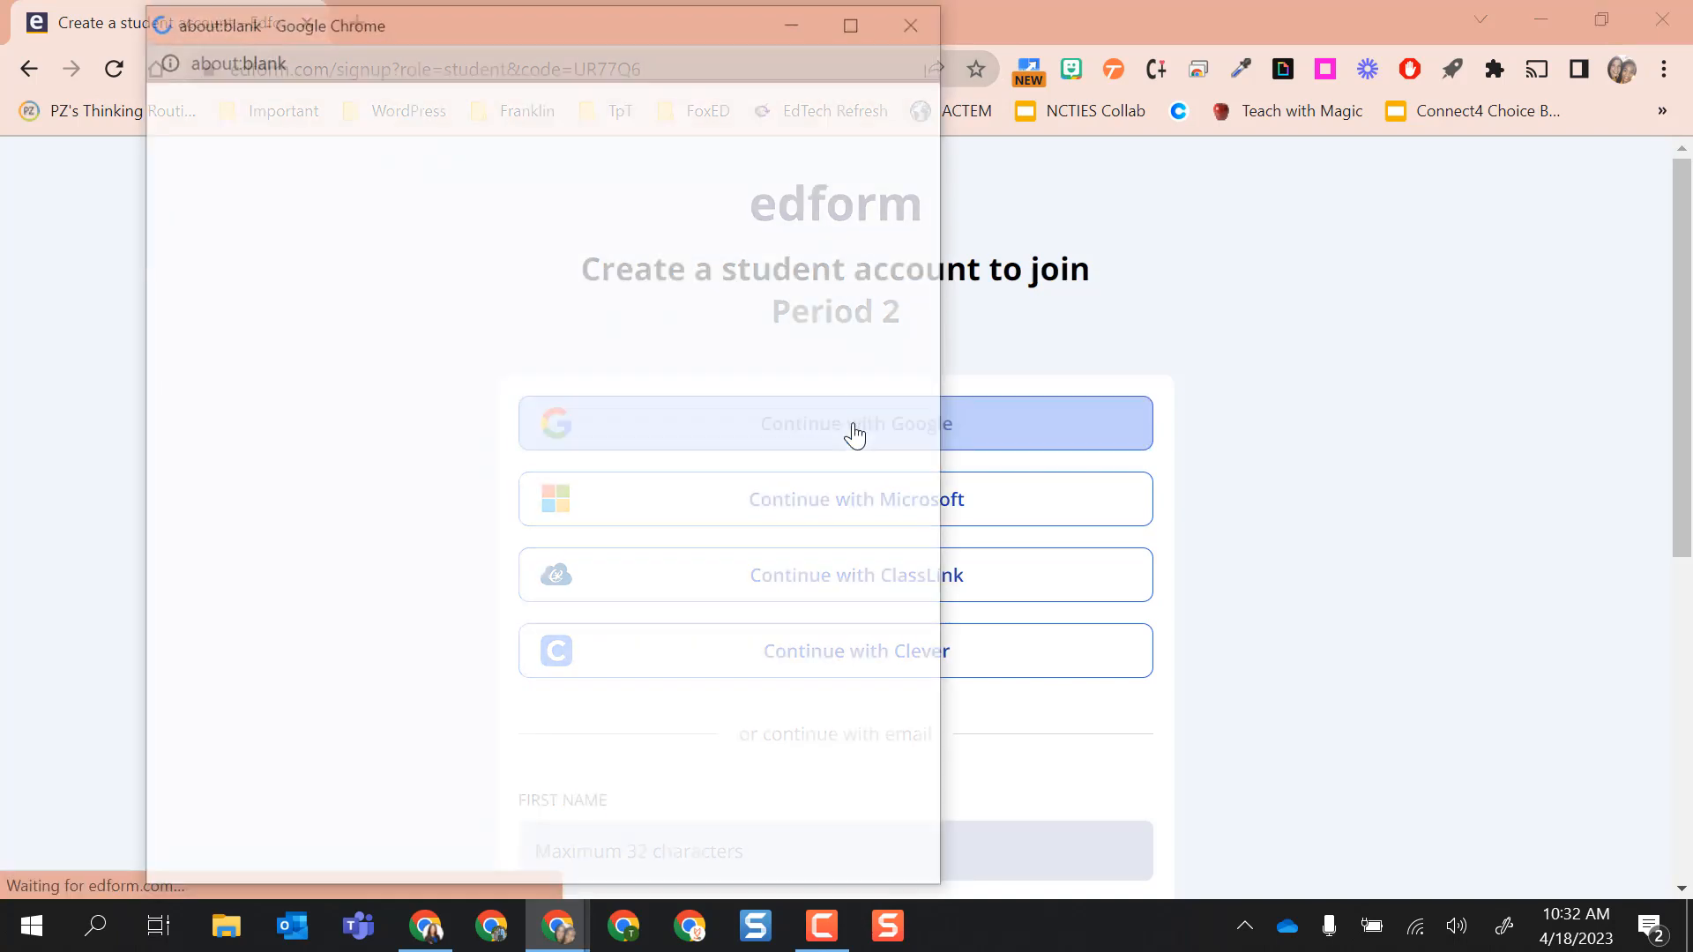
click(834, 421)
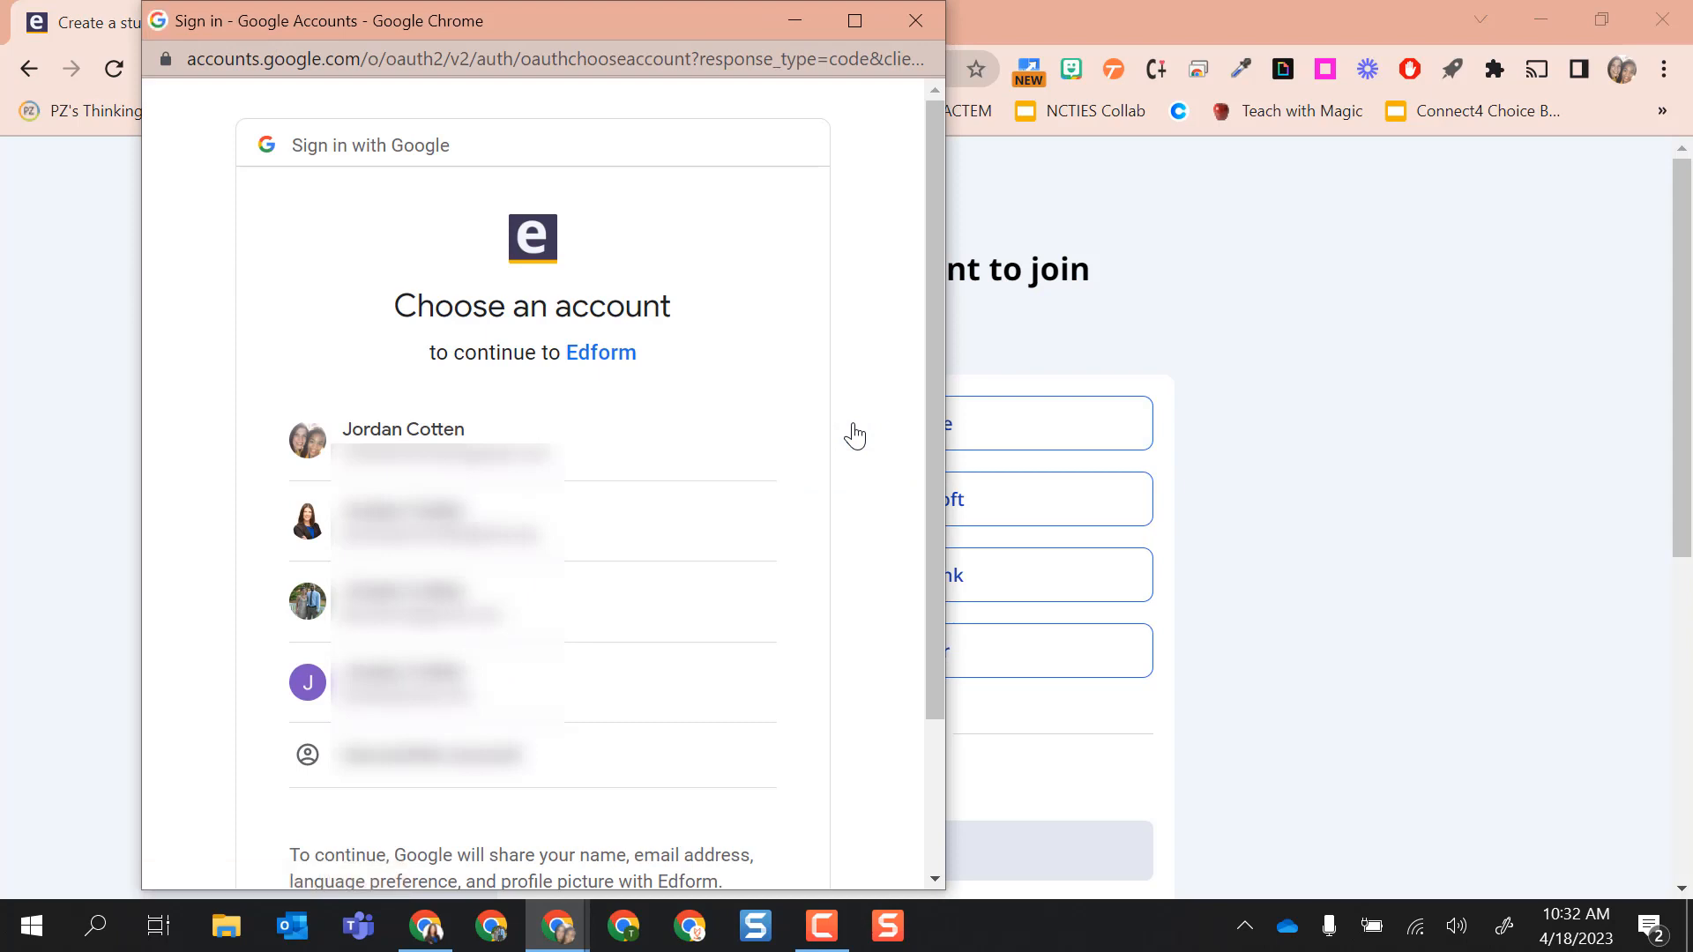
click(402, 439)
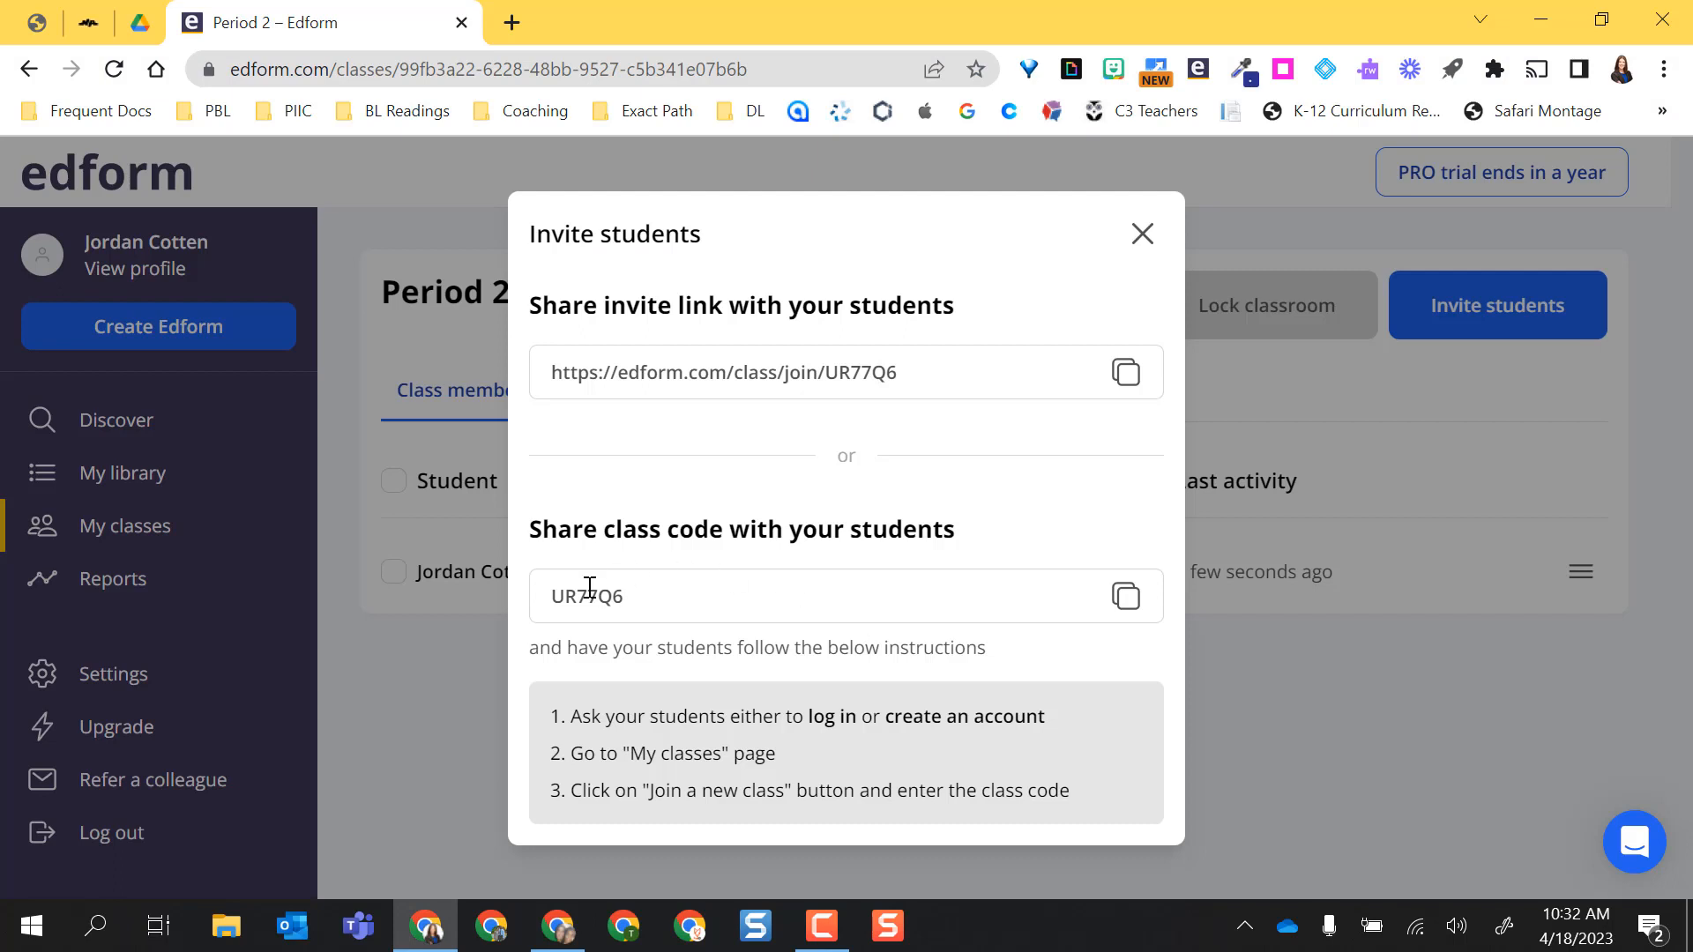
mouse_move(663, 718)
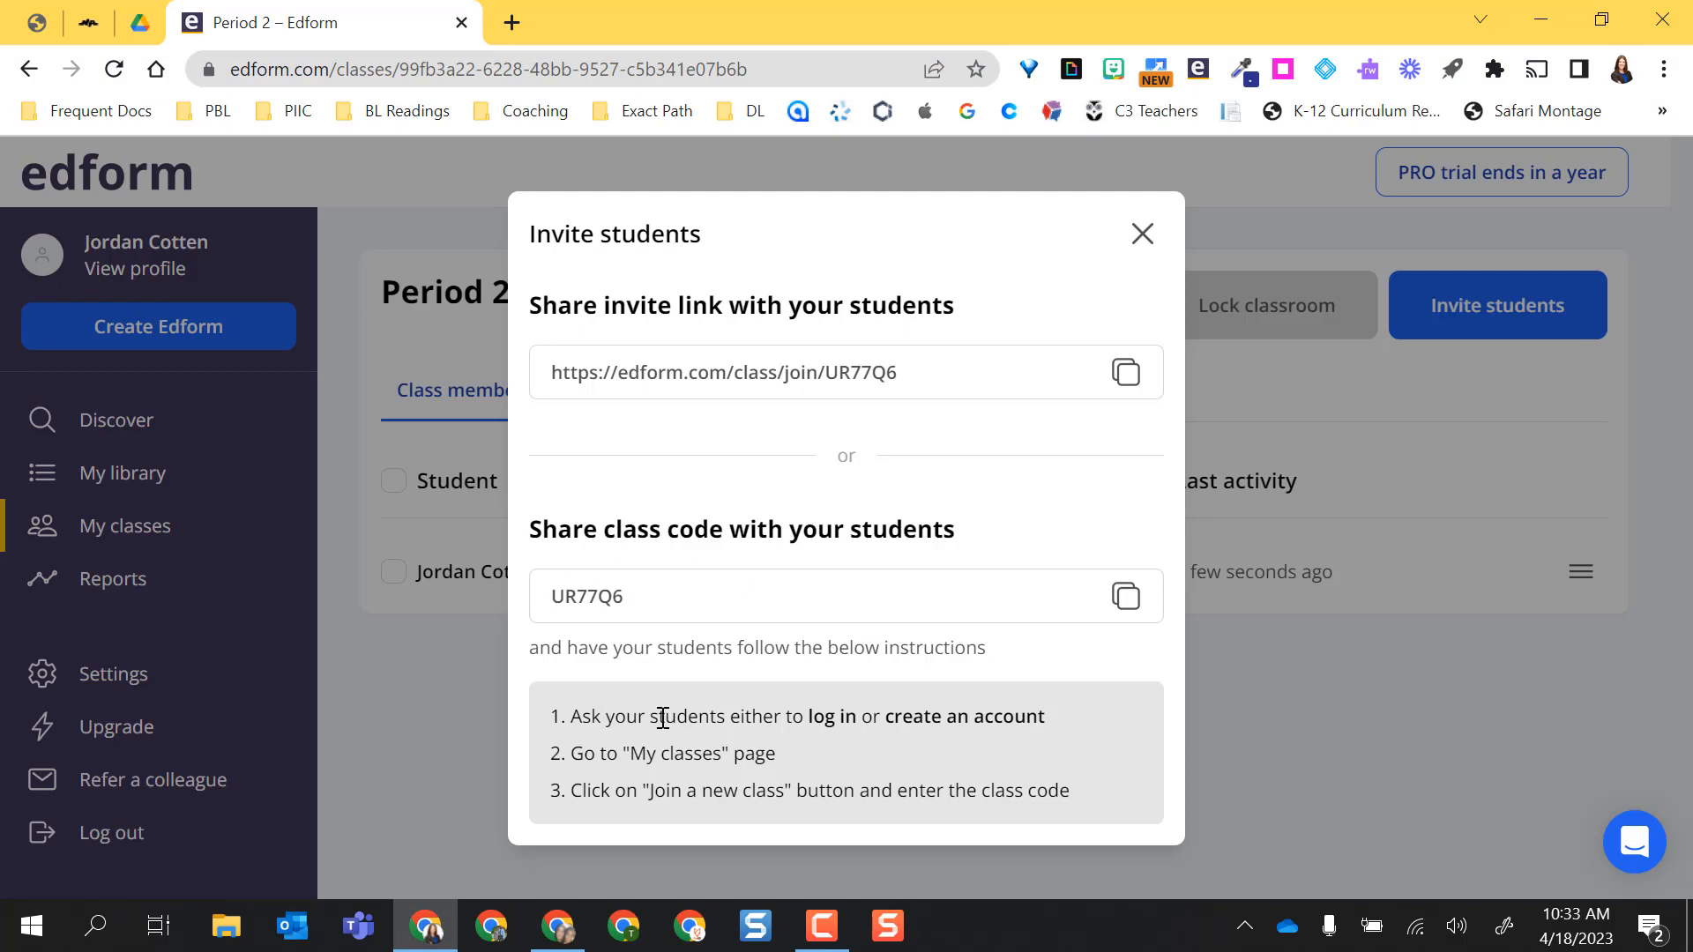
mouse_move(689, 781)
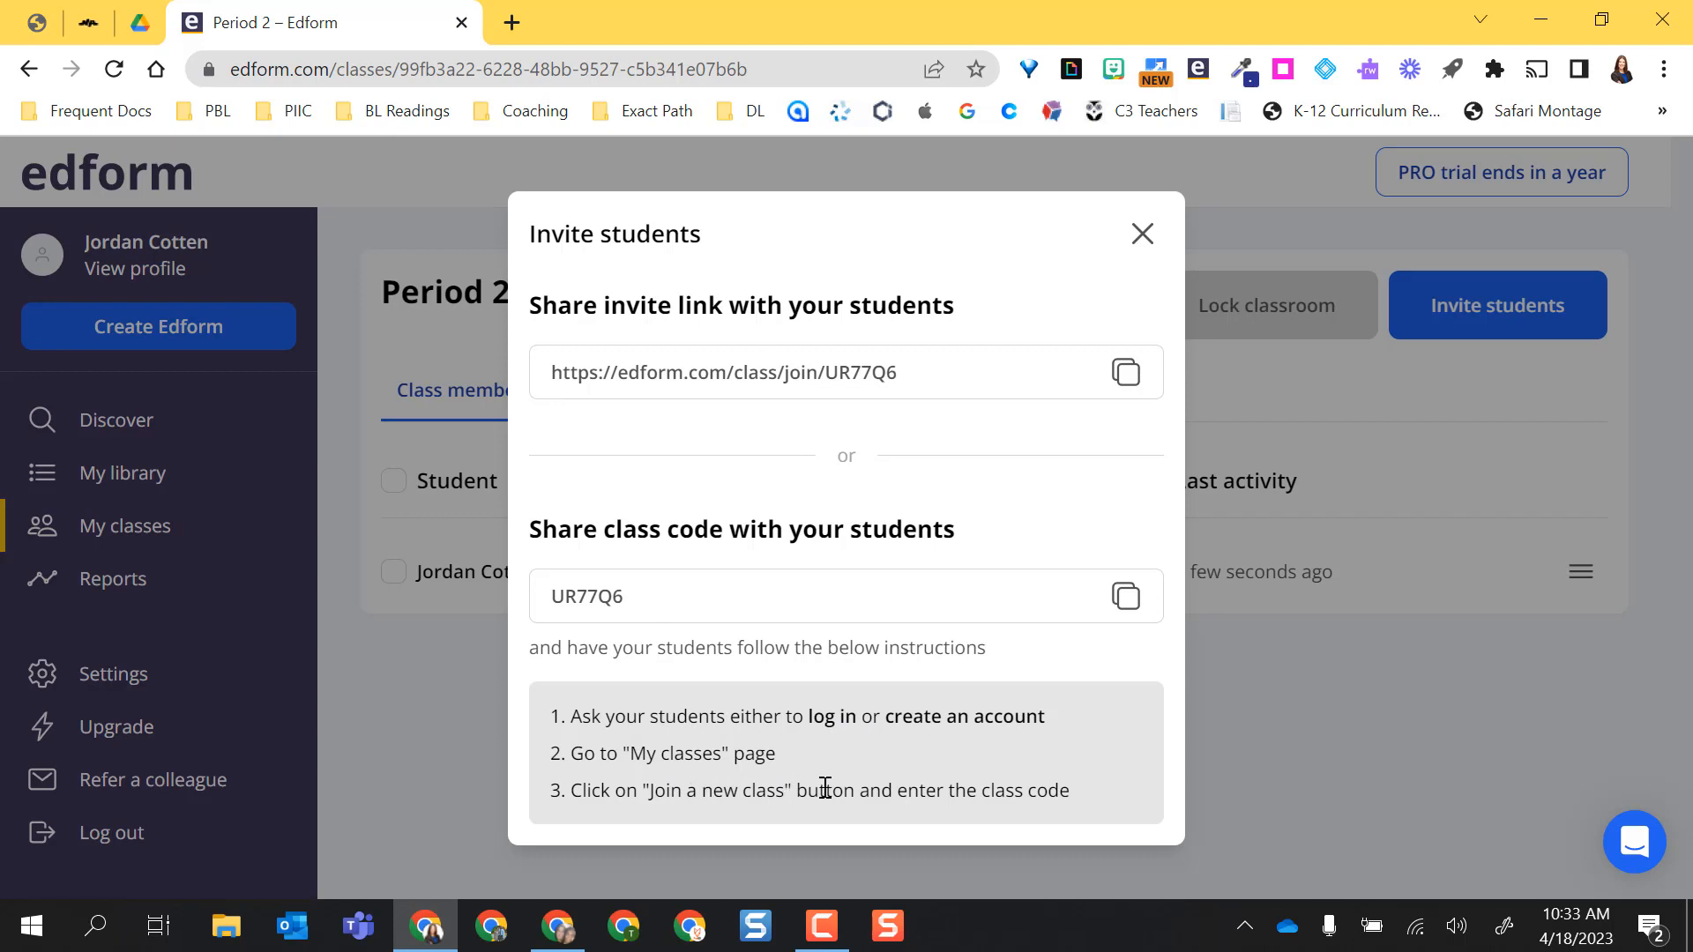
Check Period 2's class members in the teacher window and close the invite details
click(123, 526)
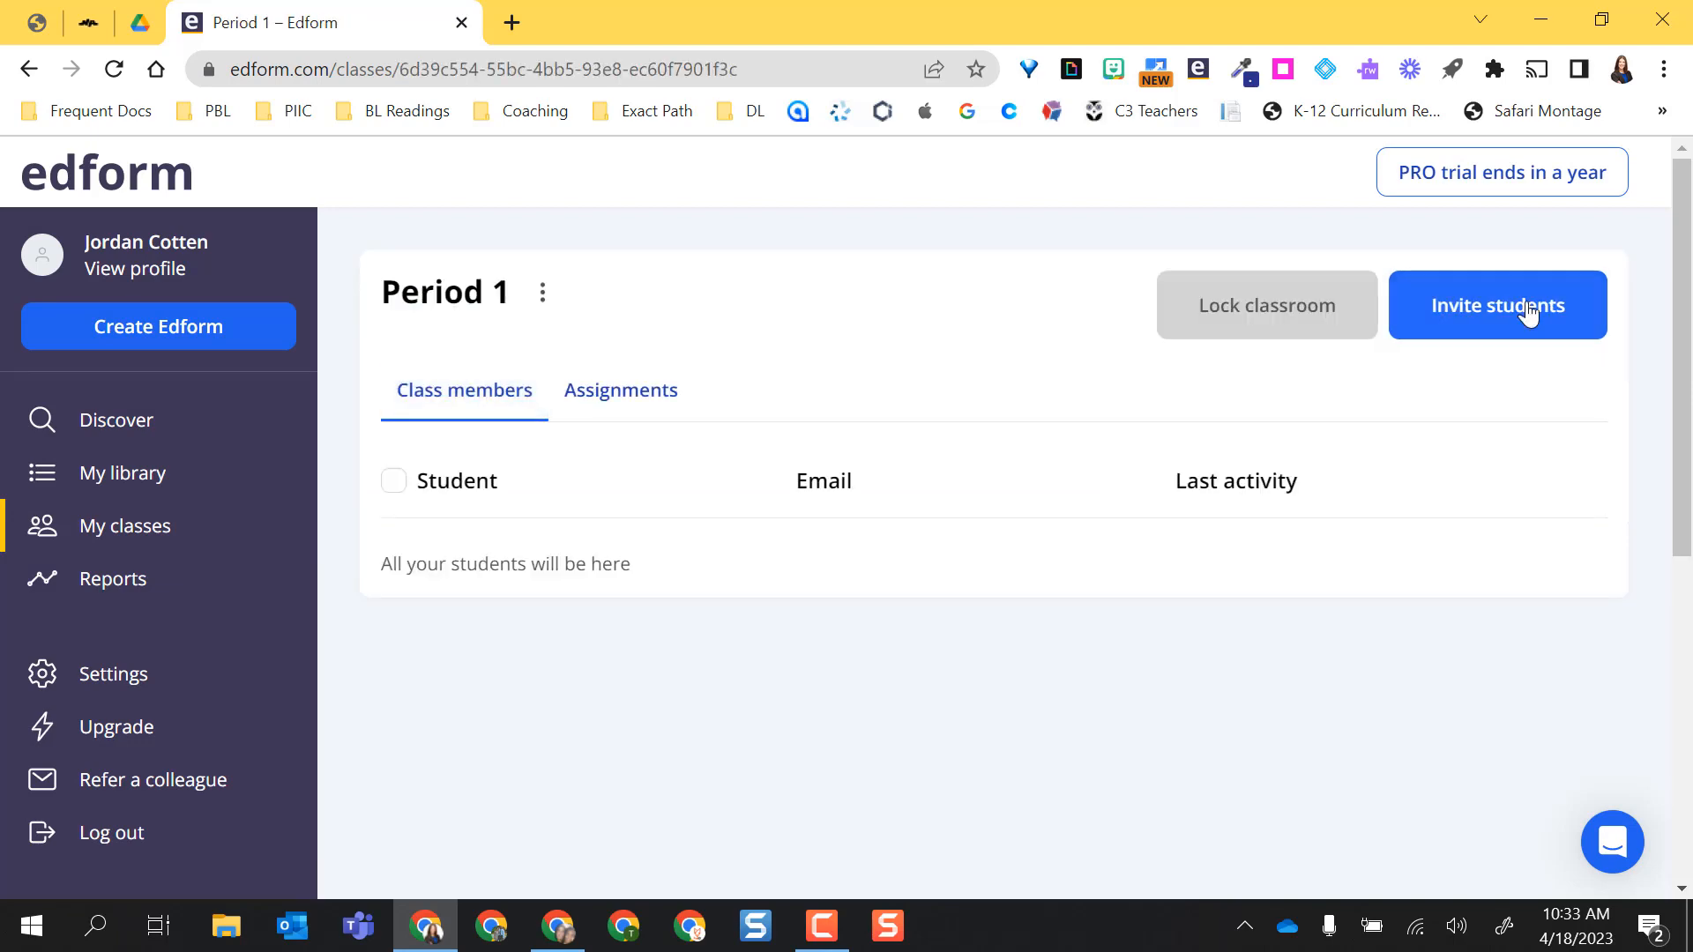
click(1497, 305)
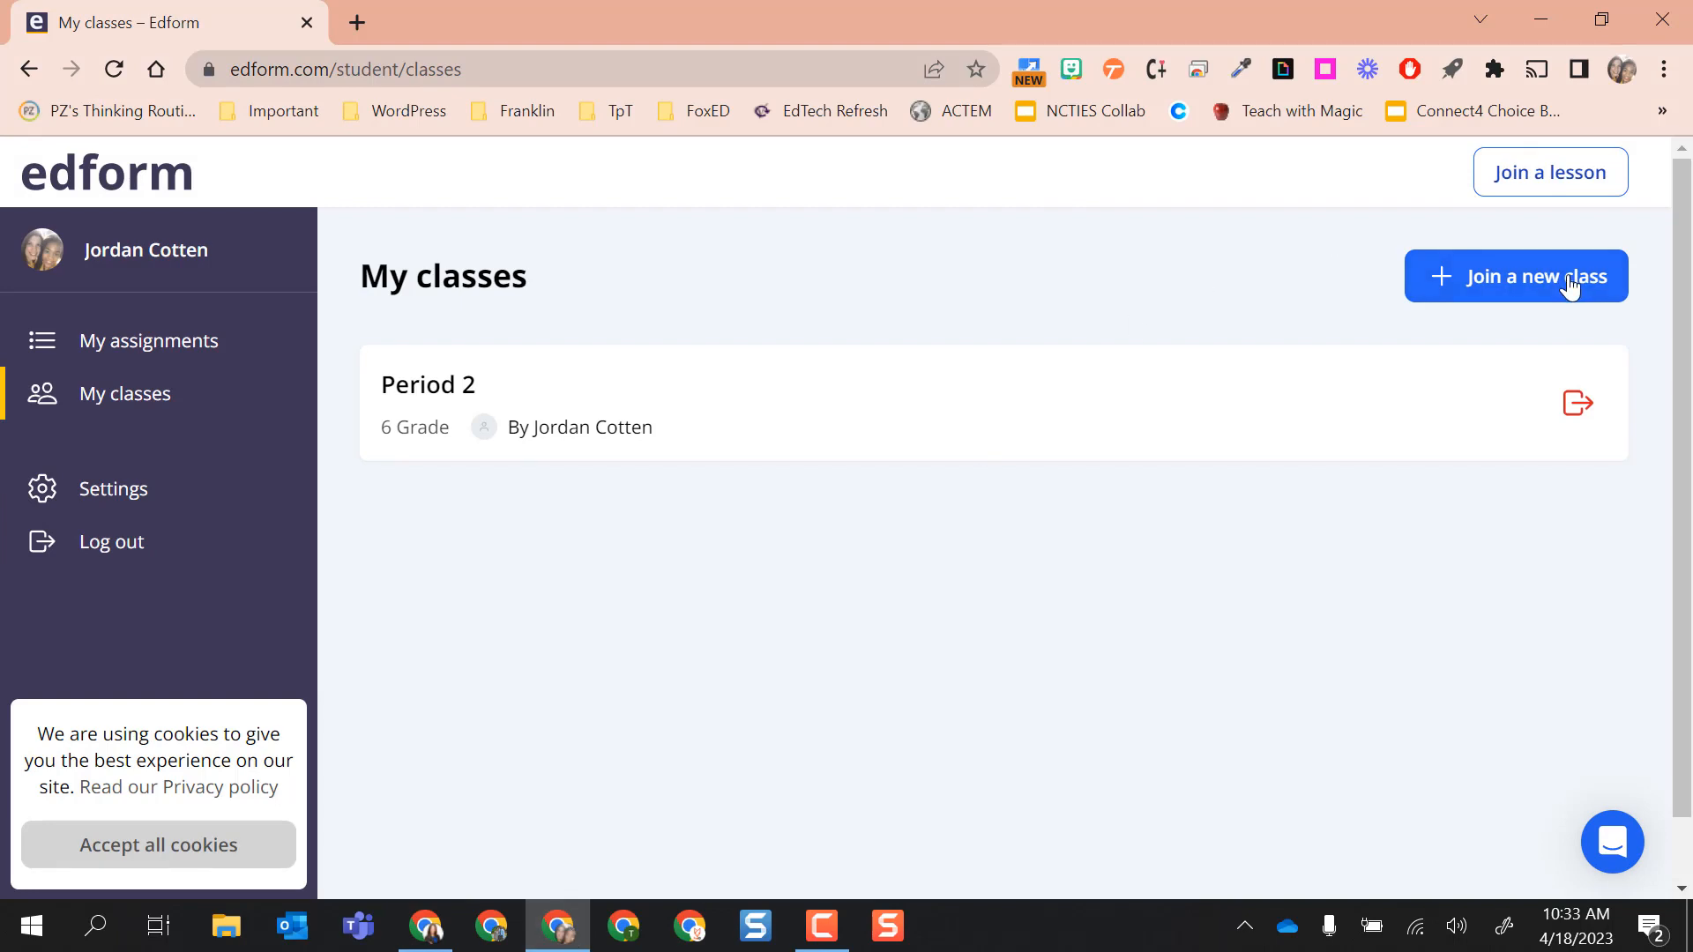
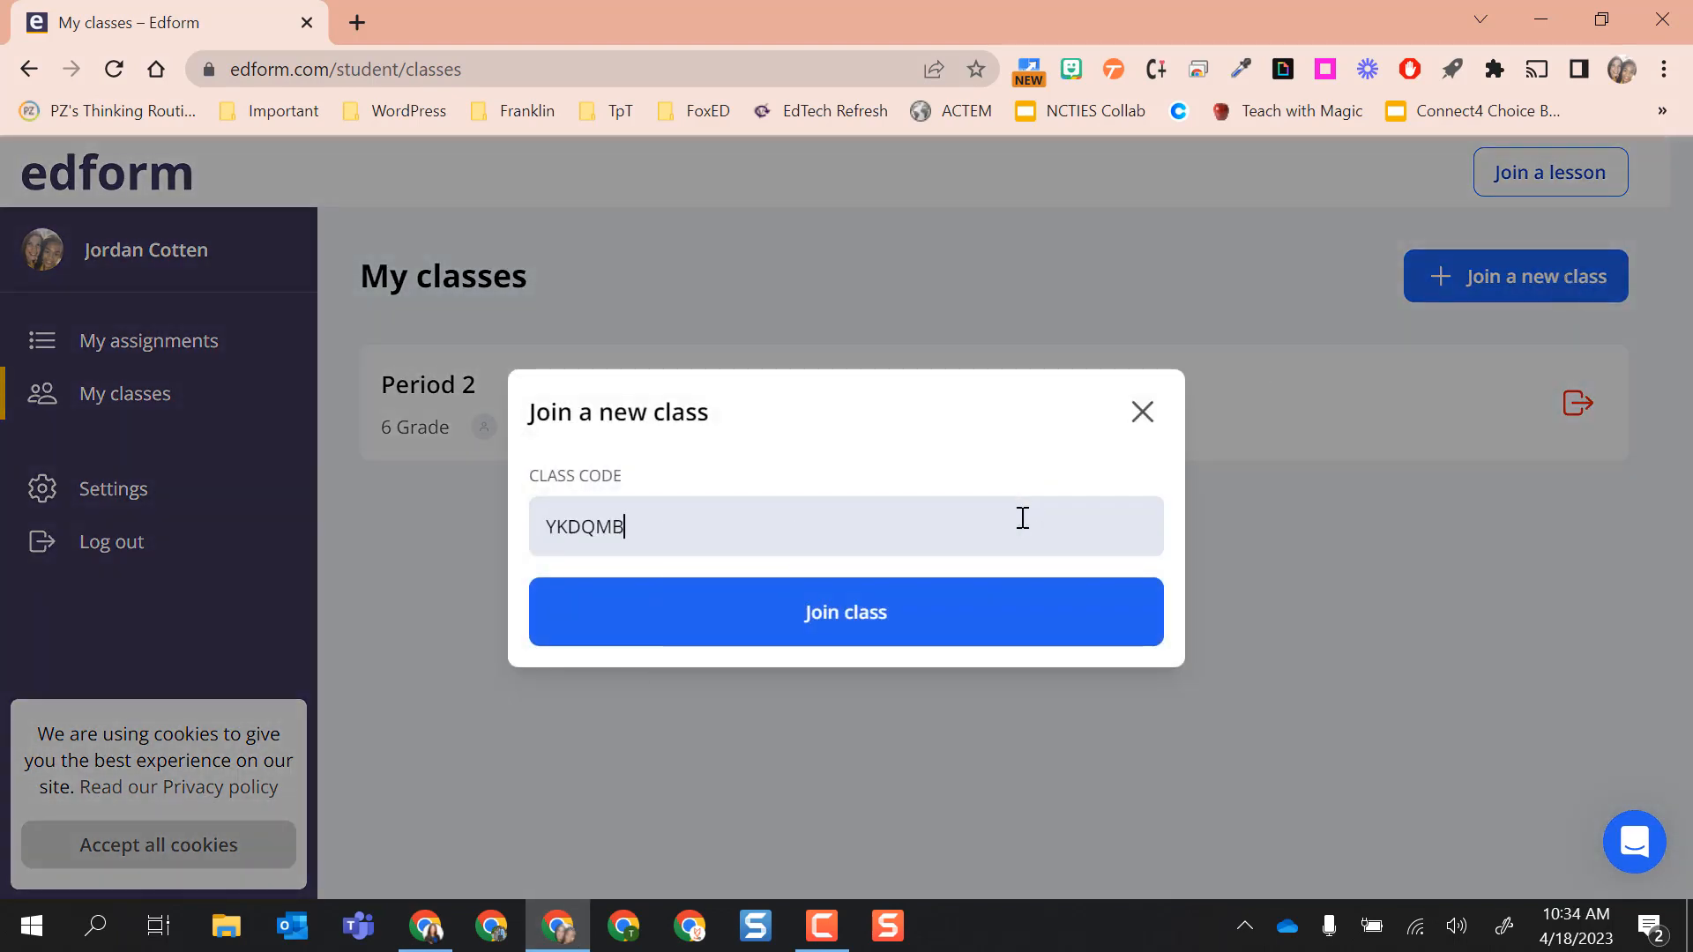
click(845, 612)
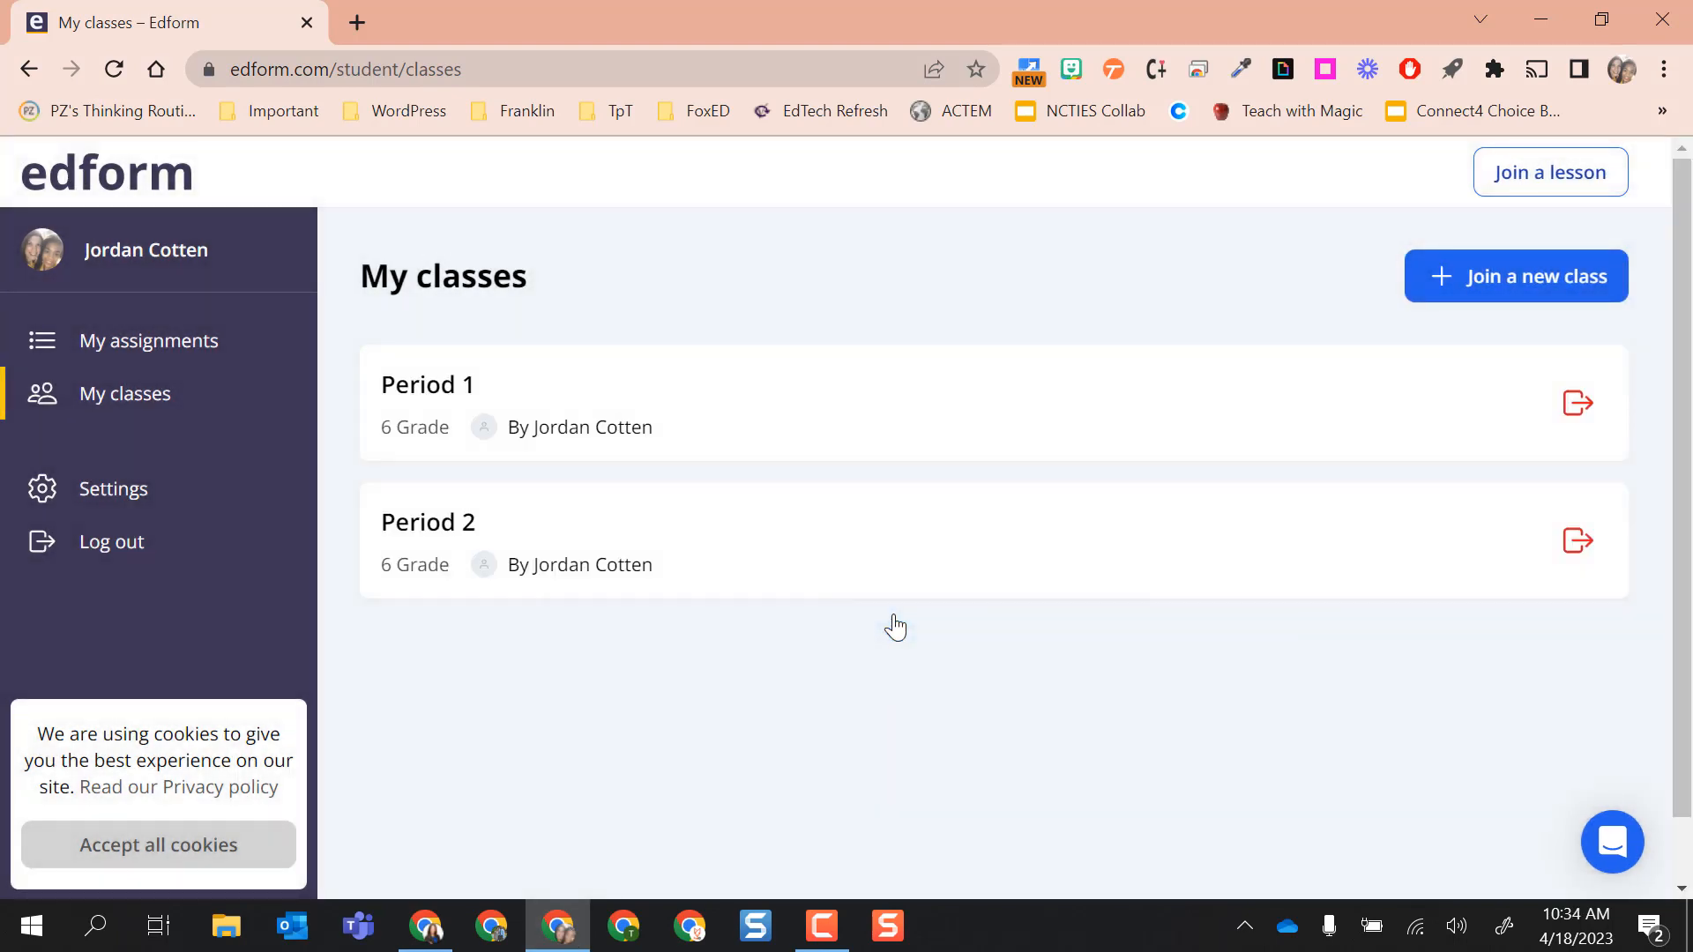
mouse_move(522, 820)
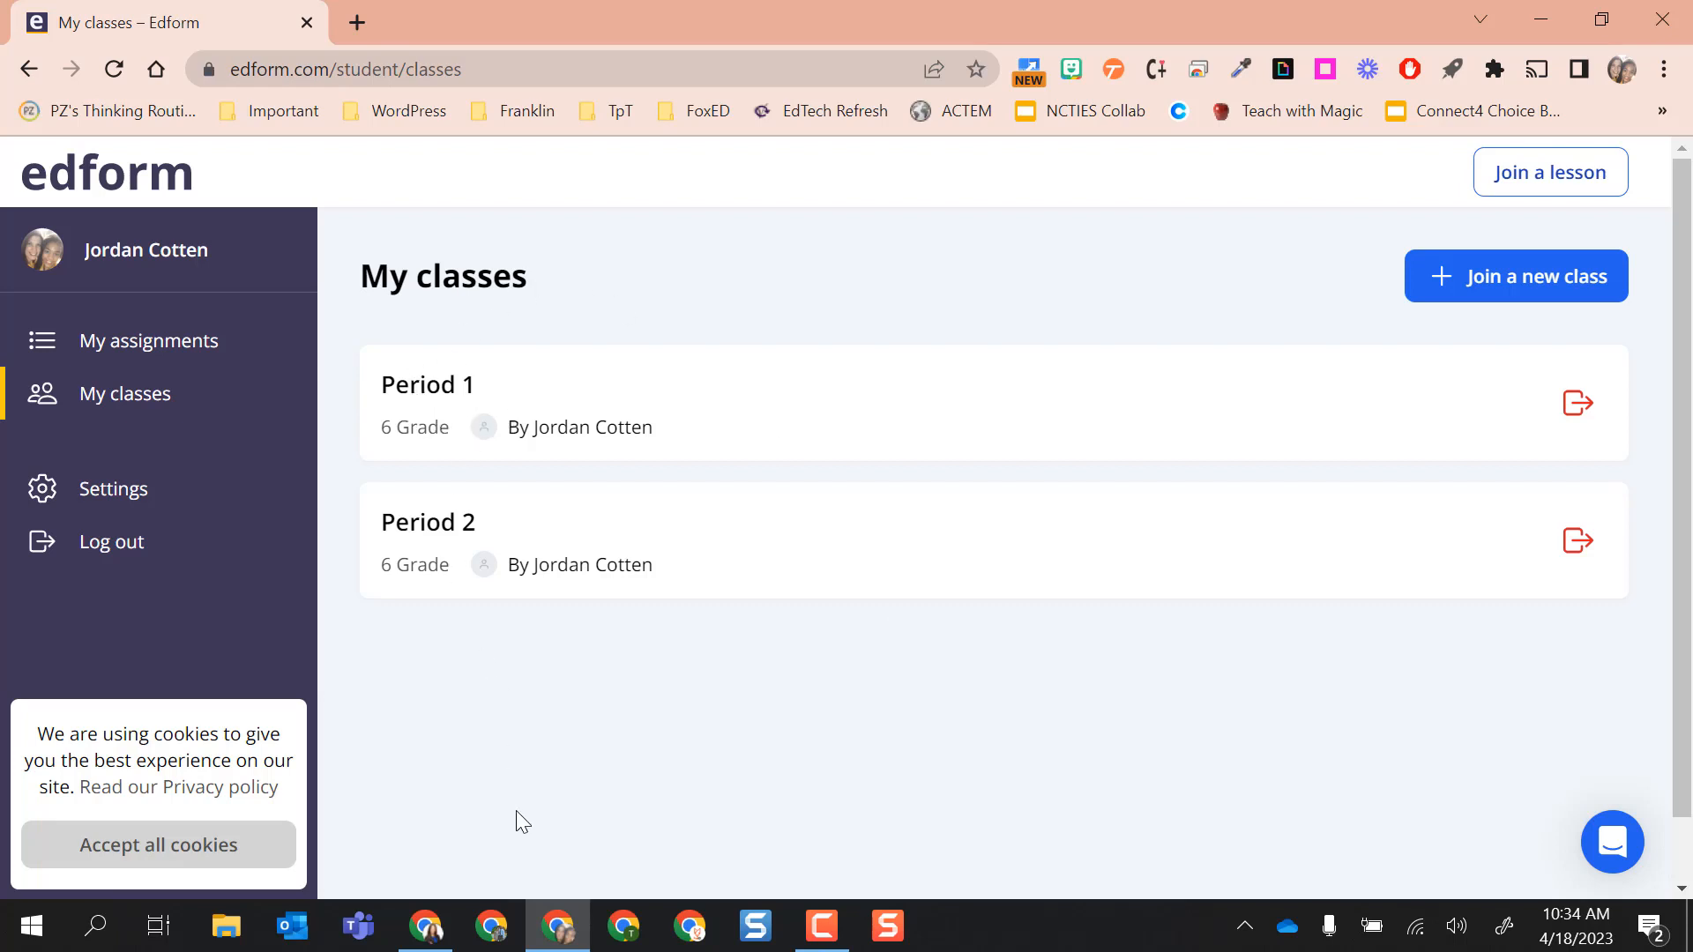
click(148, 340)
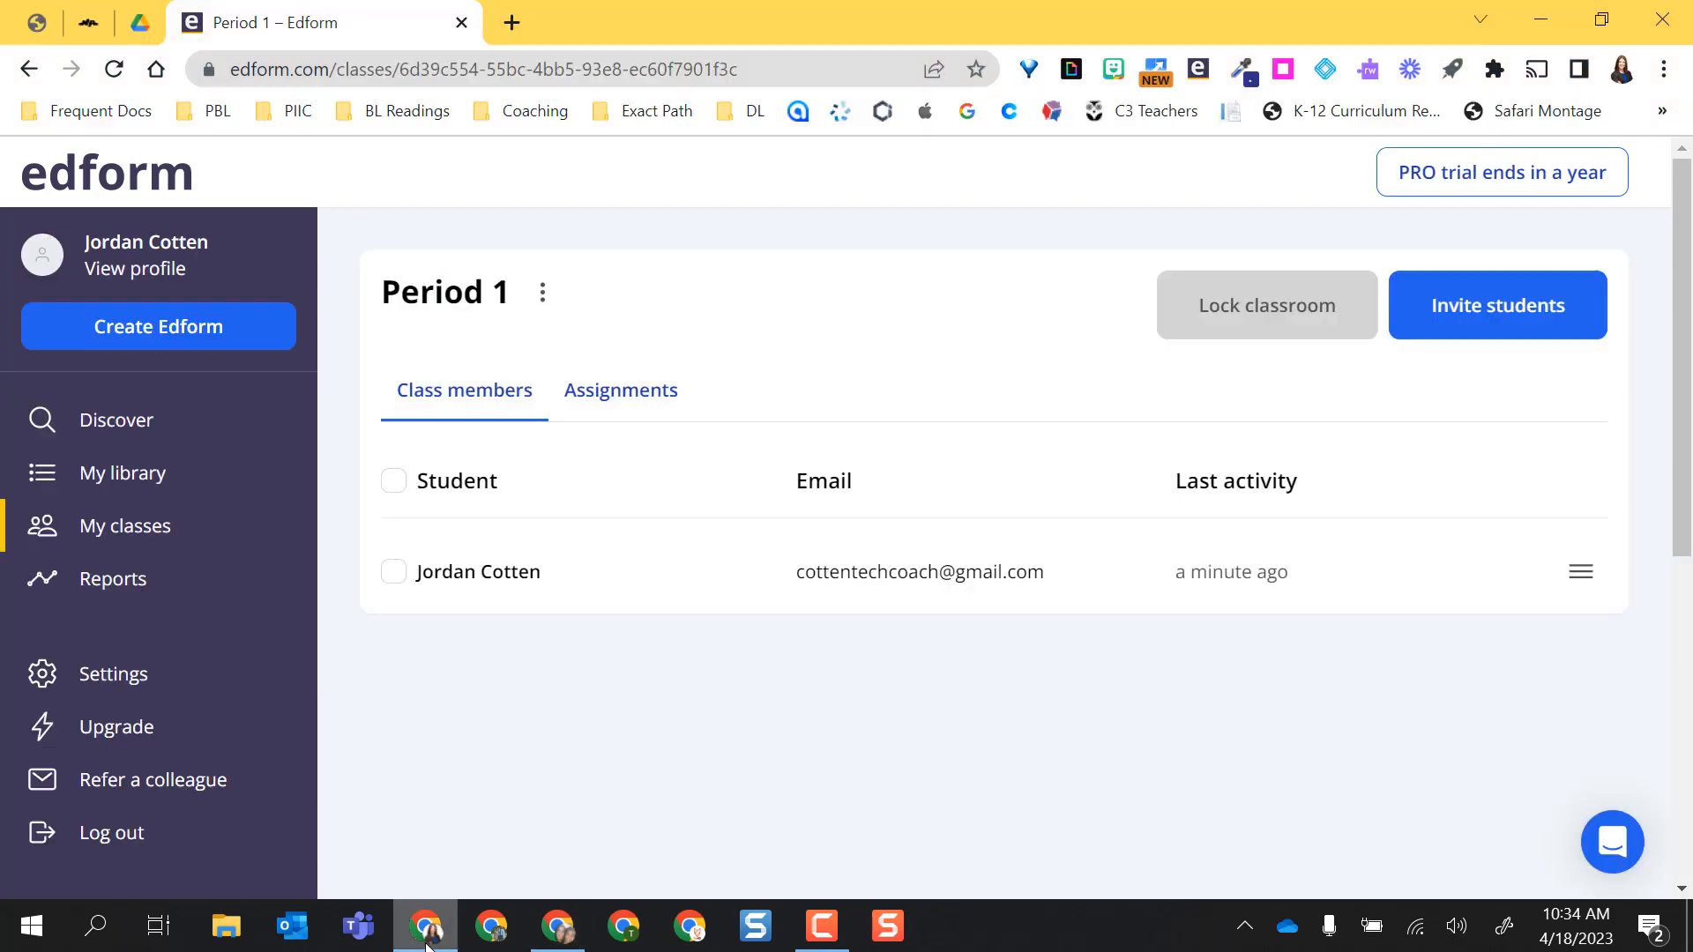
Reopen the Social Studies folder in My library and locate the World Map worksheet
click(122, 473)
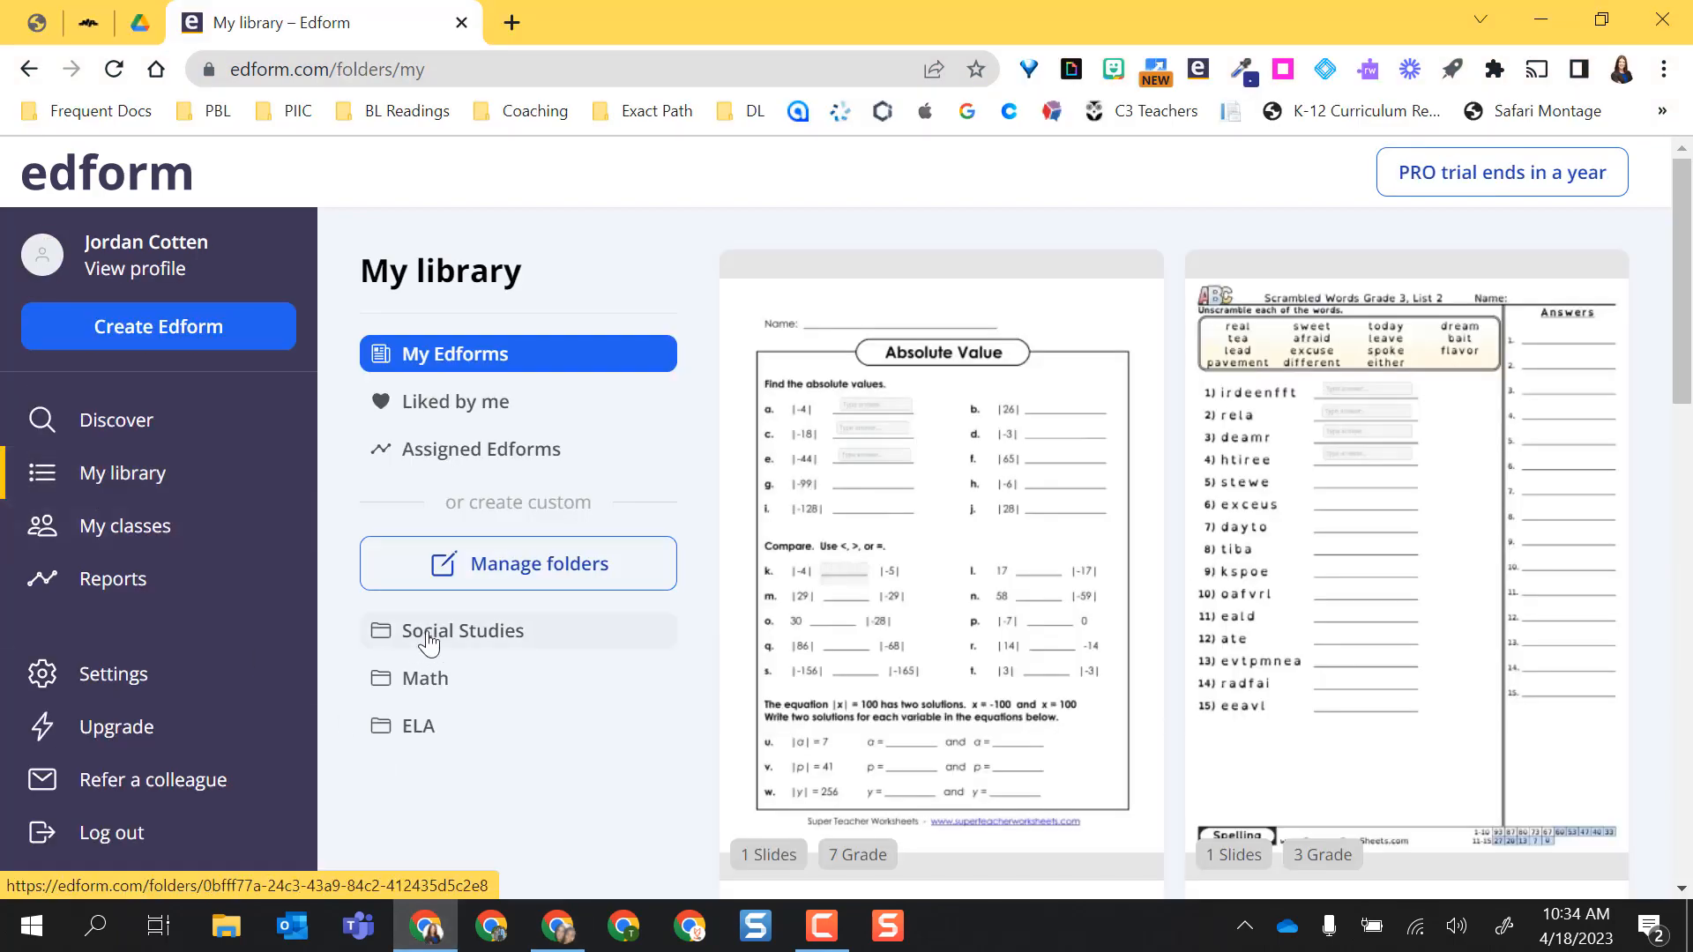
click(462, 631)
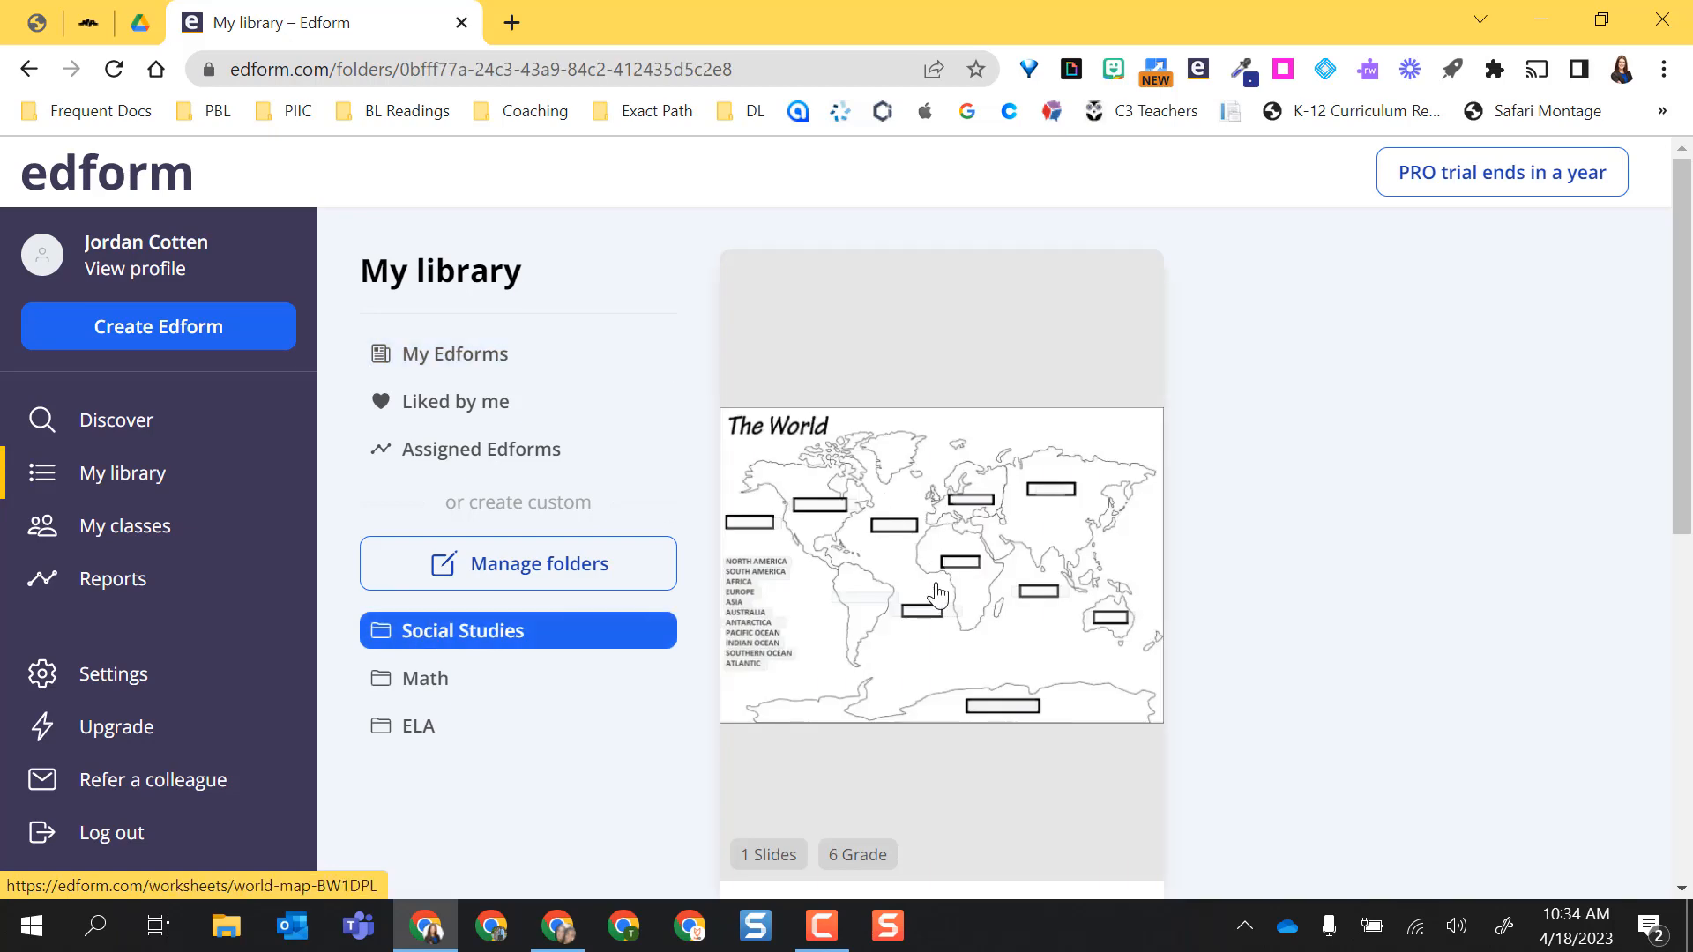
scroll(down, 3)
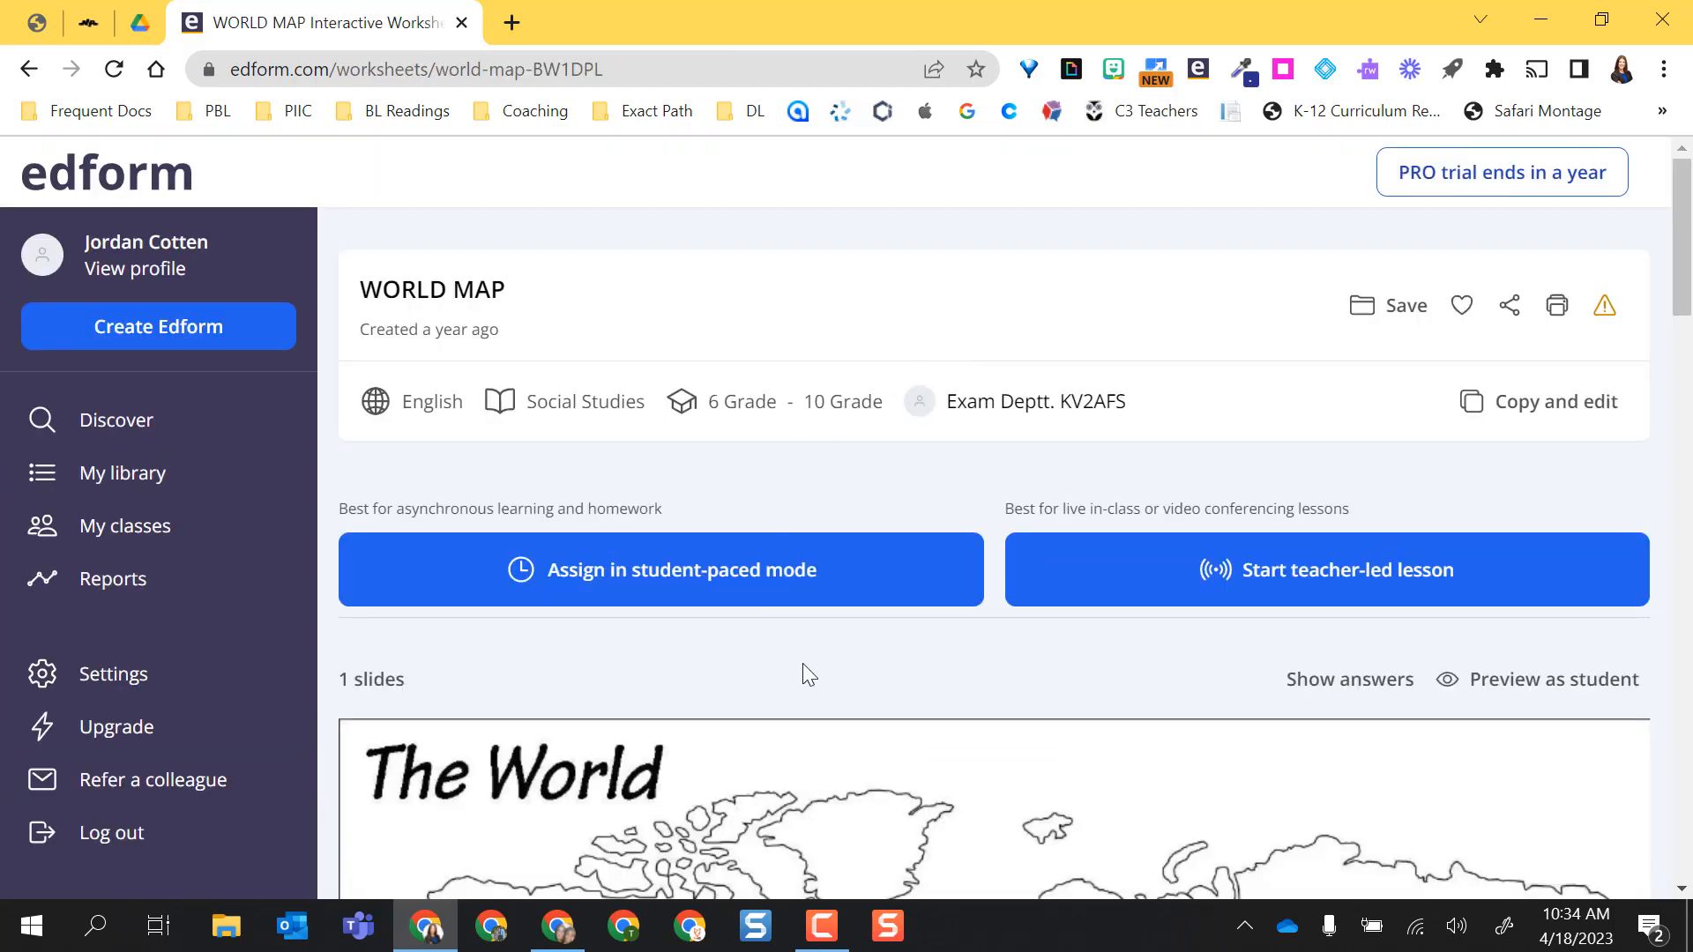
mouse_move(691, 583)
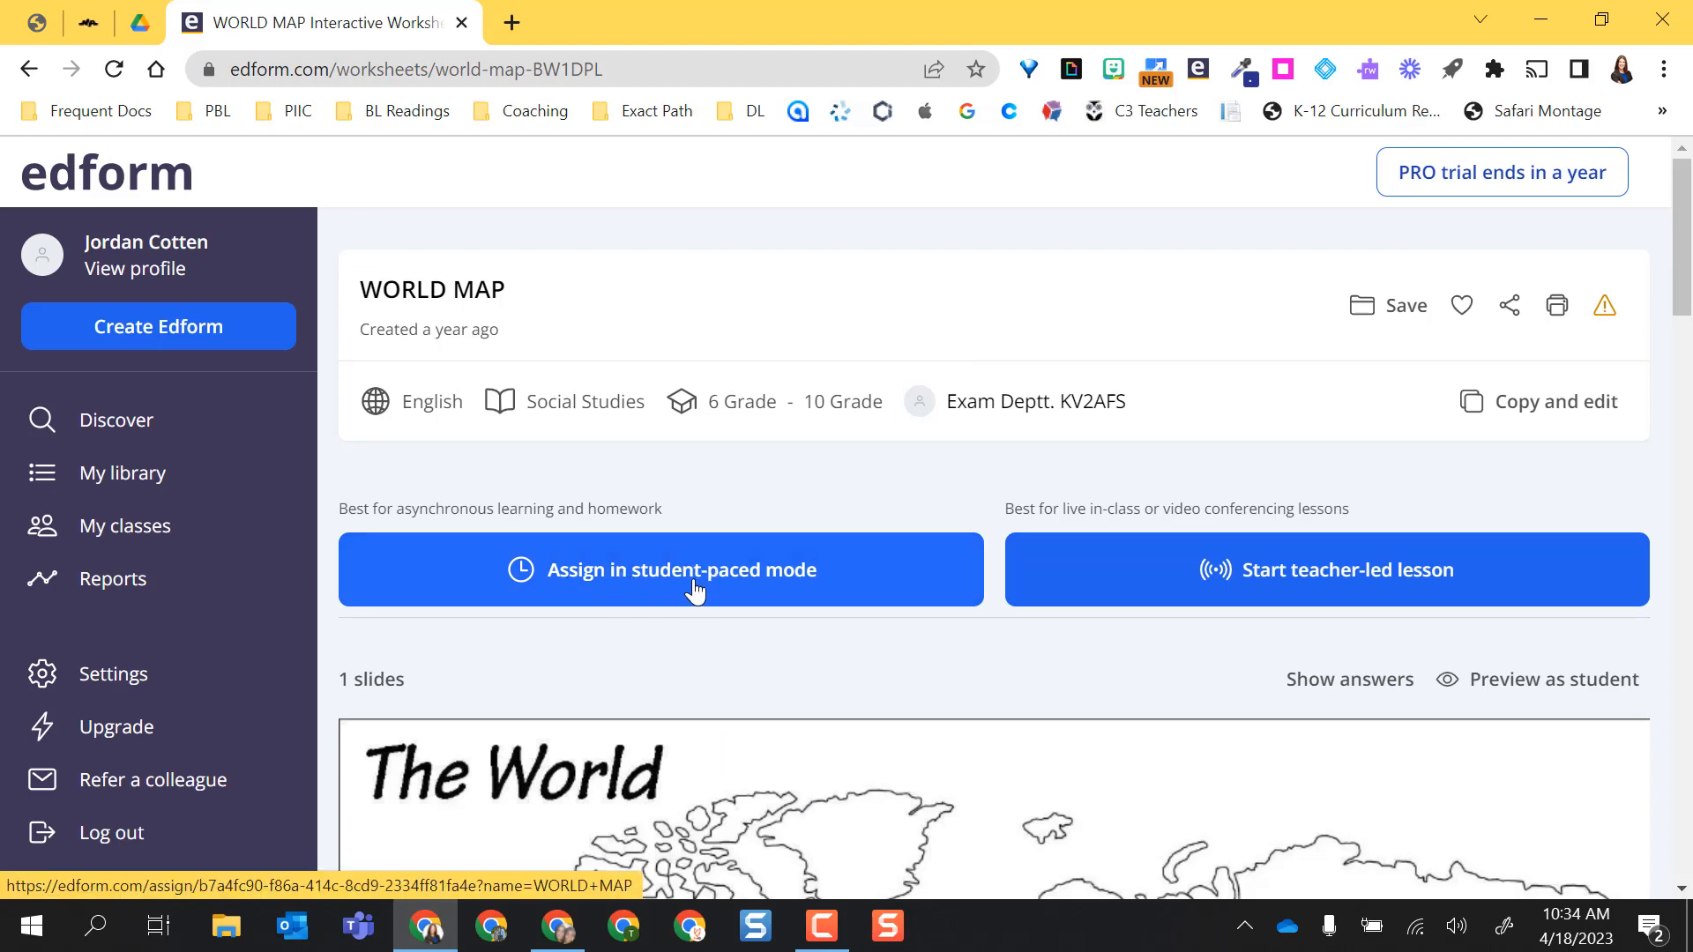
Assign WORLD MAP for self-paced work to the Period 1 class
scroll(down, 3)
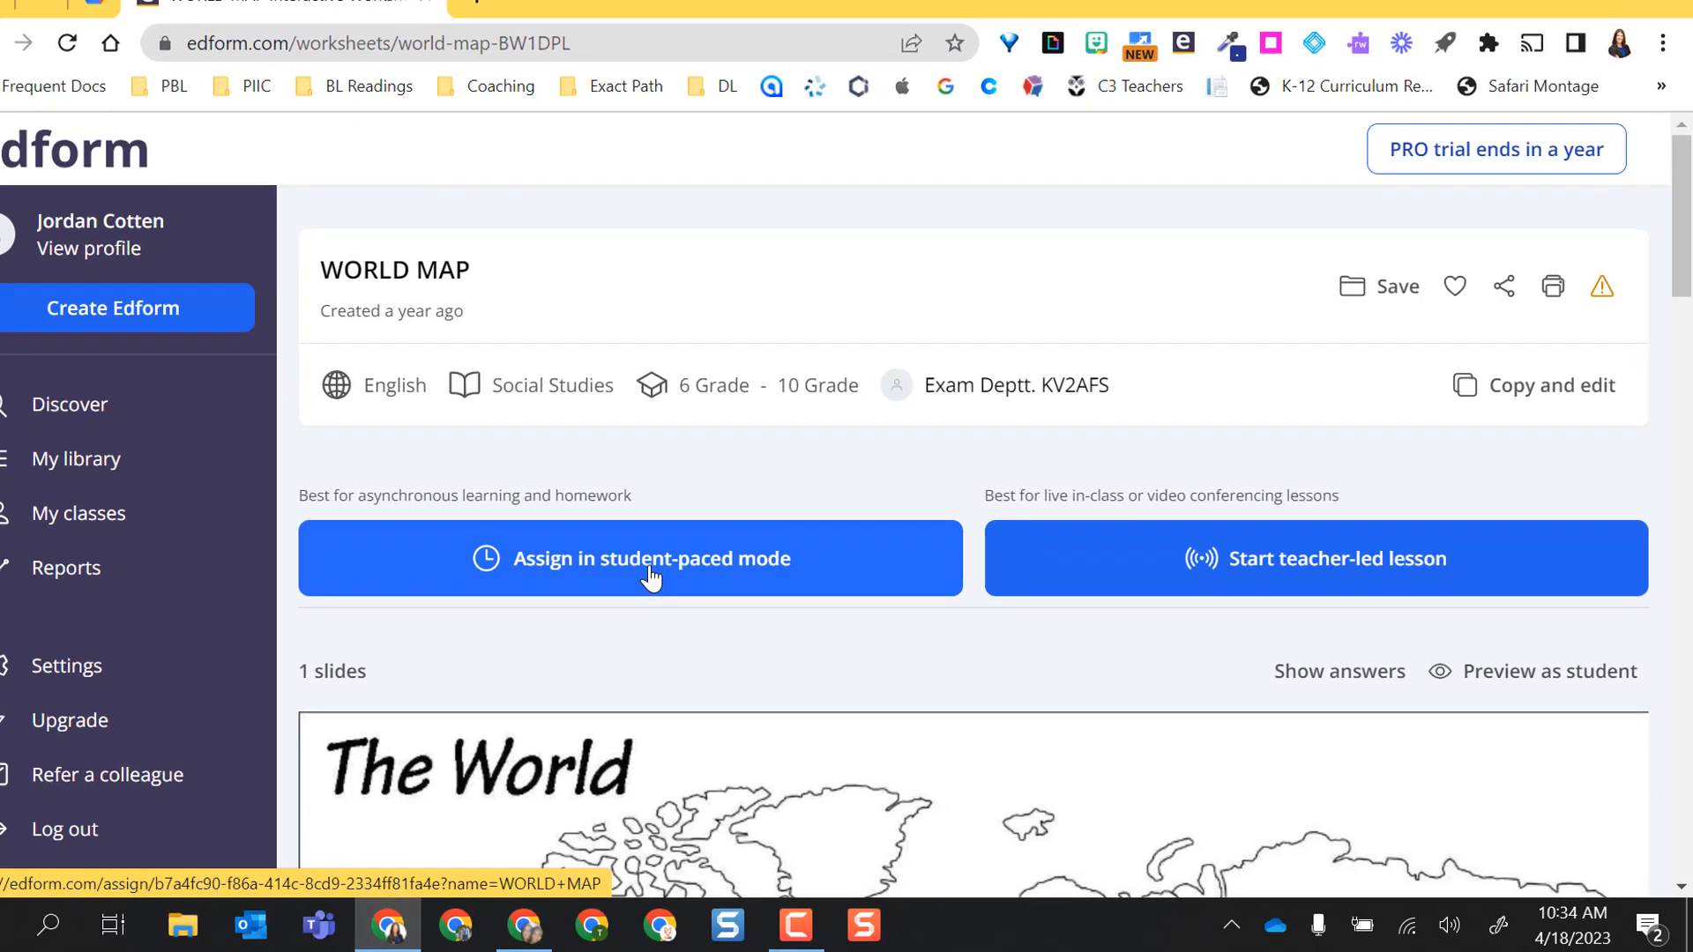
click(632, 559)
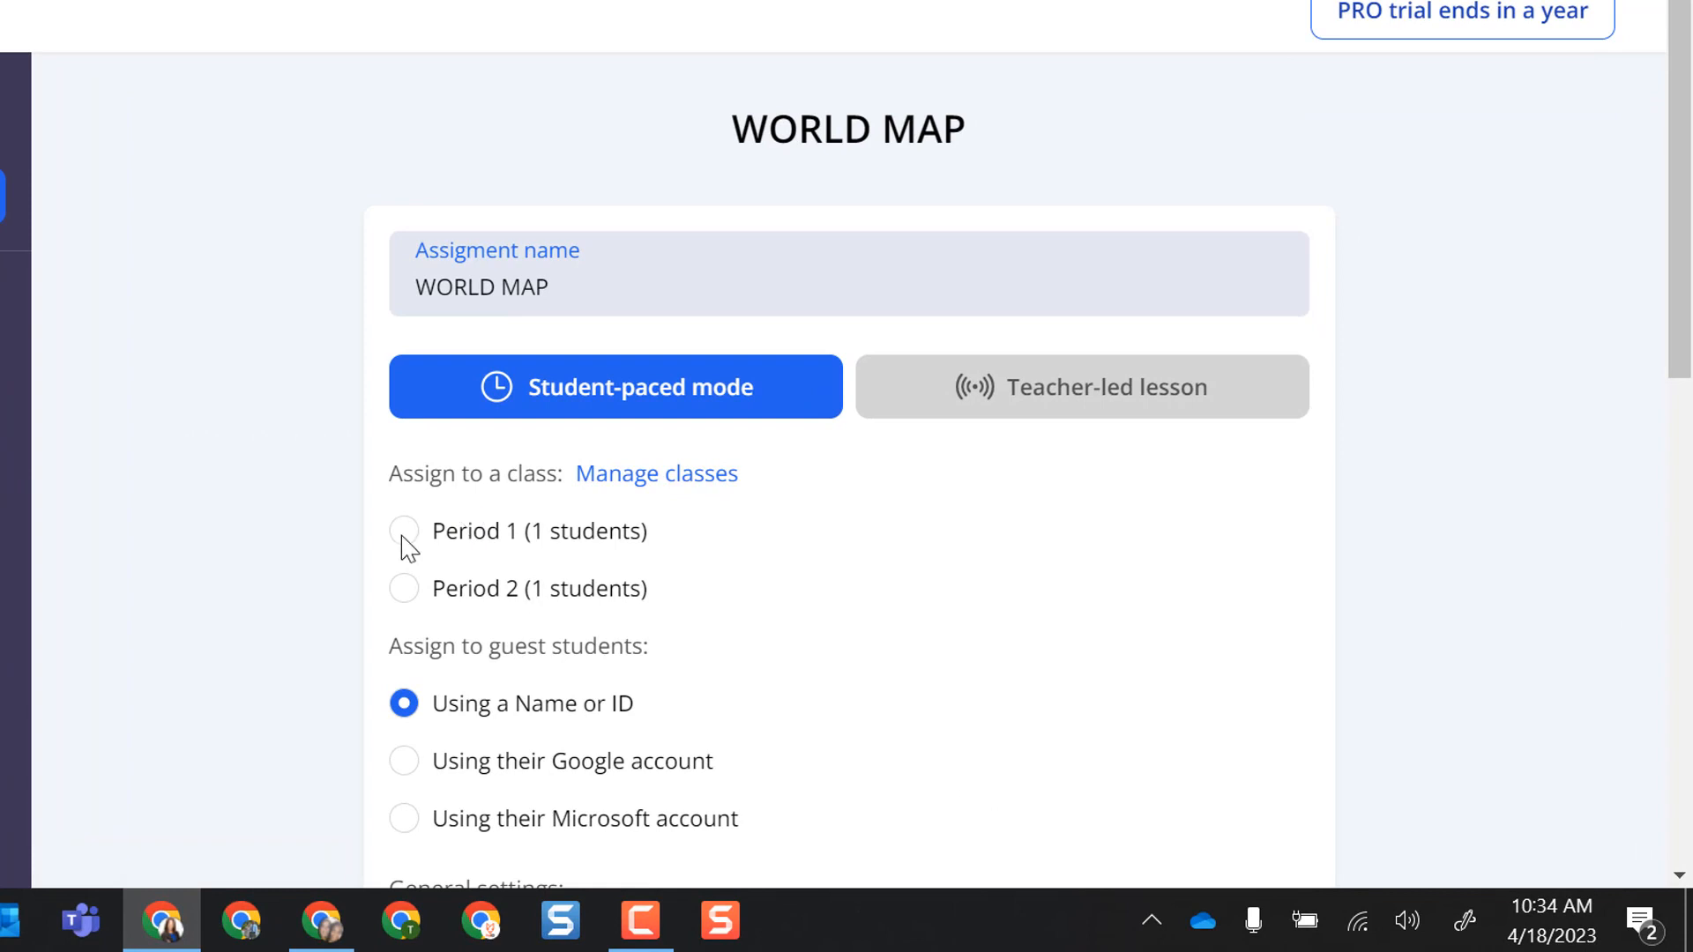
click(402, 531)
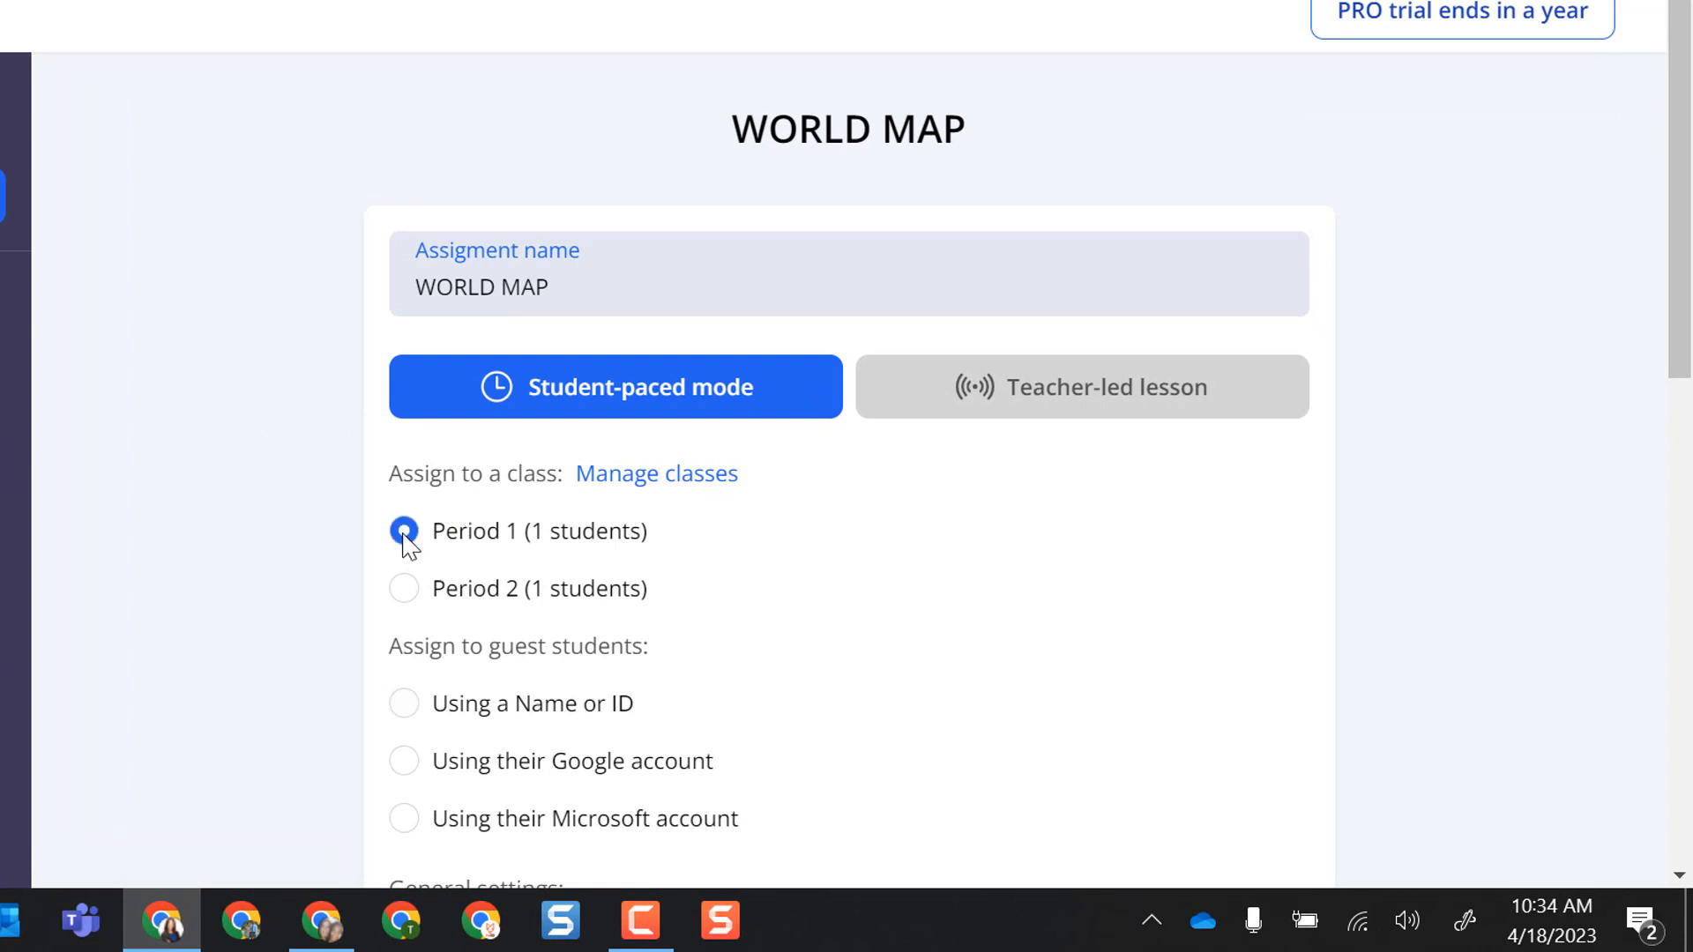
scroll(down, 3)
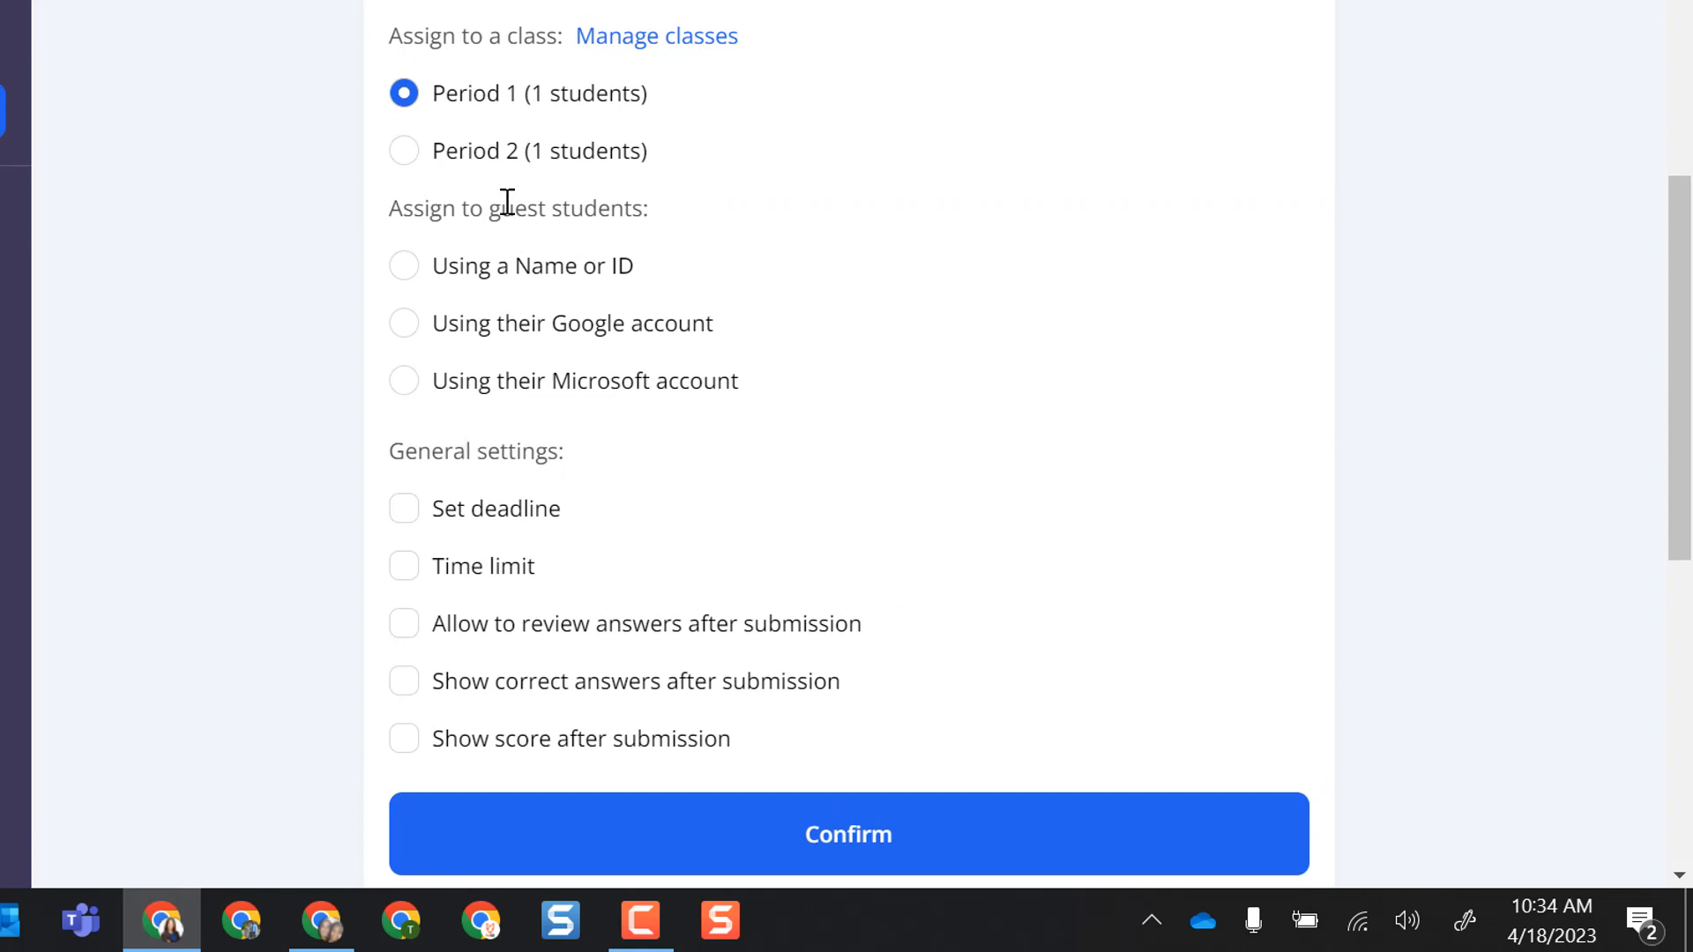
mouse_move(1103, 670)
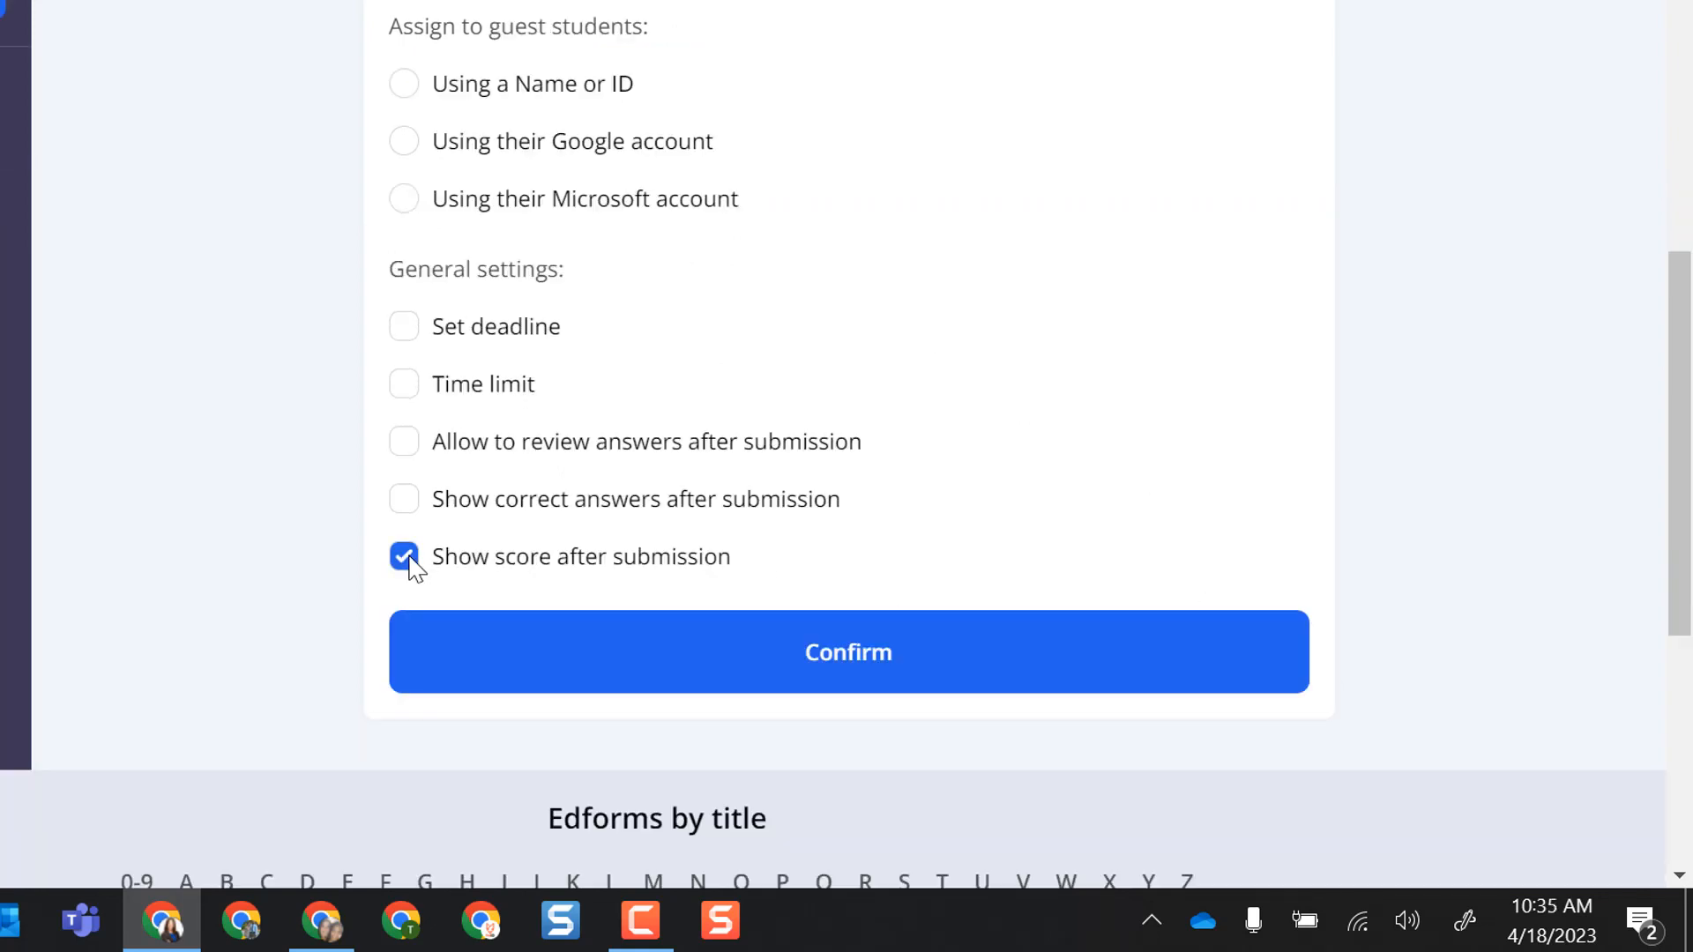
Set an April 19 deadline and enable a time limit for the assignment
click(402, 326)
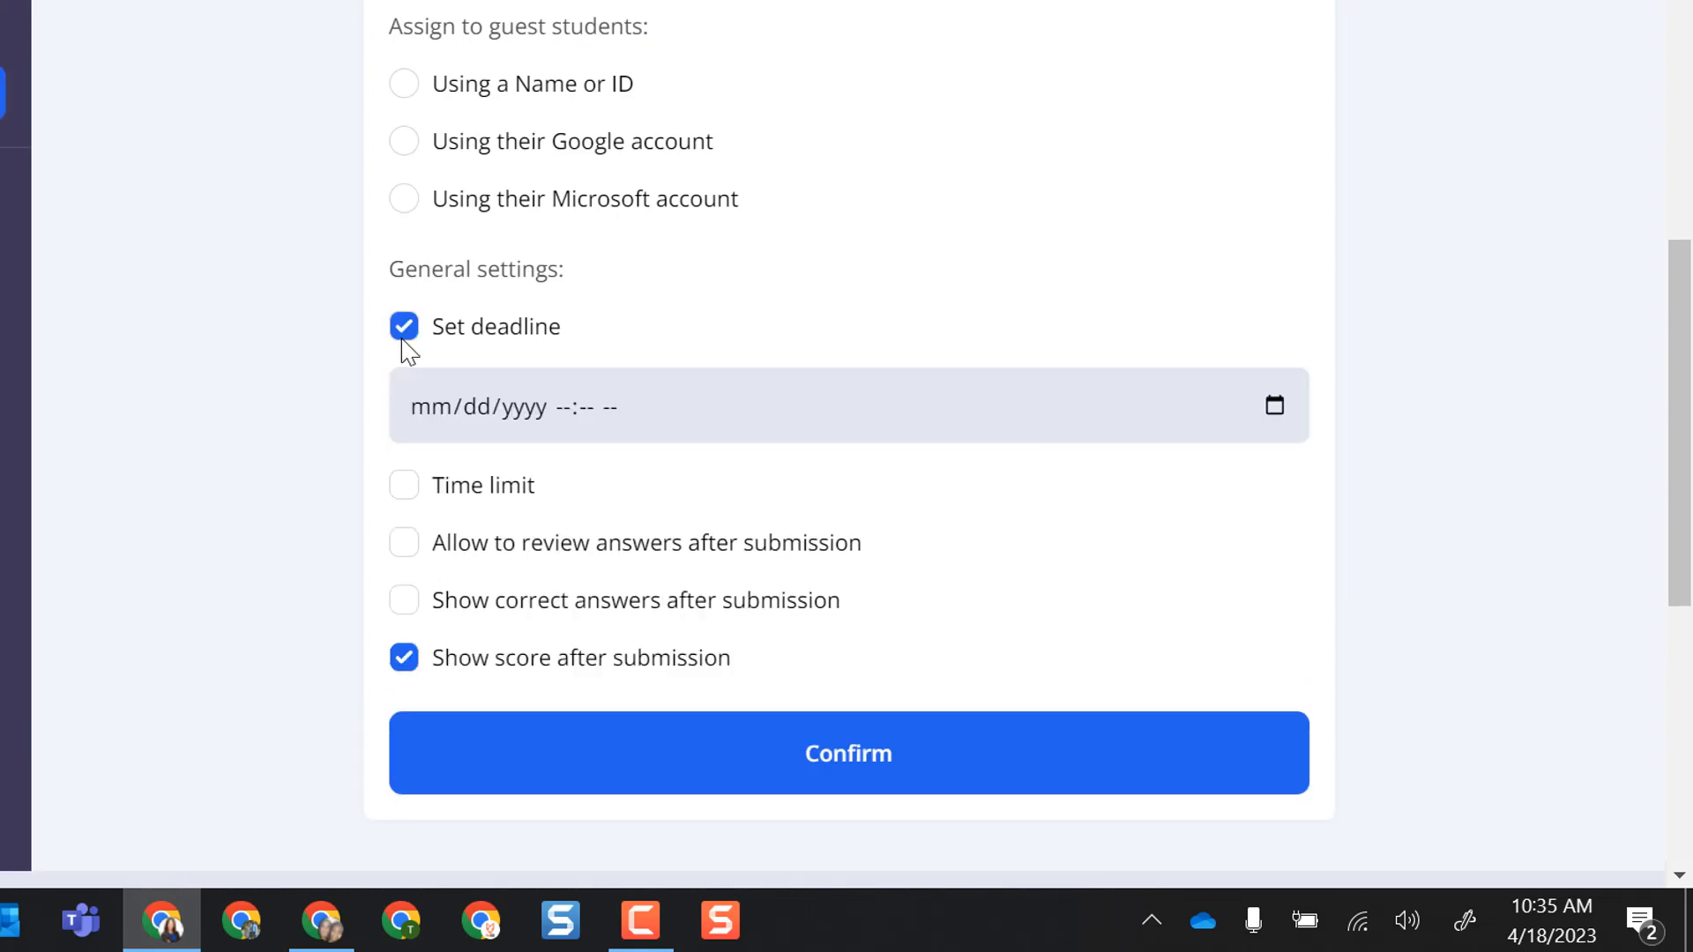
click(1273, 405)
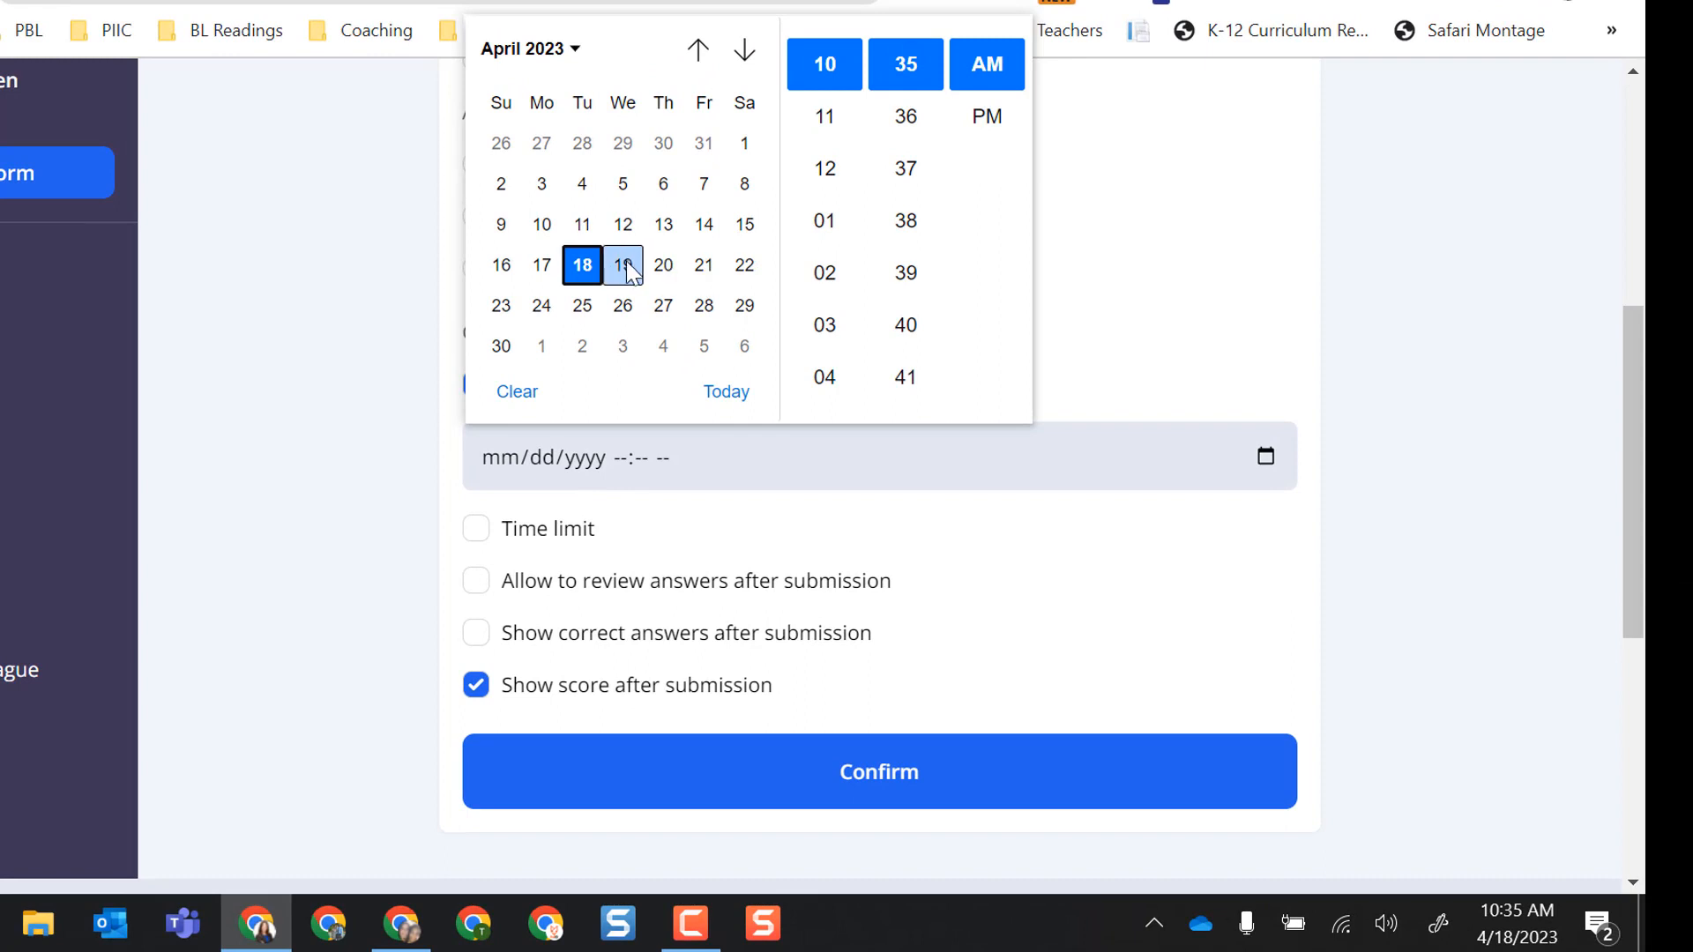
click(623, 265)
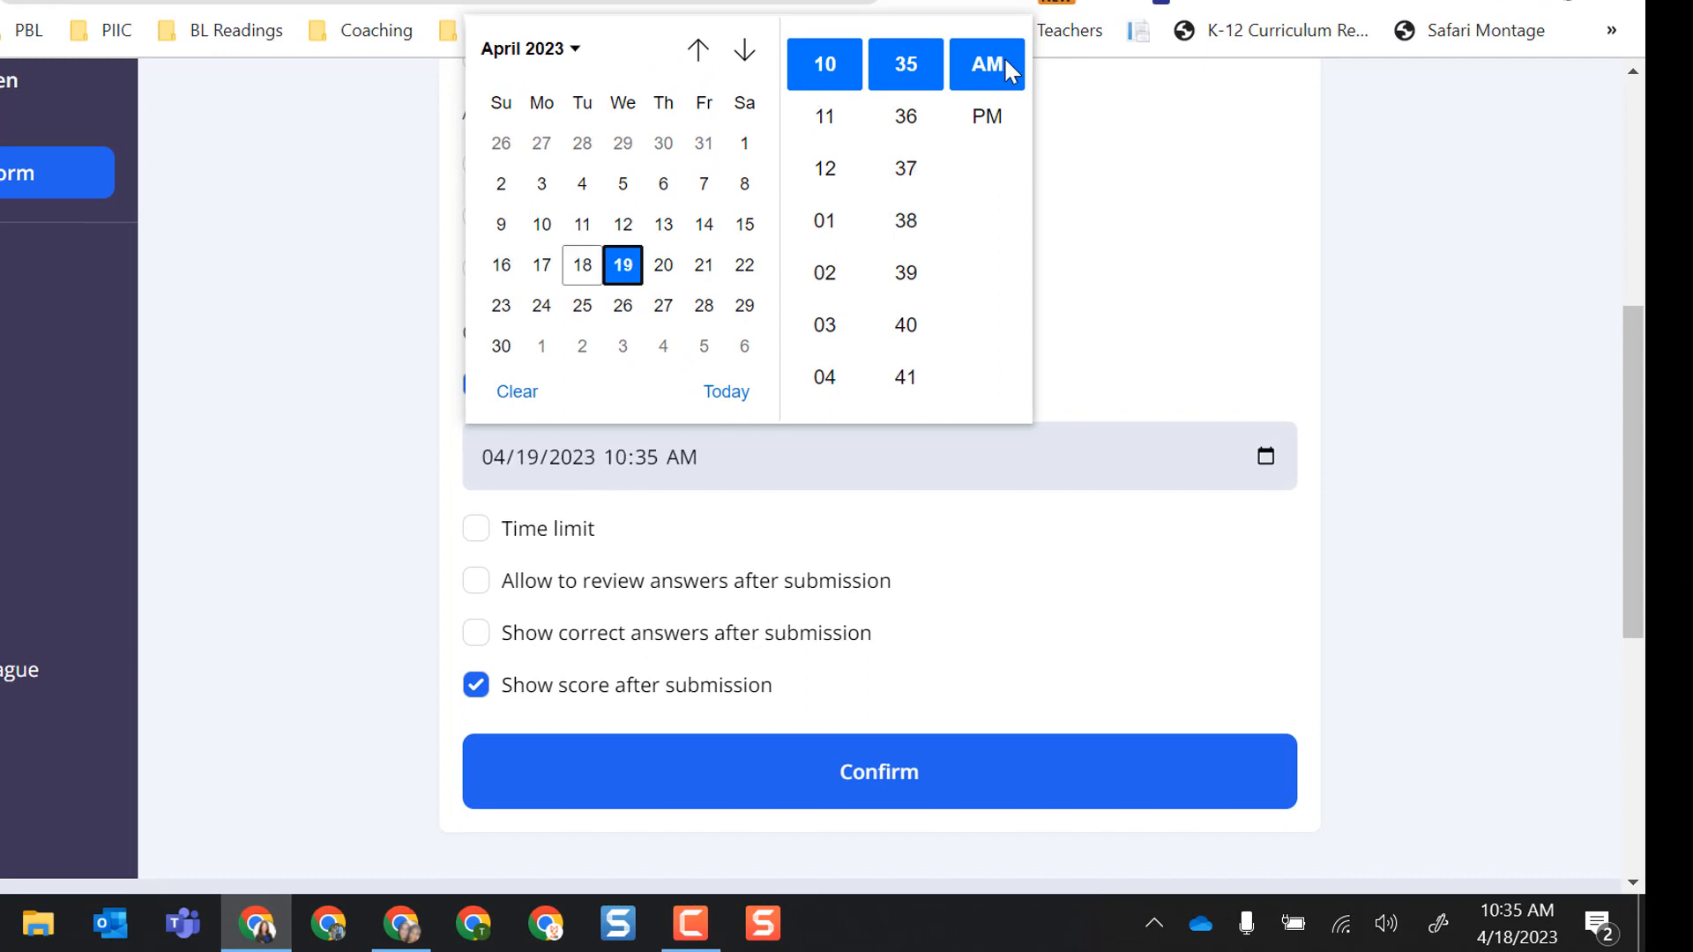
mouse_move(967, 77)
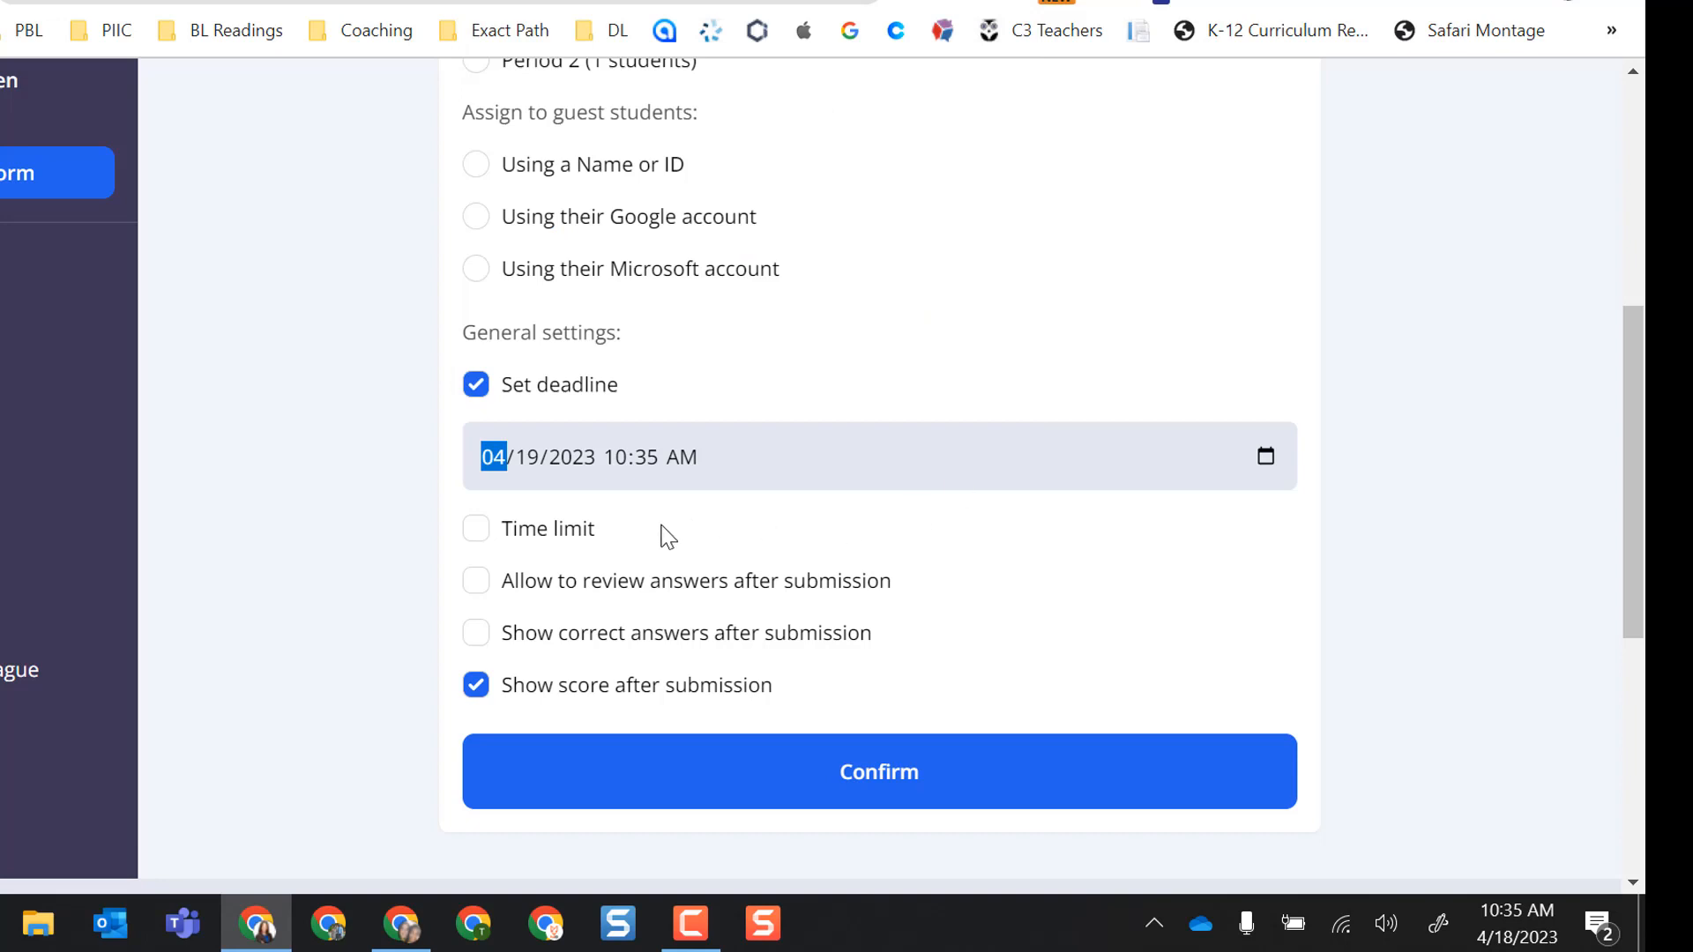
click(477, 527)
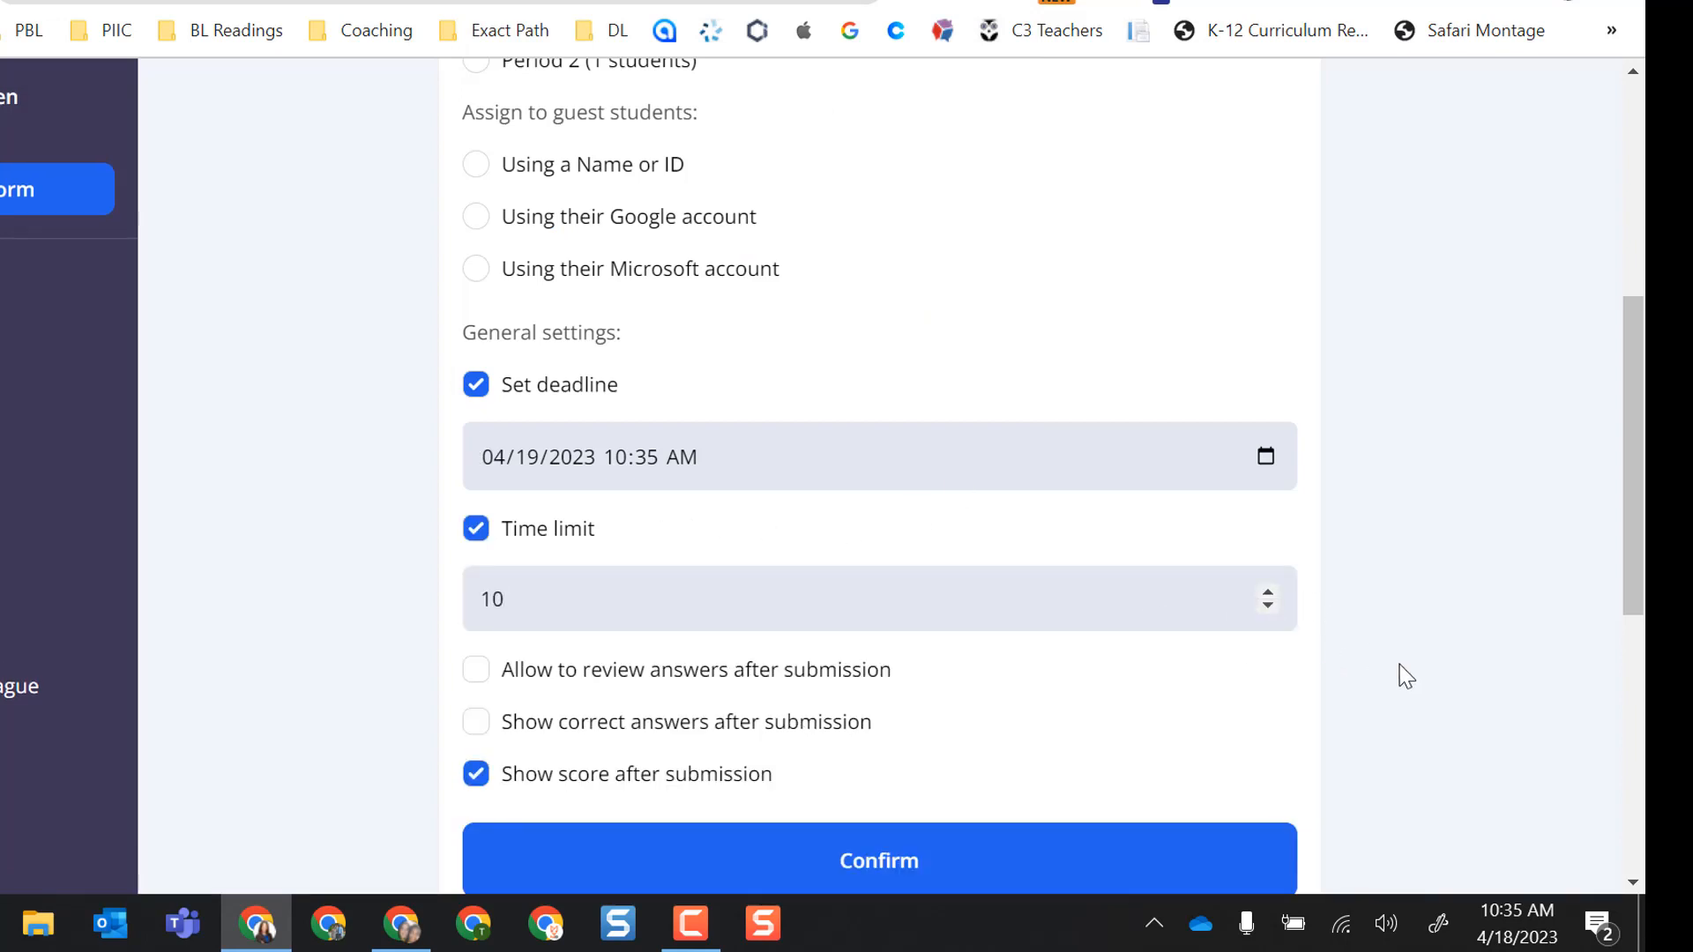
scroll(down, 3)
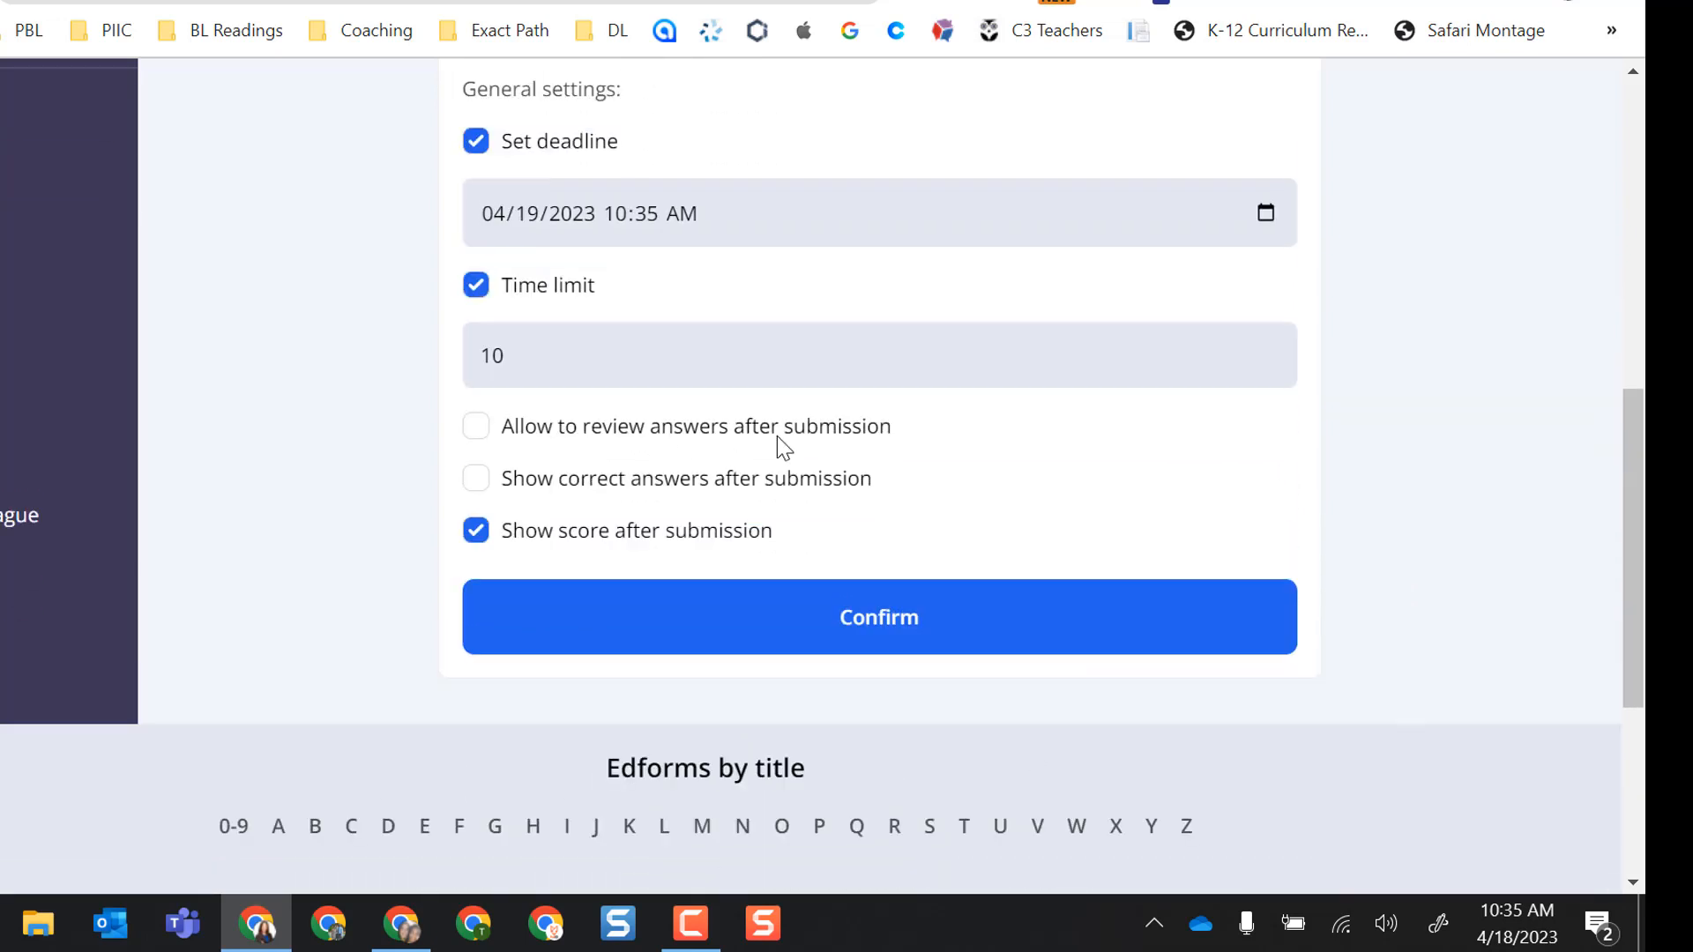
mouse_move(642, 439)
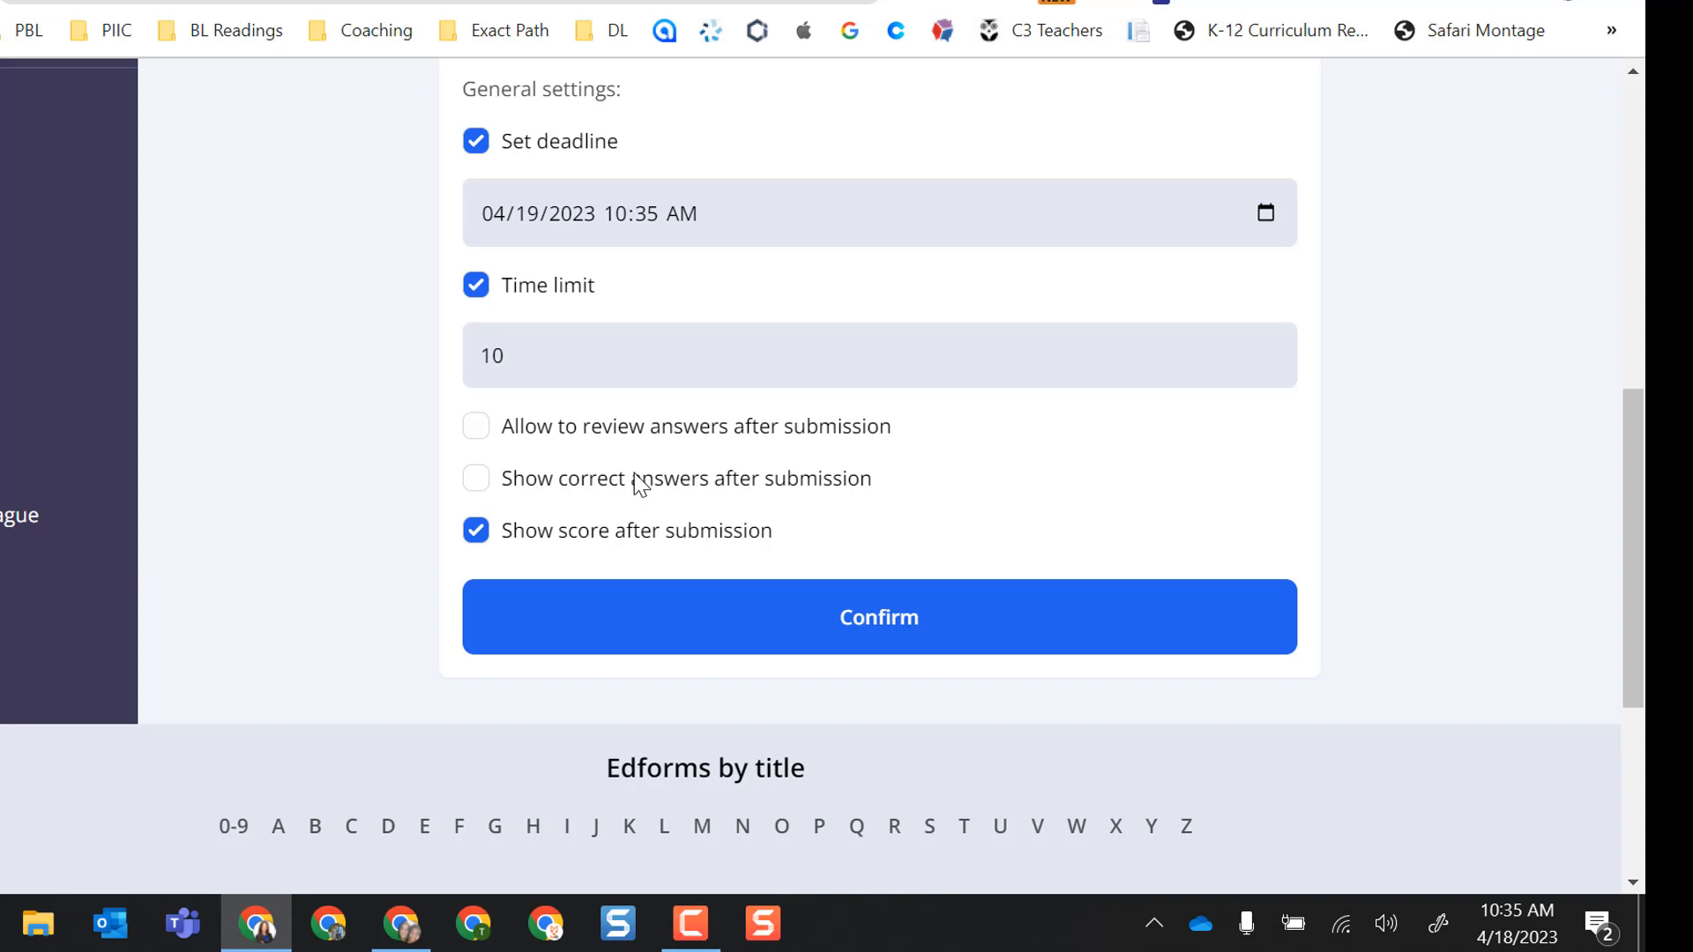
mouse_move(555, 543)
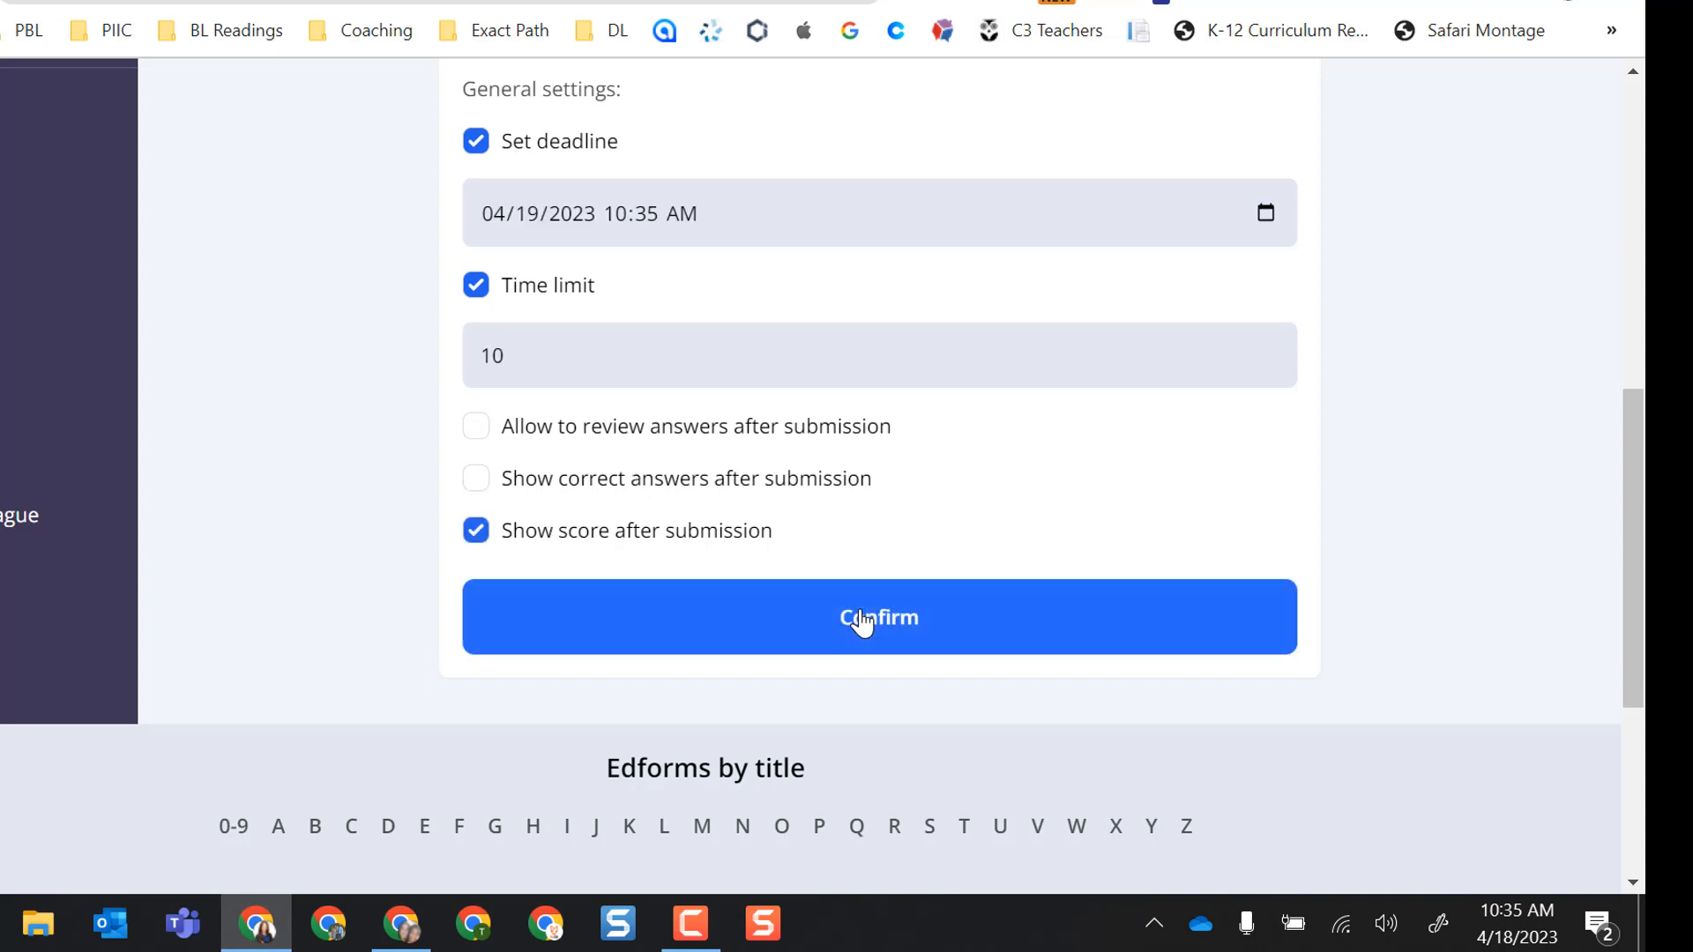
Confirm the assignment settings so WORLD MAP's report page opens
click(878, 617)
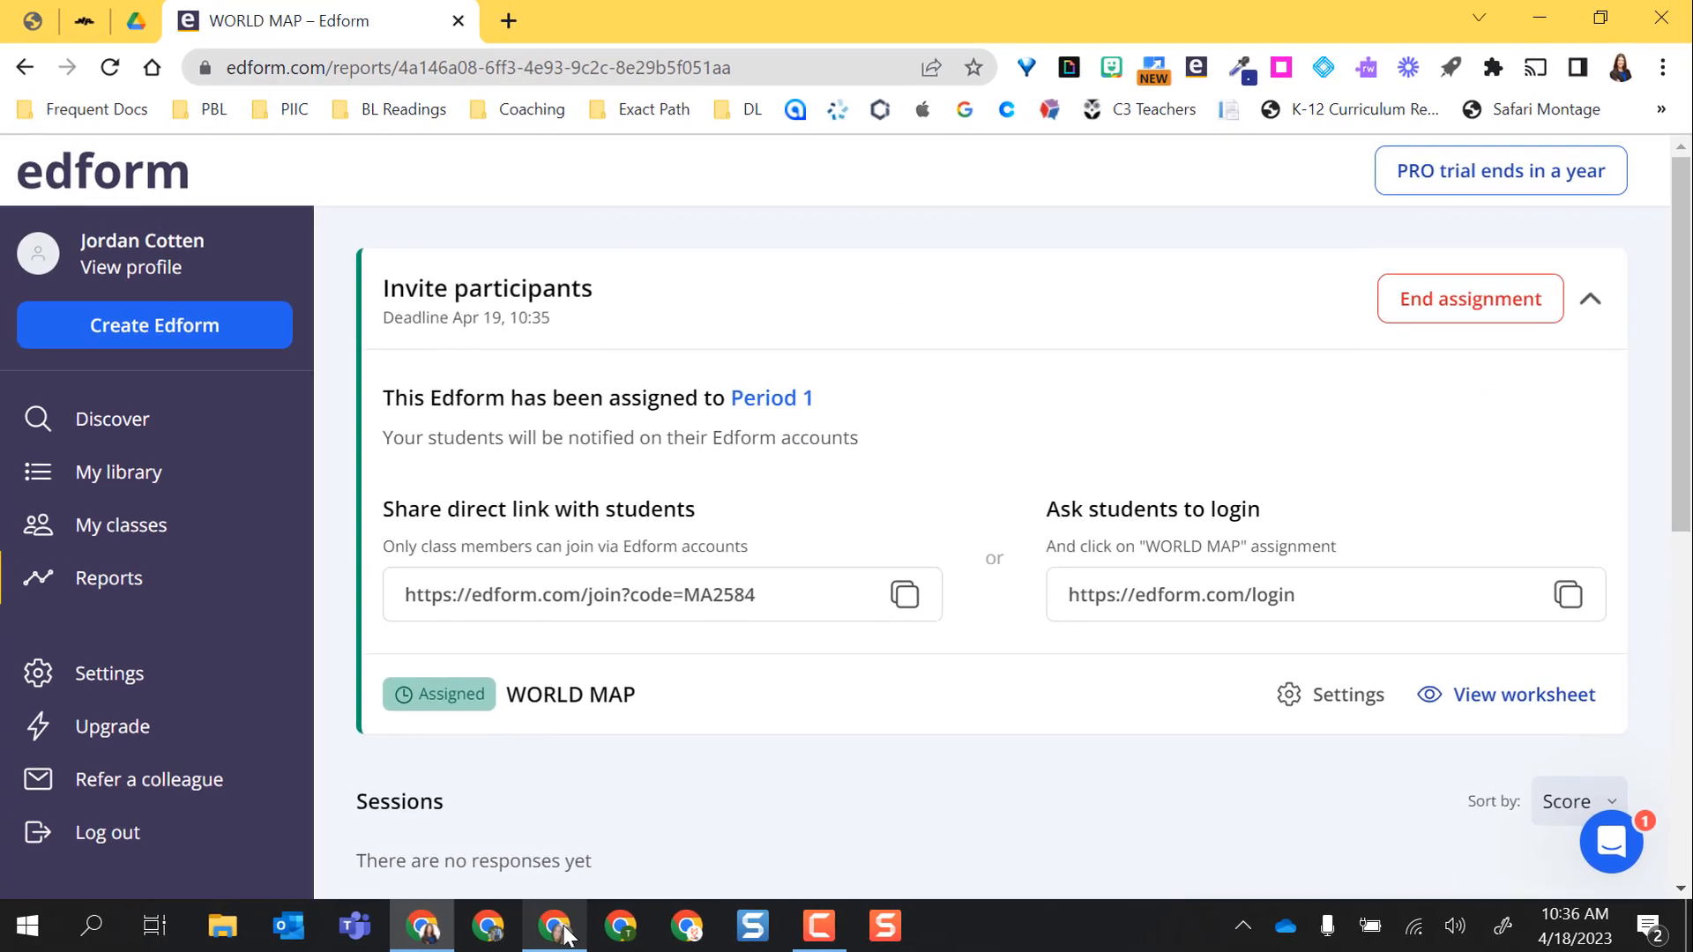
Switch to the student's browser window showing My assignments
click(557, 926)
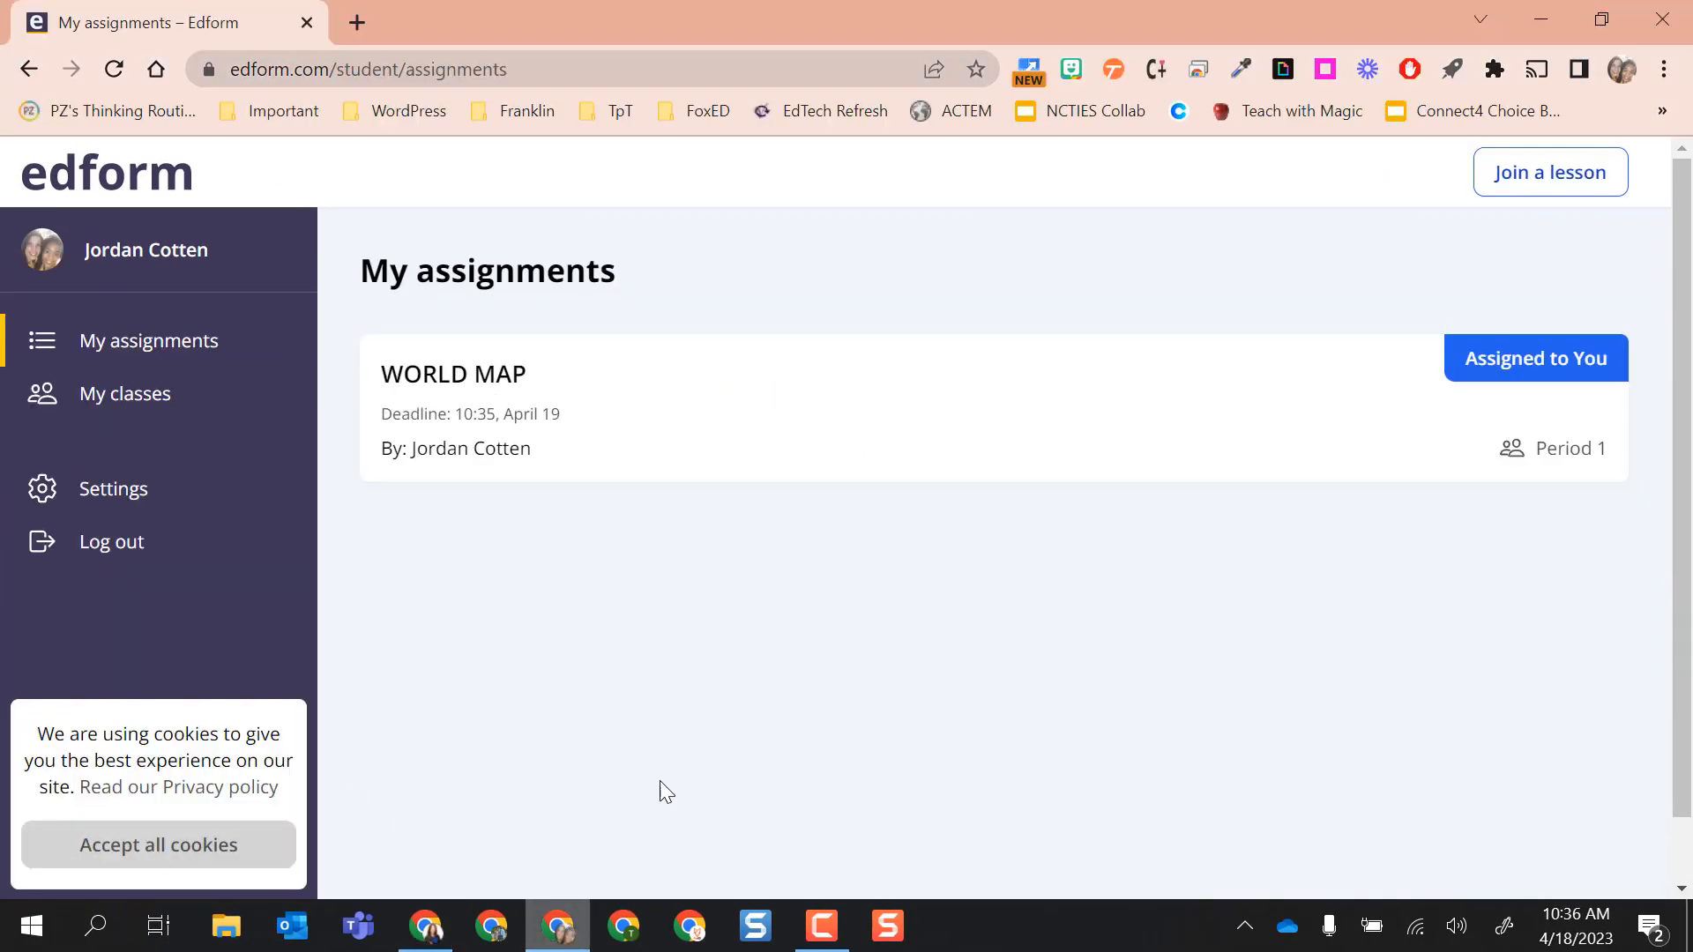
mouse_move(515, 508)
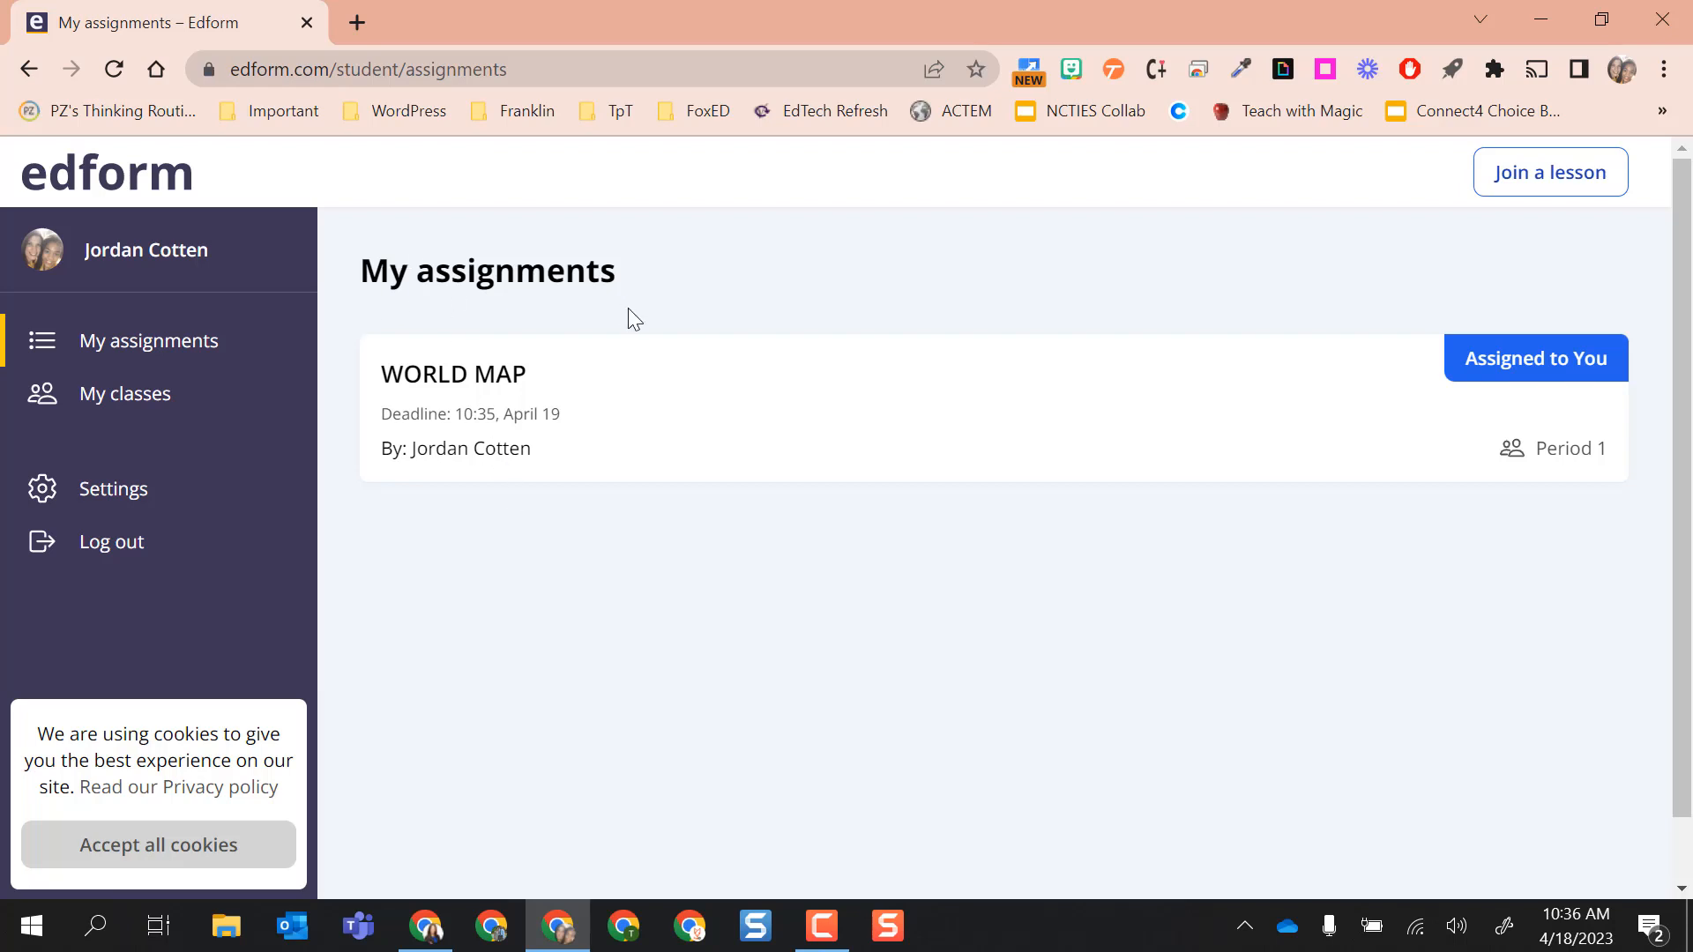
mouse_move(1153, 482)
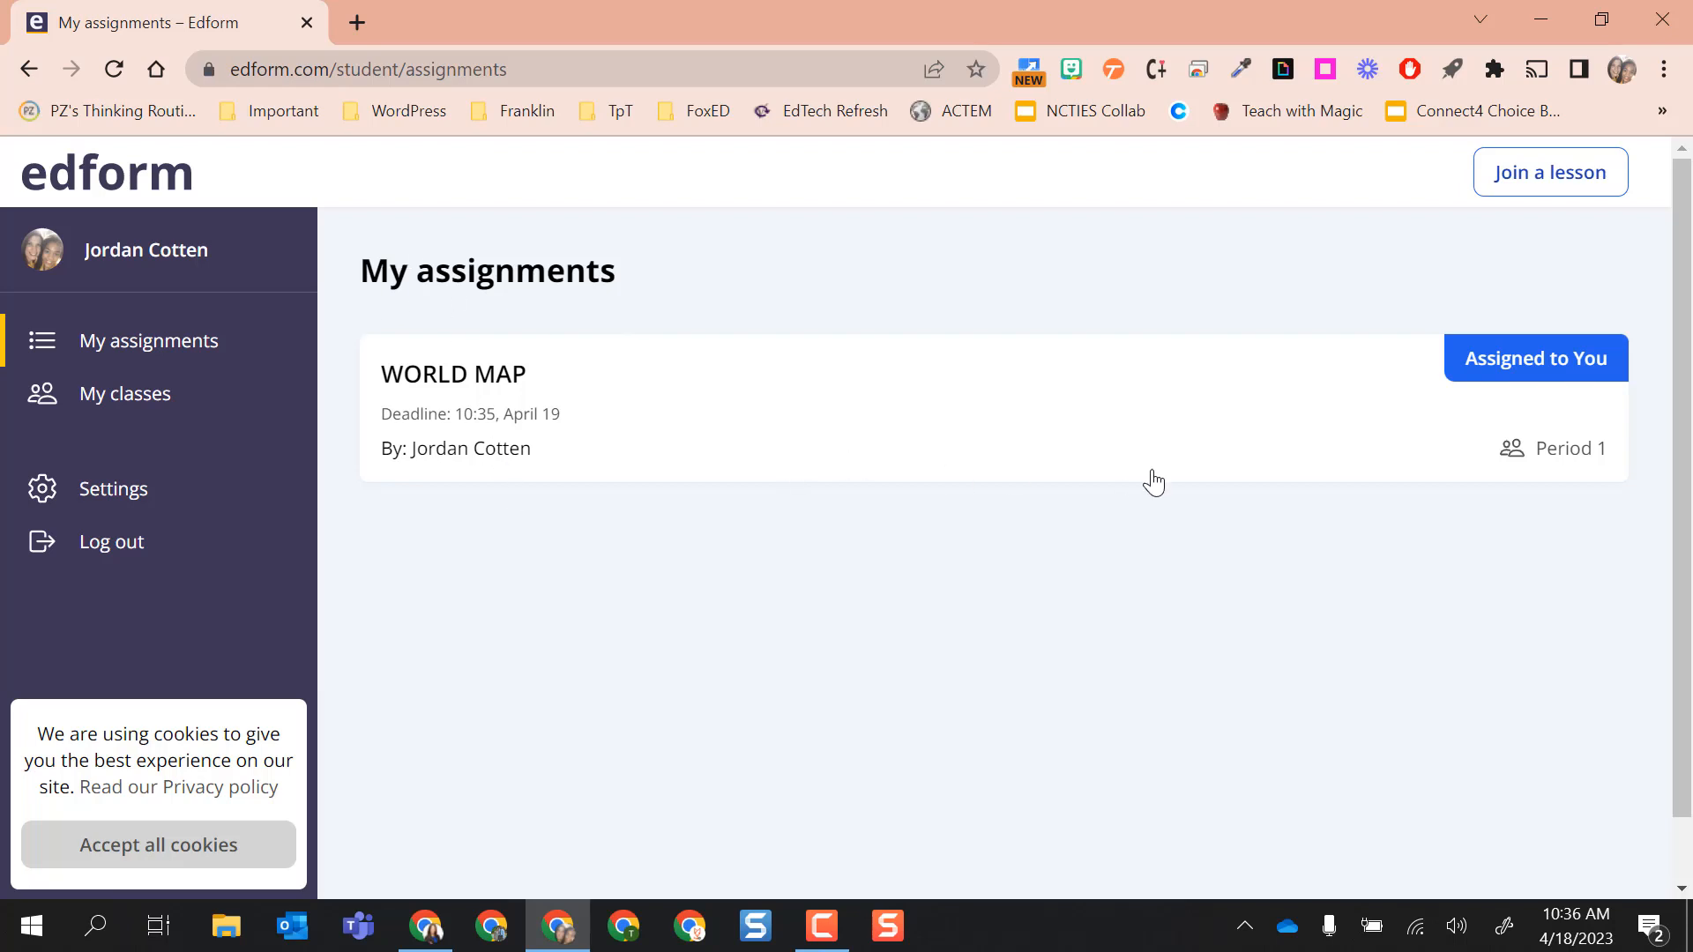
mouse_move(1552, 481)
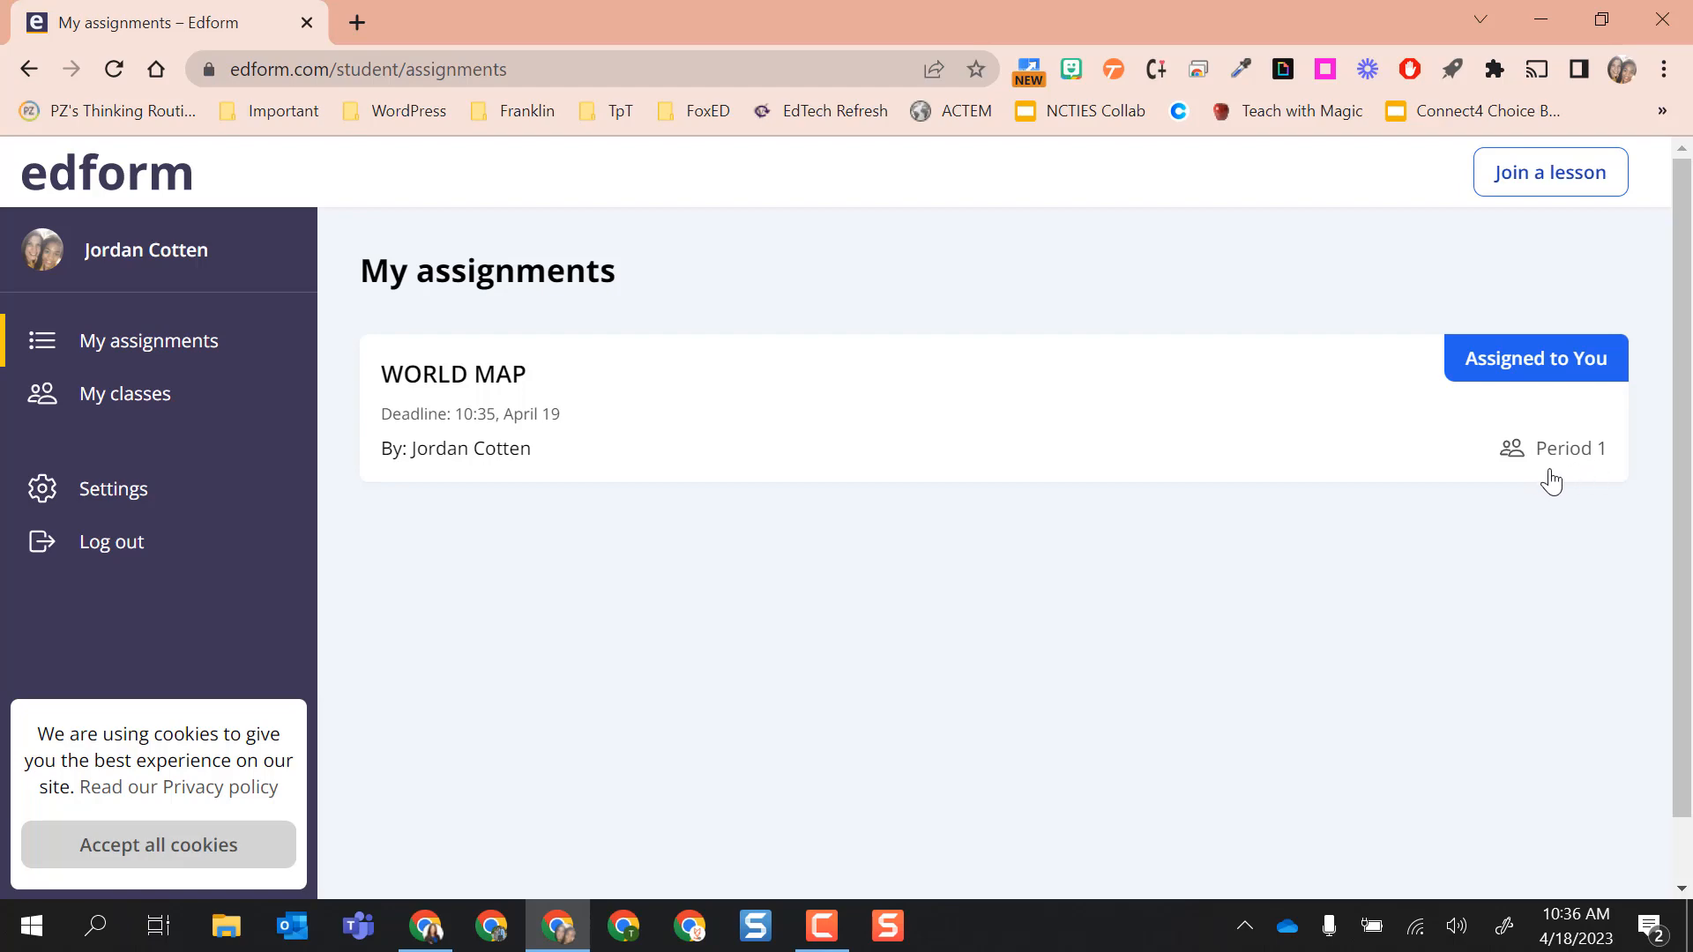
mouse_move(739, 439)
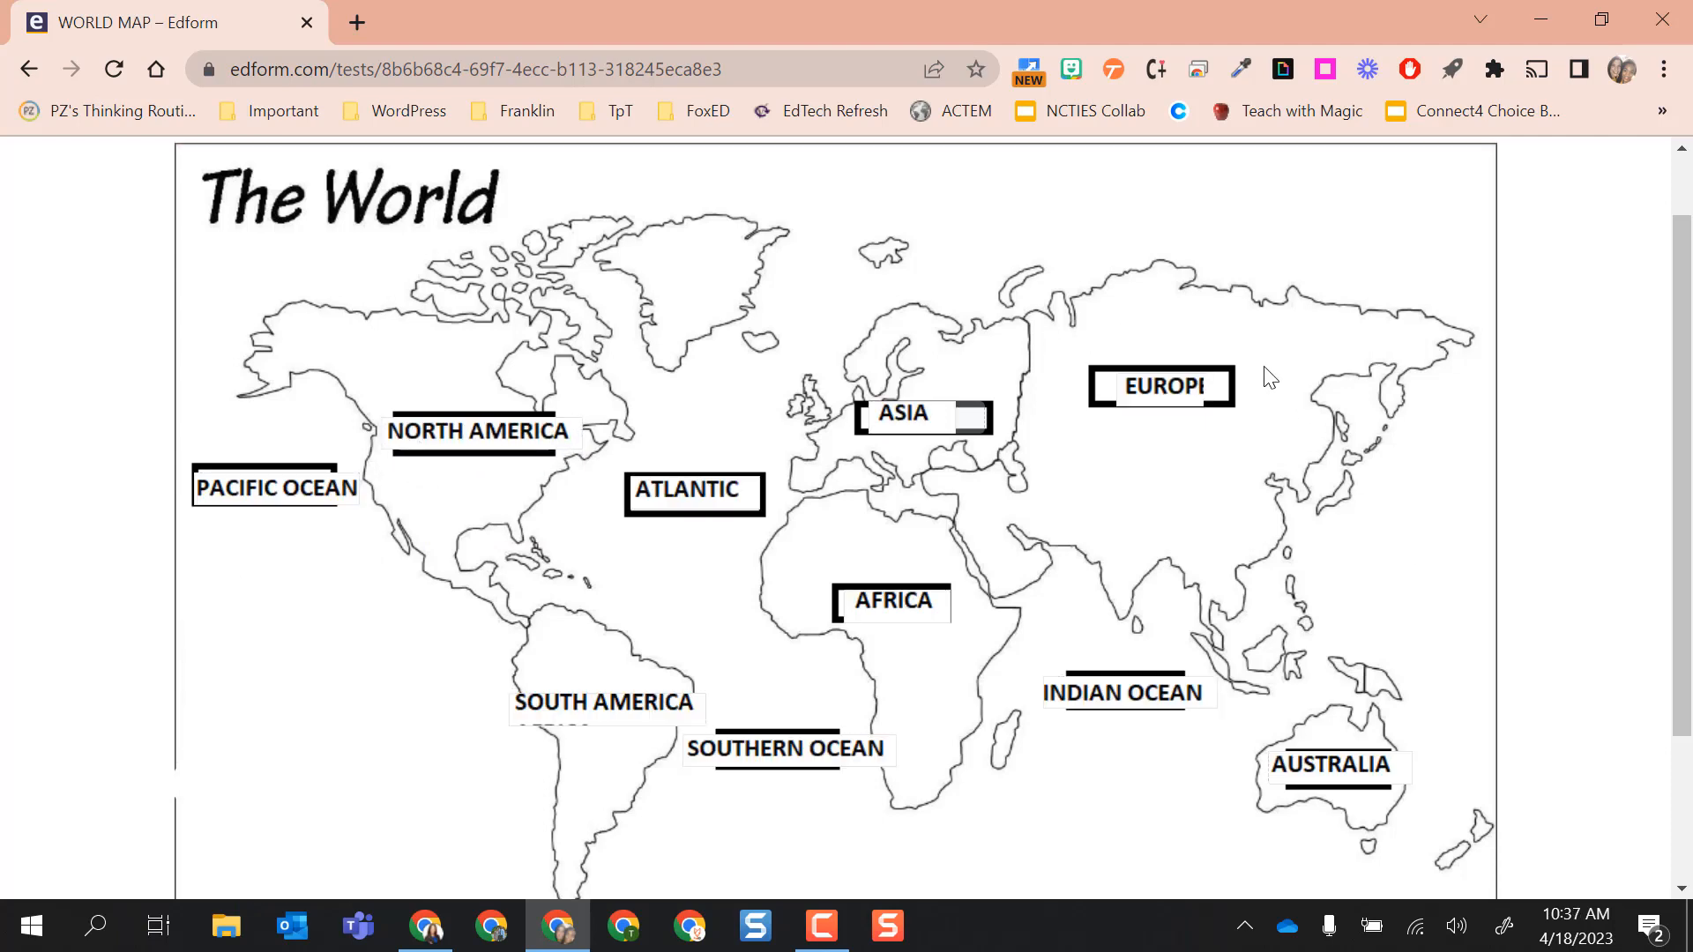
mouse_move(1444, 511)
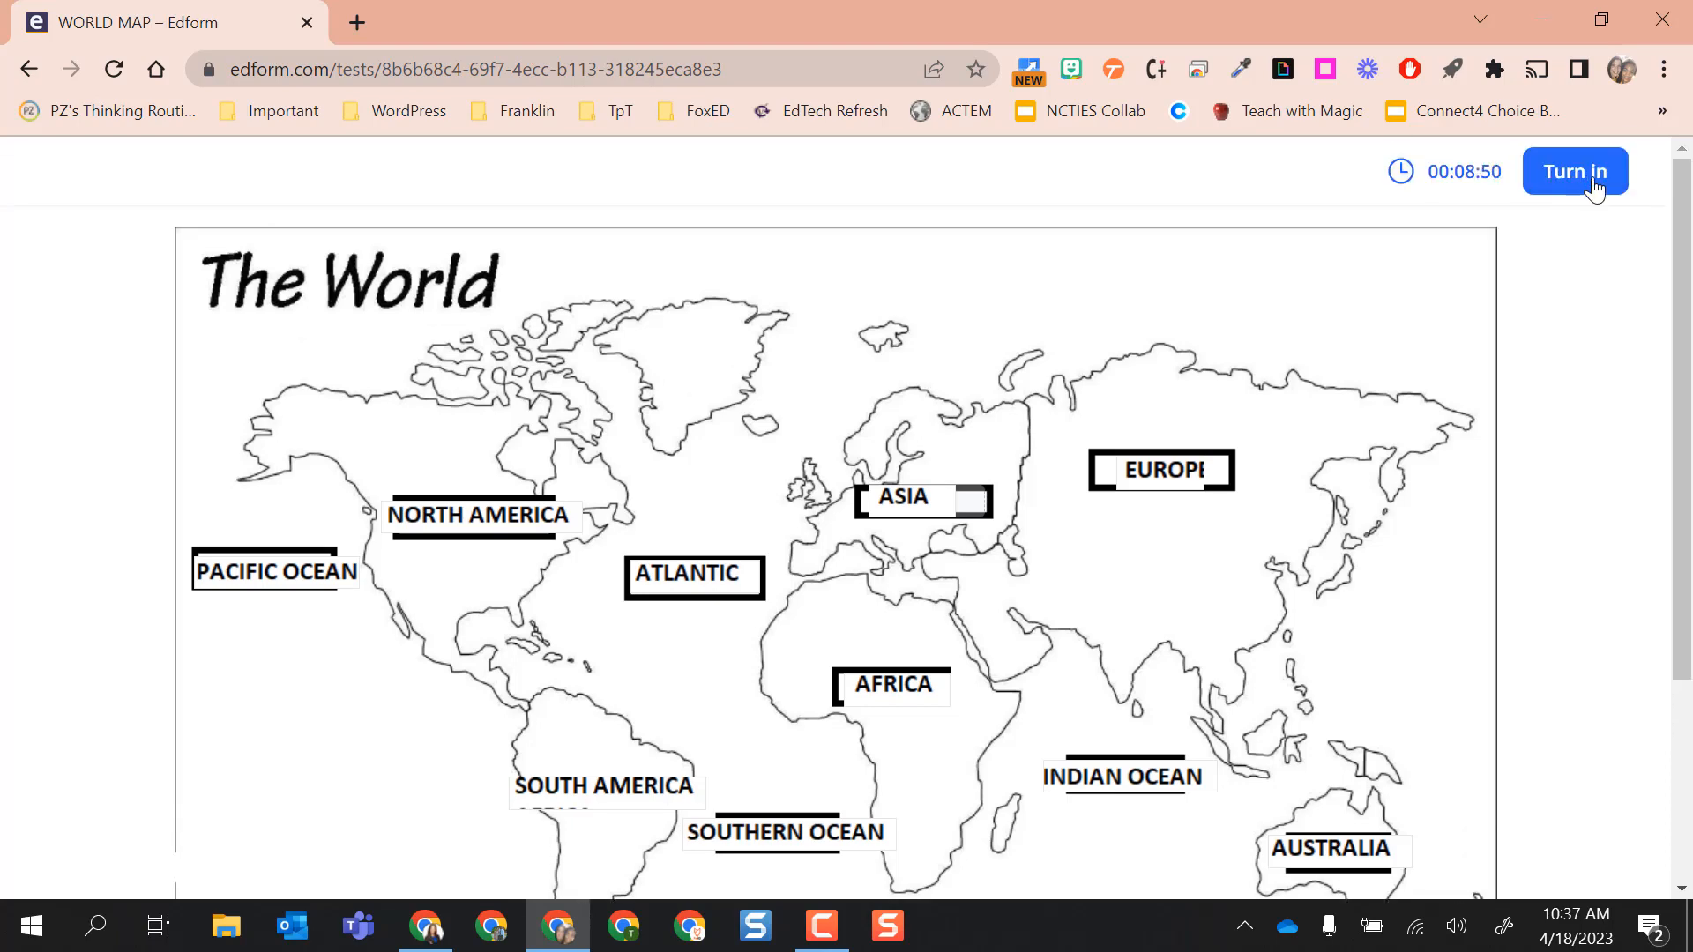
Turn in the completed WORLD MAP worksheet and confirm being done
click(1574, 171)
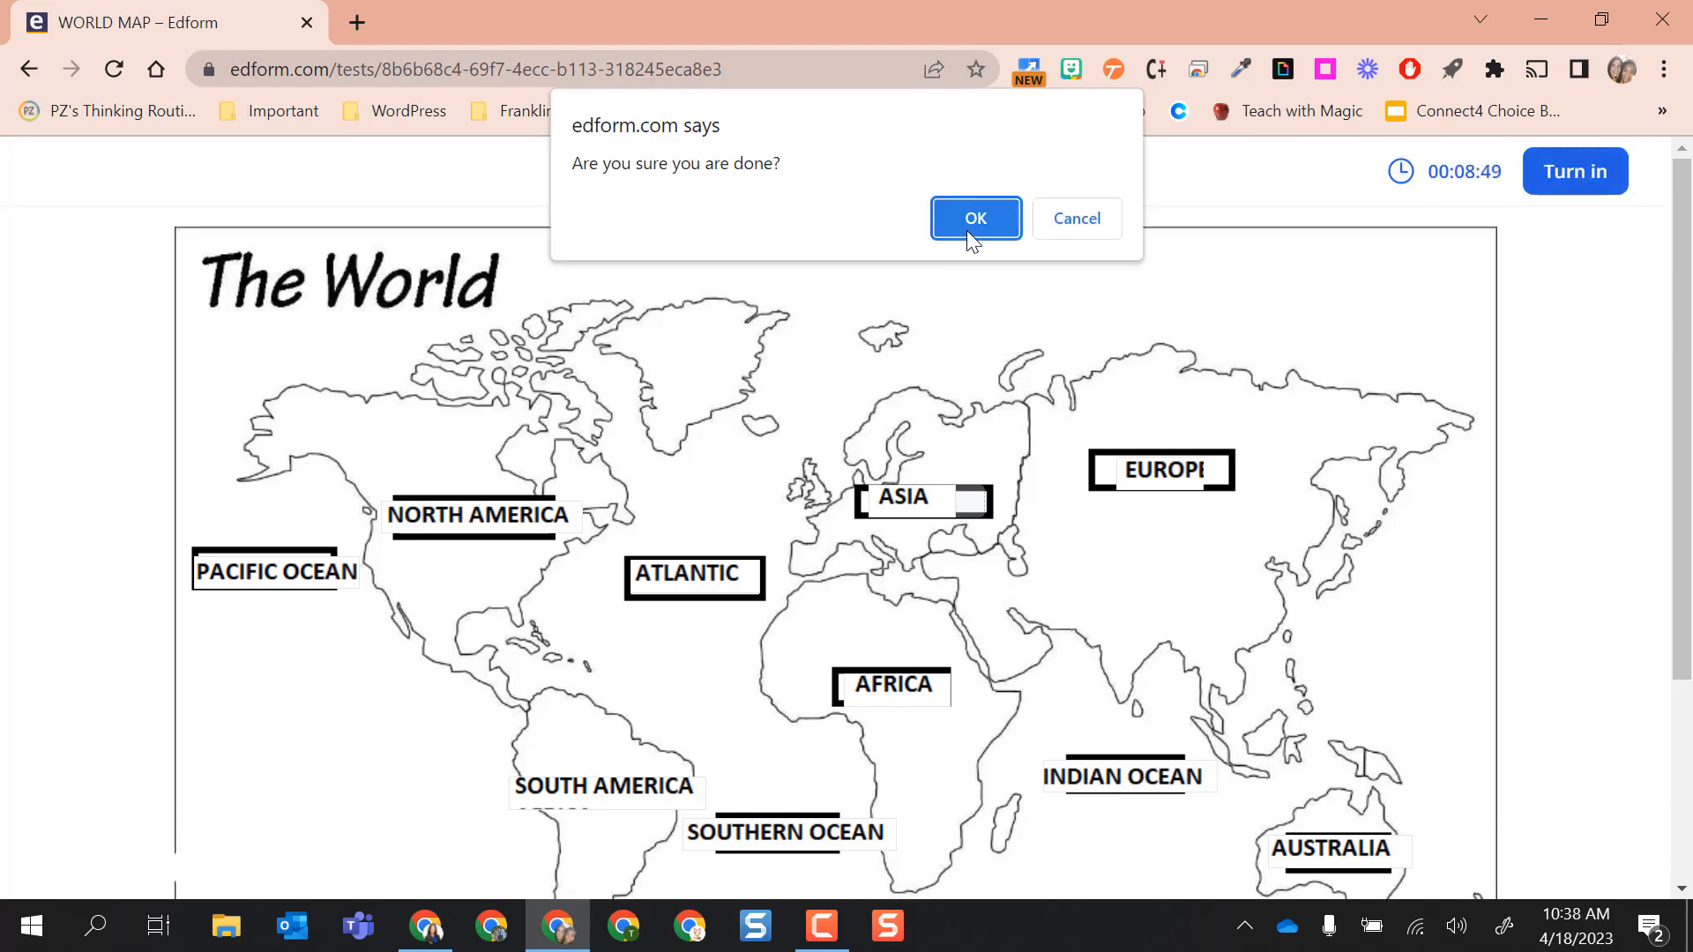
click(973, 219)
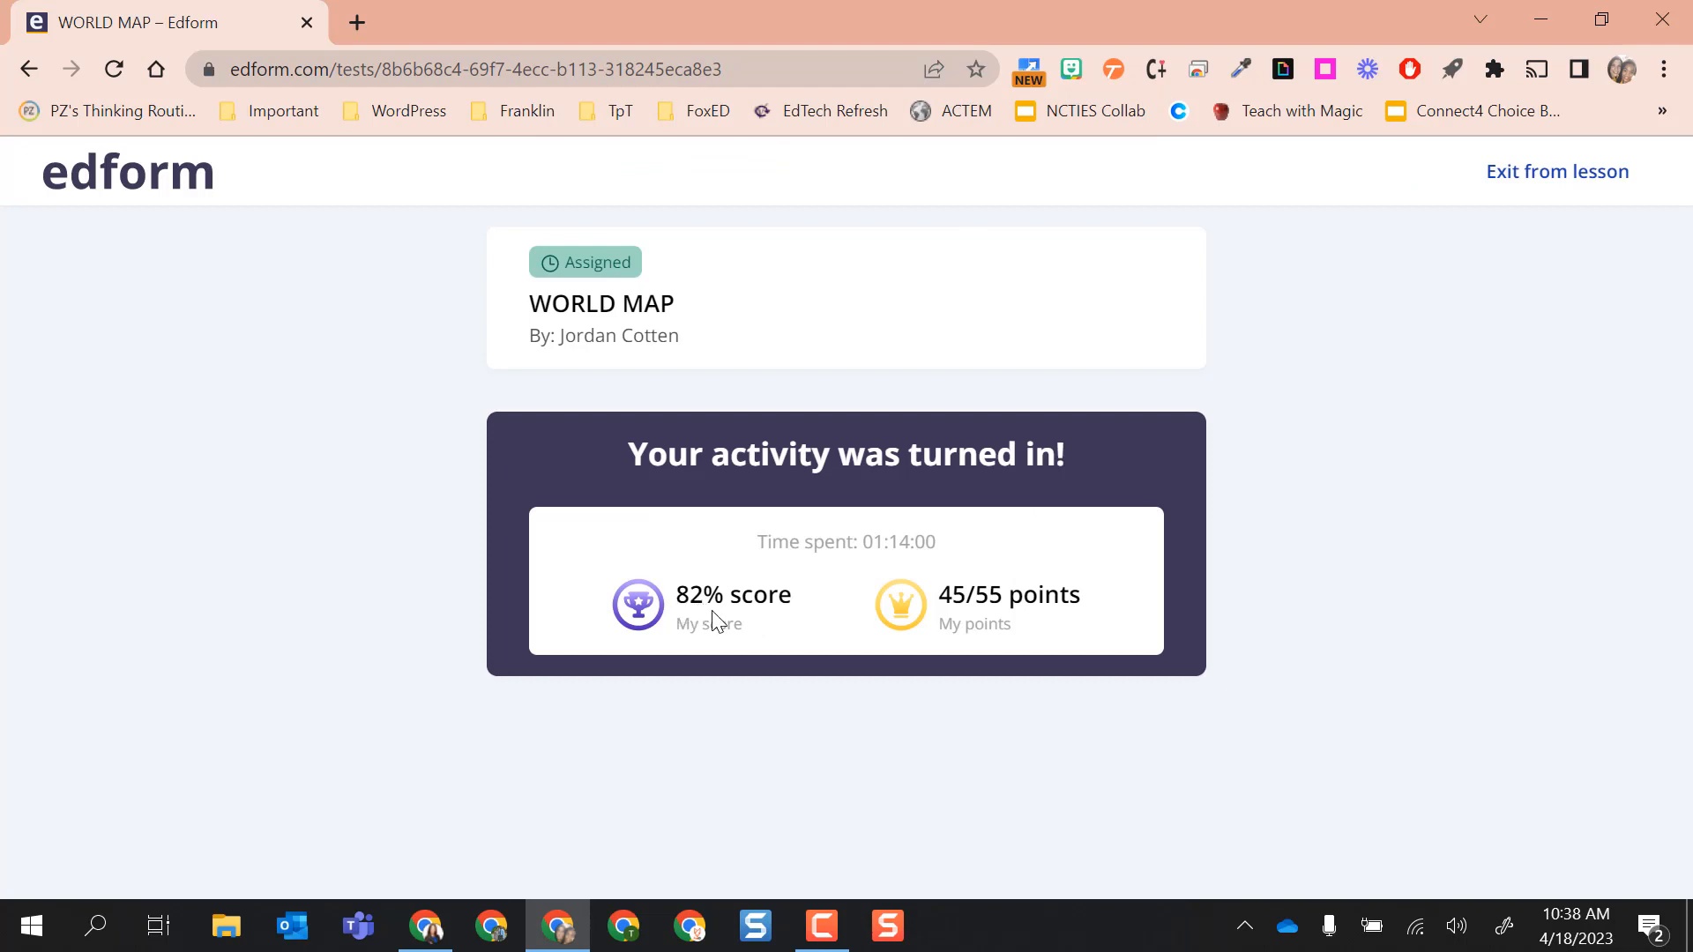
mouse_move(861, 659)
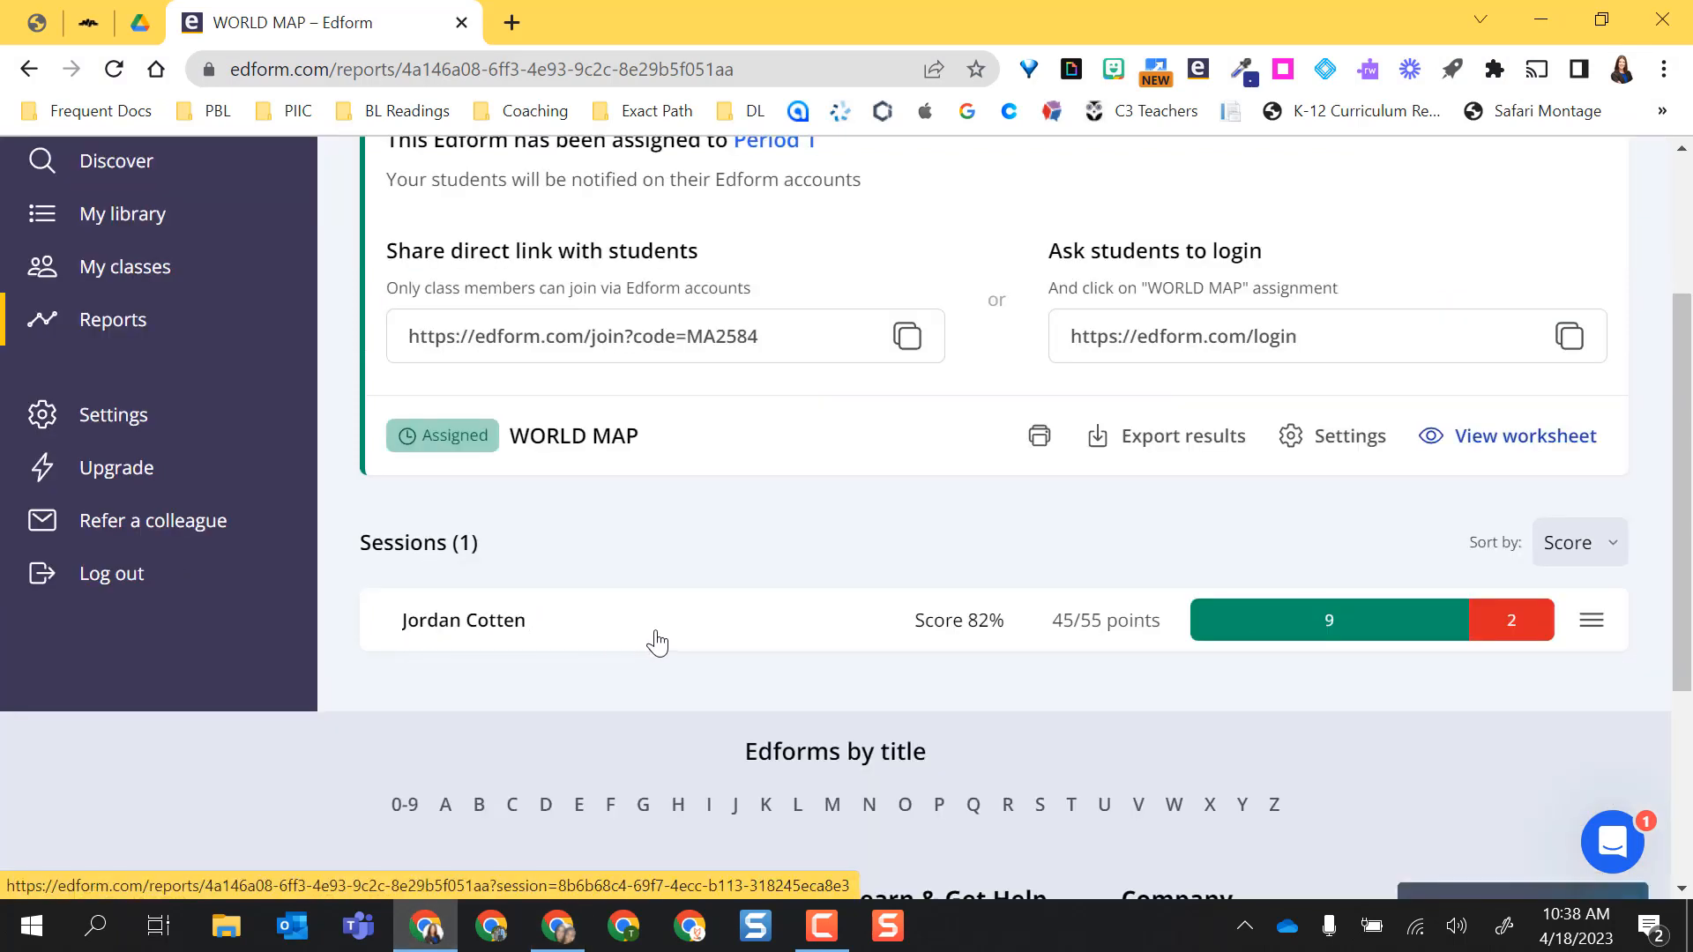
mouse_move(991, 652)
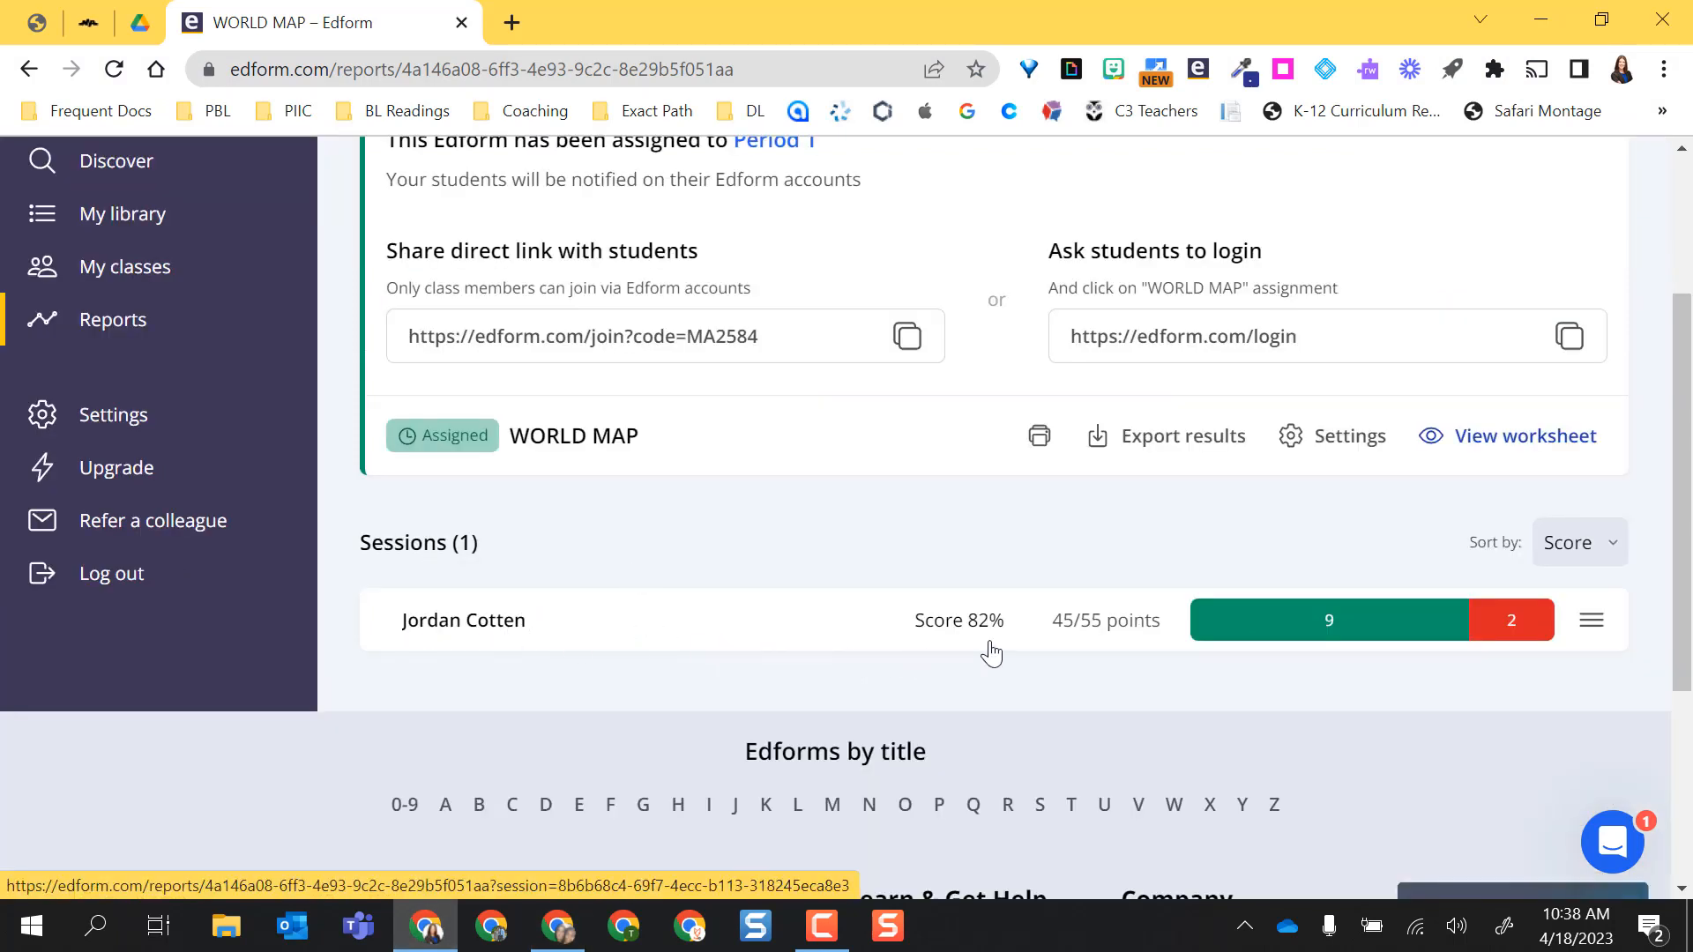
View the WORLD MAP session in the teacher's Reports list
click(463, 619)
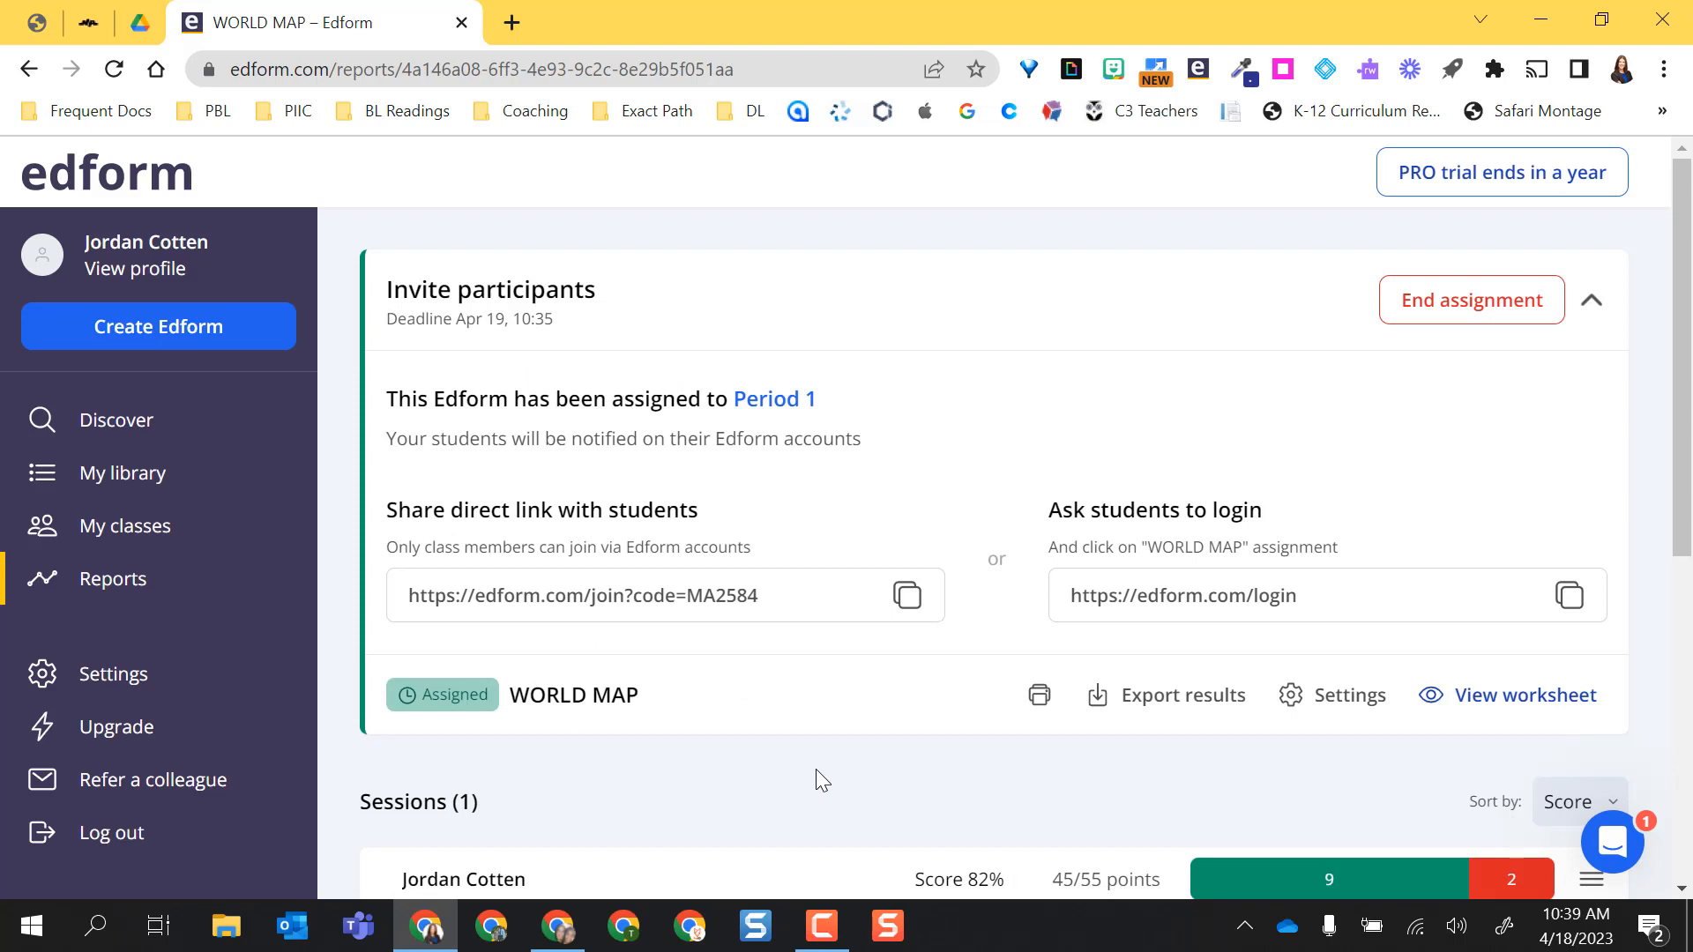
mouse_move(1471, 300)
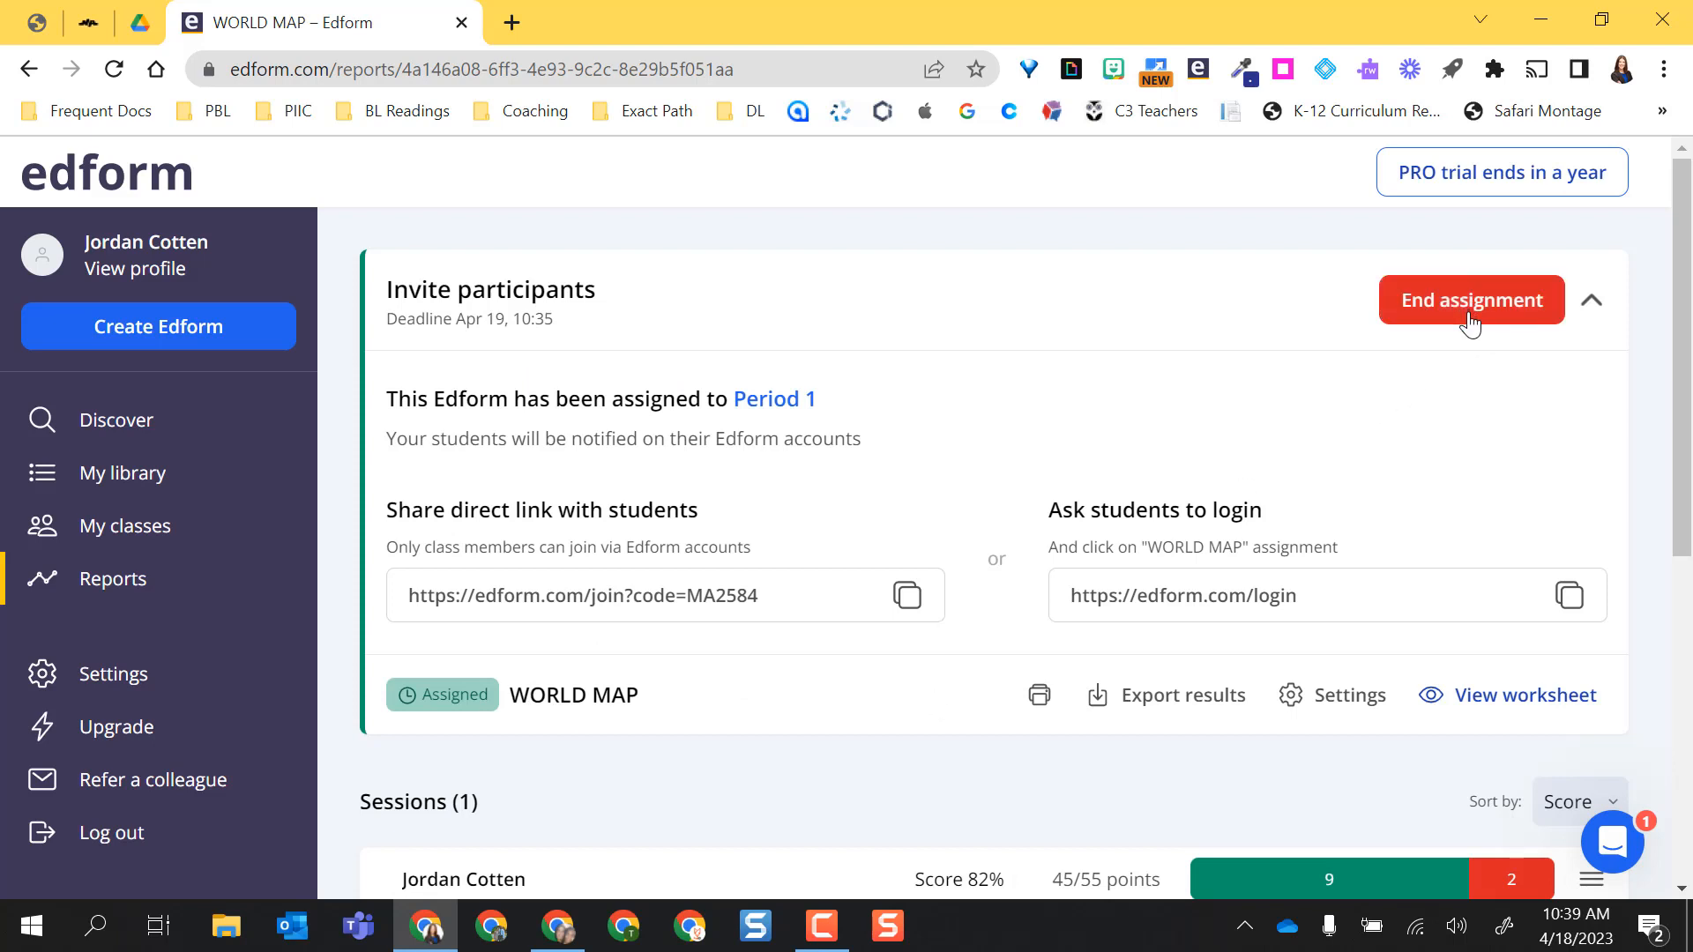
mouse_move(1062, 775)
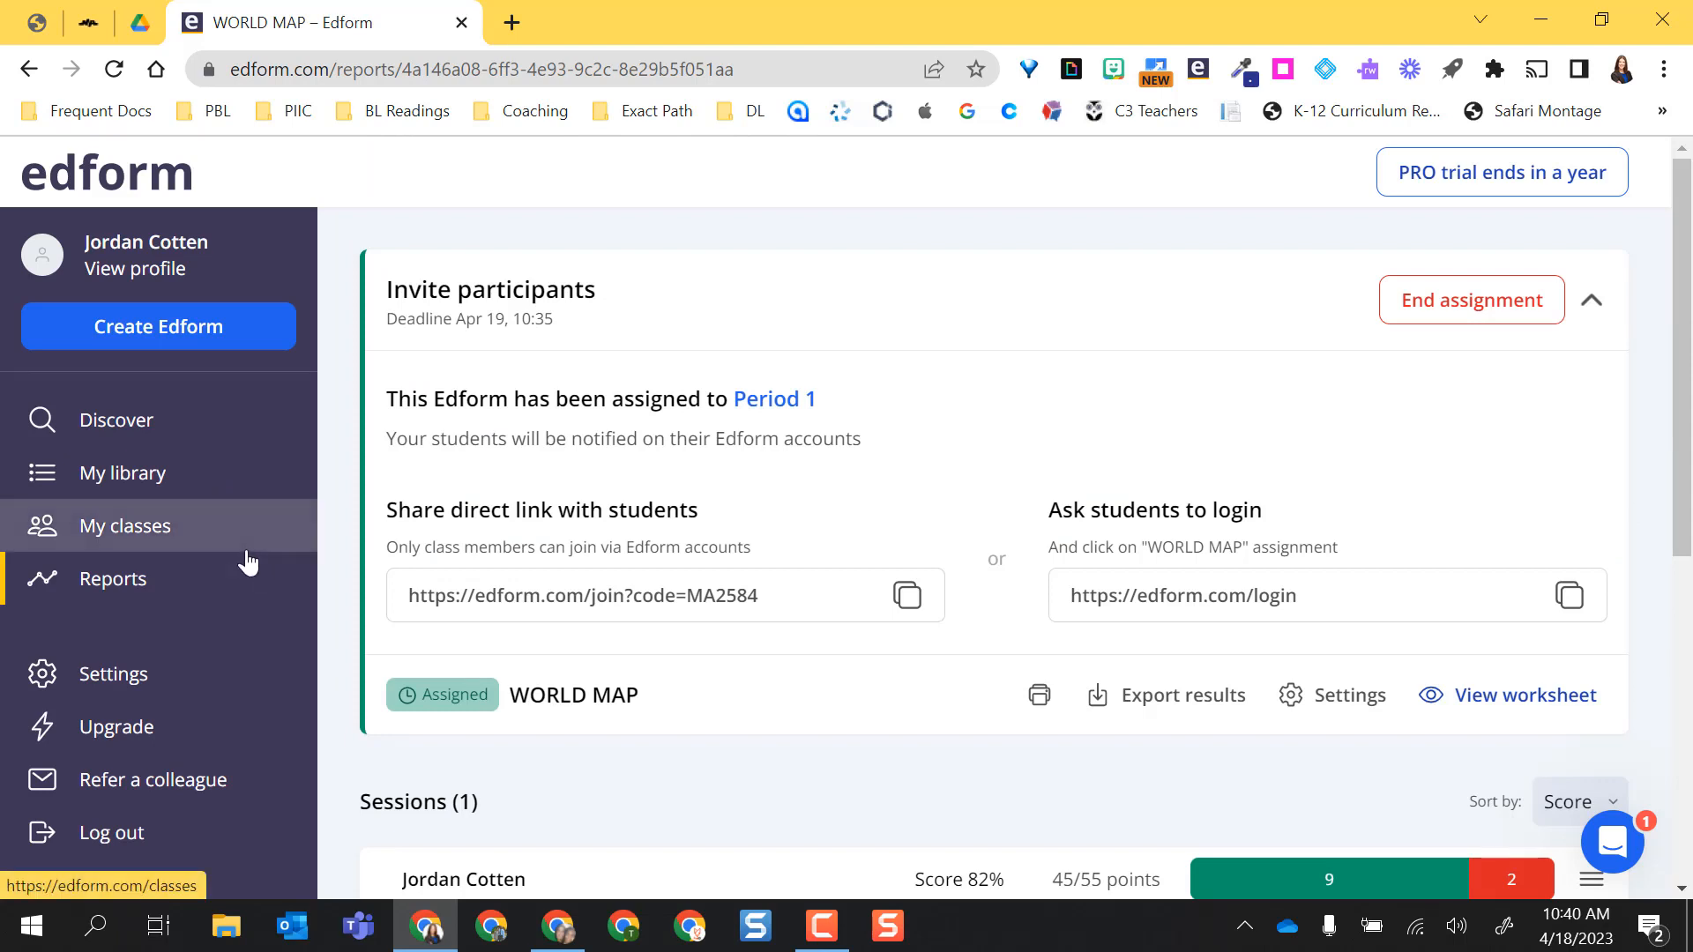
mouse_move(122, 473)
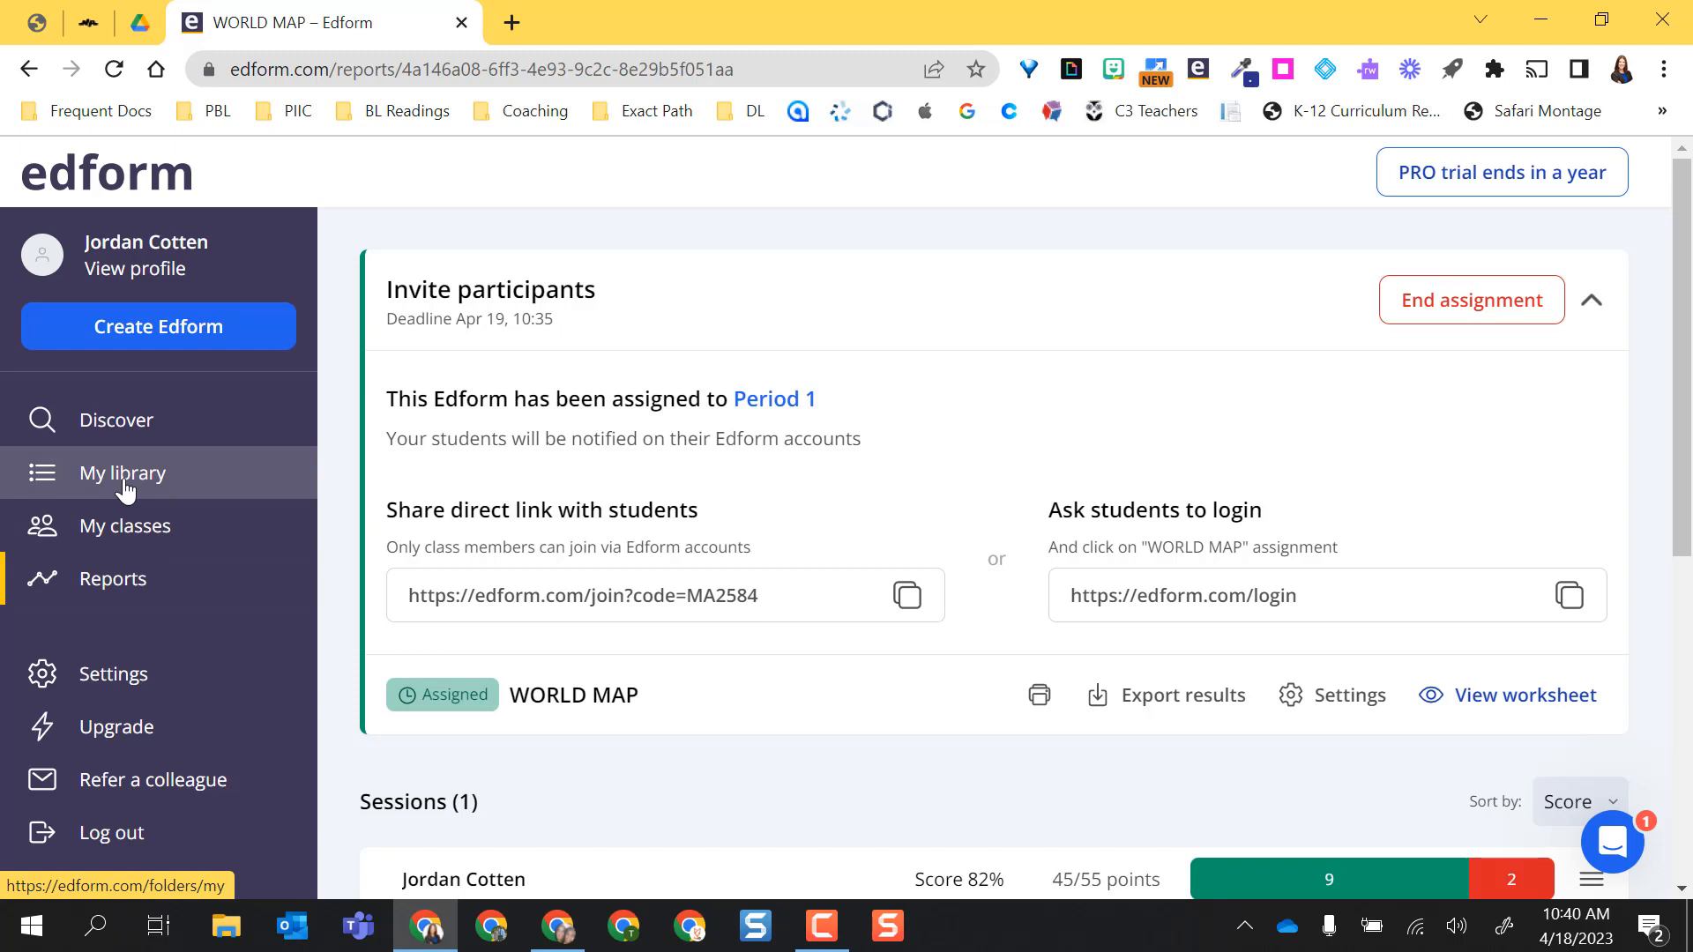
Create a new Edform from My library, reaching the material upload page
click(121, 472)
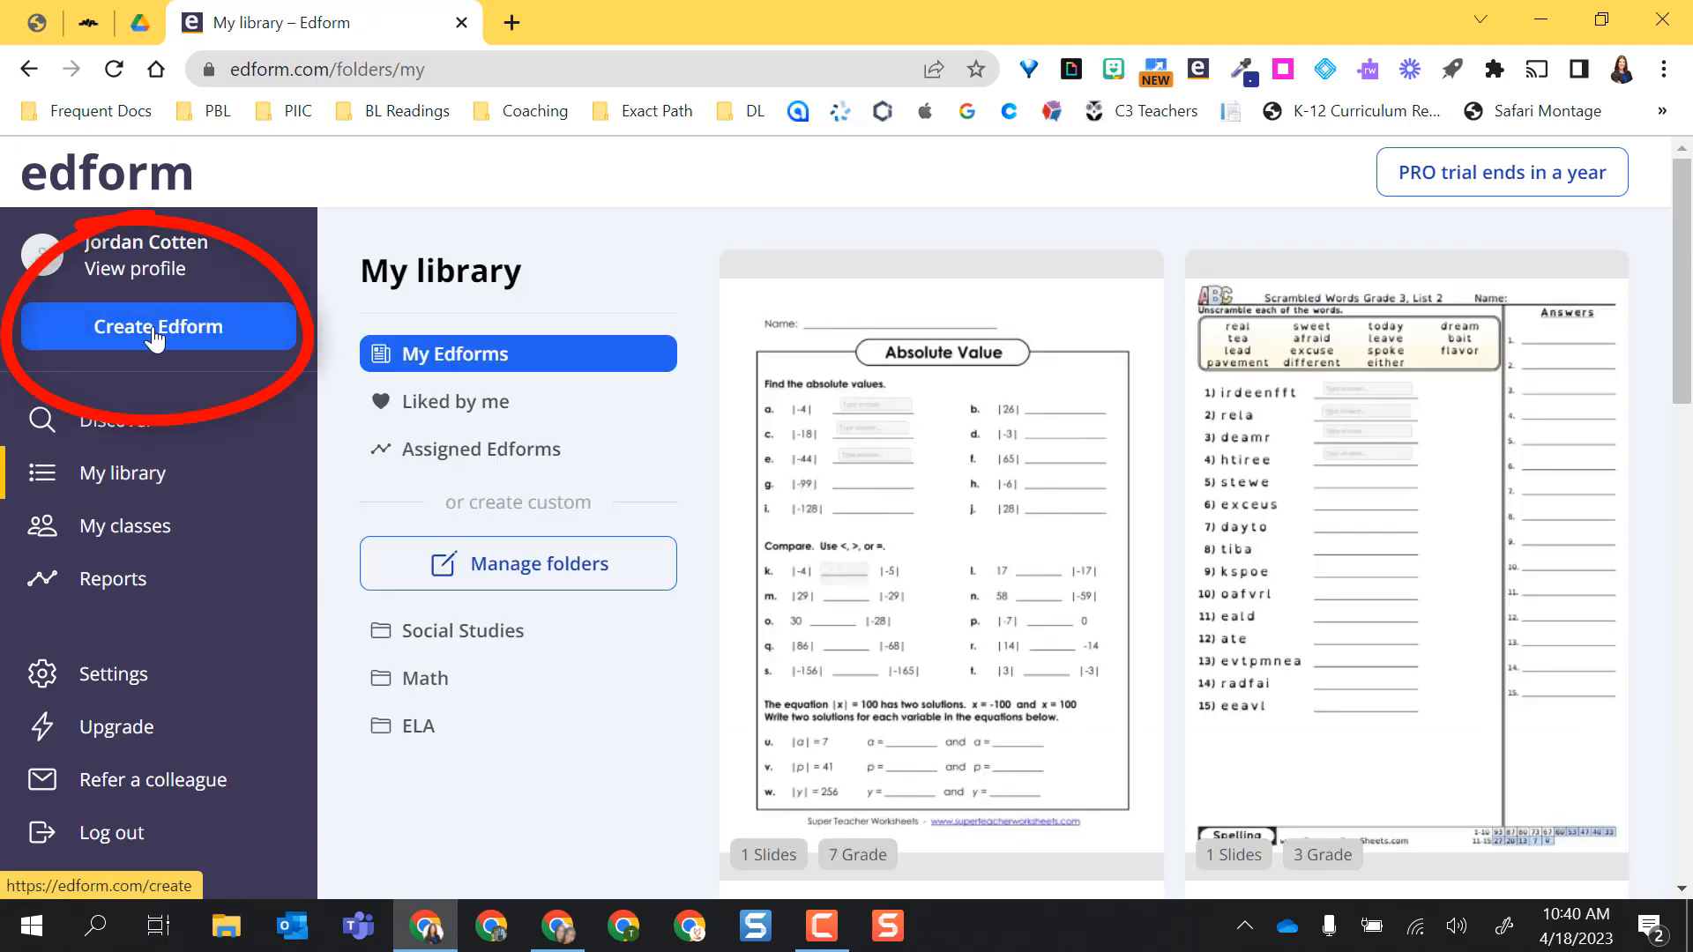
click(157, 328)
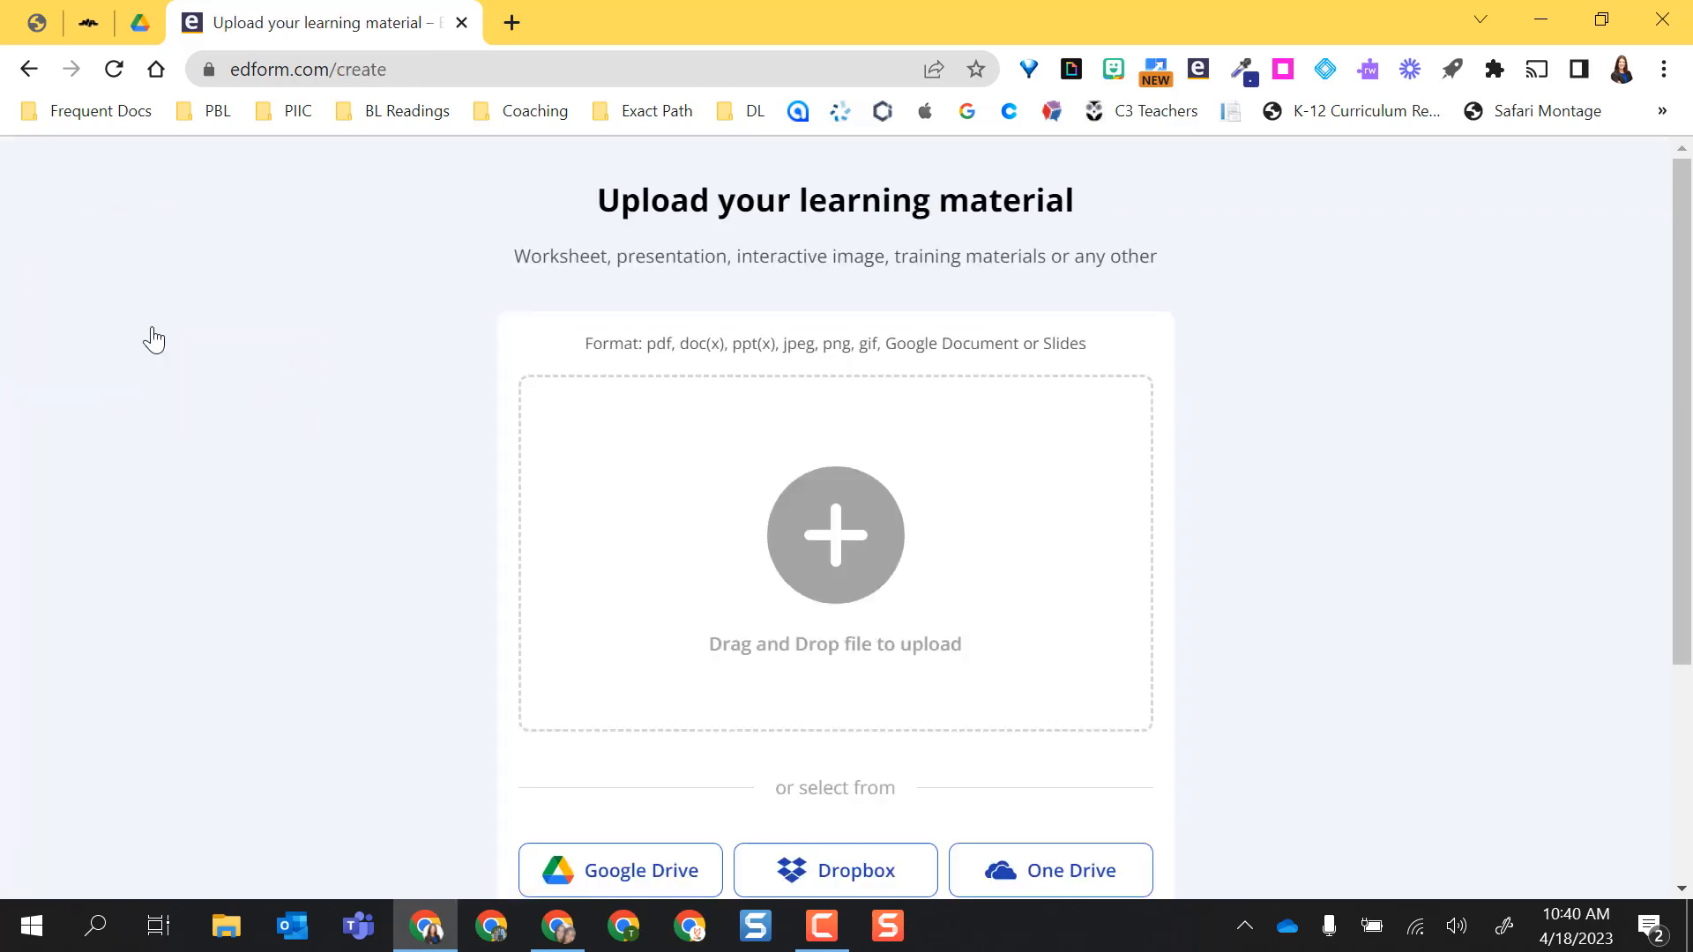
scroll(down, 3)
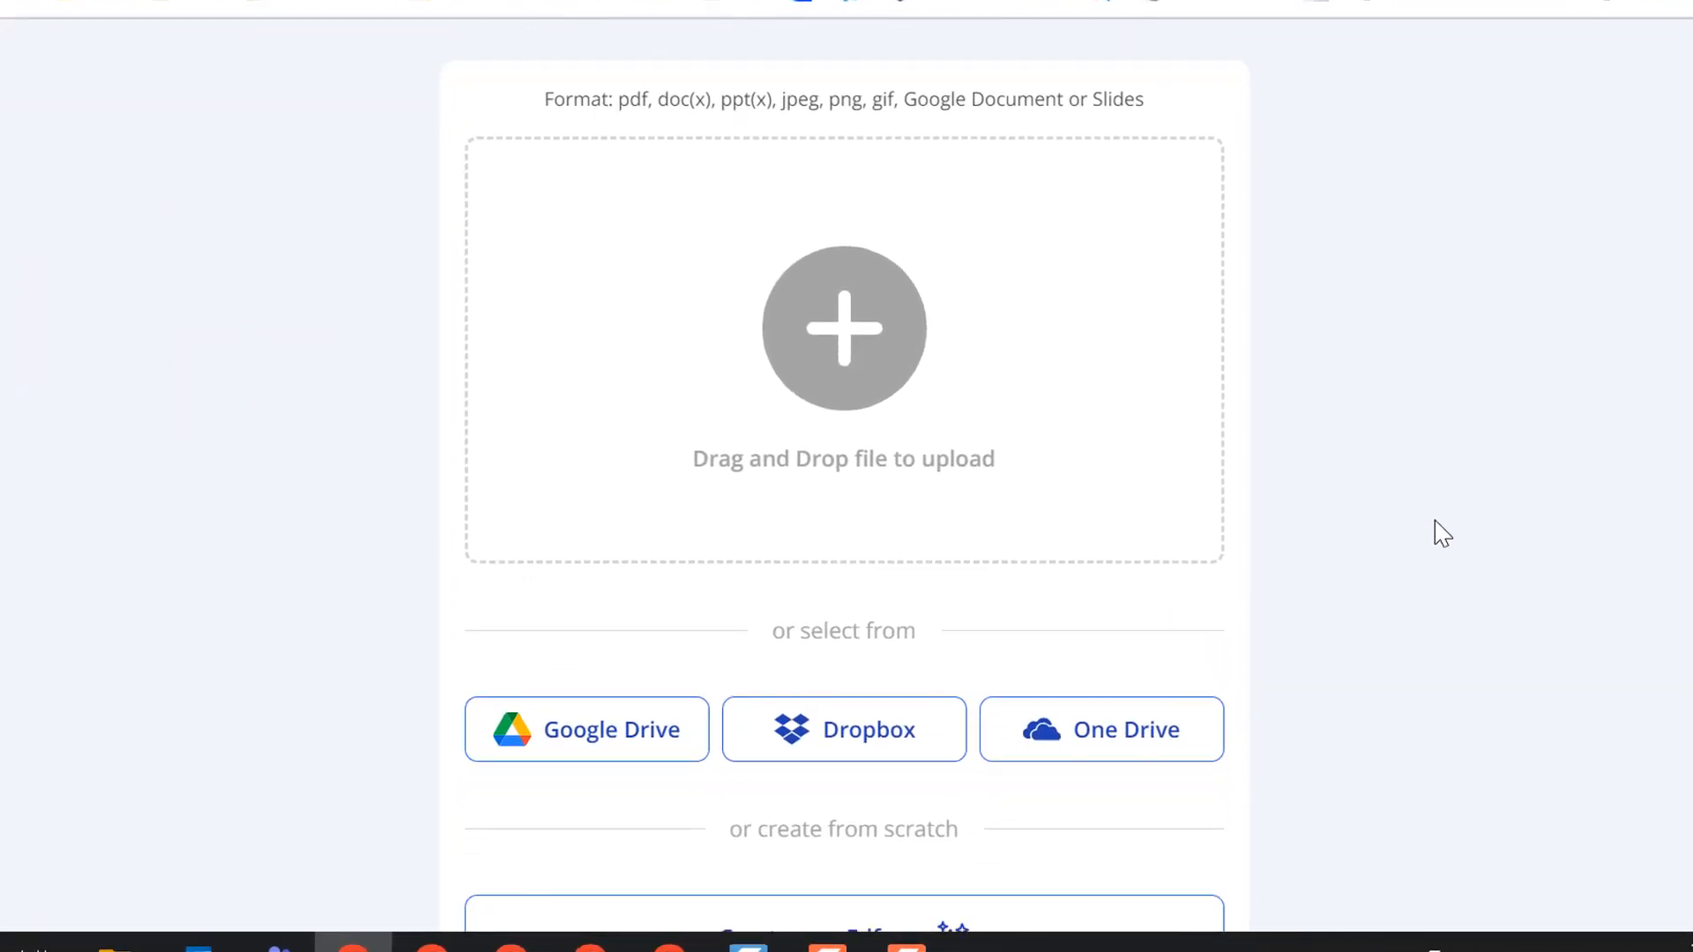
mouse_move(776, 487)
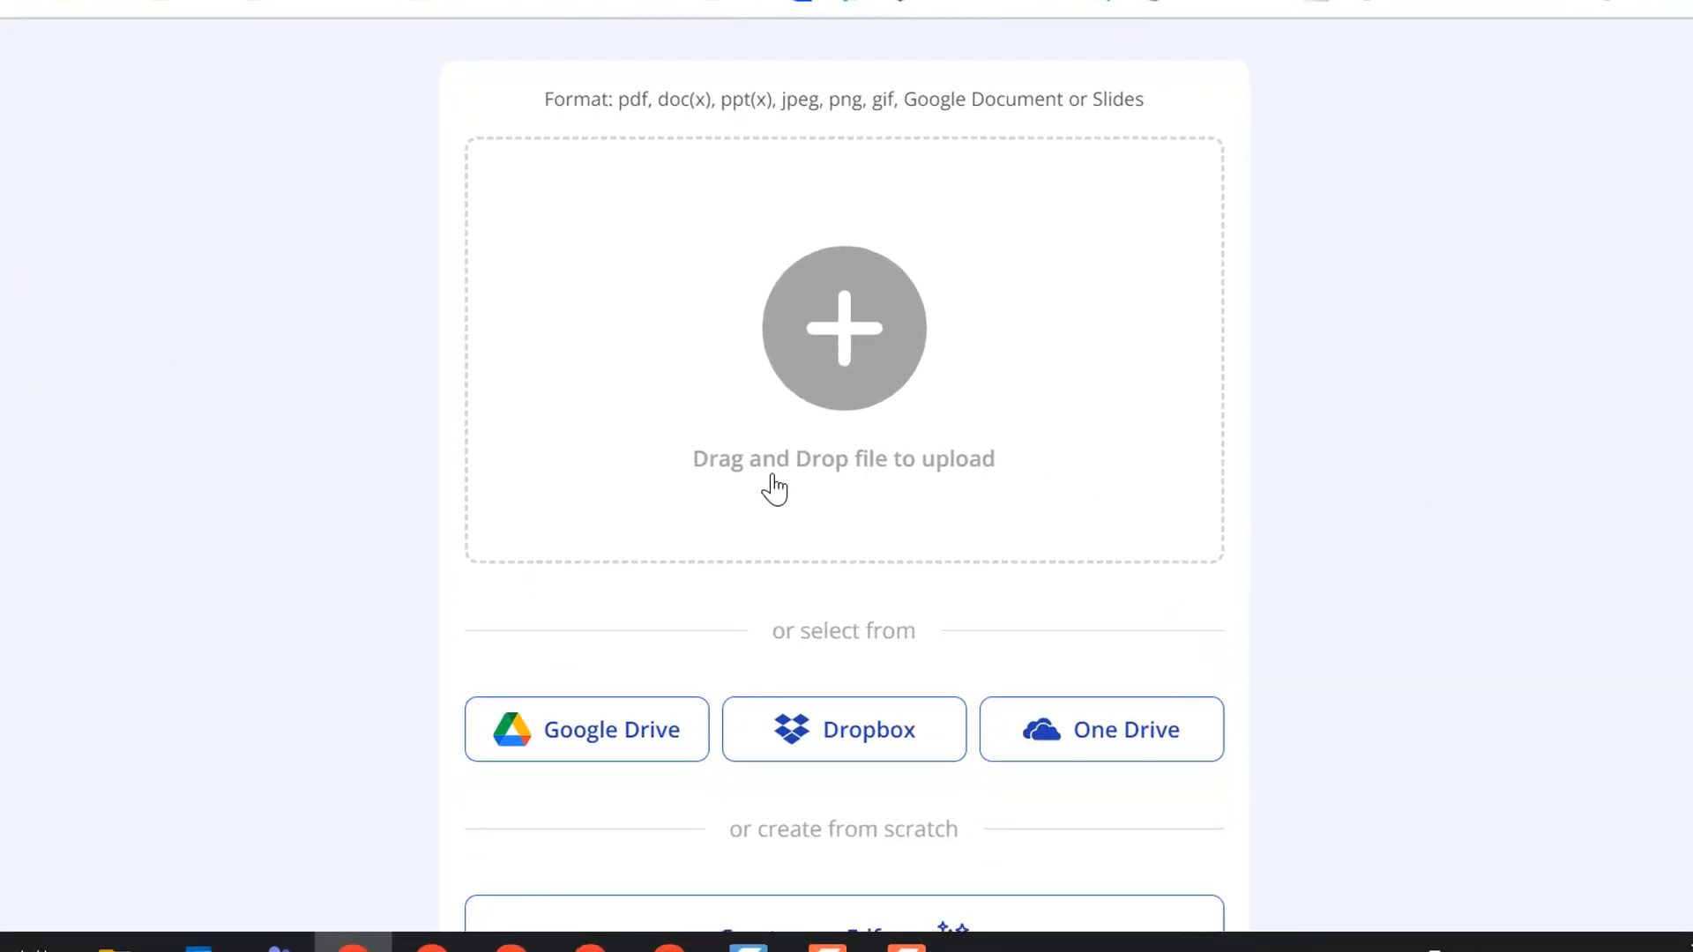
mouse_move(452, 656)
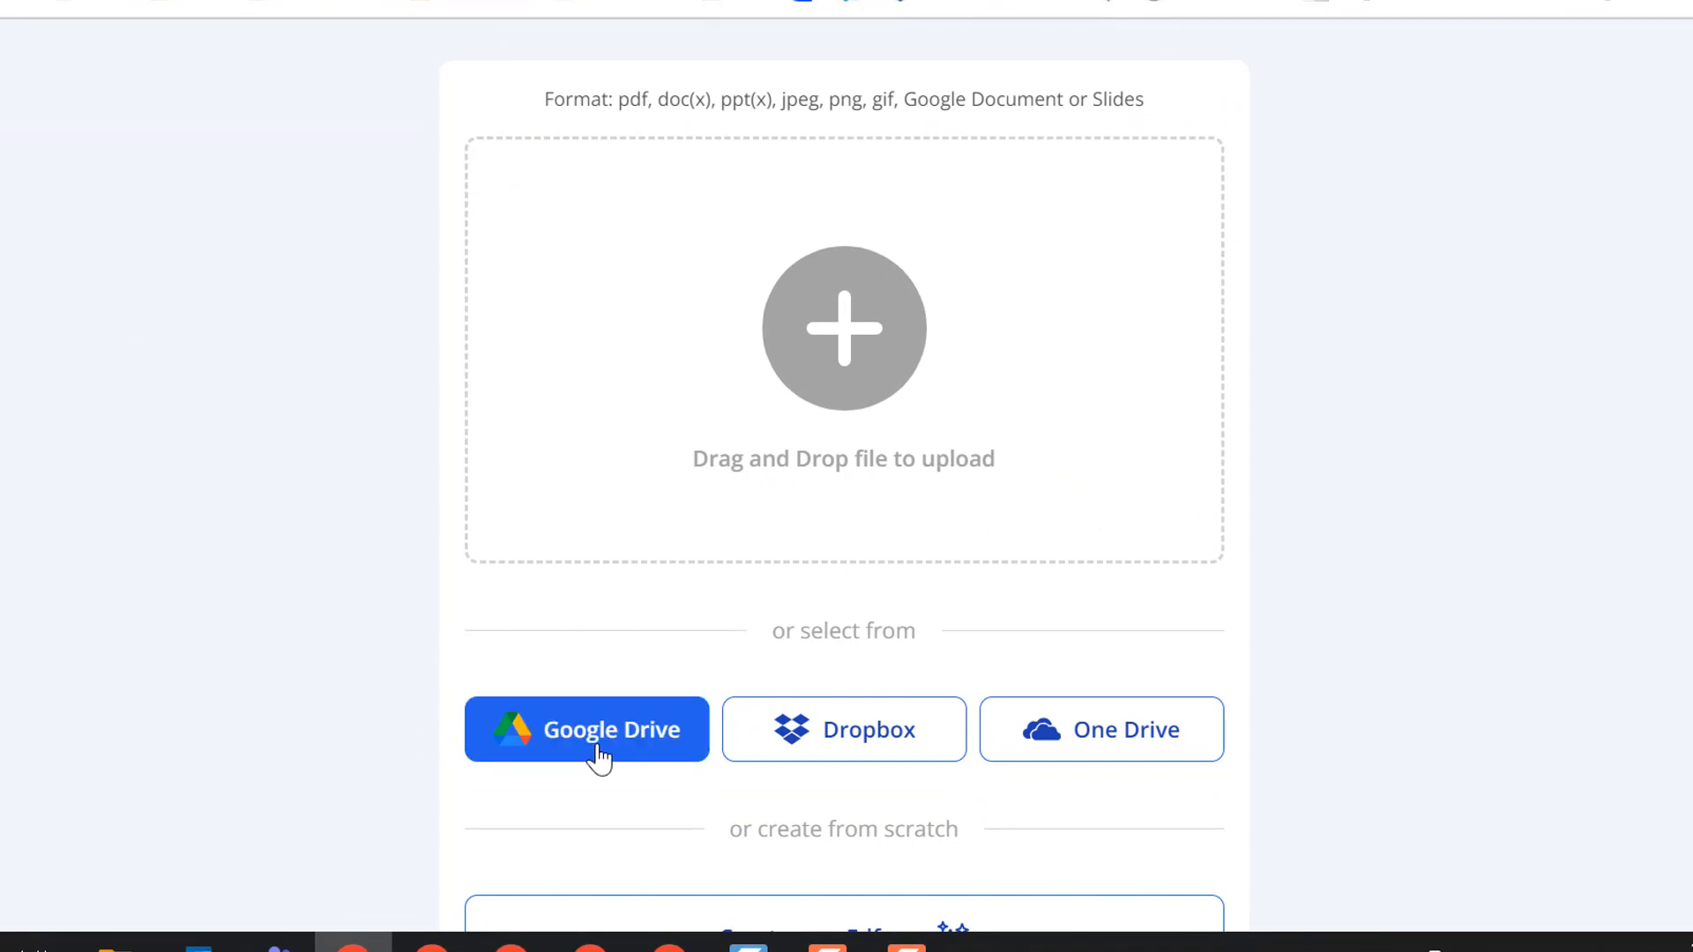
scroll(down, 3)
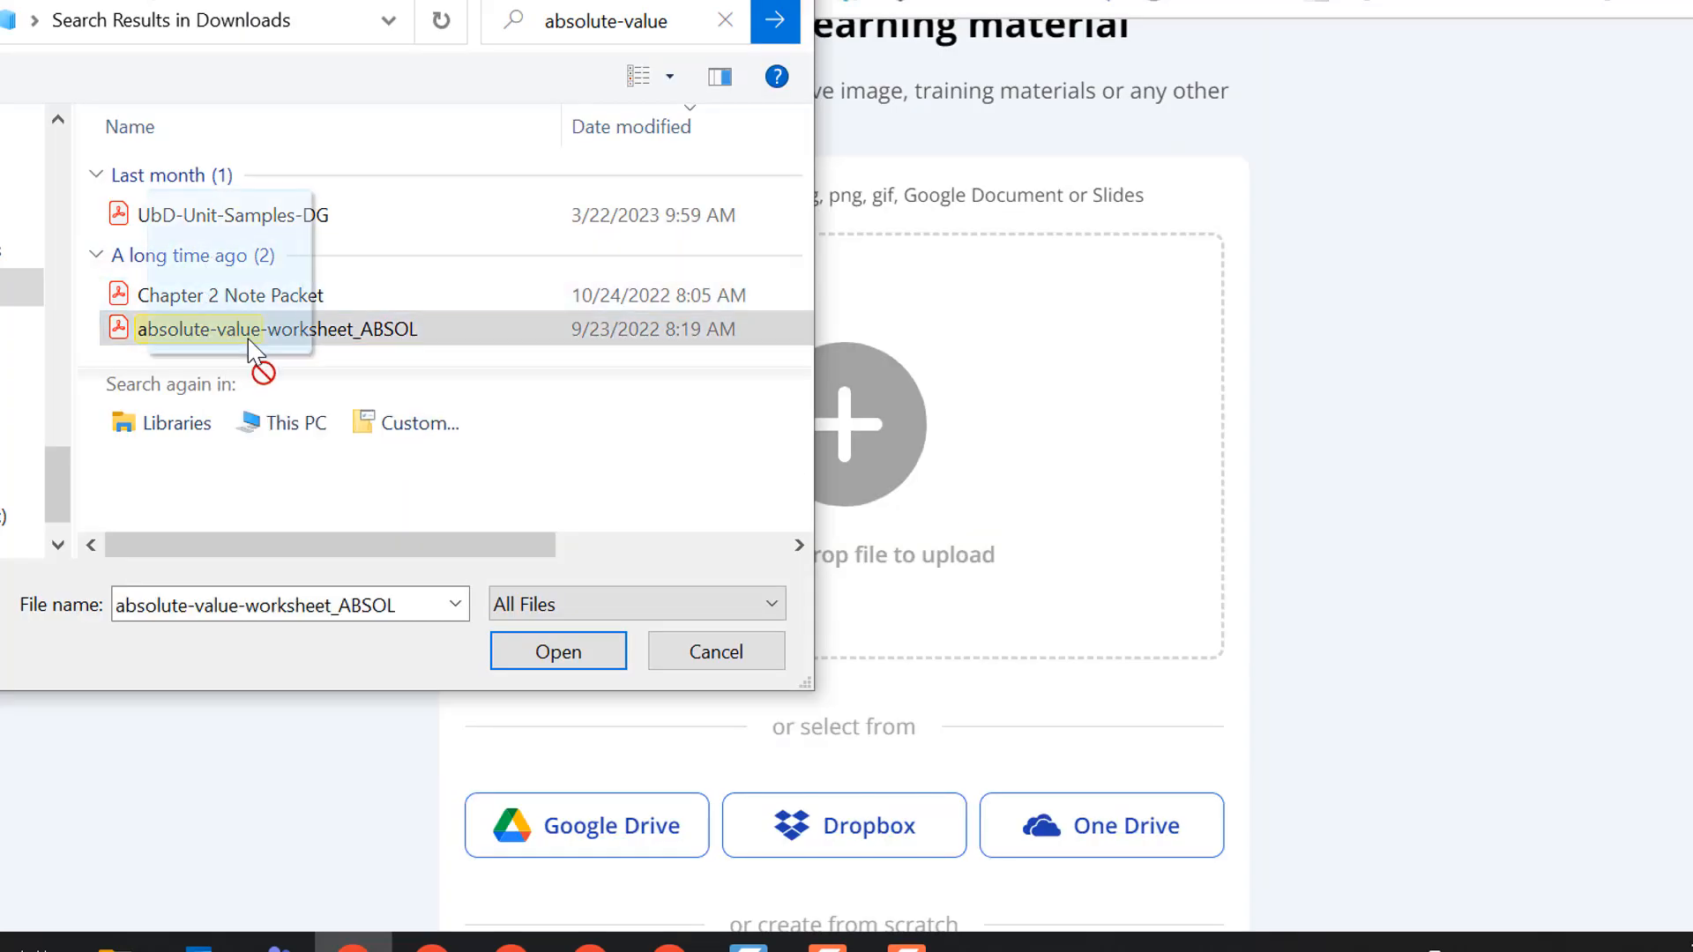
Import only page 1 of absolute-value-worksheet_ABSOL as a new worksheet
click(557, 651)
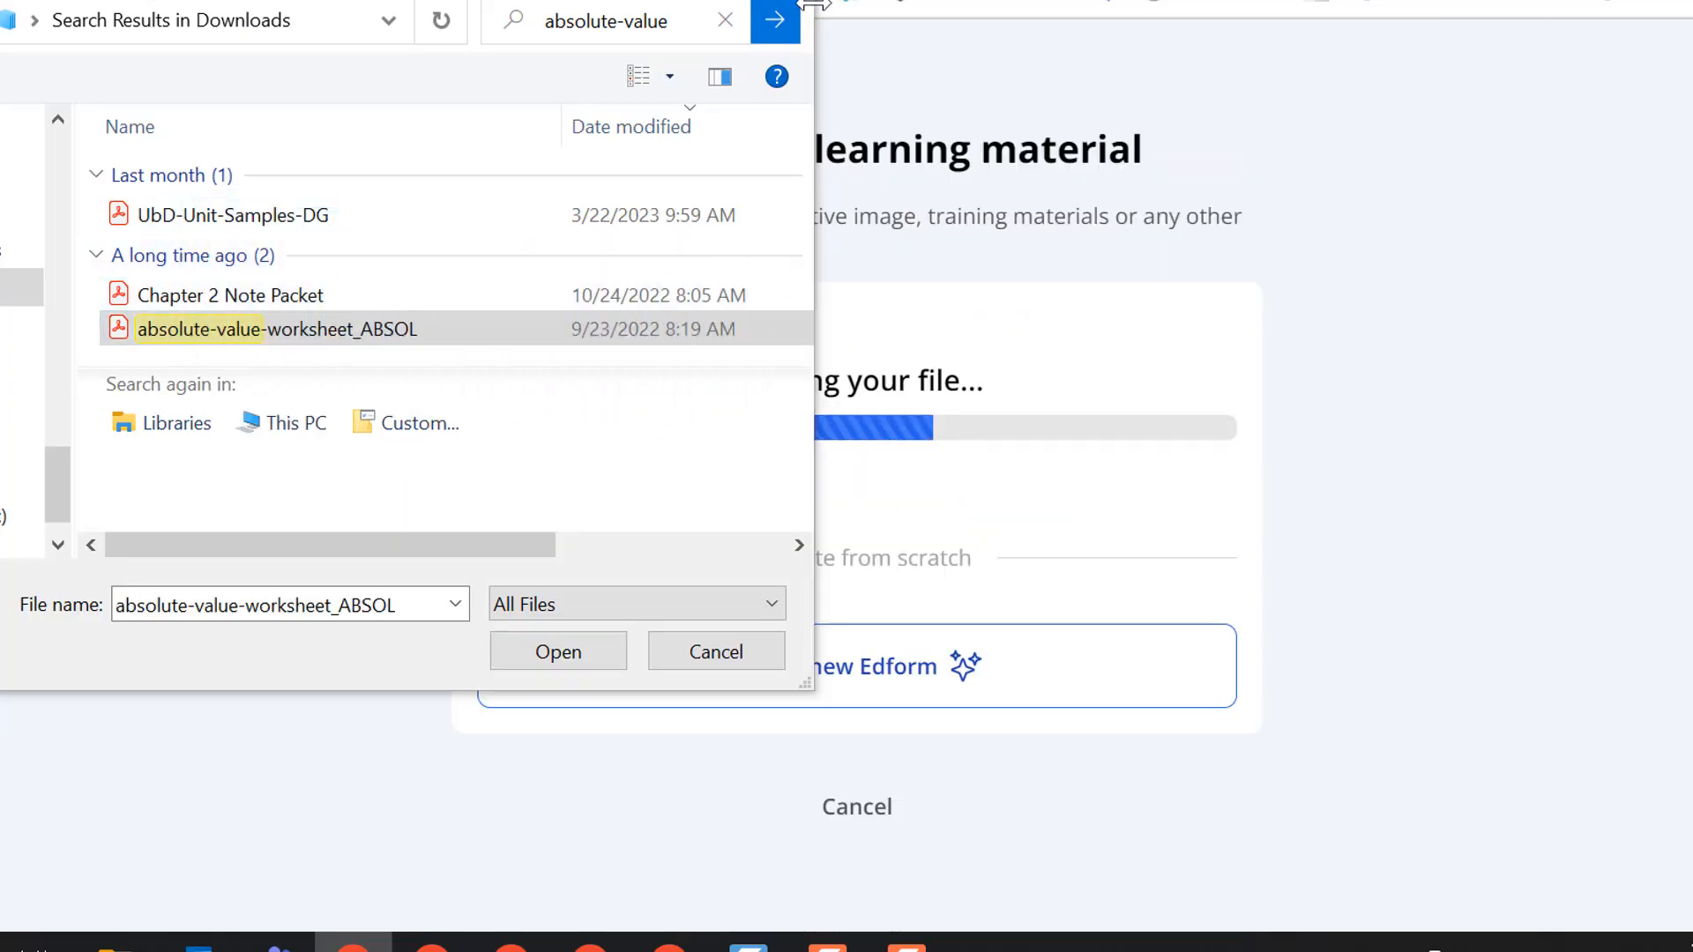
click(557, 650)
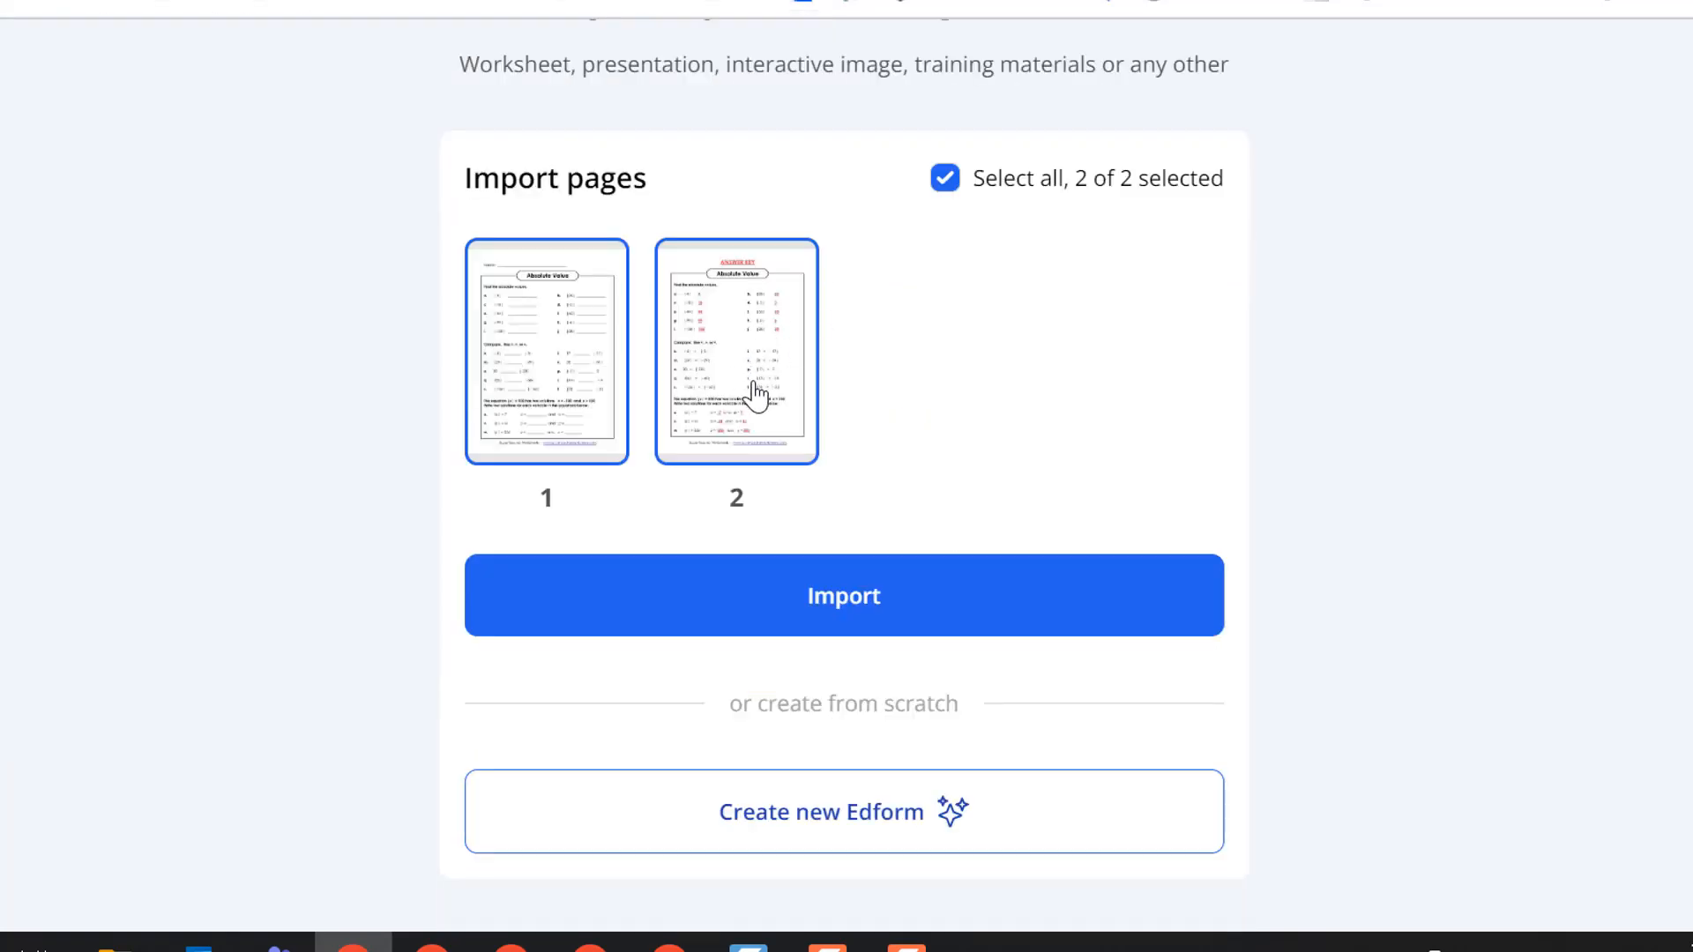
mouse_move(707, 340)
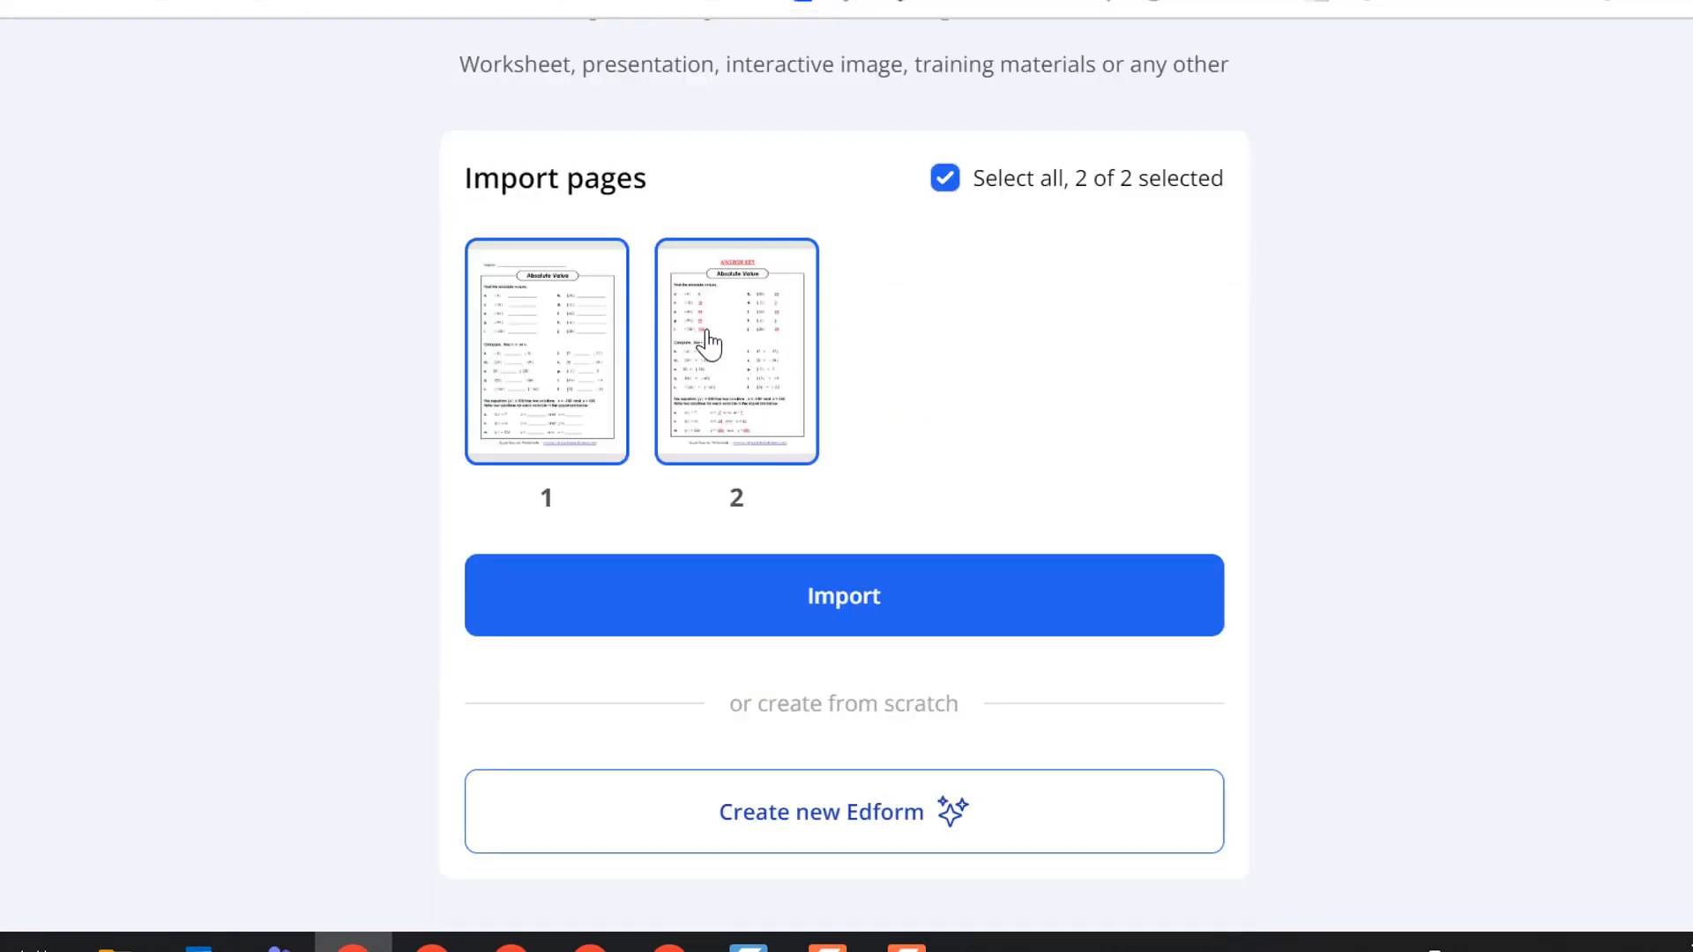
mouse_move(945, 207)
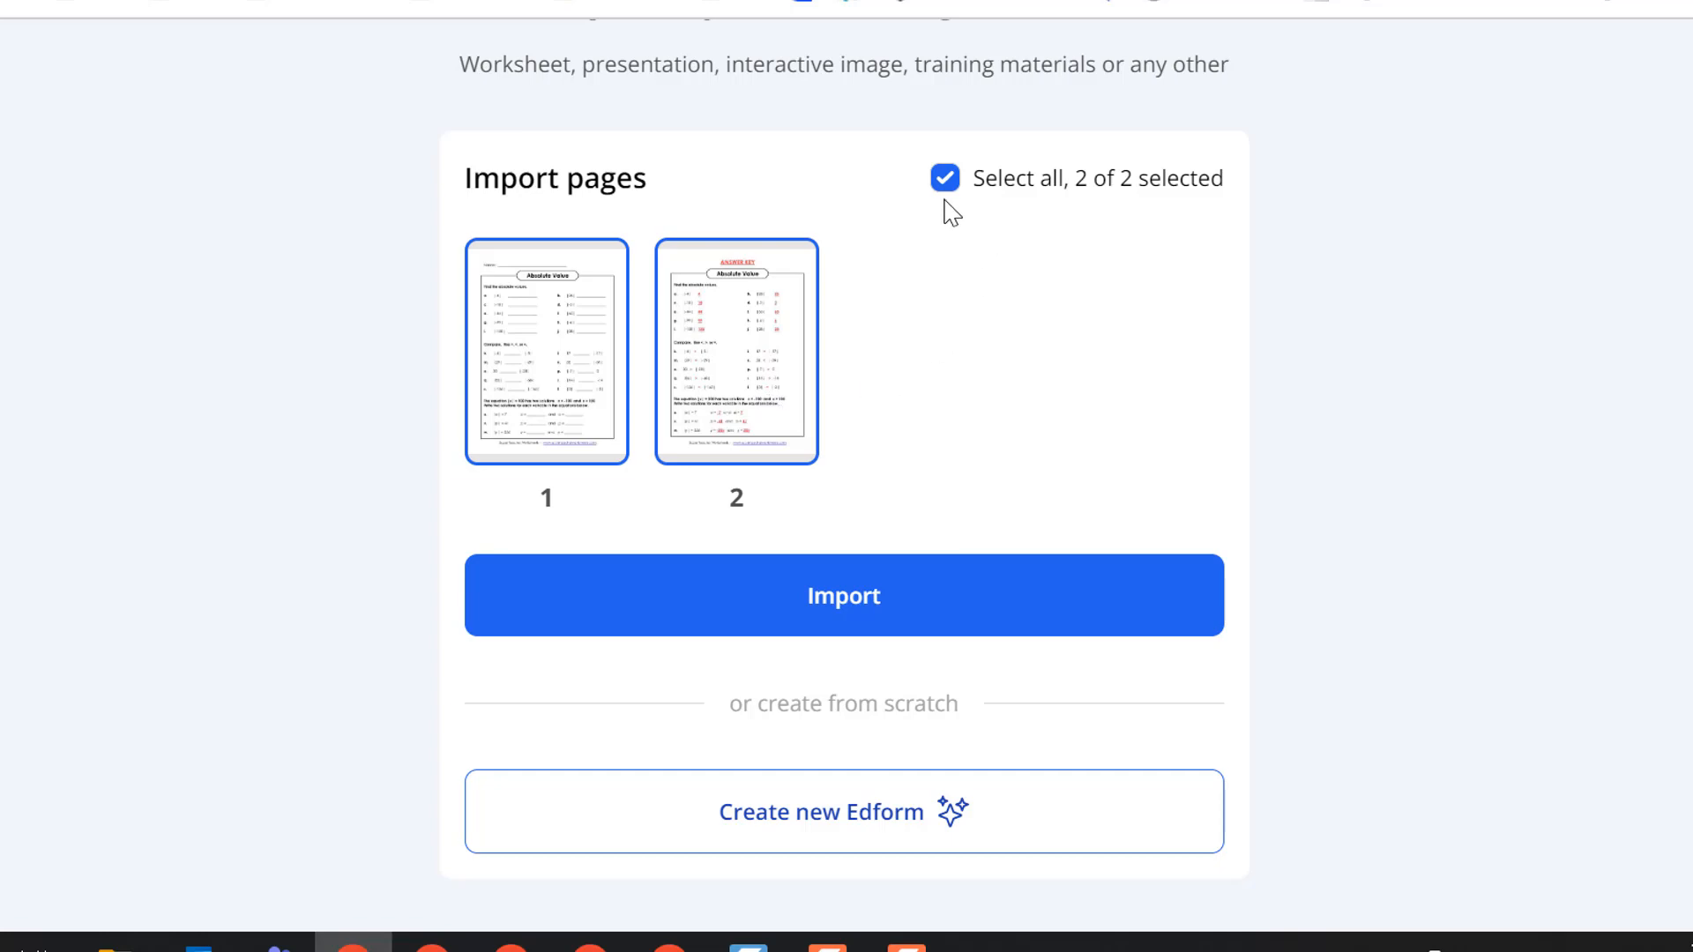
click(943, 178)
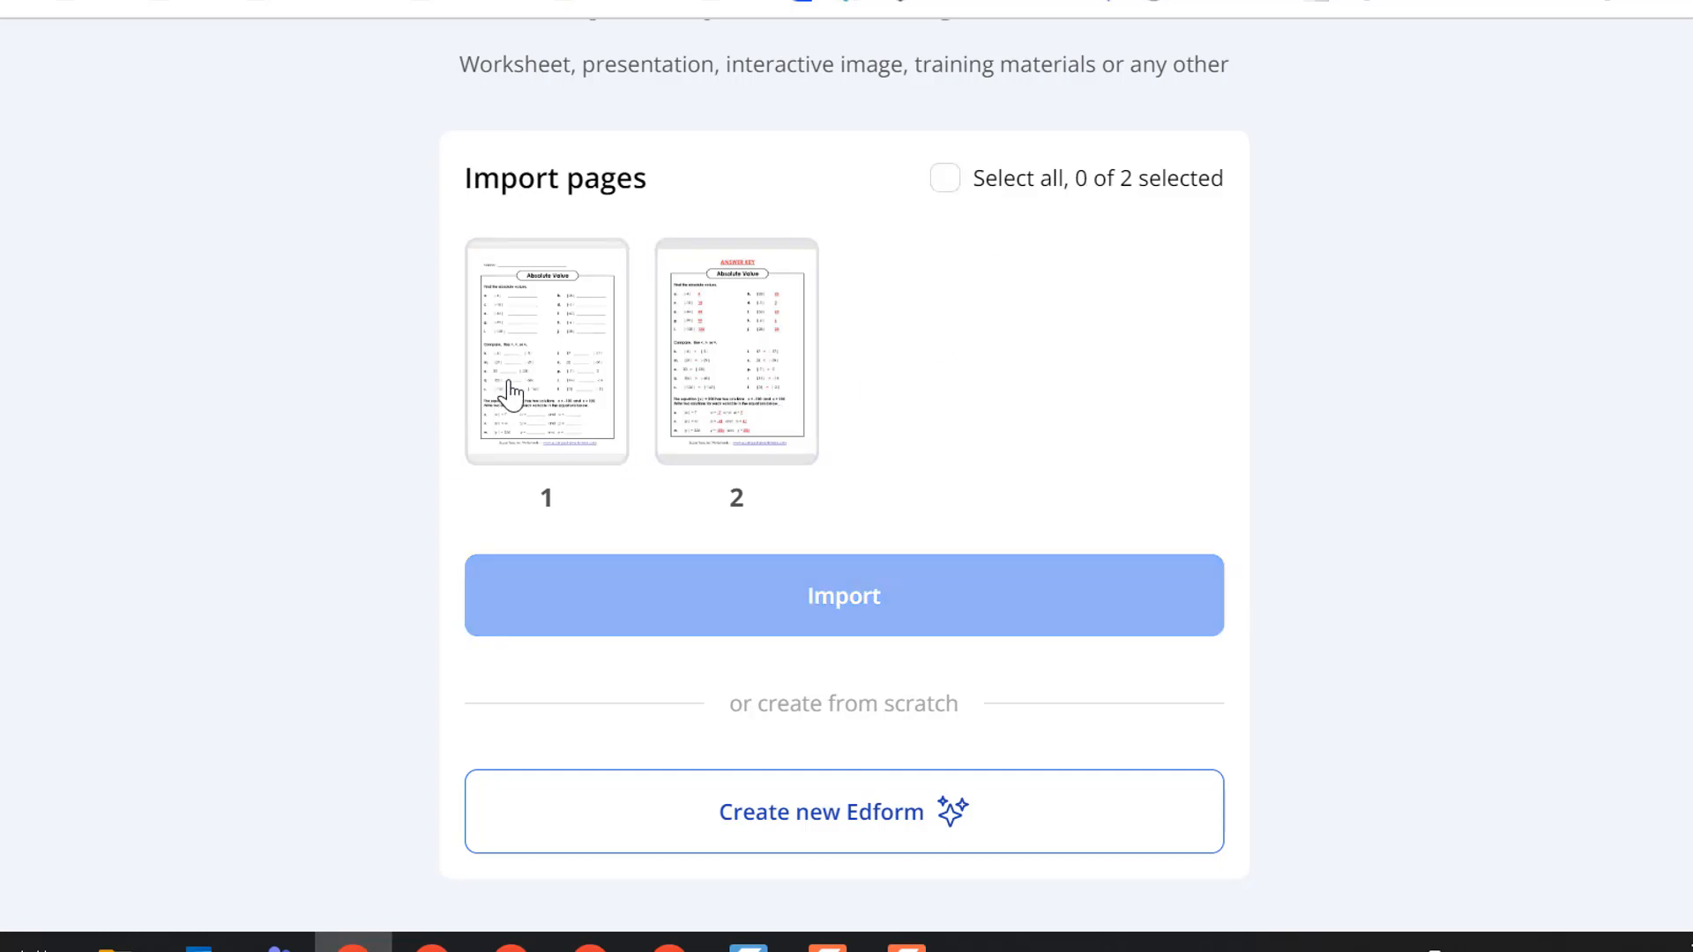
click(843, 594)
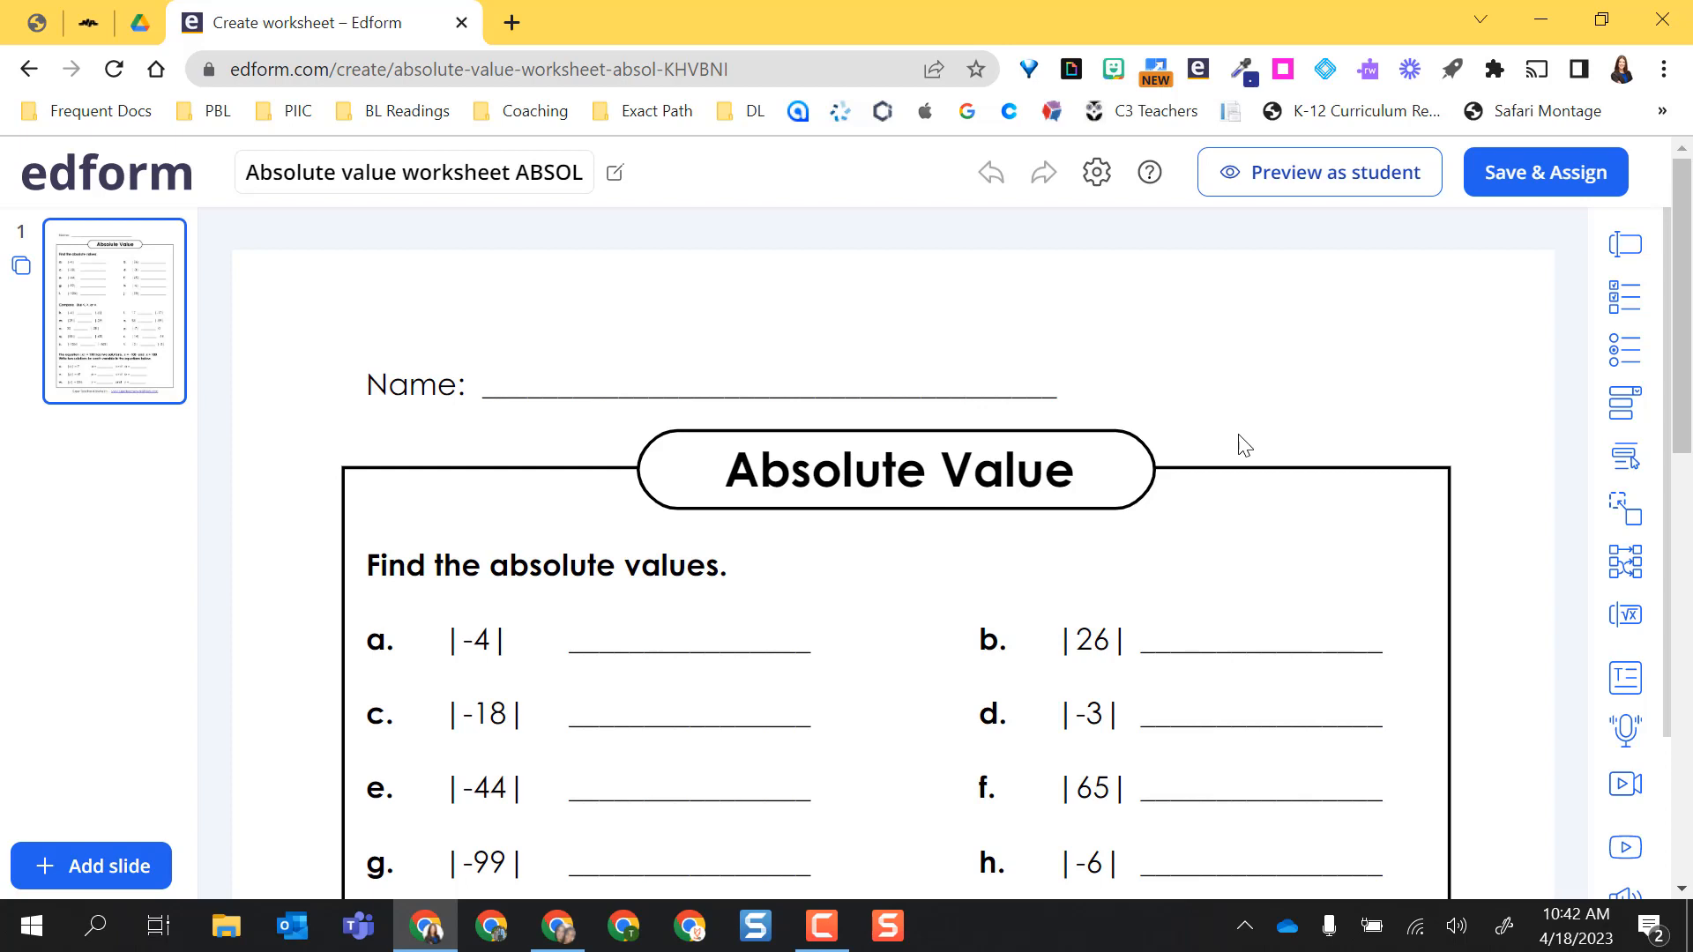
Place a fill-in-the-blank answer field on item a's blank line
scroll(down, 3)
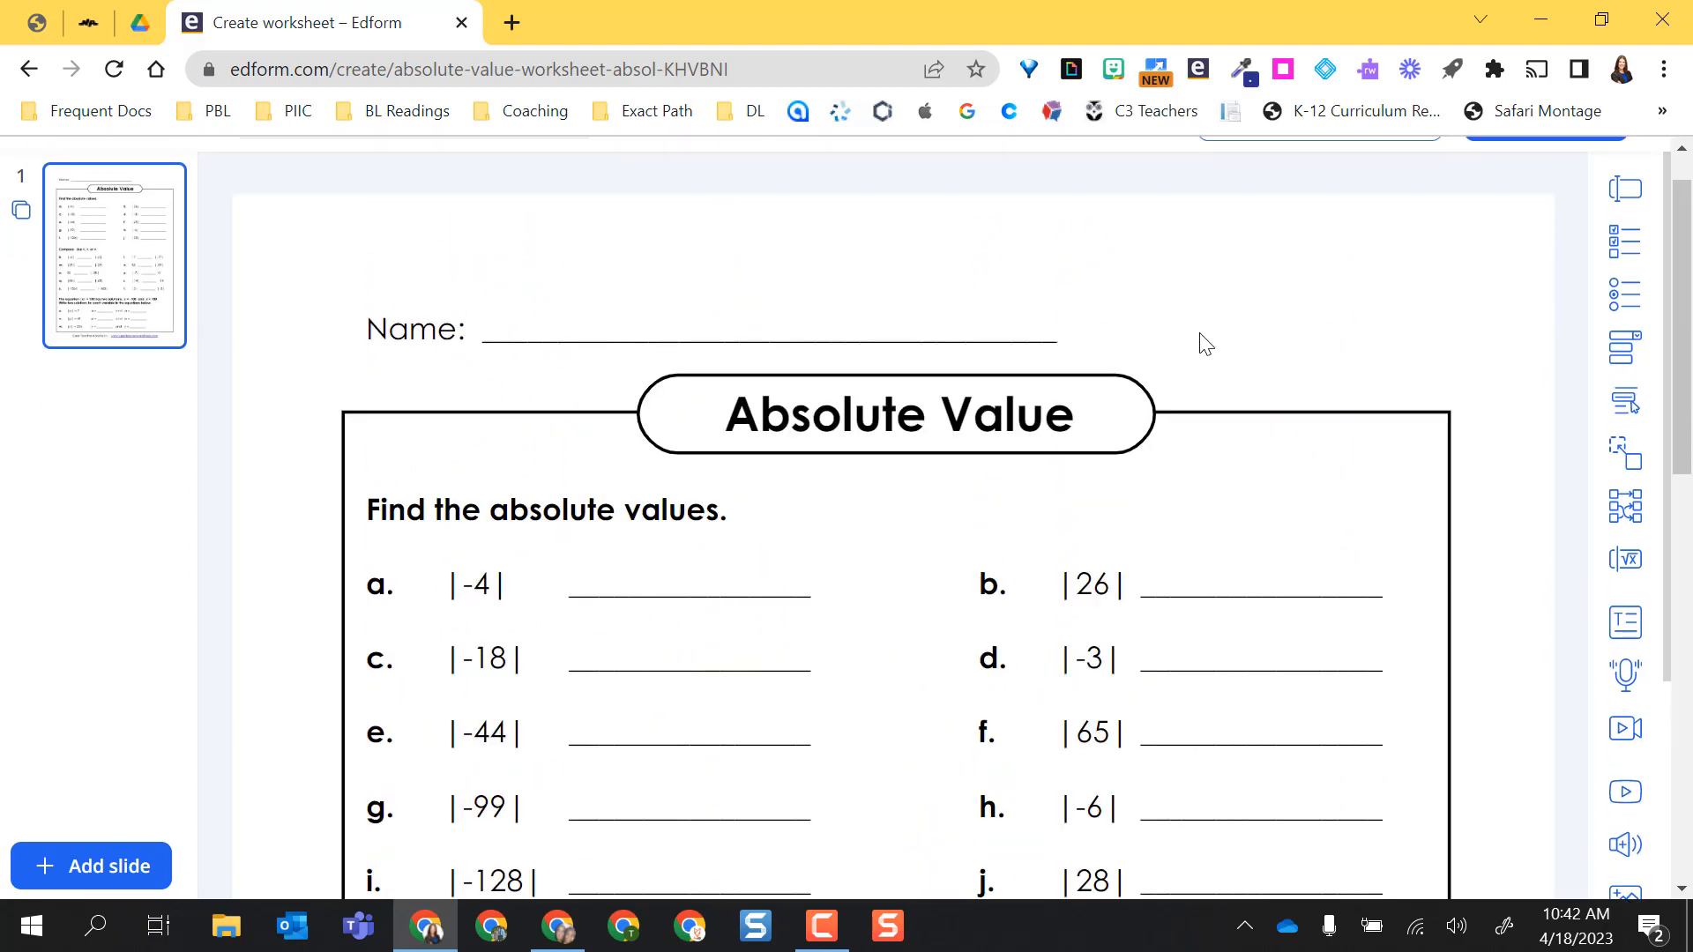
mouse_move(751, 551)
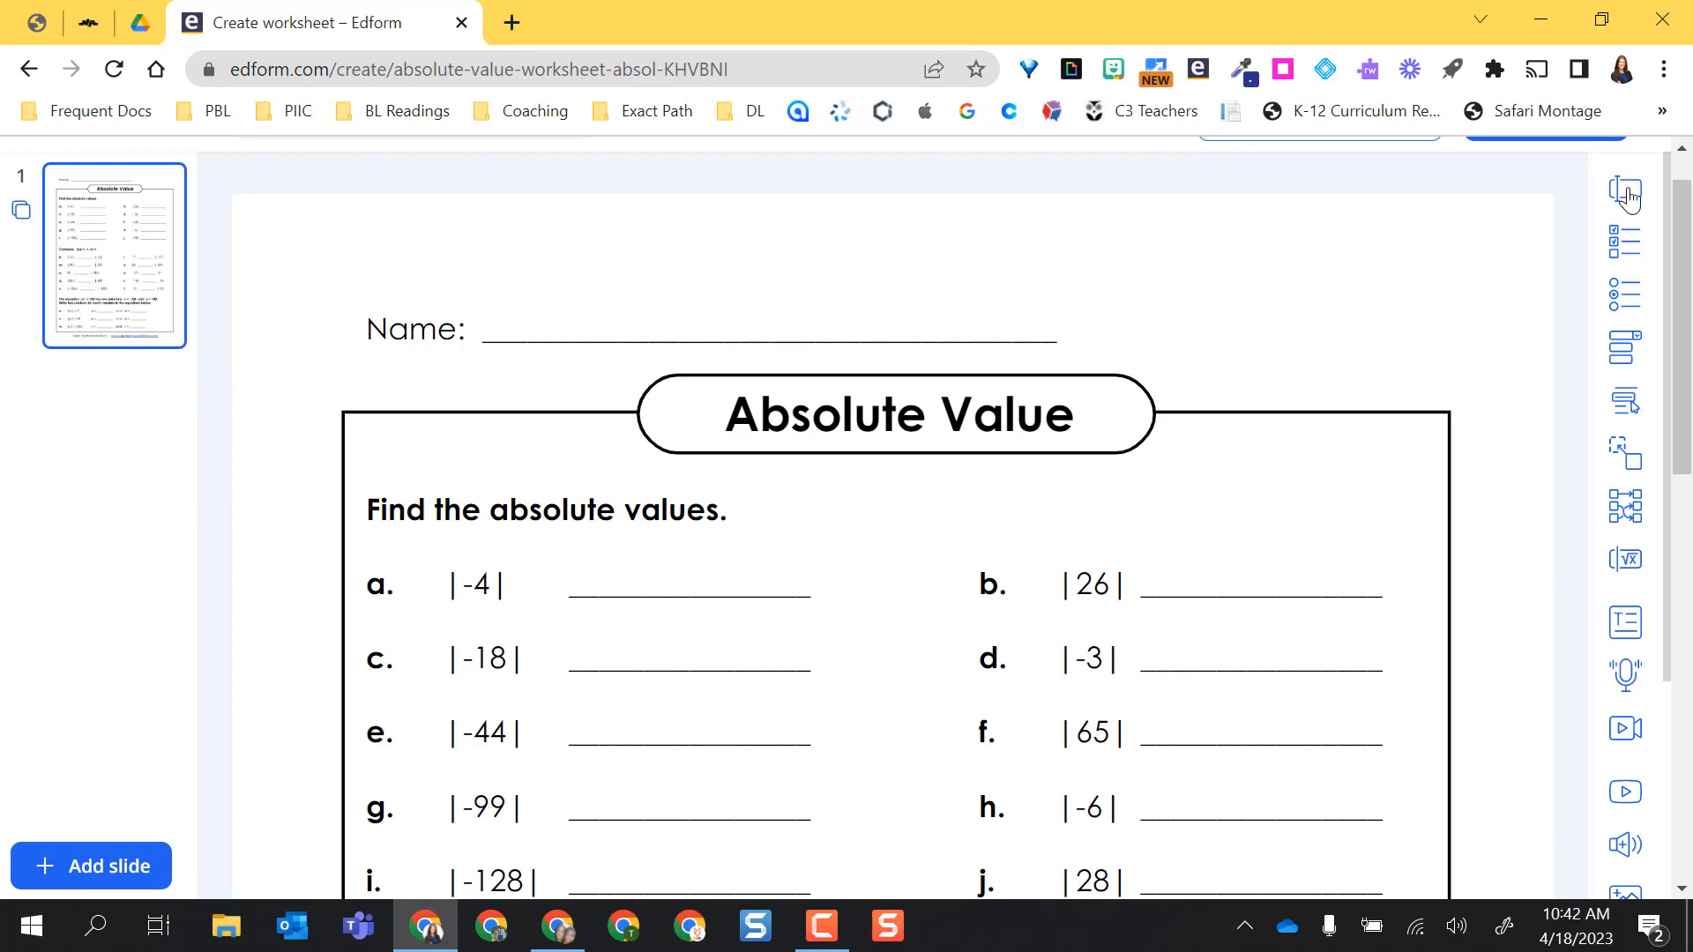
click(688, 585)
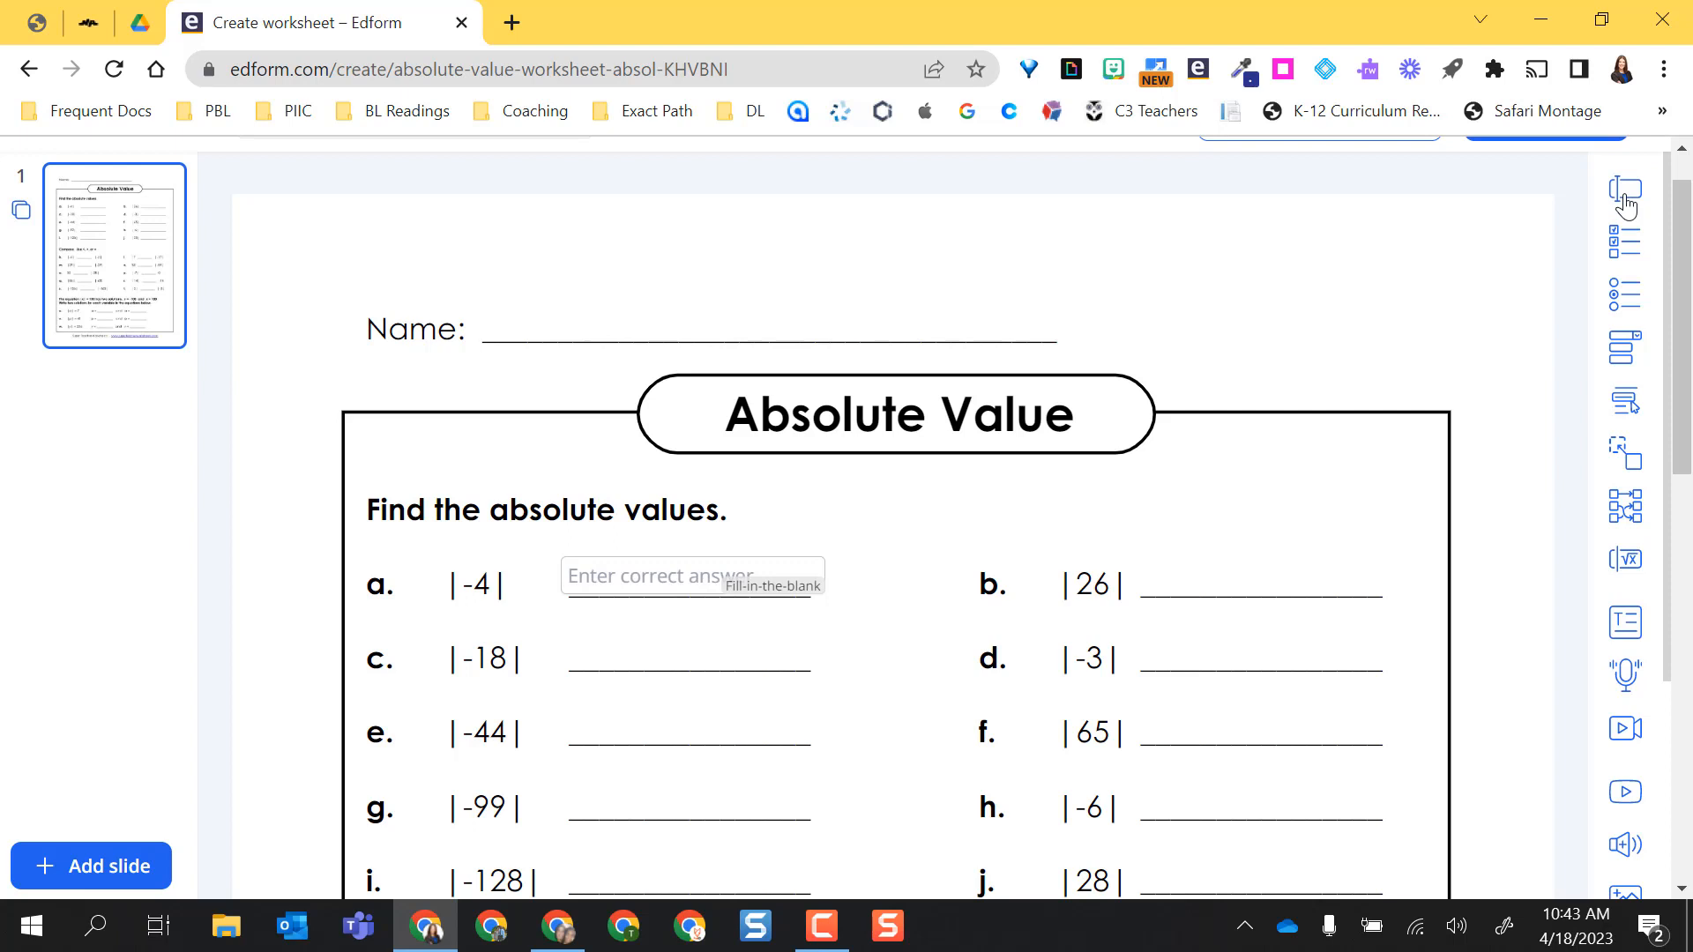
scroll(down, 3)
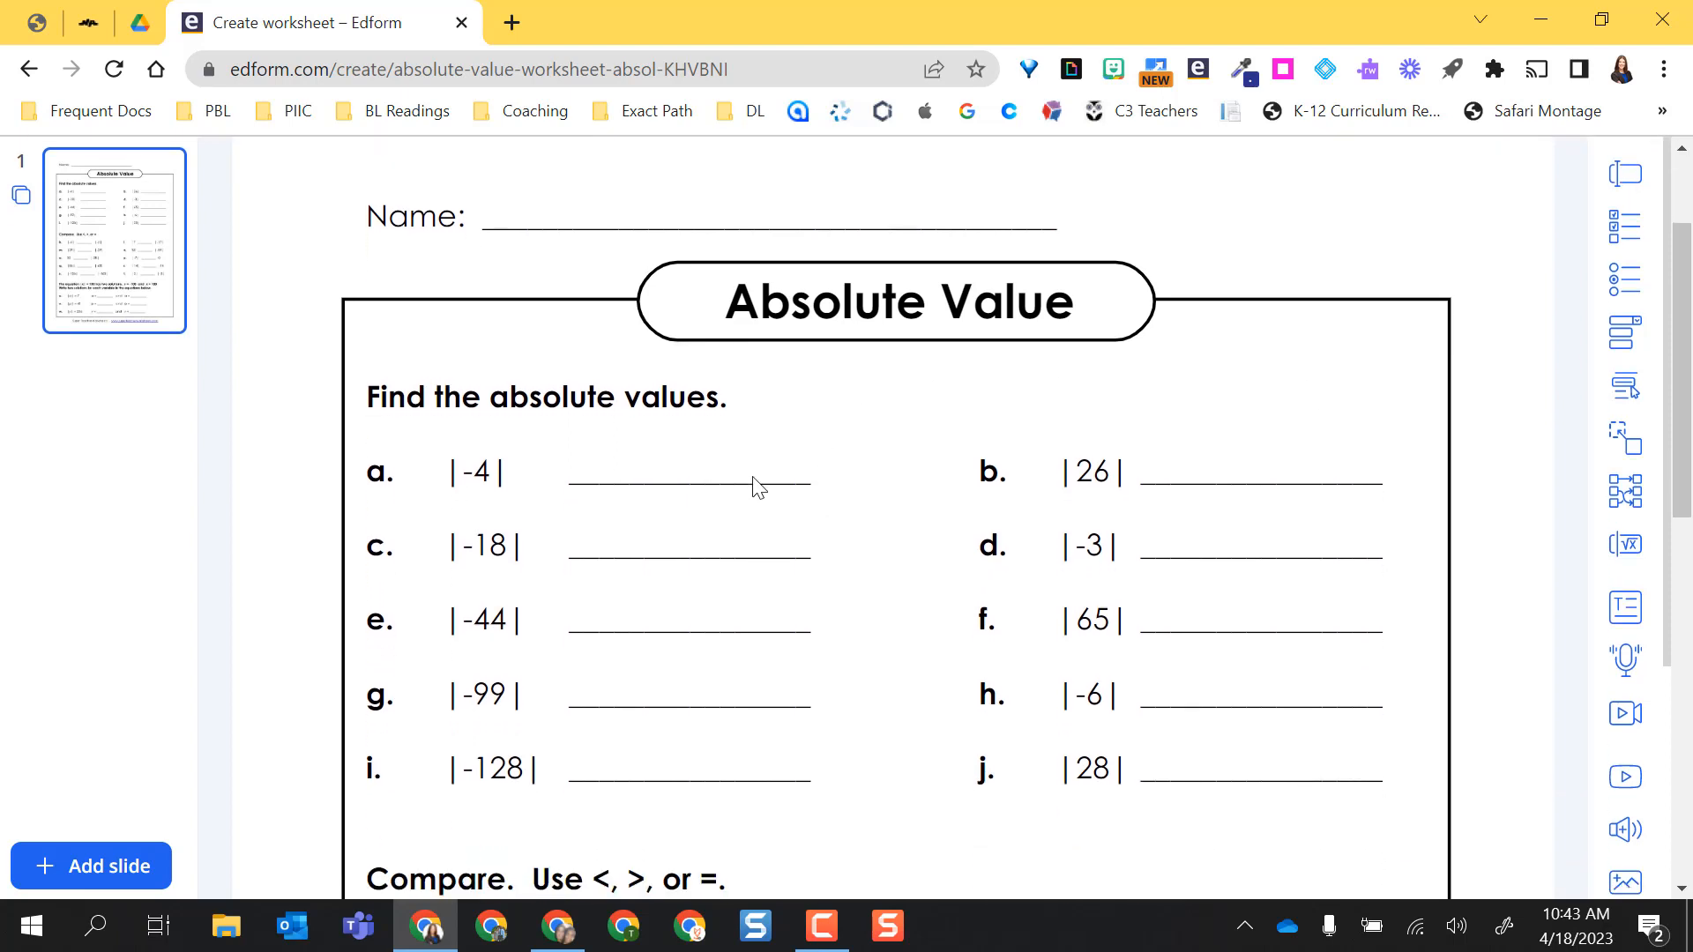
mouse_move(776, 434)
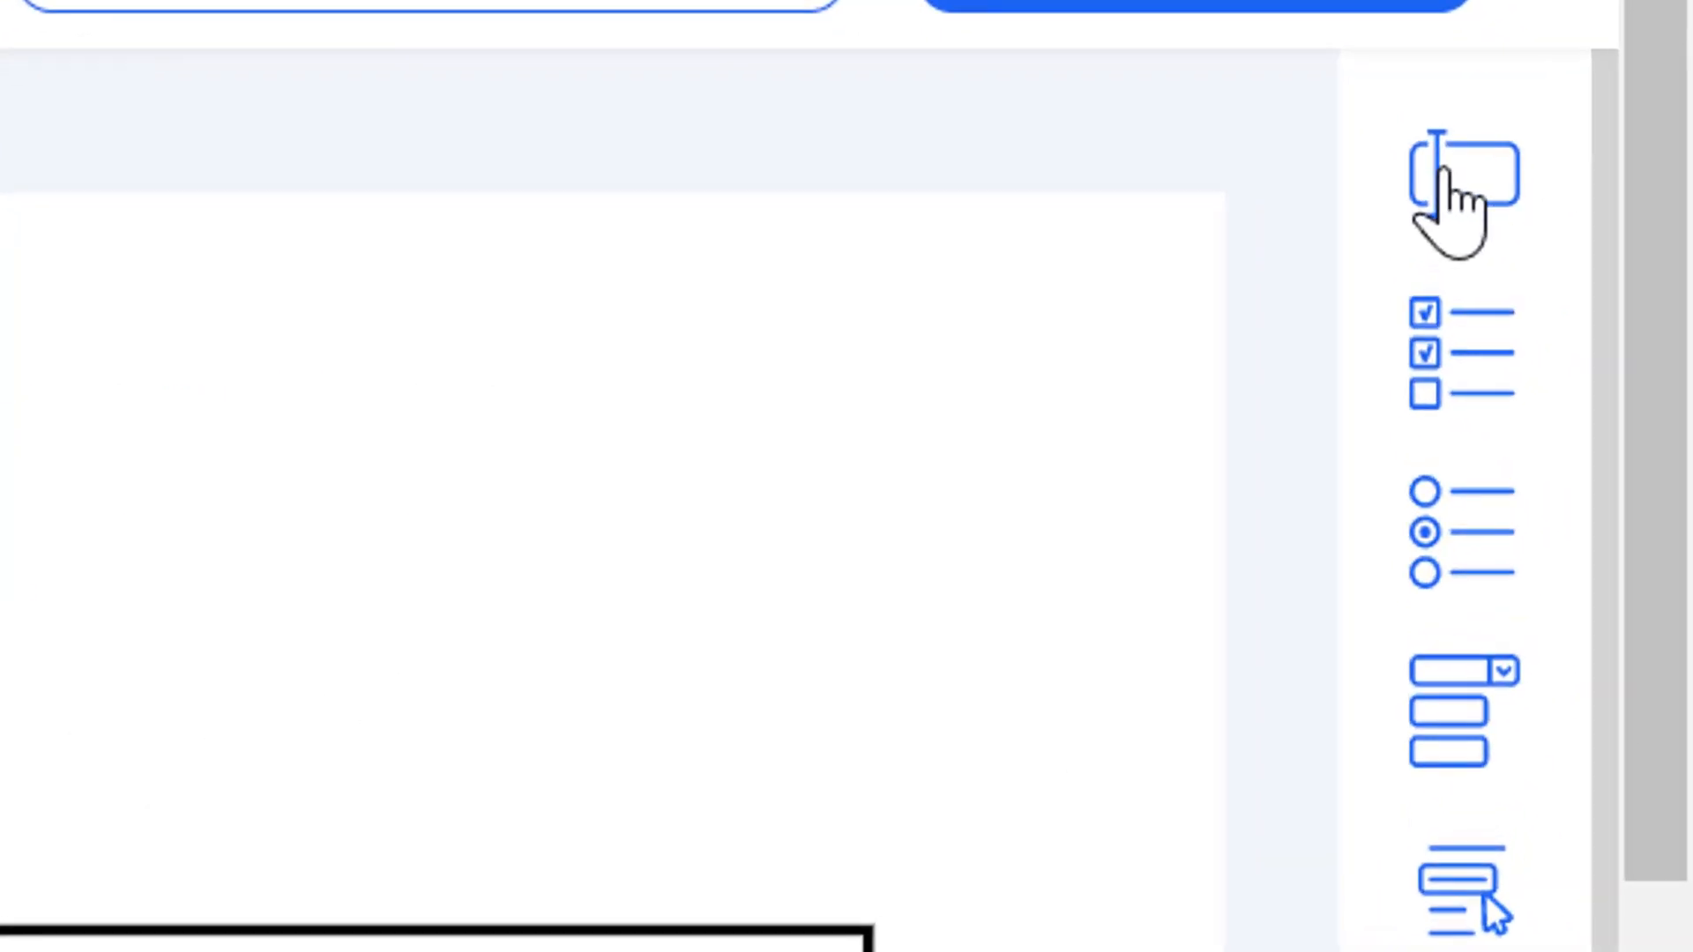
mouse_move(1451, 388)
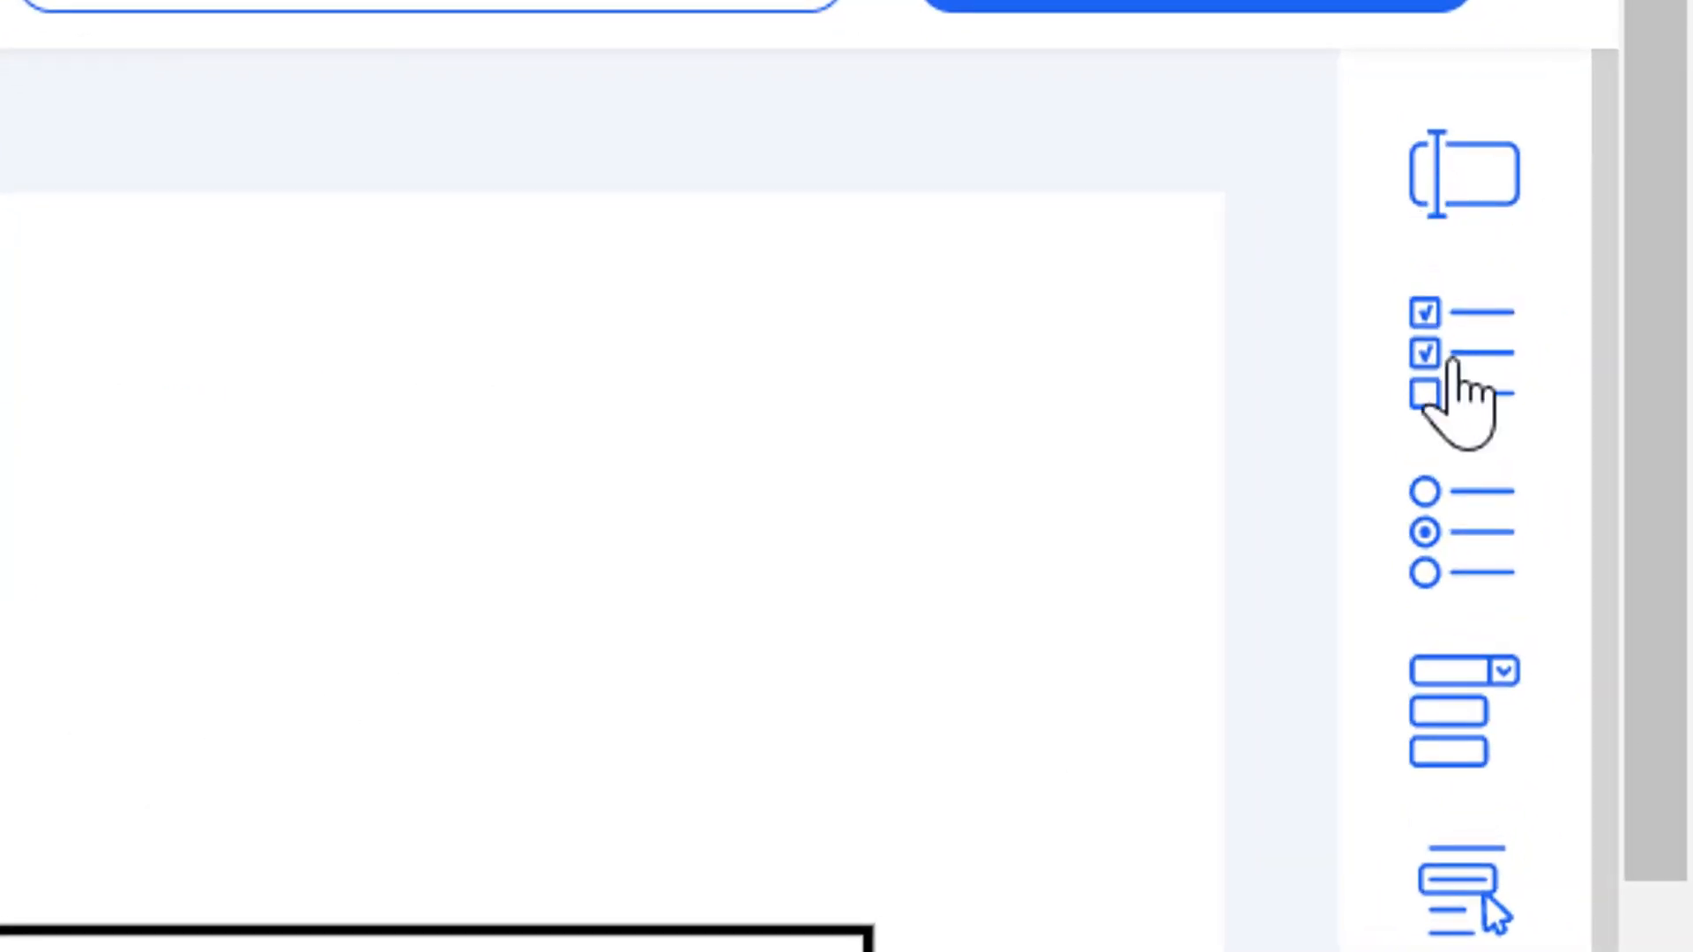
scroll(down, 3)
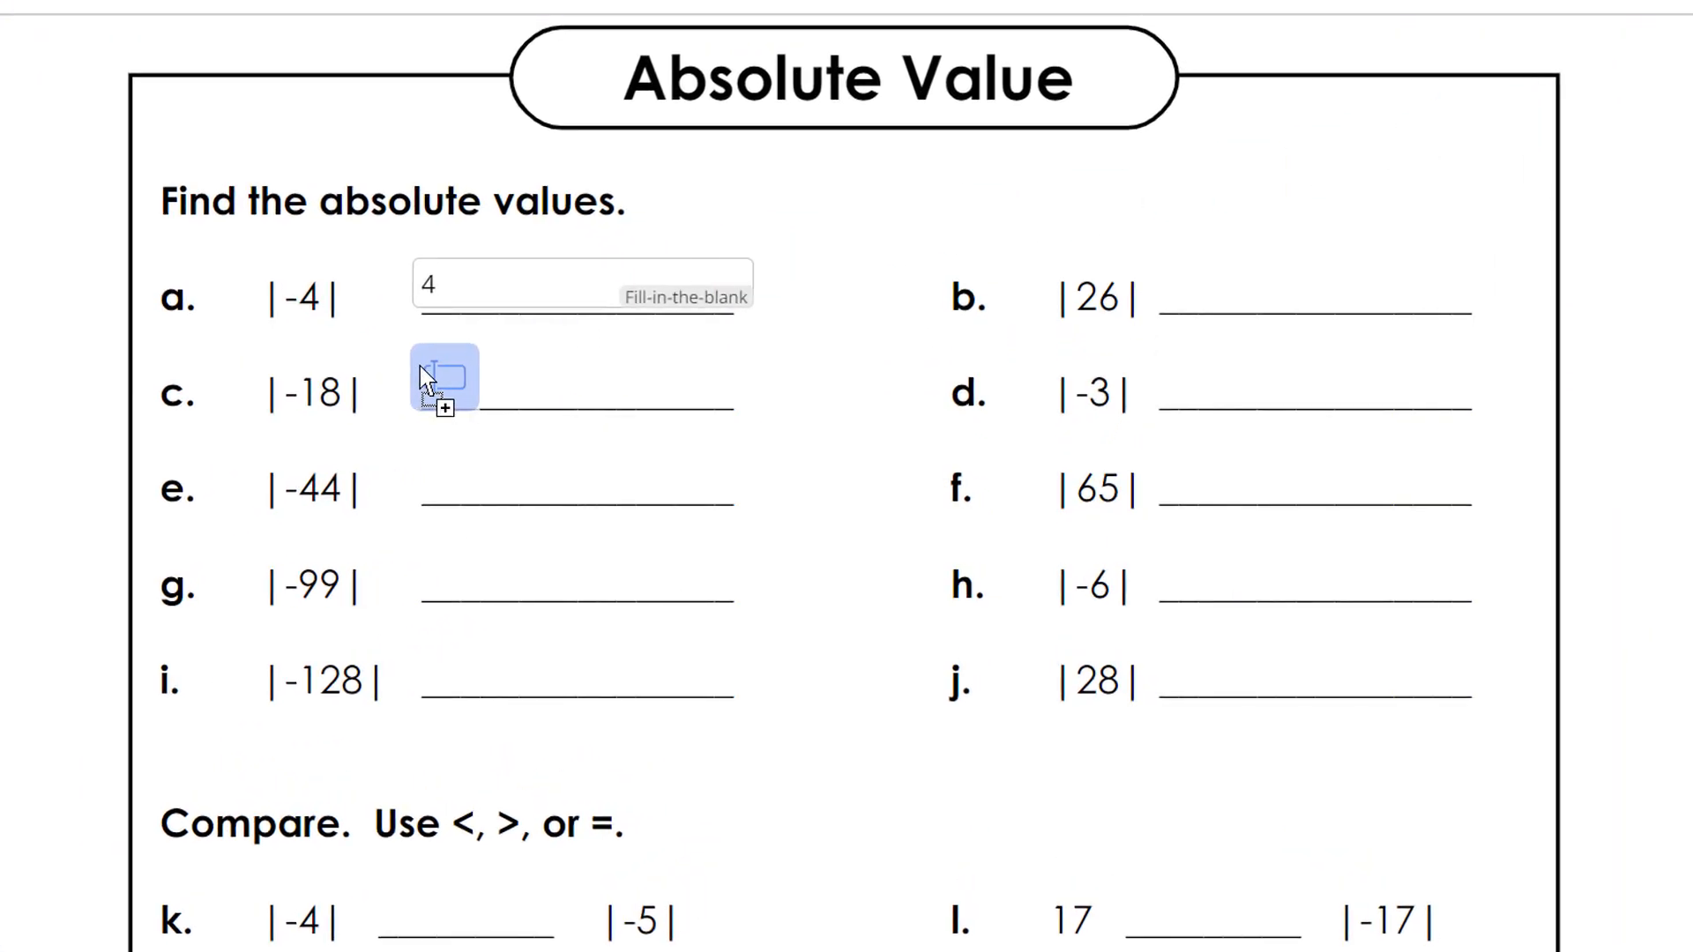
Enter 18 as the correct answer for item c's field
text(18)
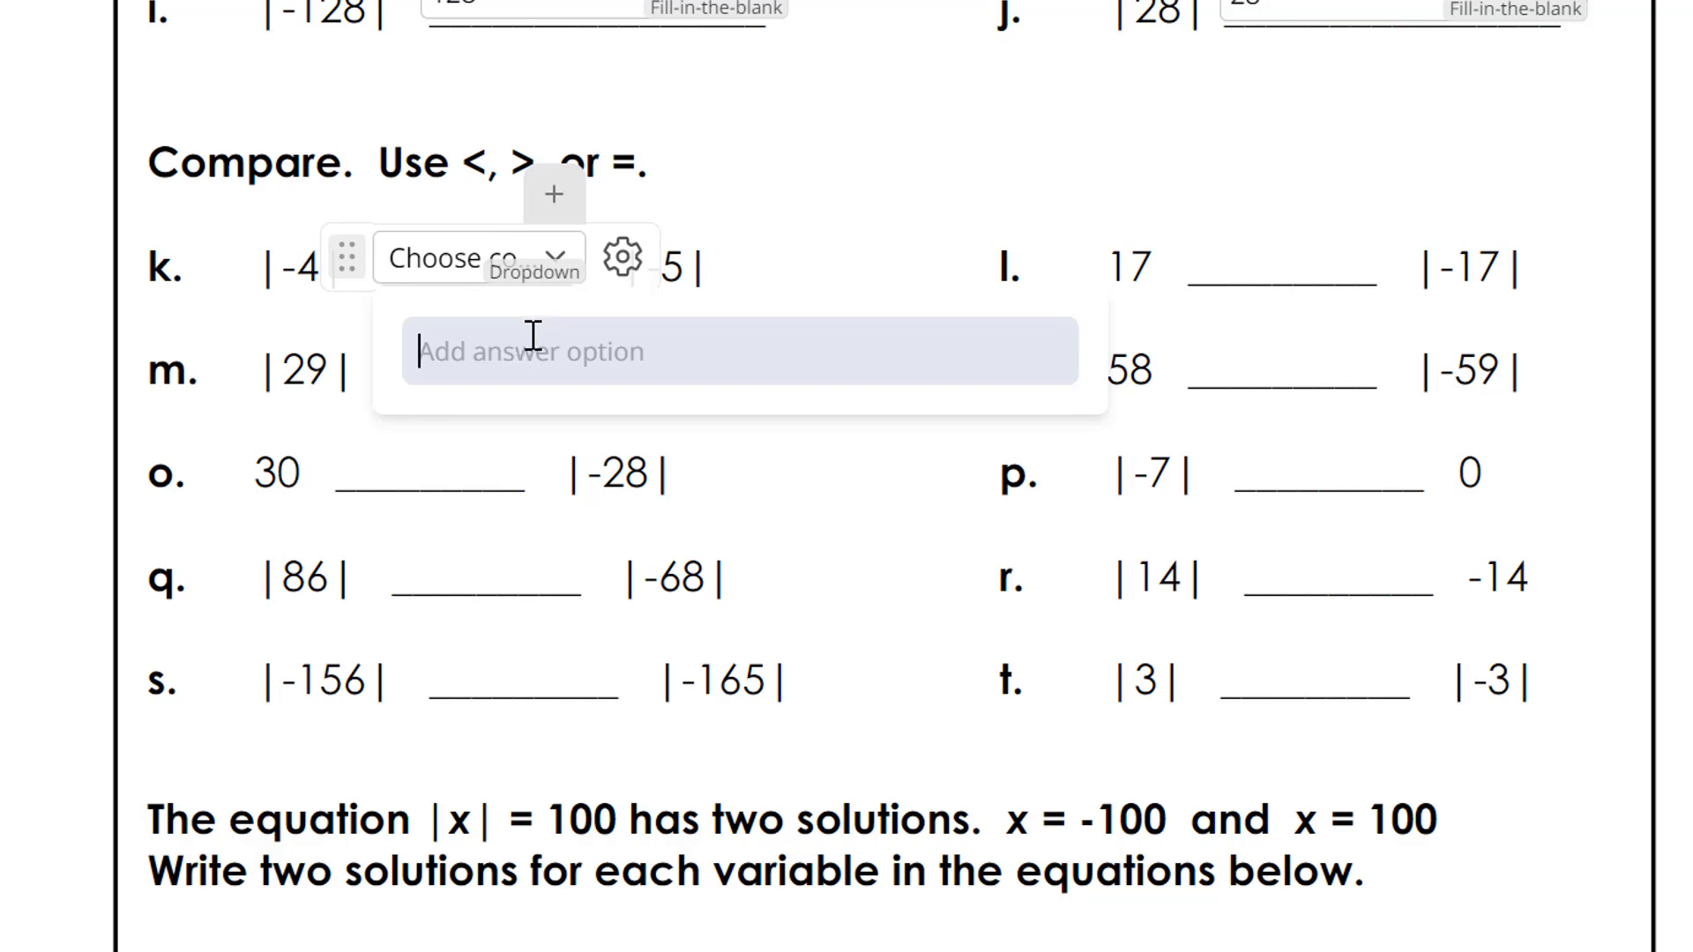
Give item k's dropdown the choices <, >, = and a blue border
text(<)
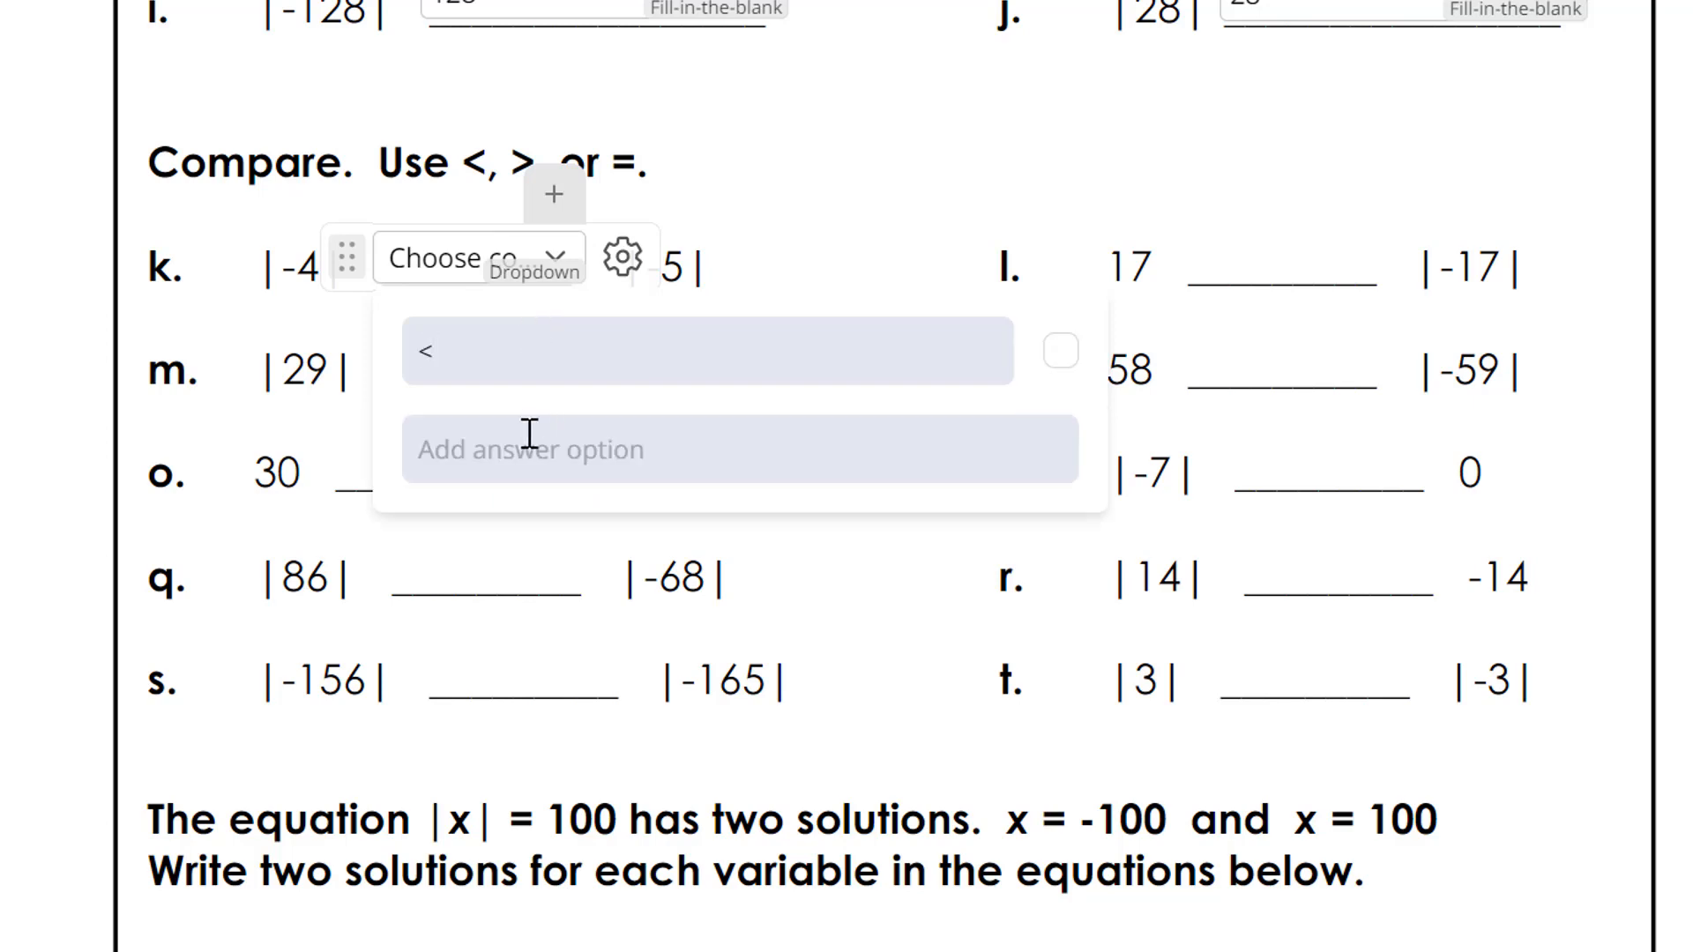
click(528, 449)
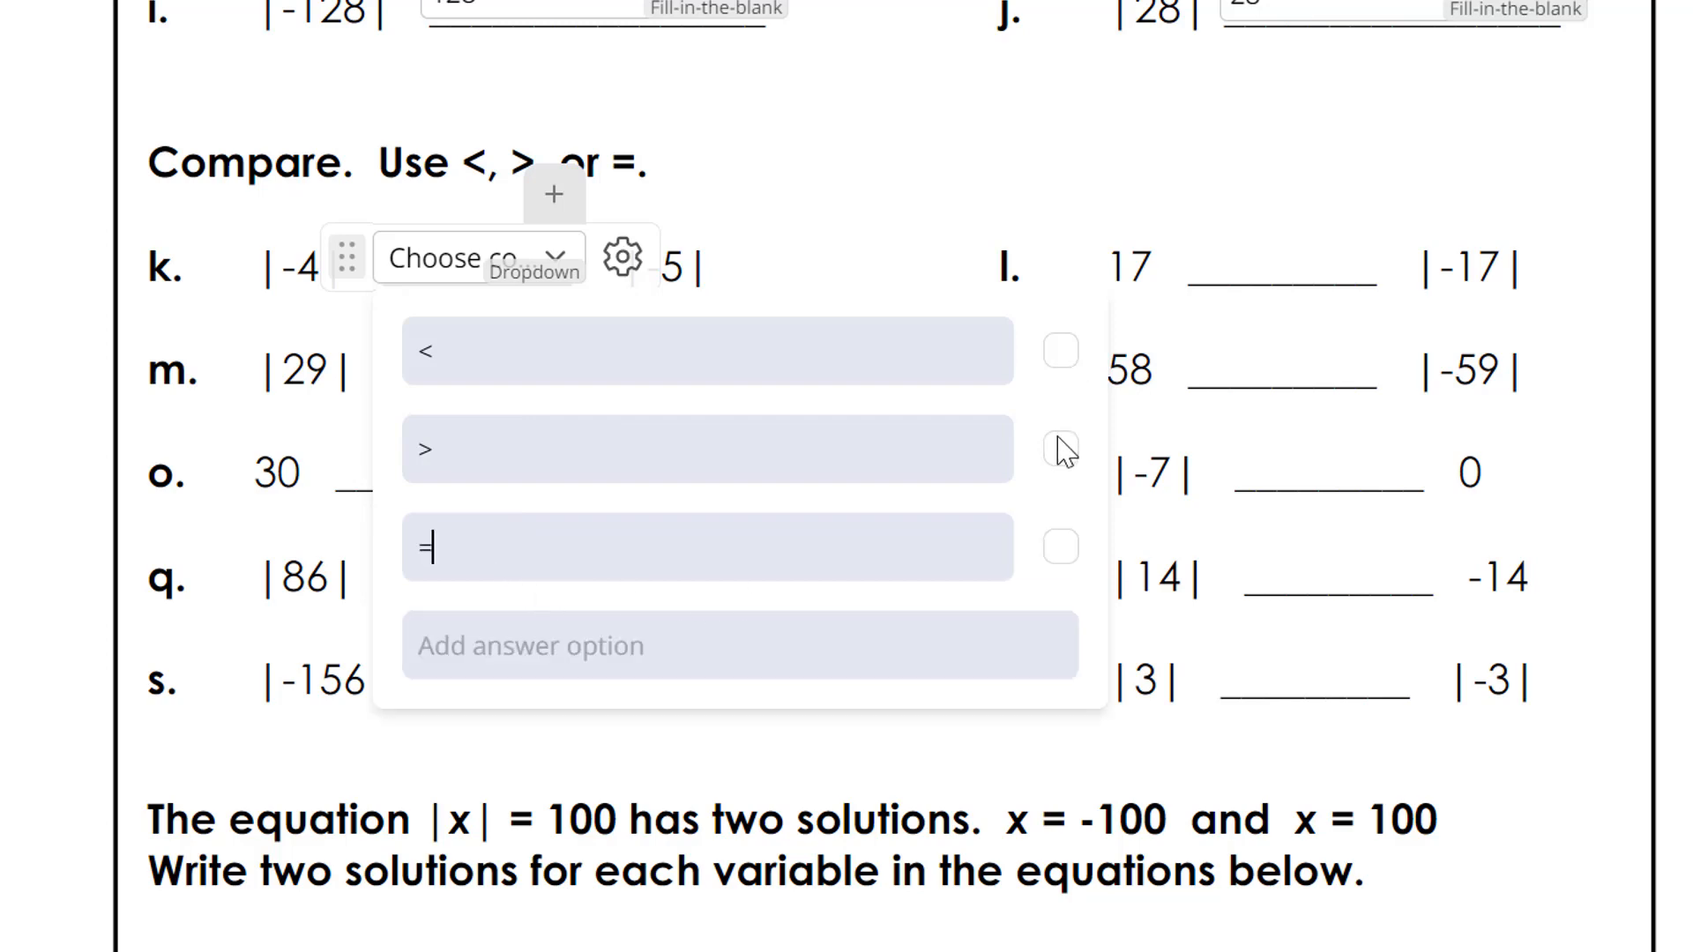
mouse_move(1072, 566)
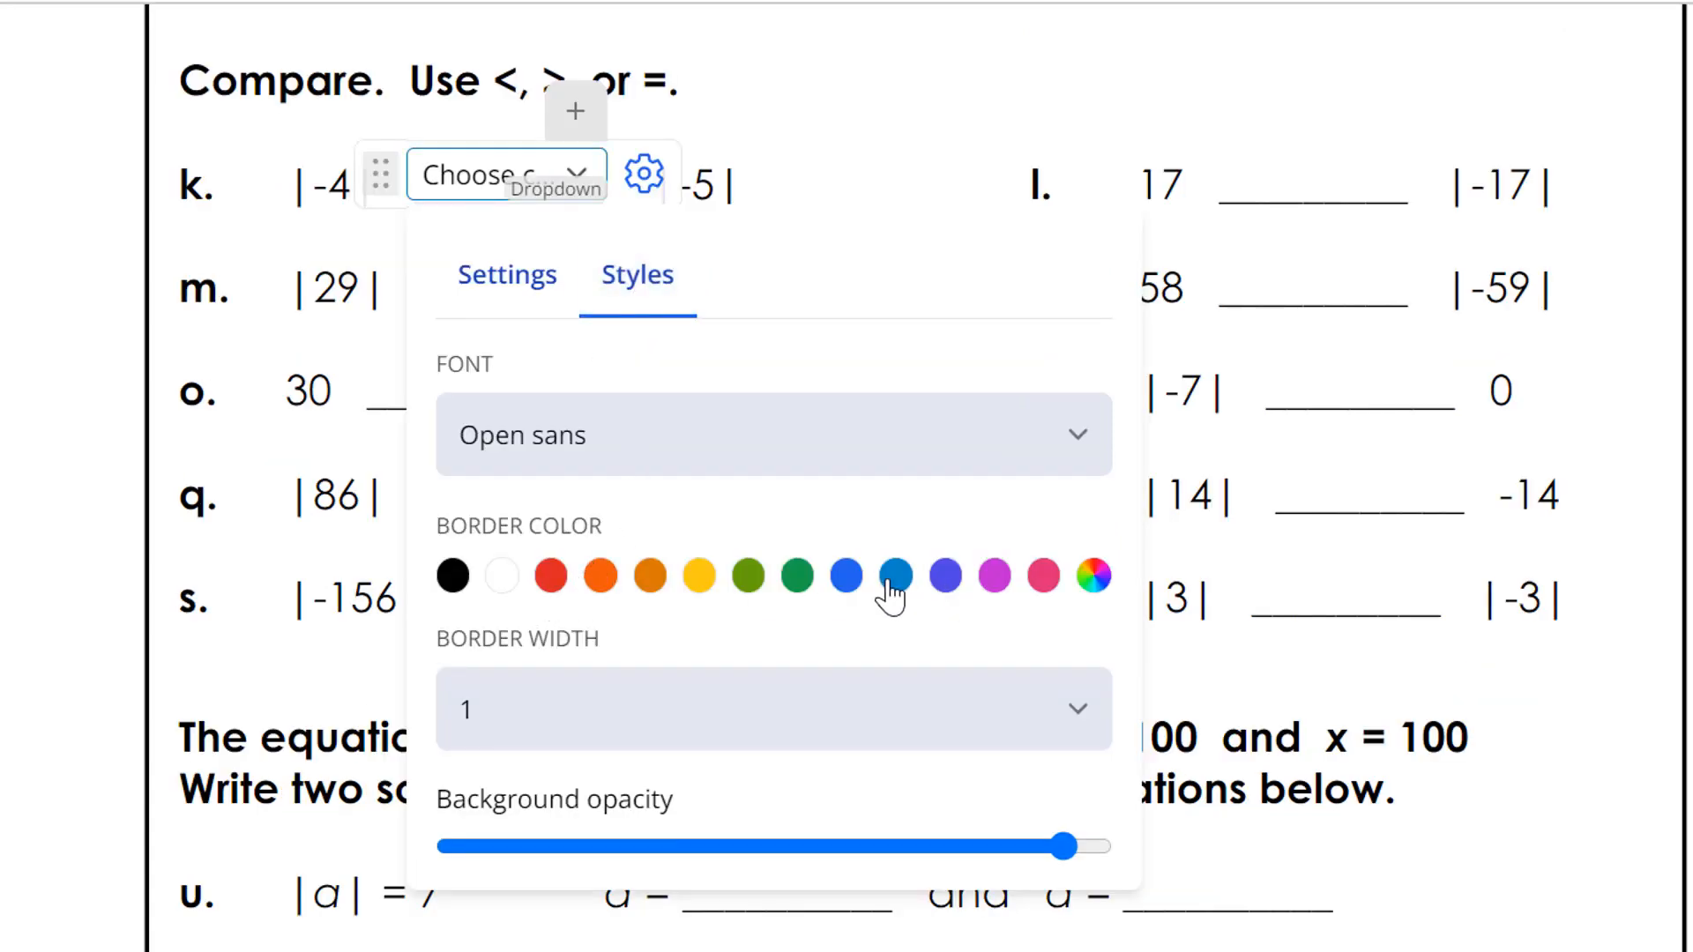
click(773, 709)
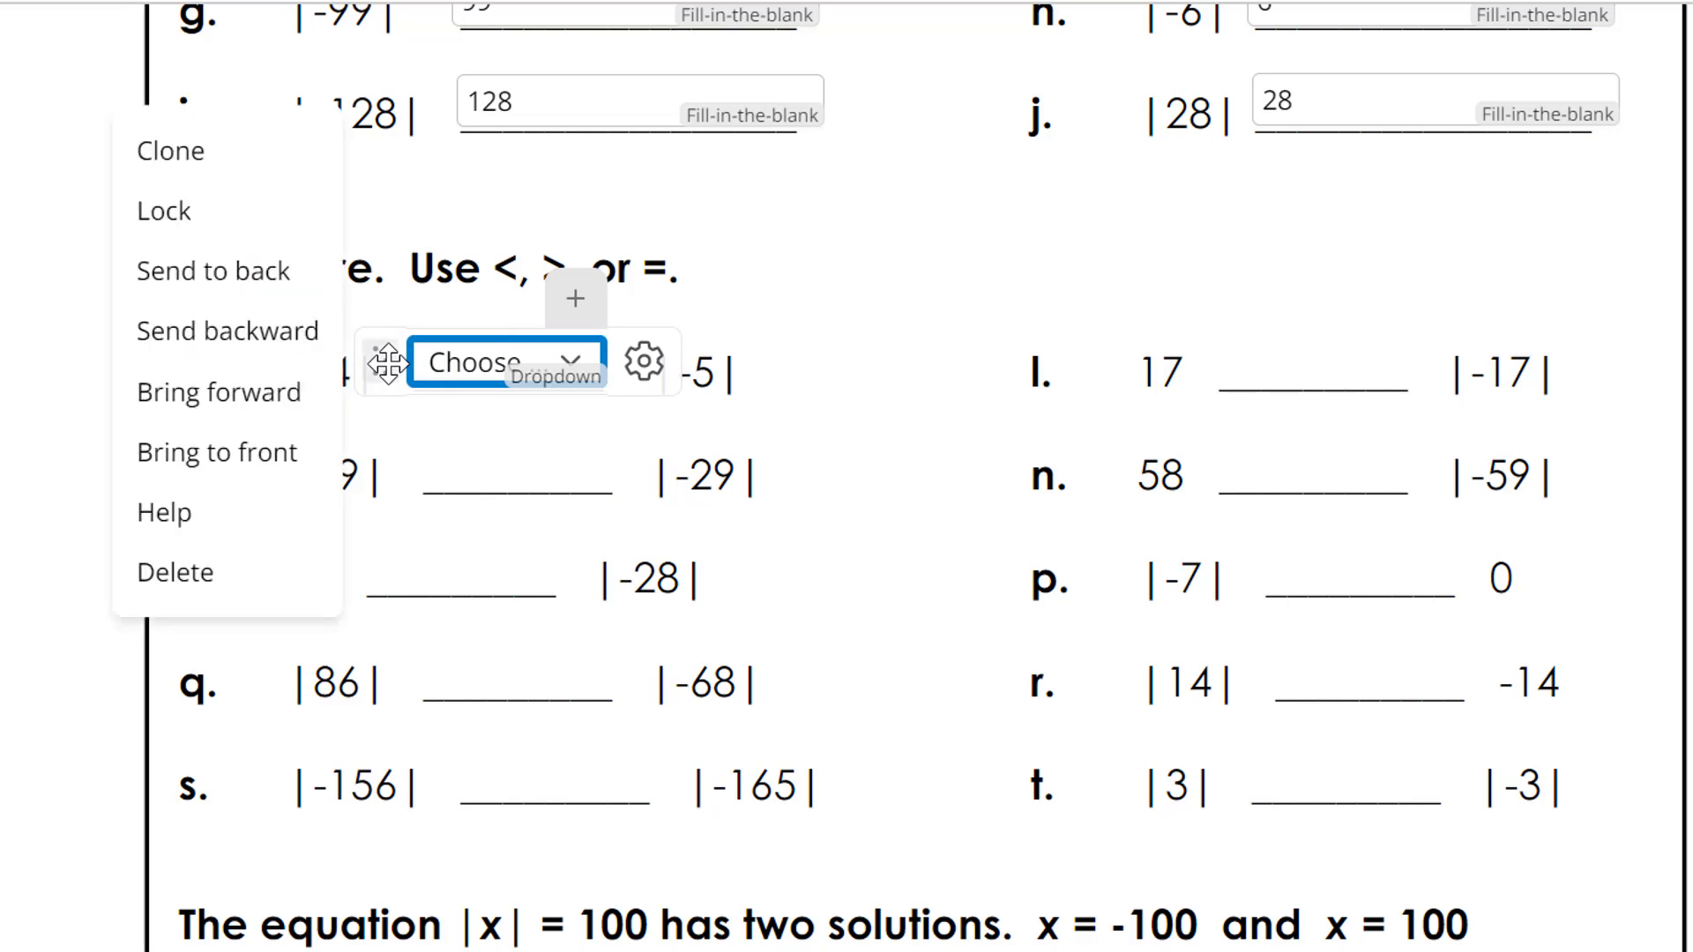
mouse_move(171, 150)
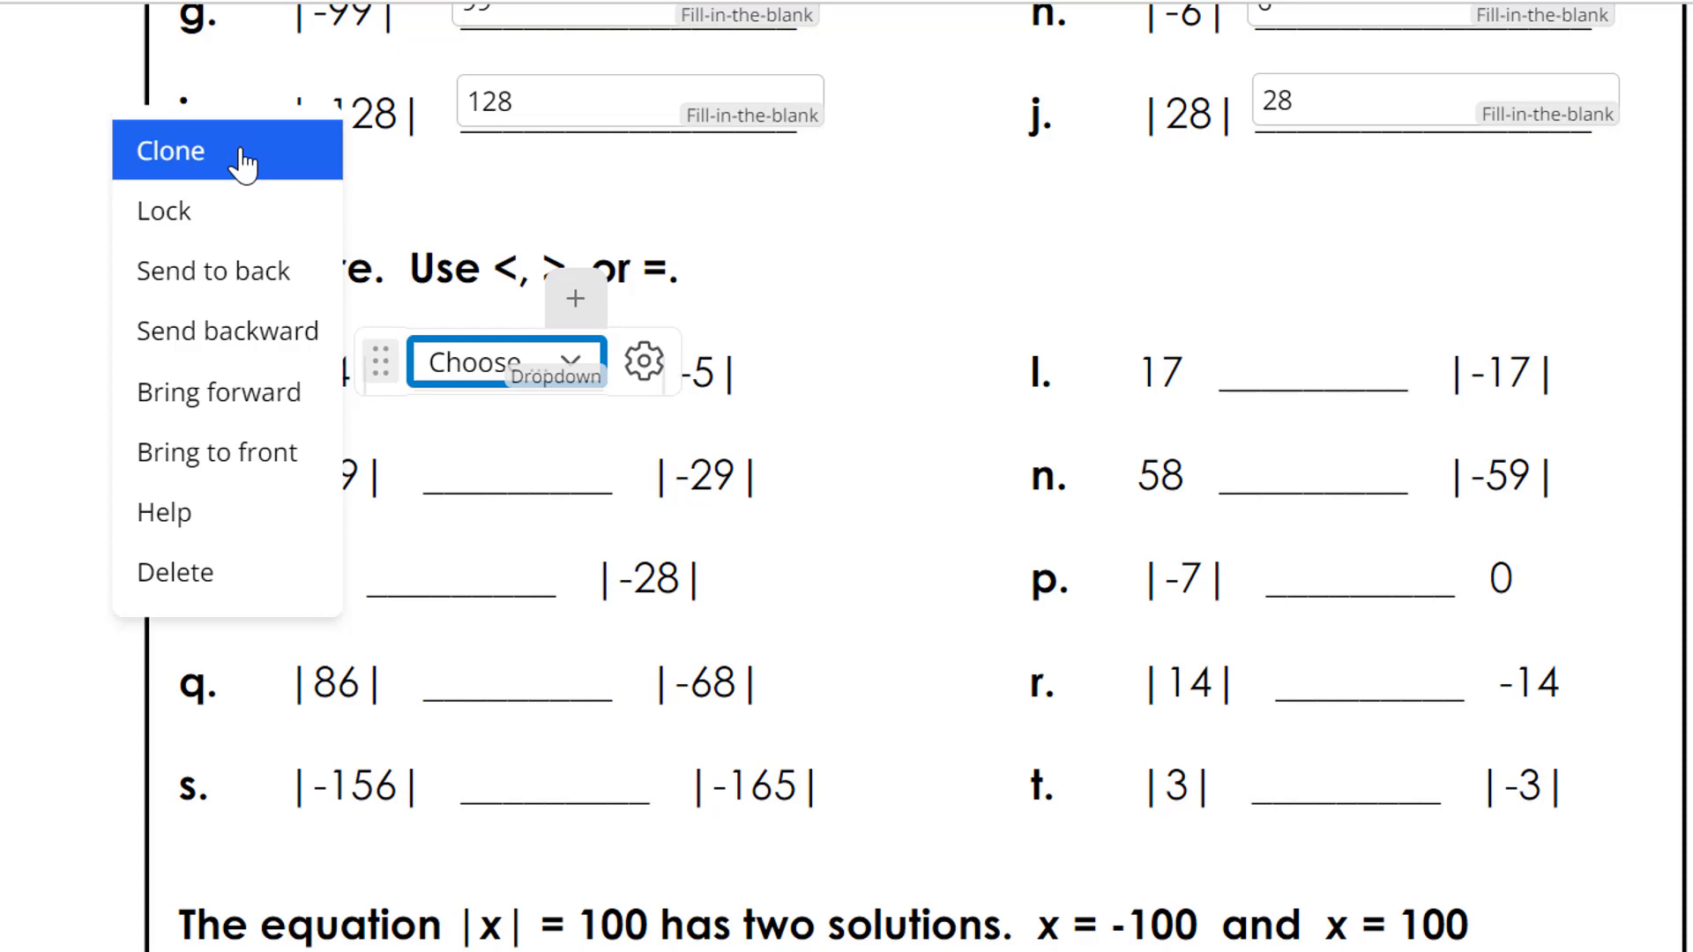
Clone the comparison dropdown and place copies on items l through t
click(169, 150)
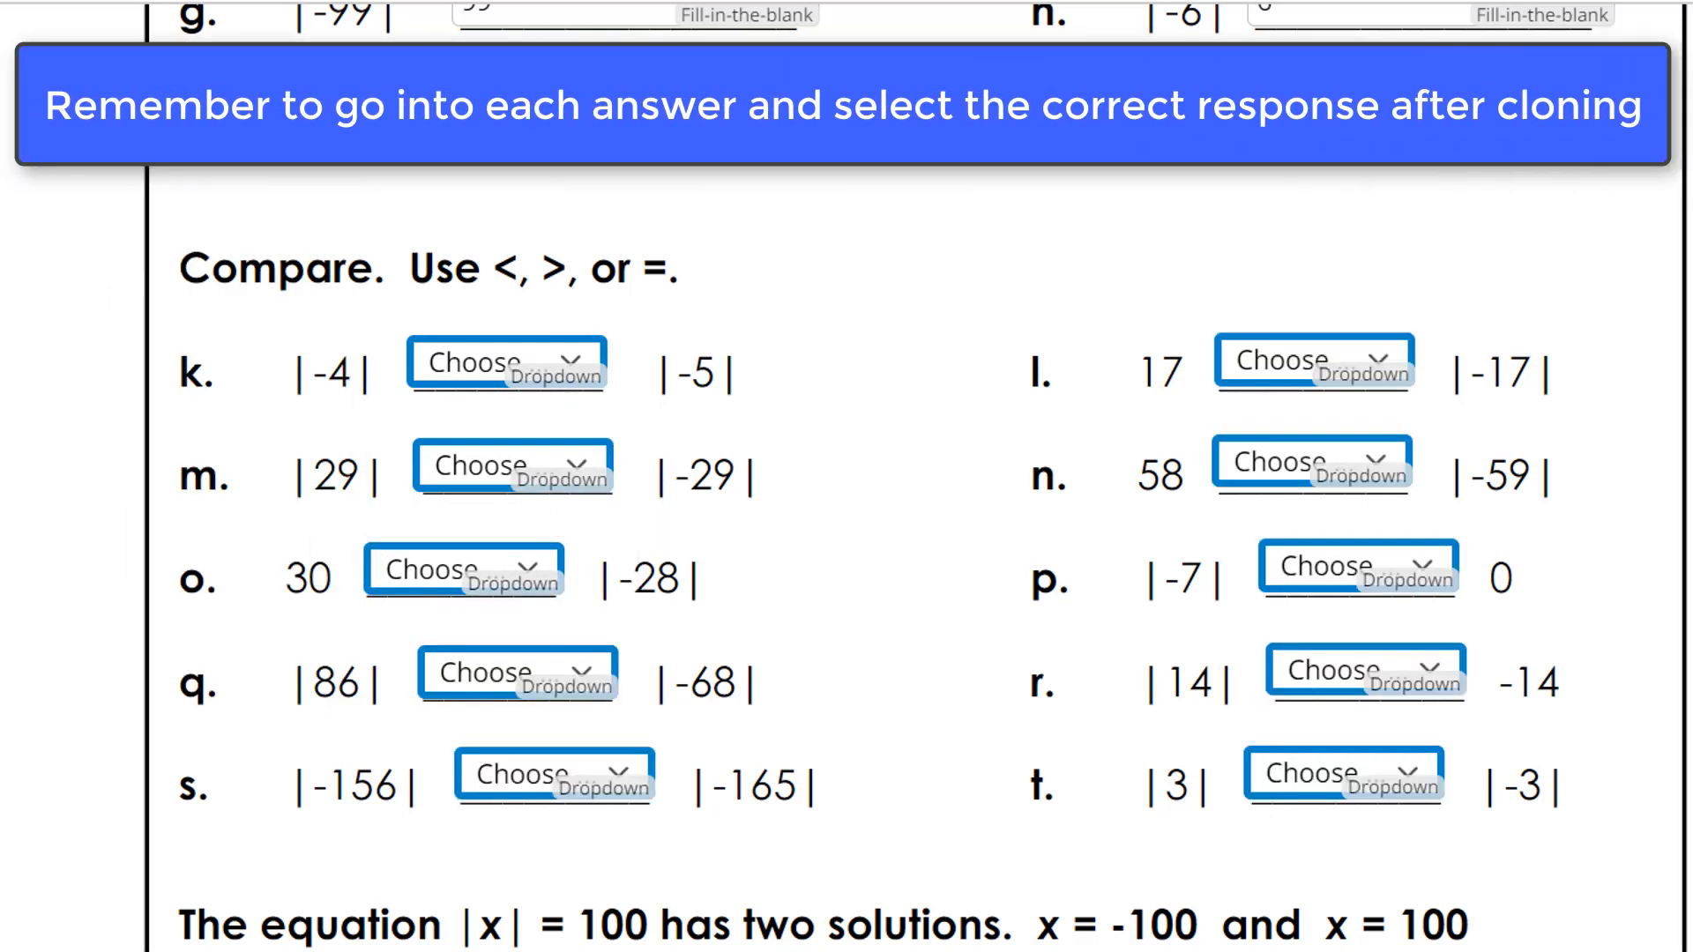
scroll(down, 3)
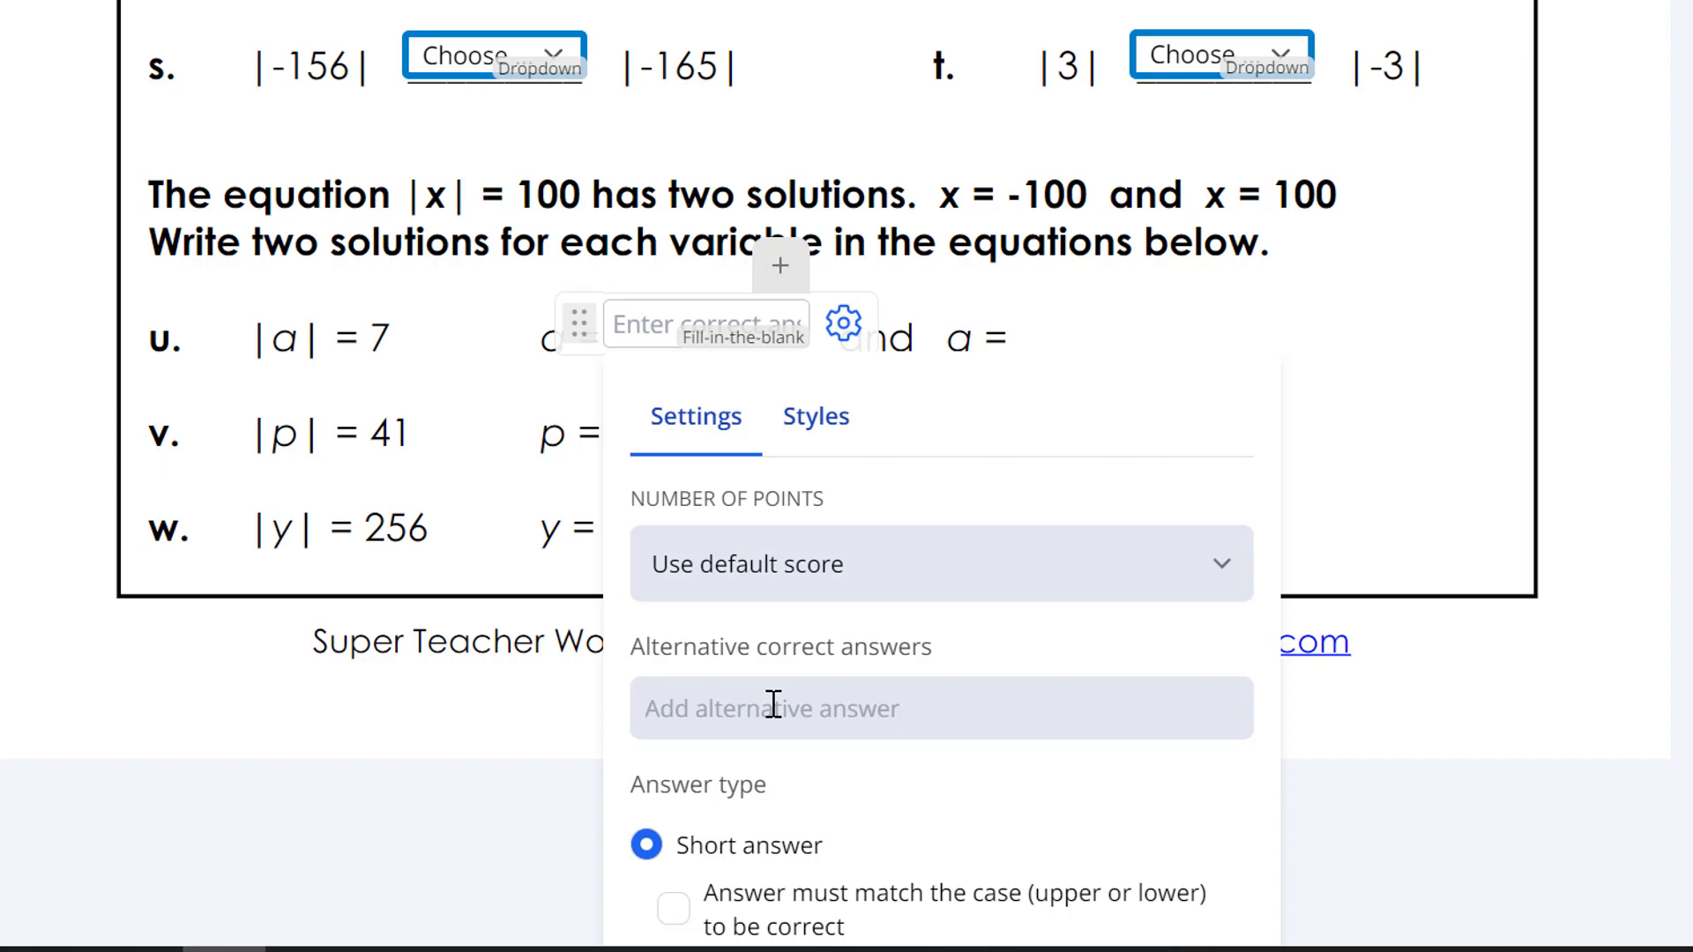
Give item u a fill-in-the-blank accepting -7 and 7, then clone the answer field onto the remaining blanks of u, v and w
text(-7)
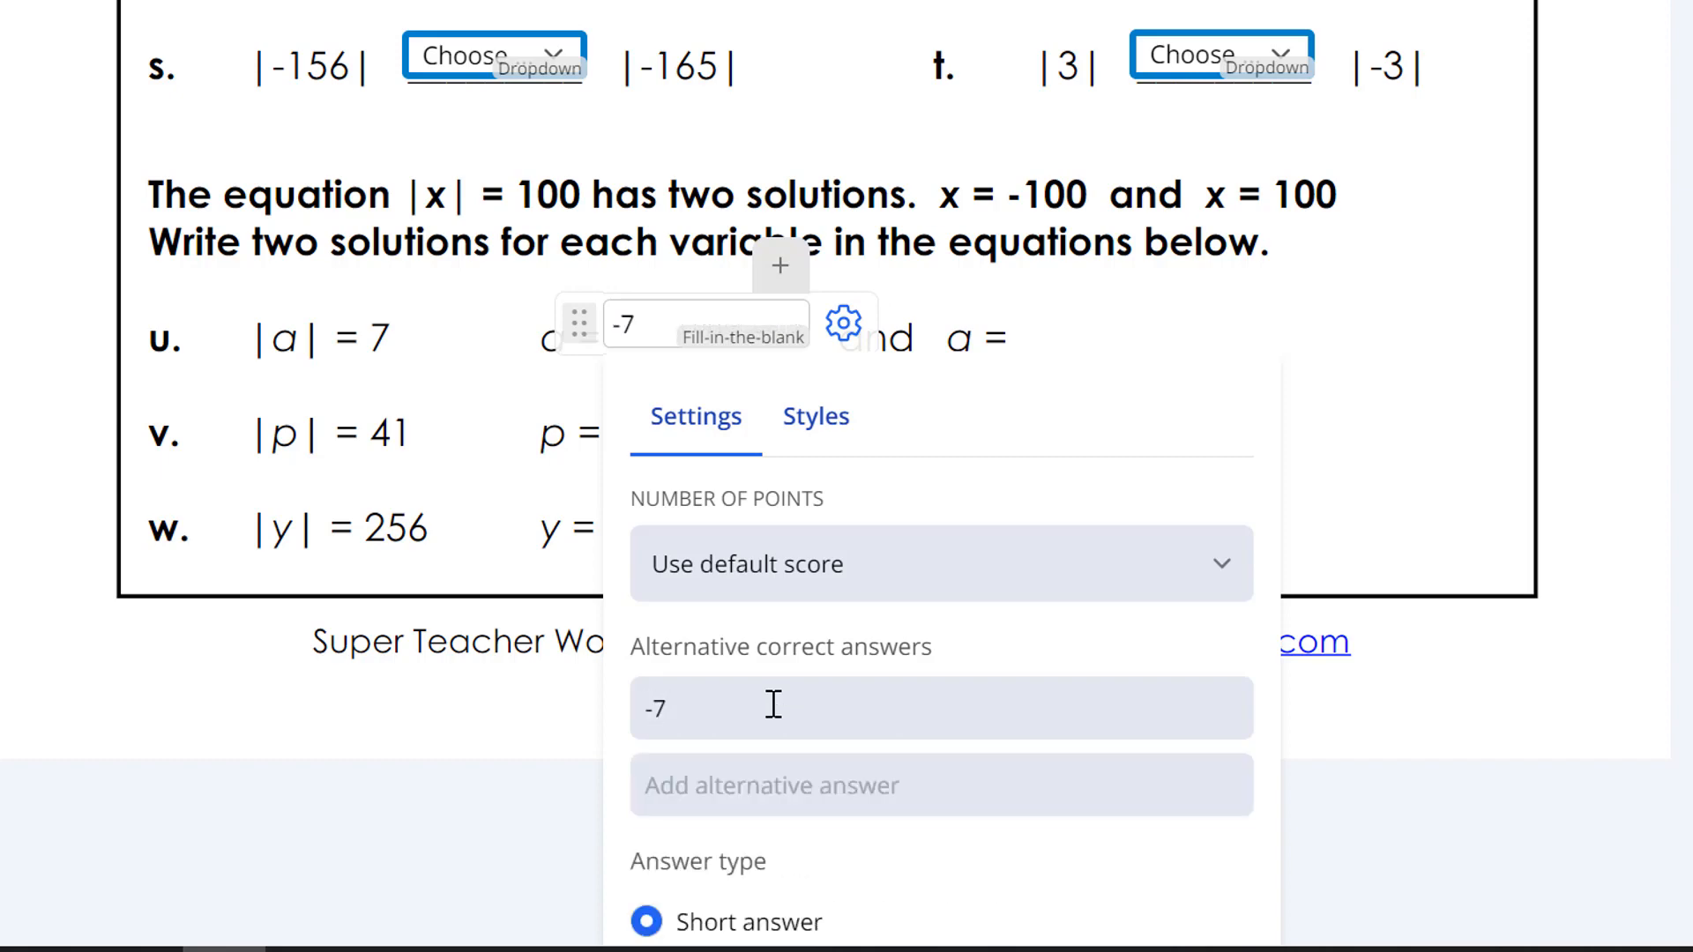
text(7)
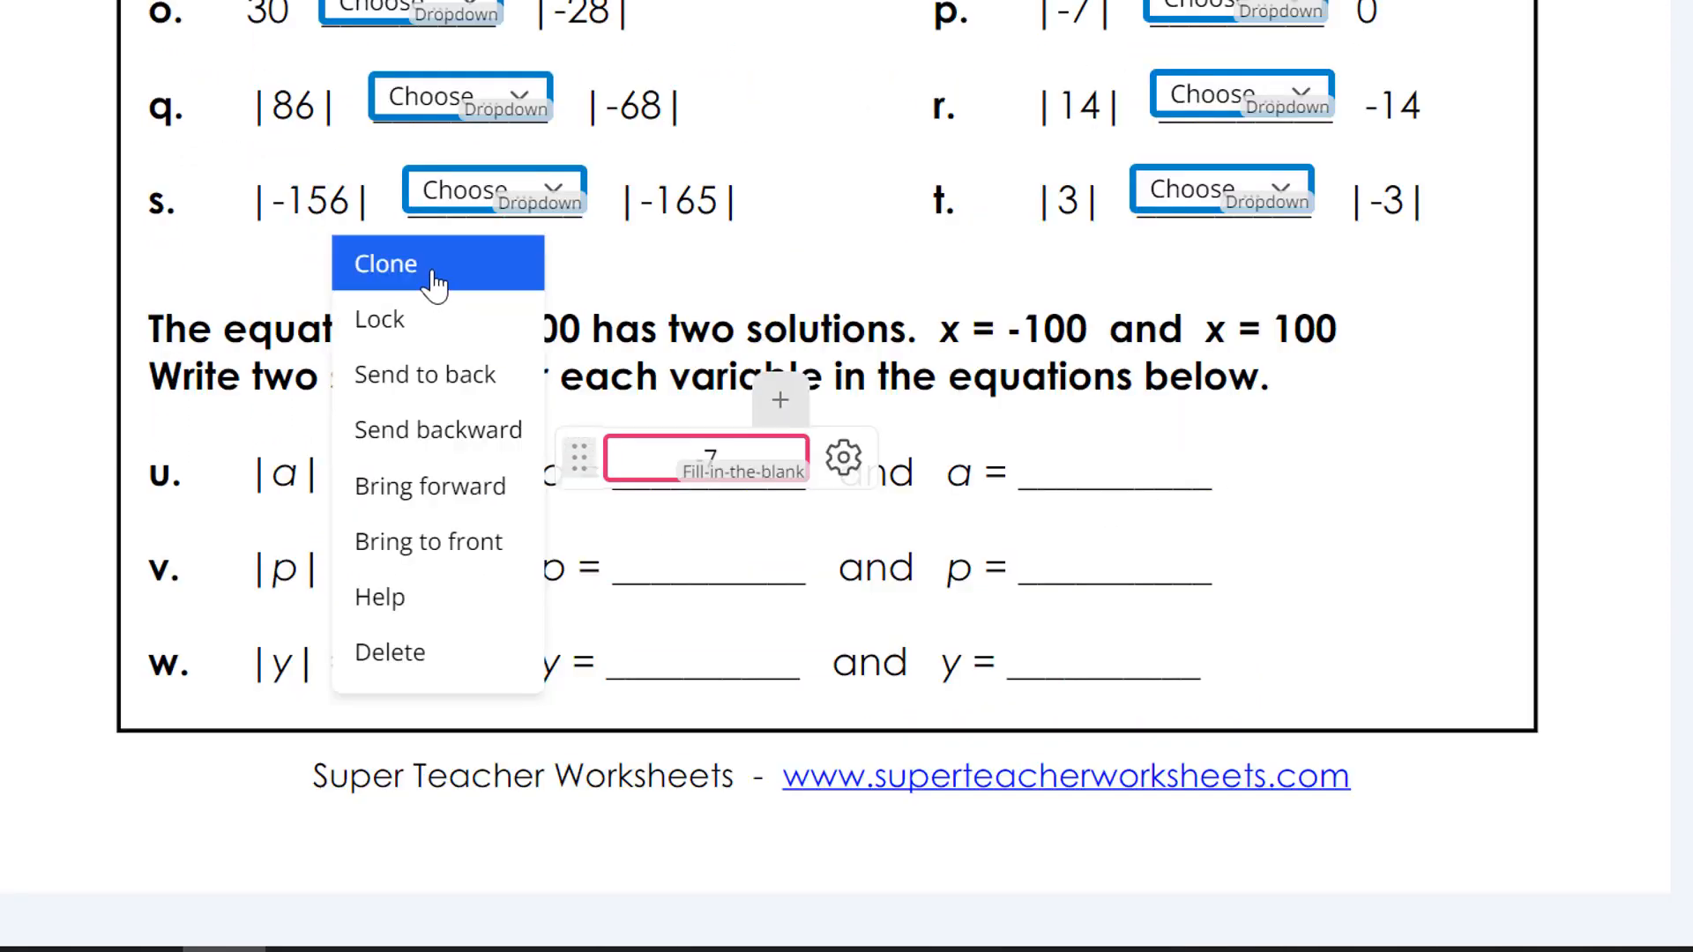
click(384, 263)
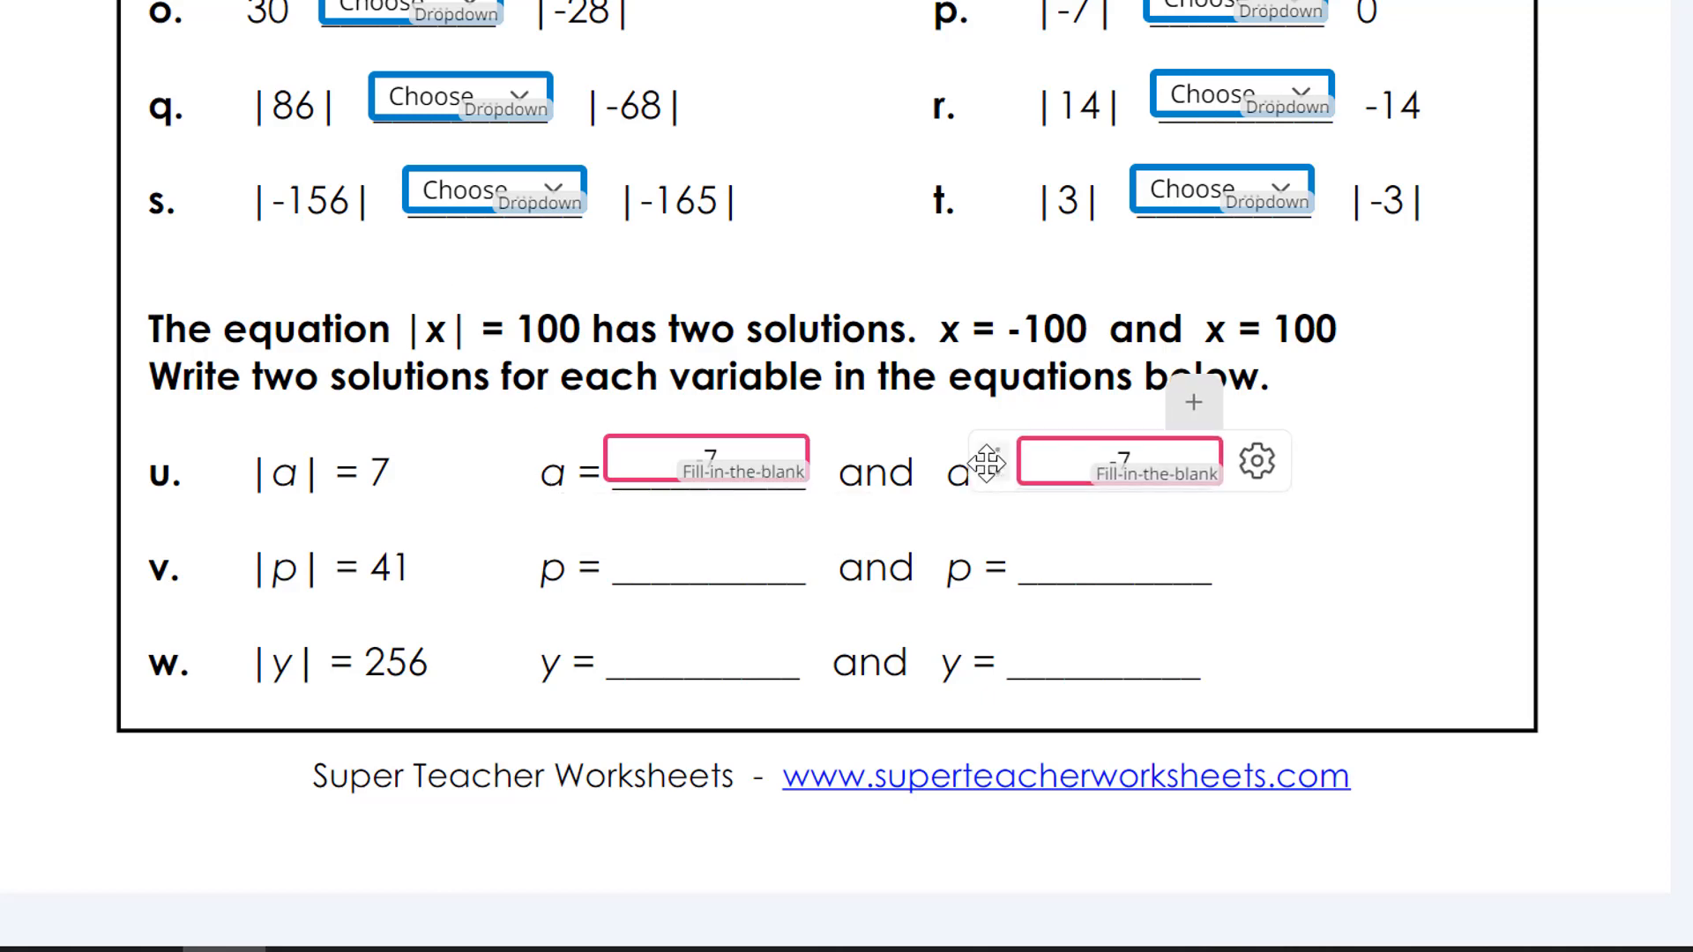
mouse_move(945, 497)
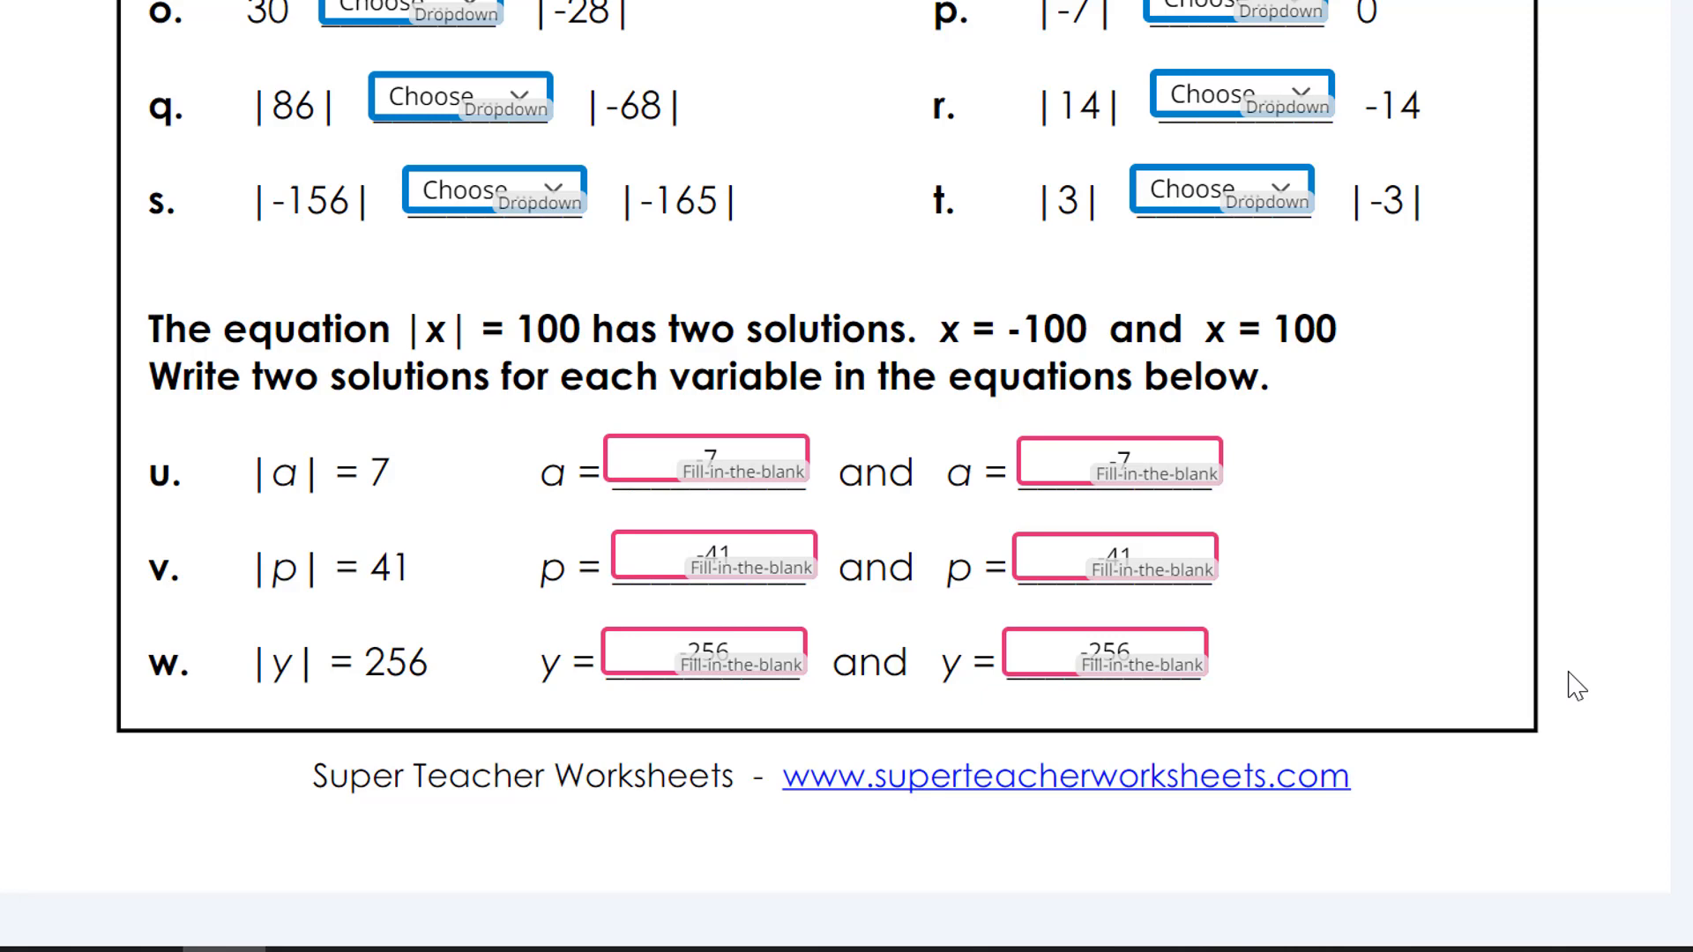
scroll(up, 3)
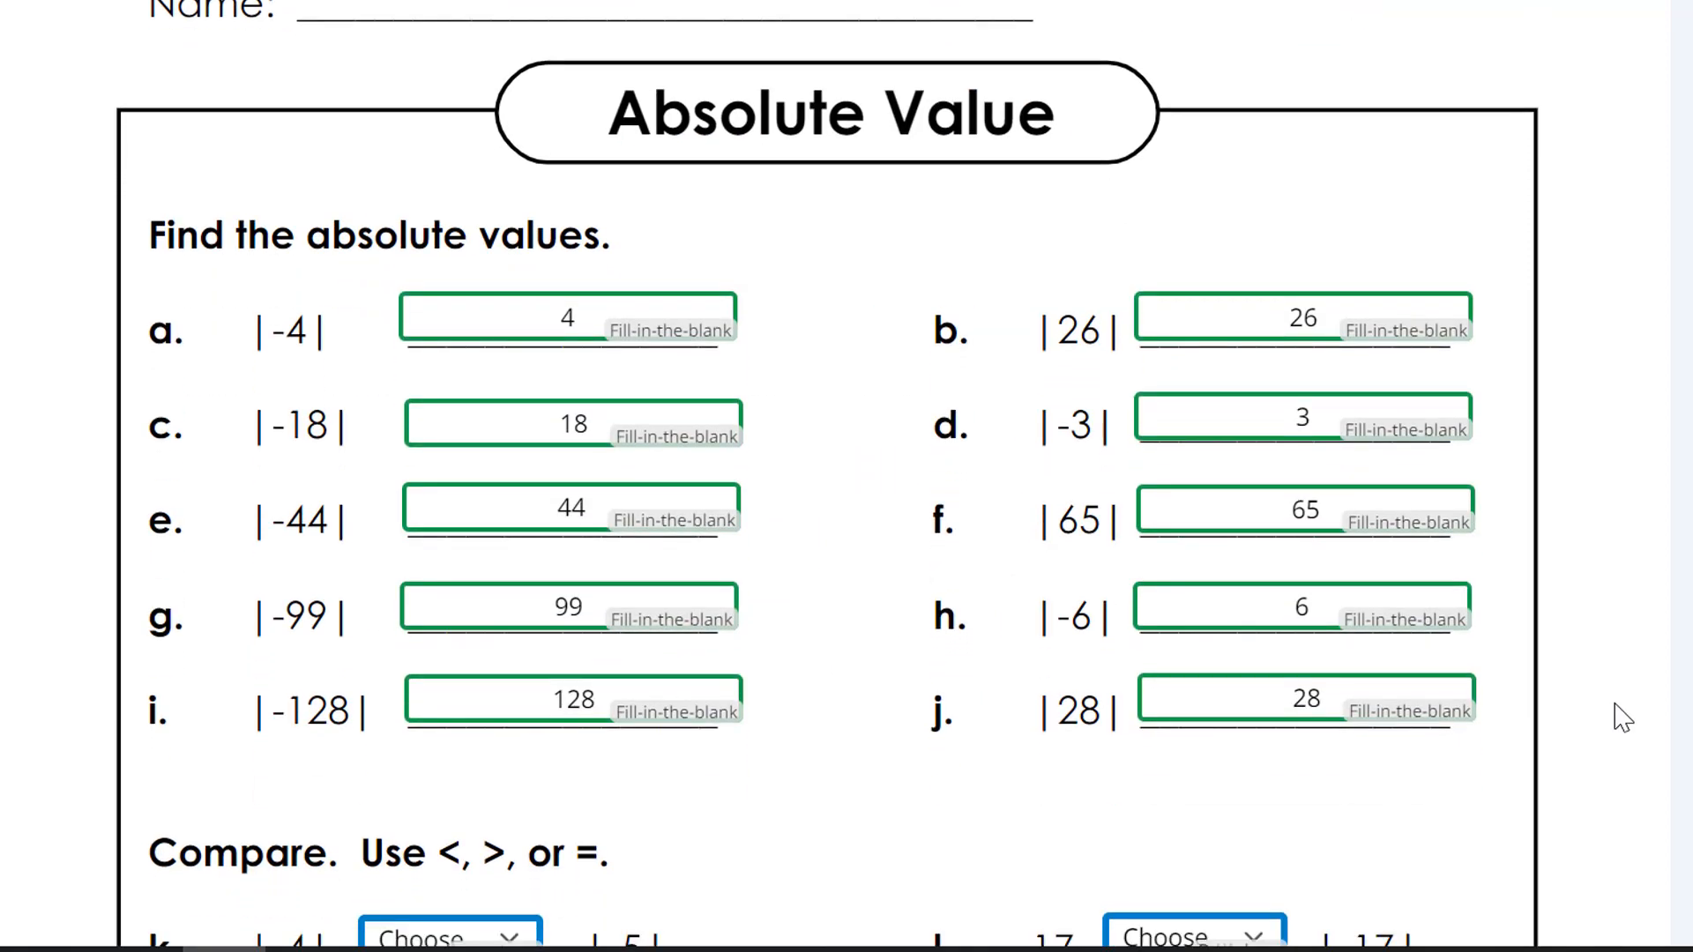
scroll(down, 3)
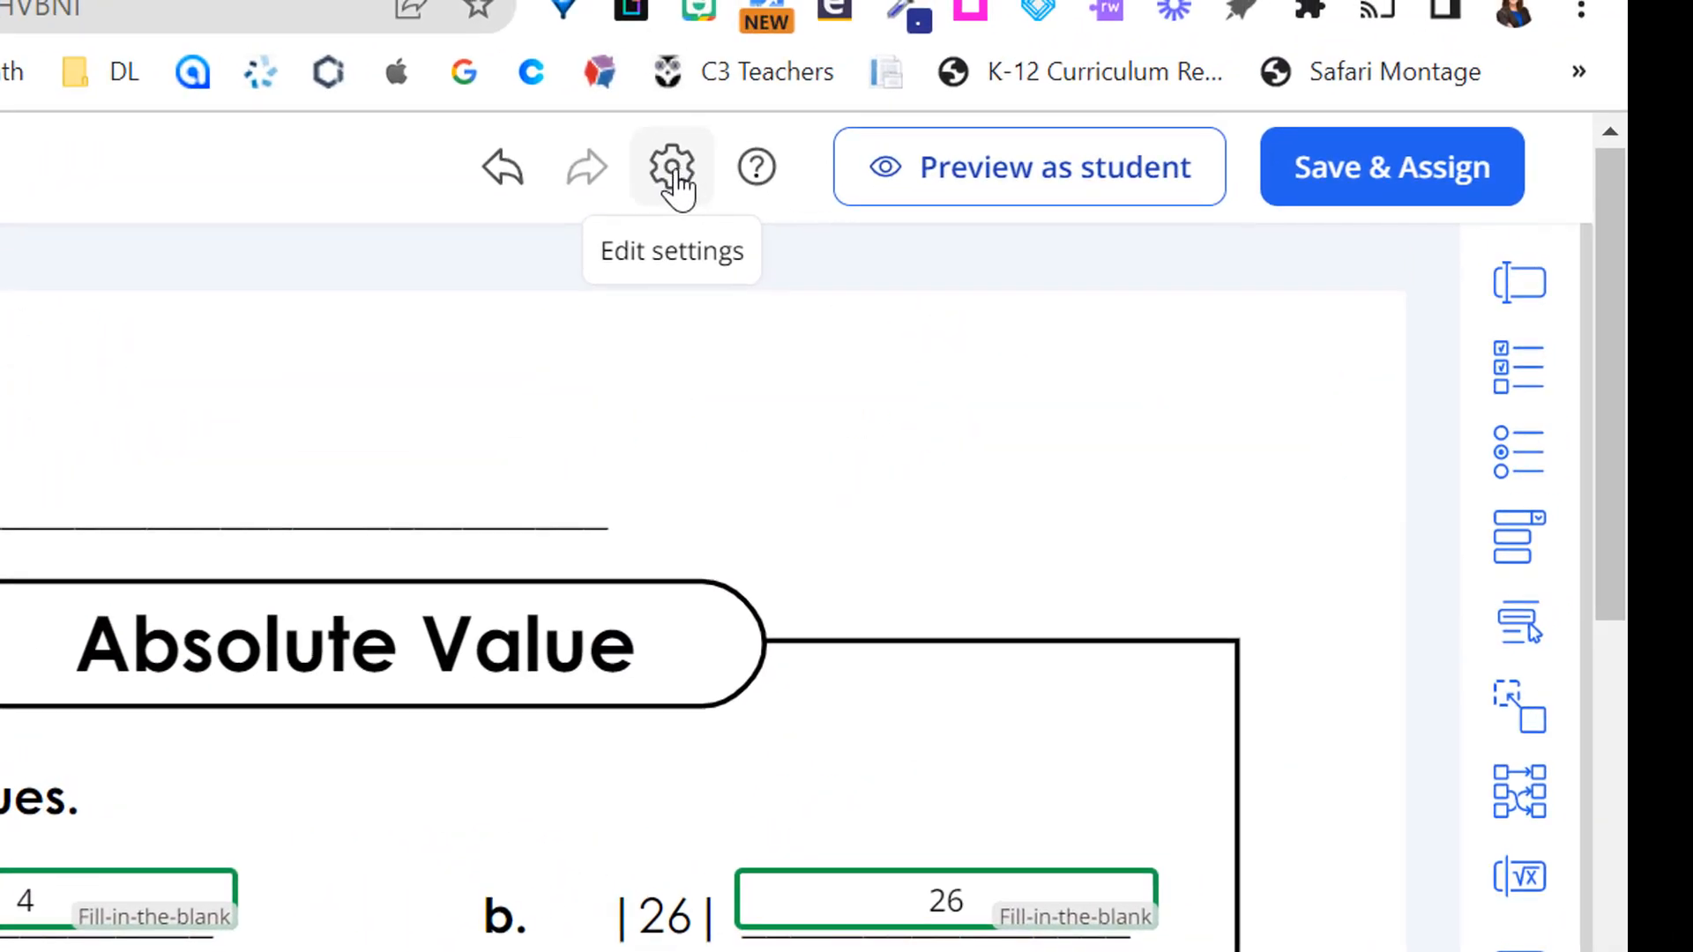
In worksheet settings, set Grade From 6 and Grade To 7 and Default score to 1
click(670, 168)
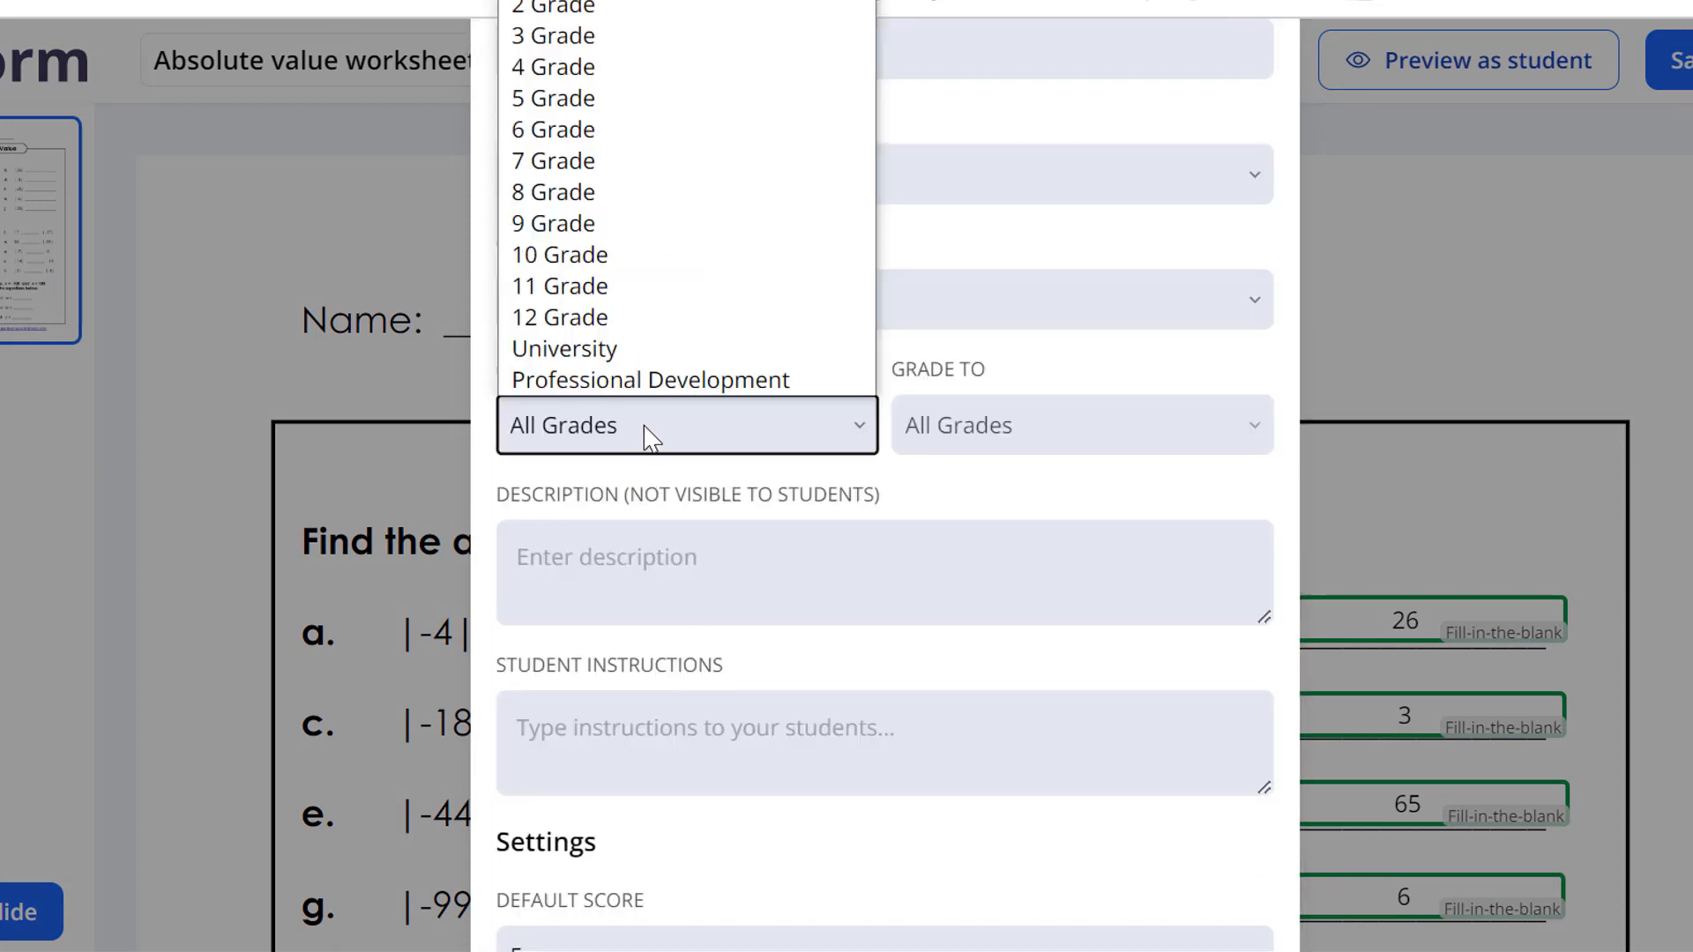
click(552, 129)
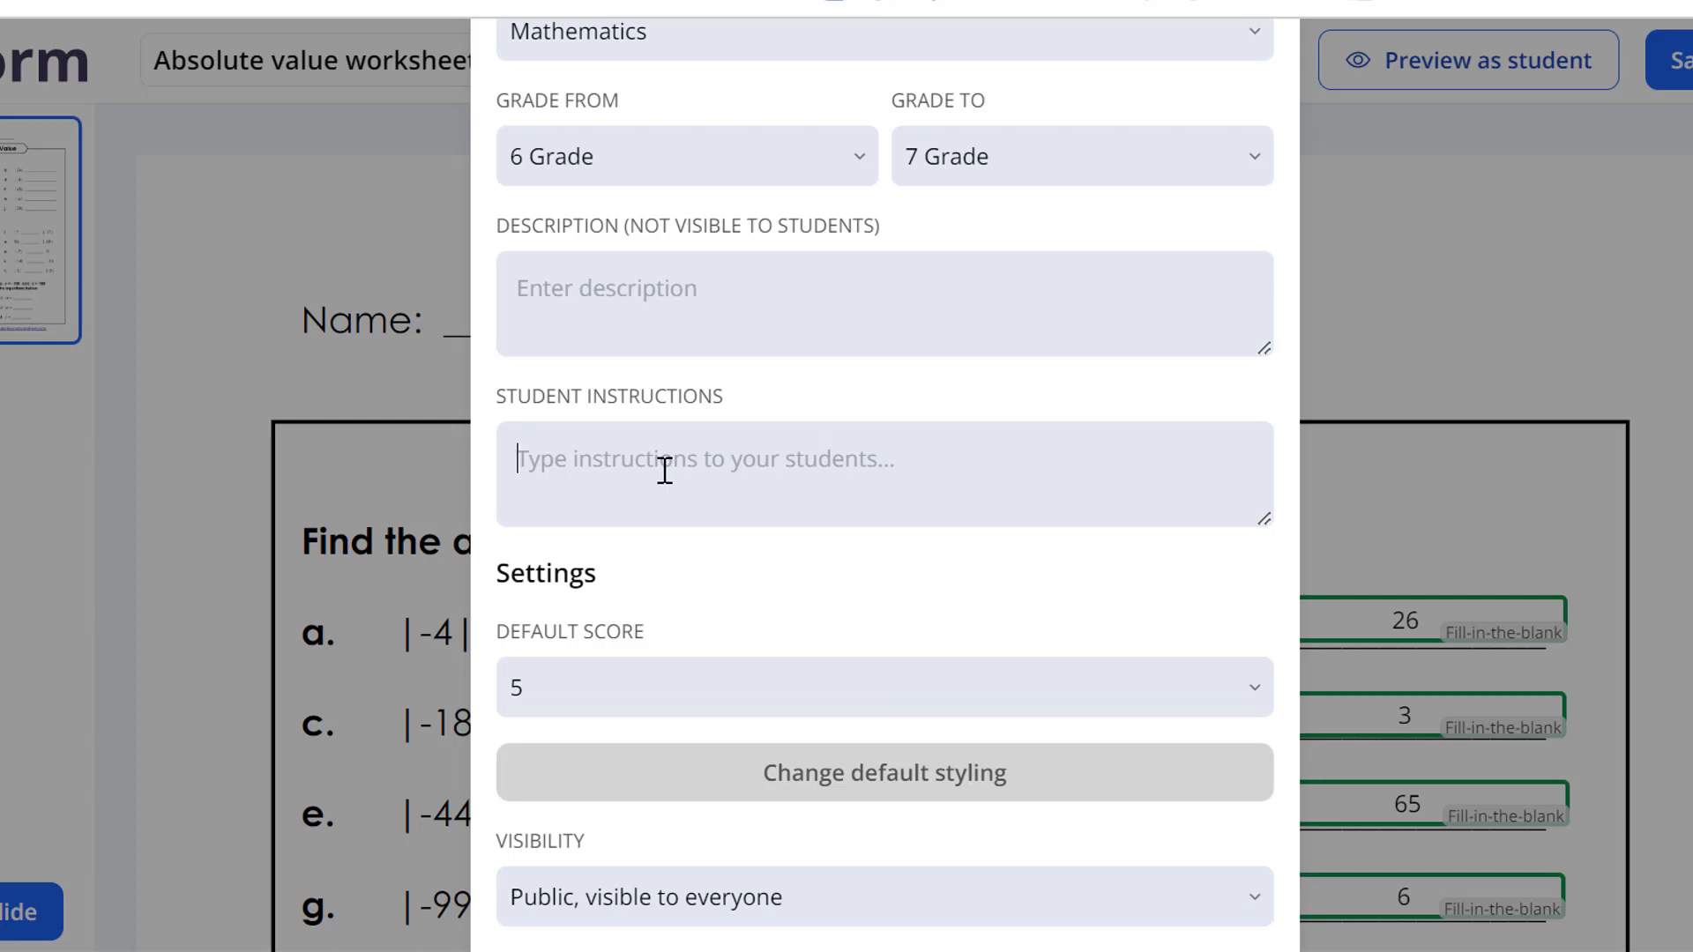
scroll(down, 3)
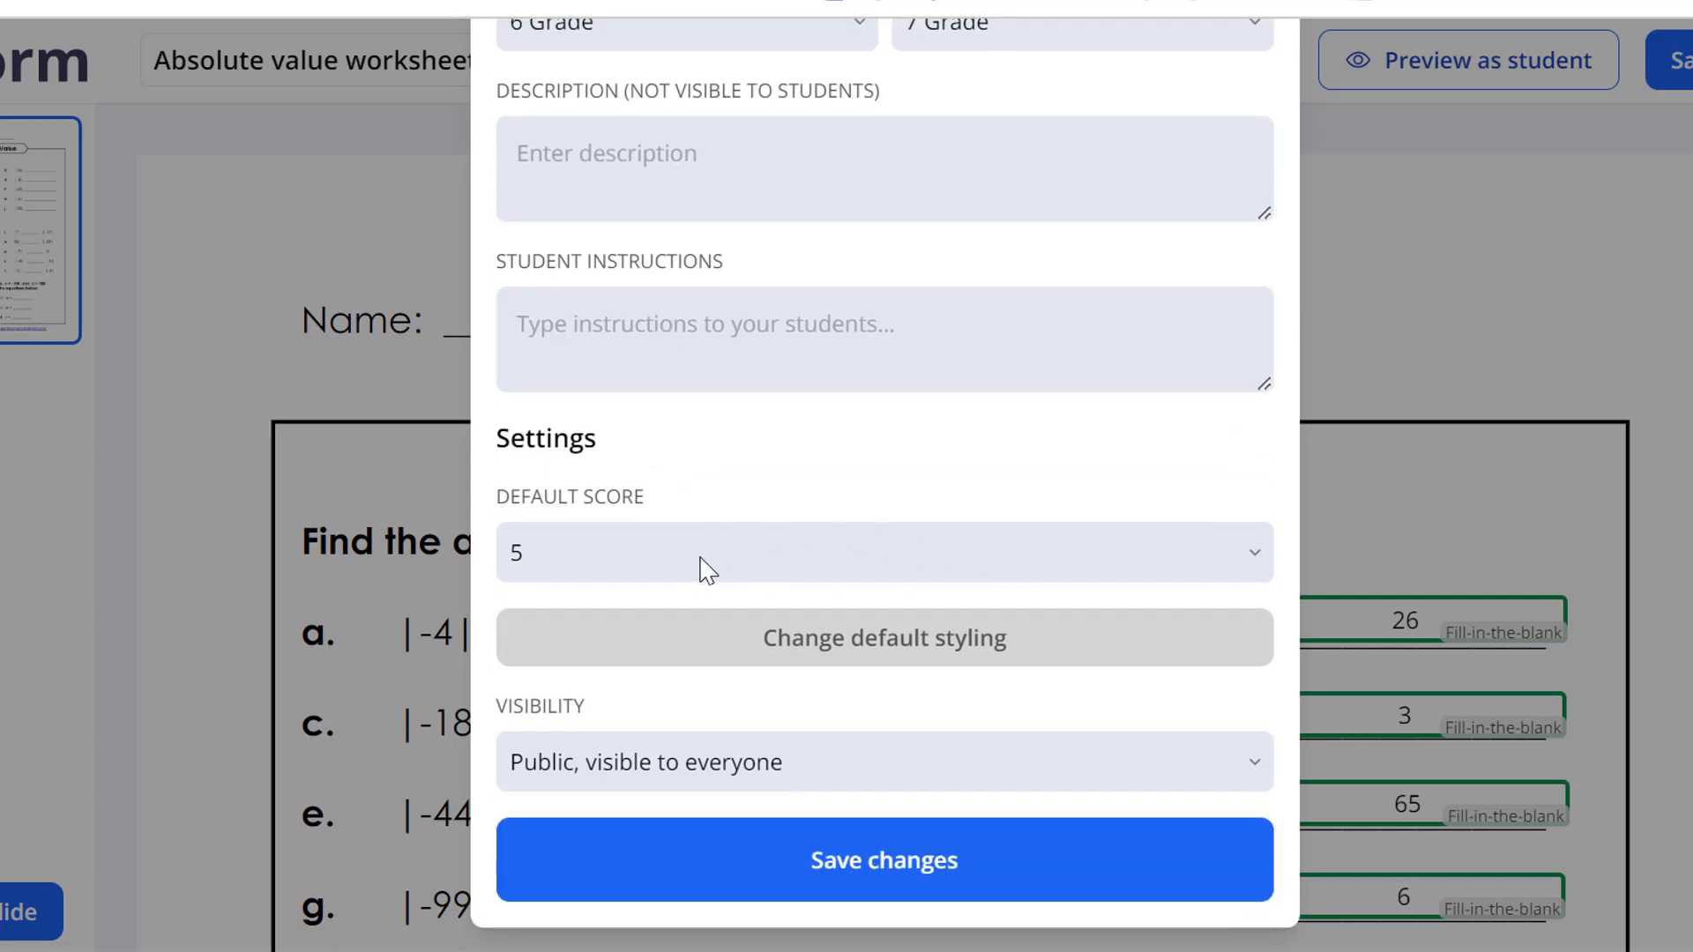
click(882, 552)
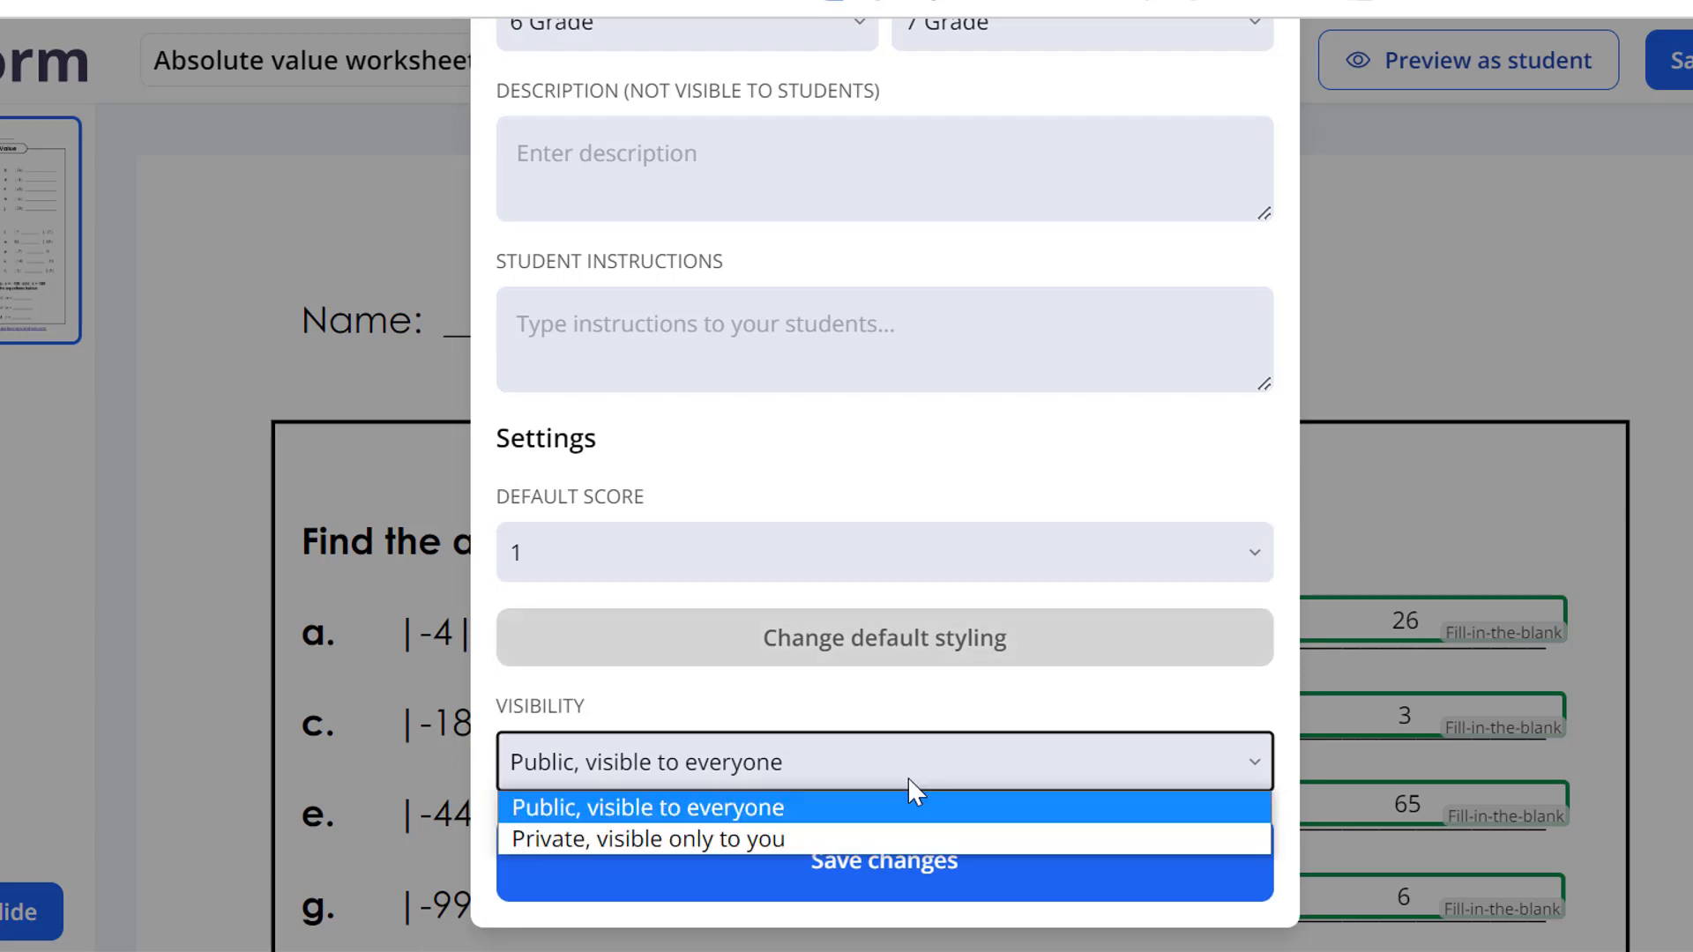
mouse_move(883, 840)
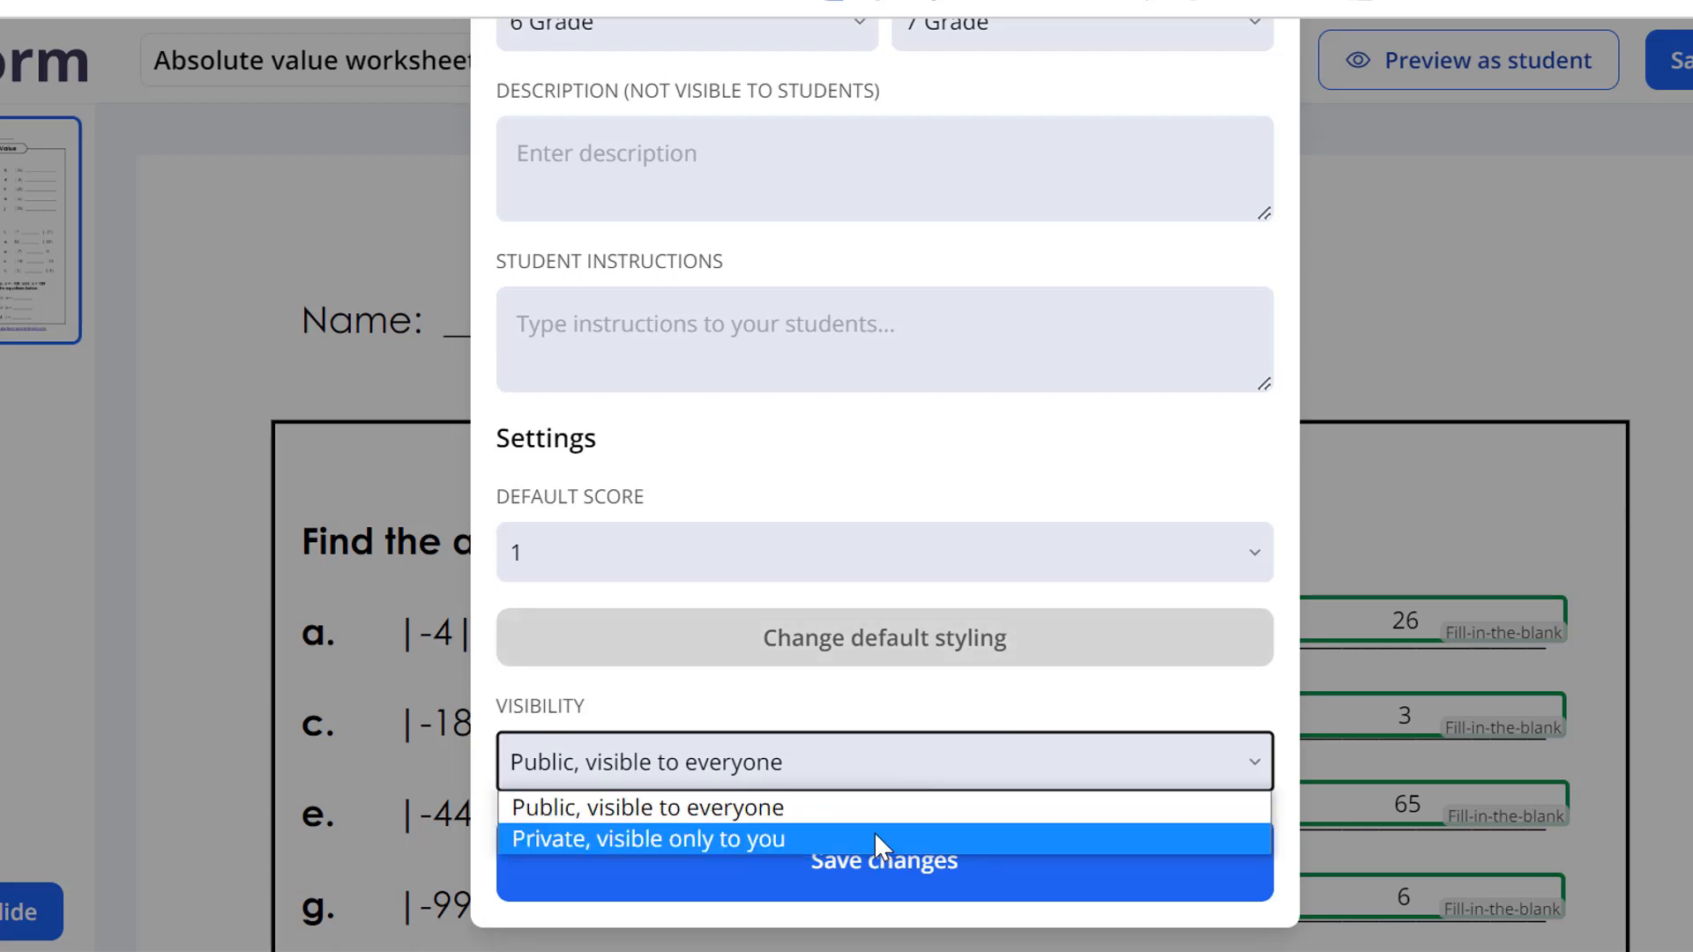
mouse_move(858, 808)
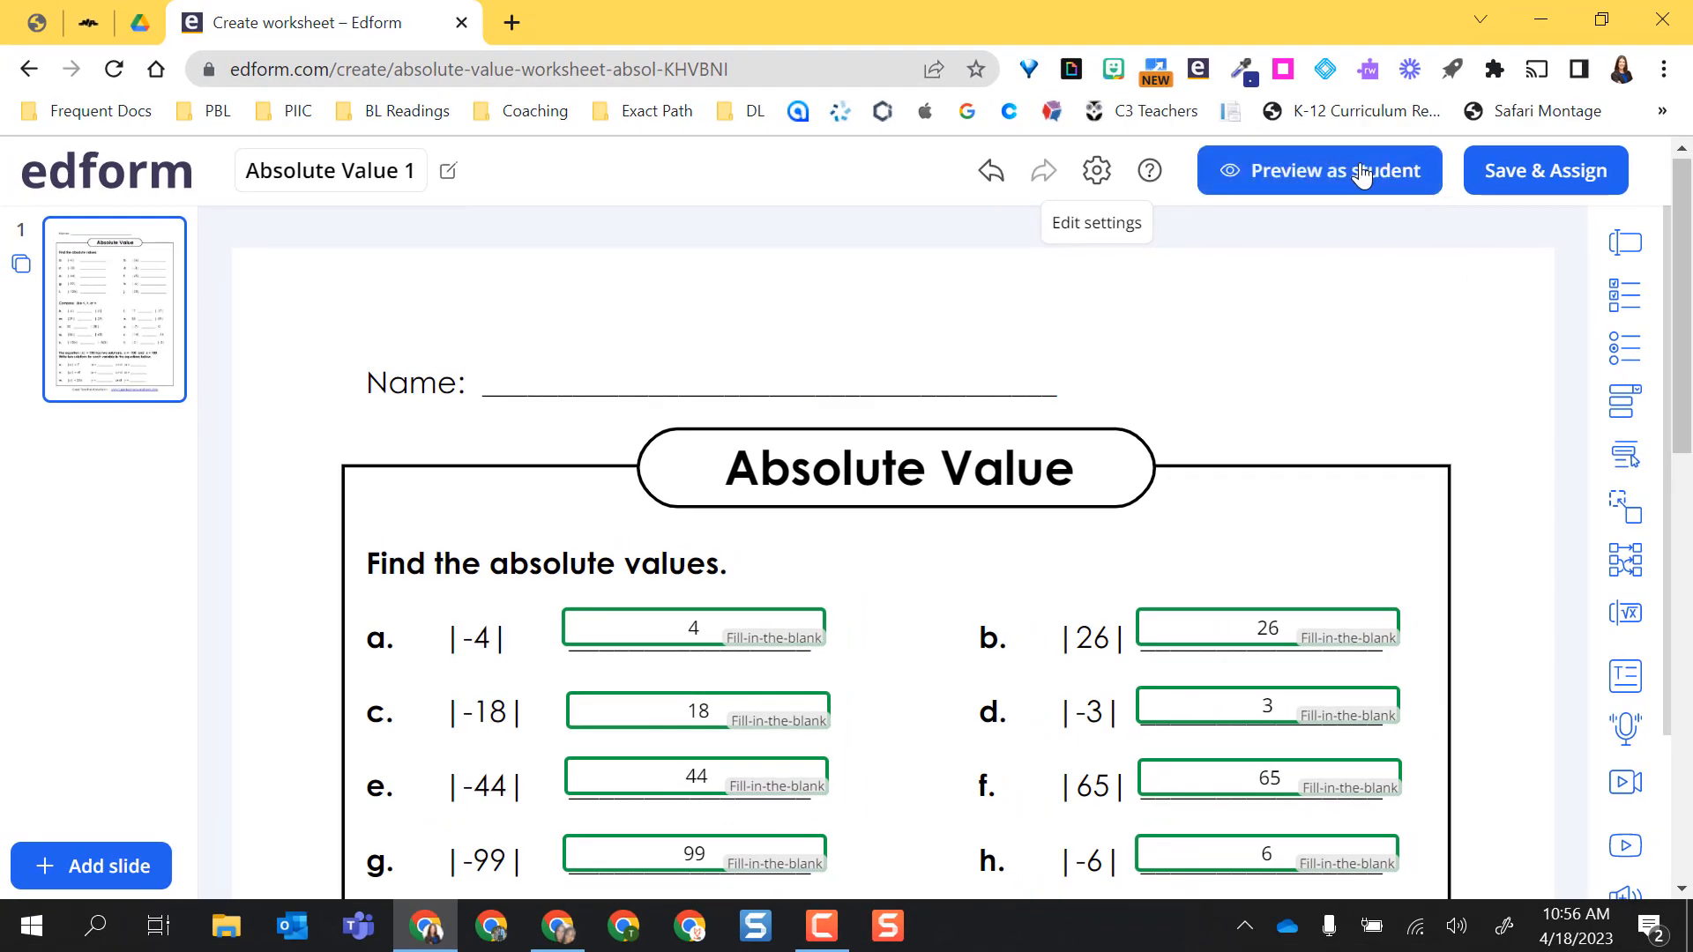
mouse_move(1296, 182)
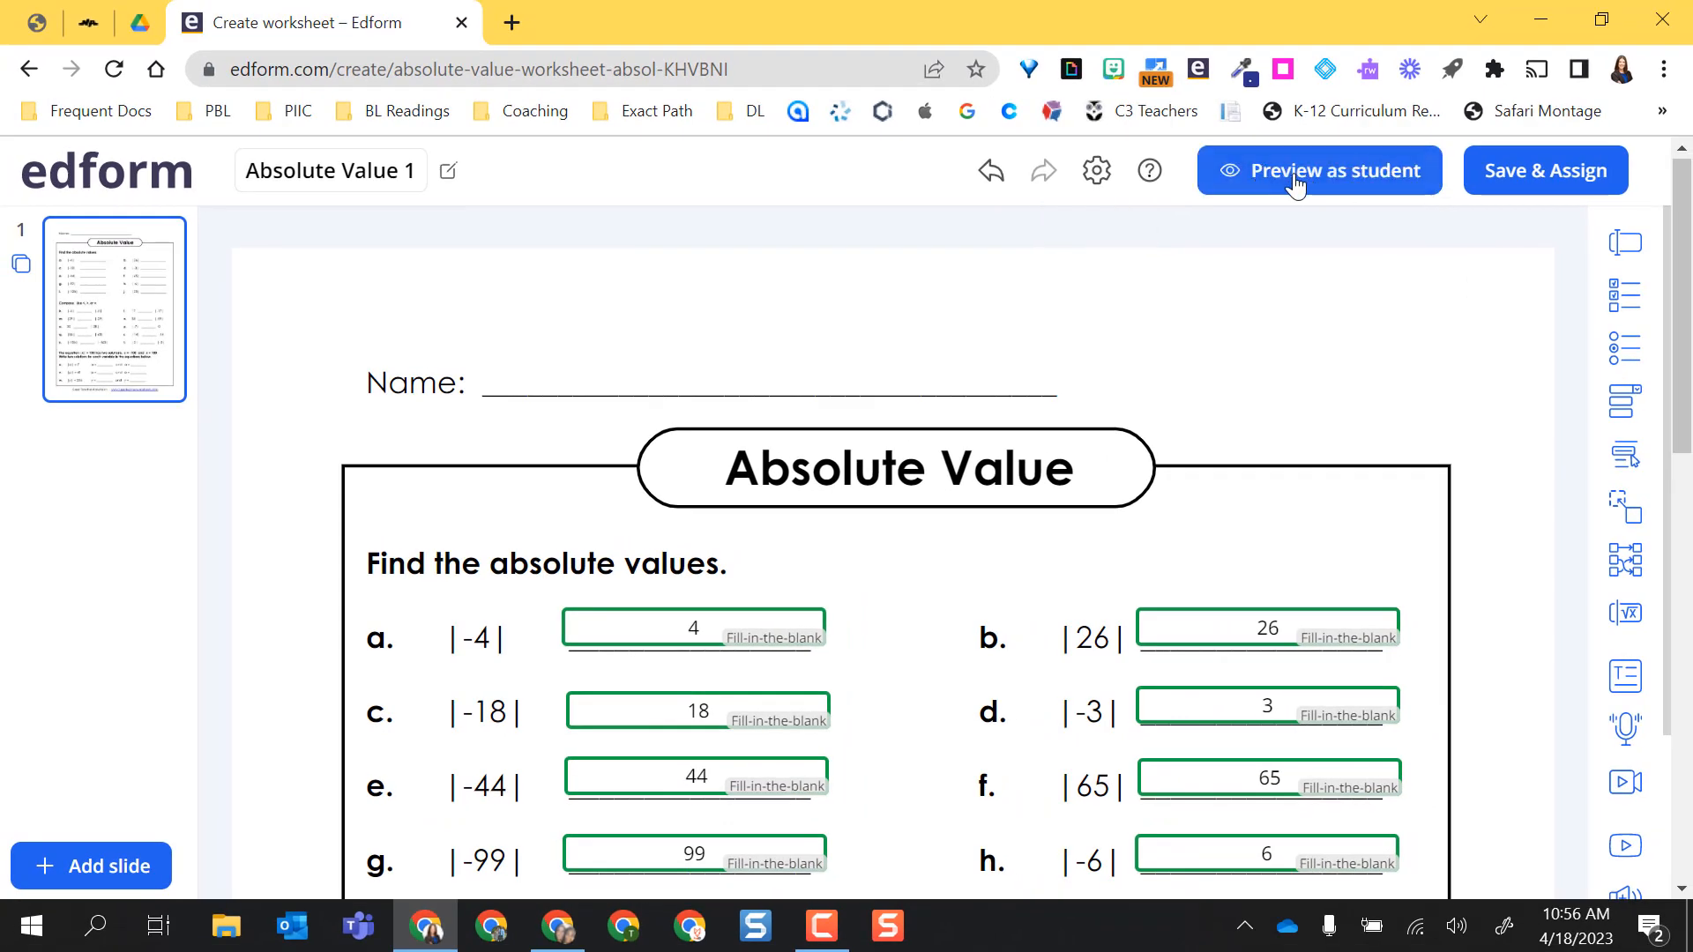
click(1319, 169)
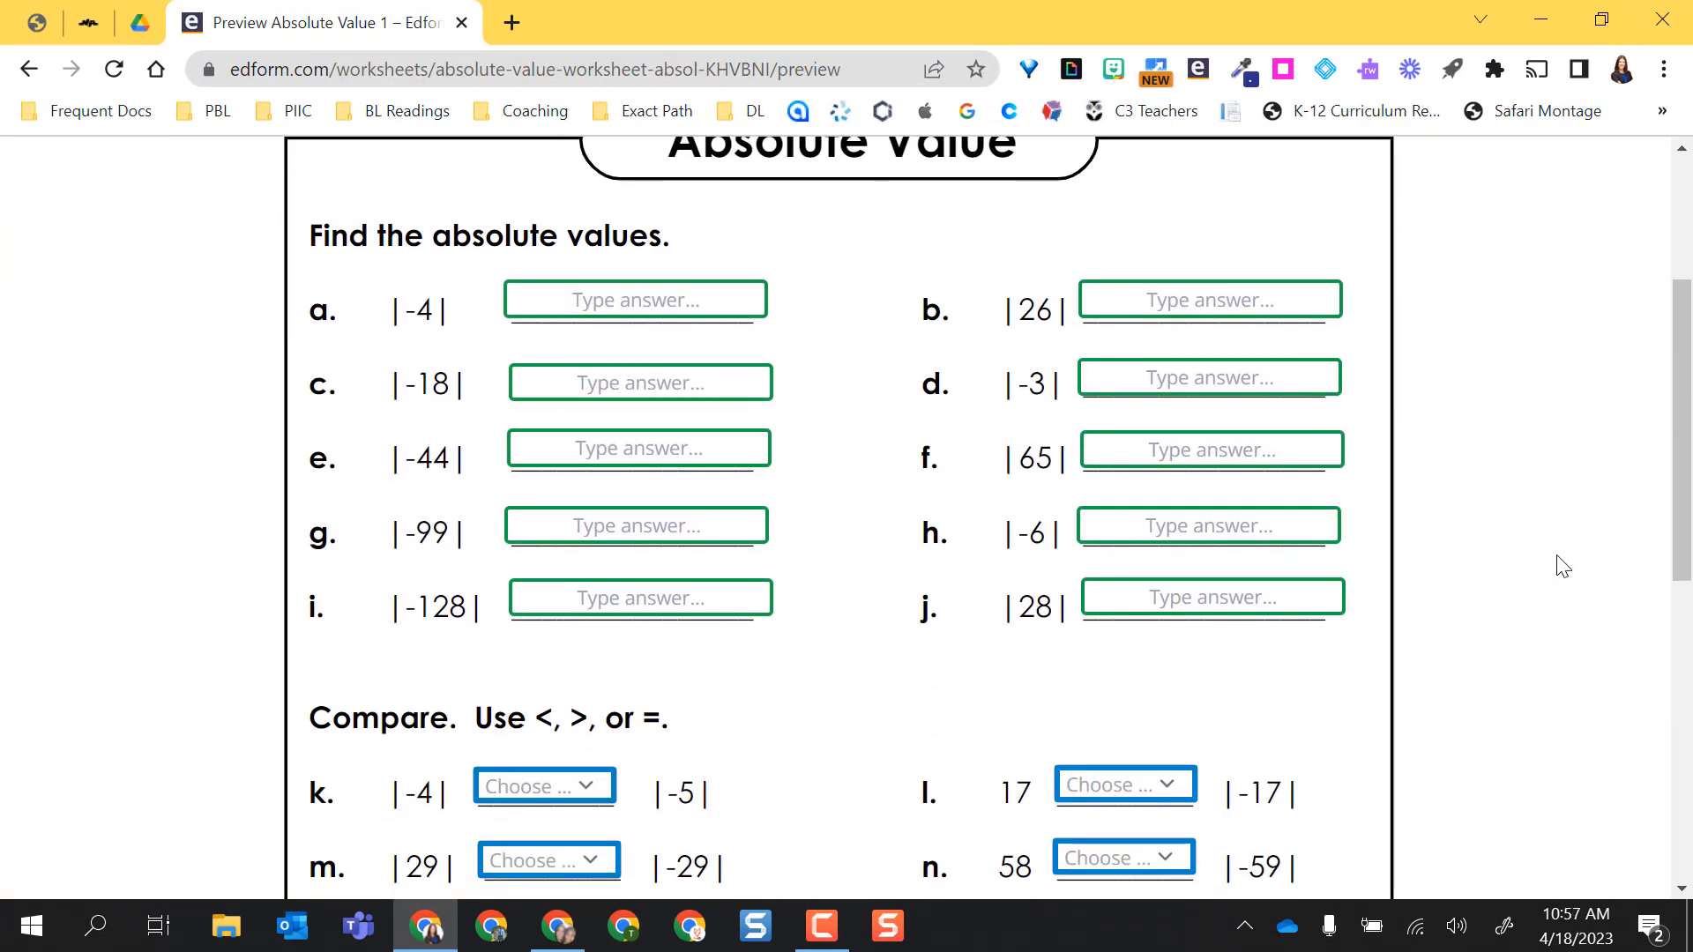
scroll(down, 3)
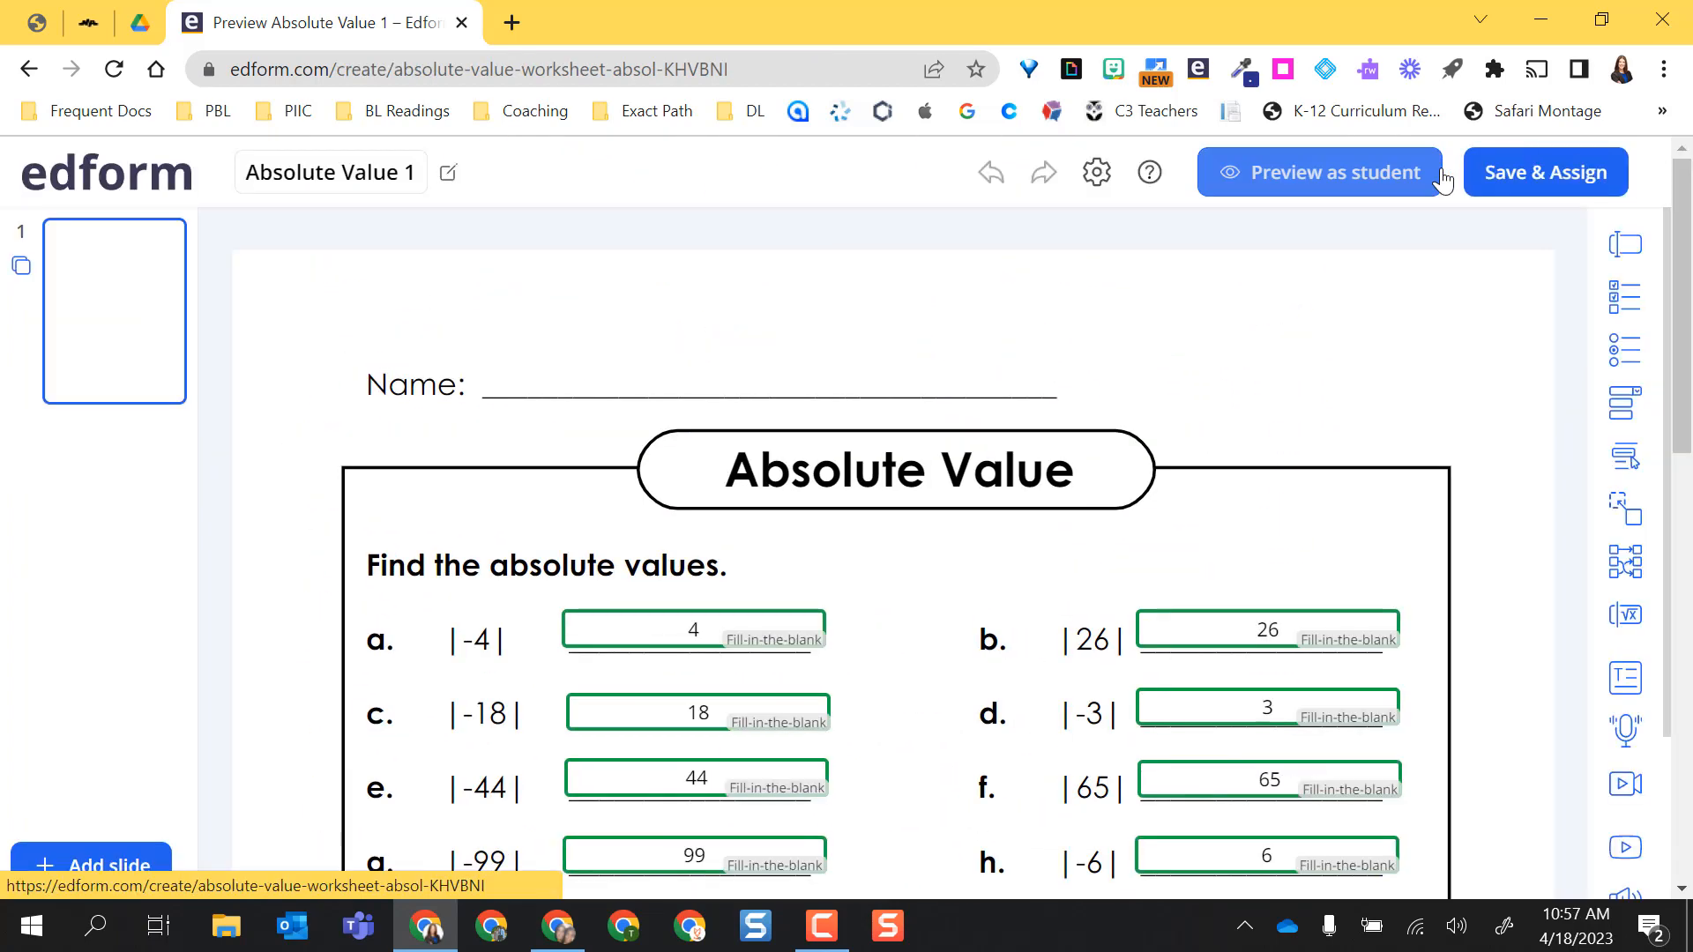
click(1545, 171)
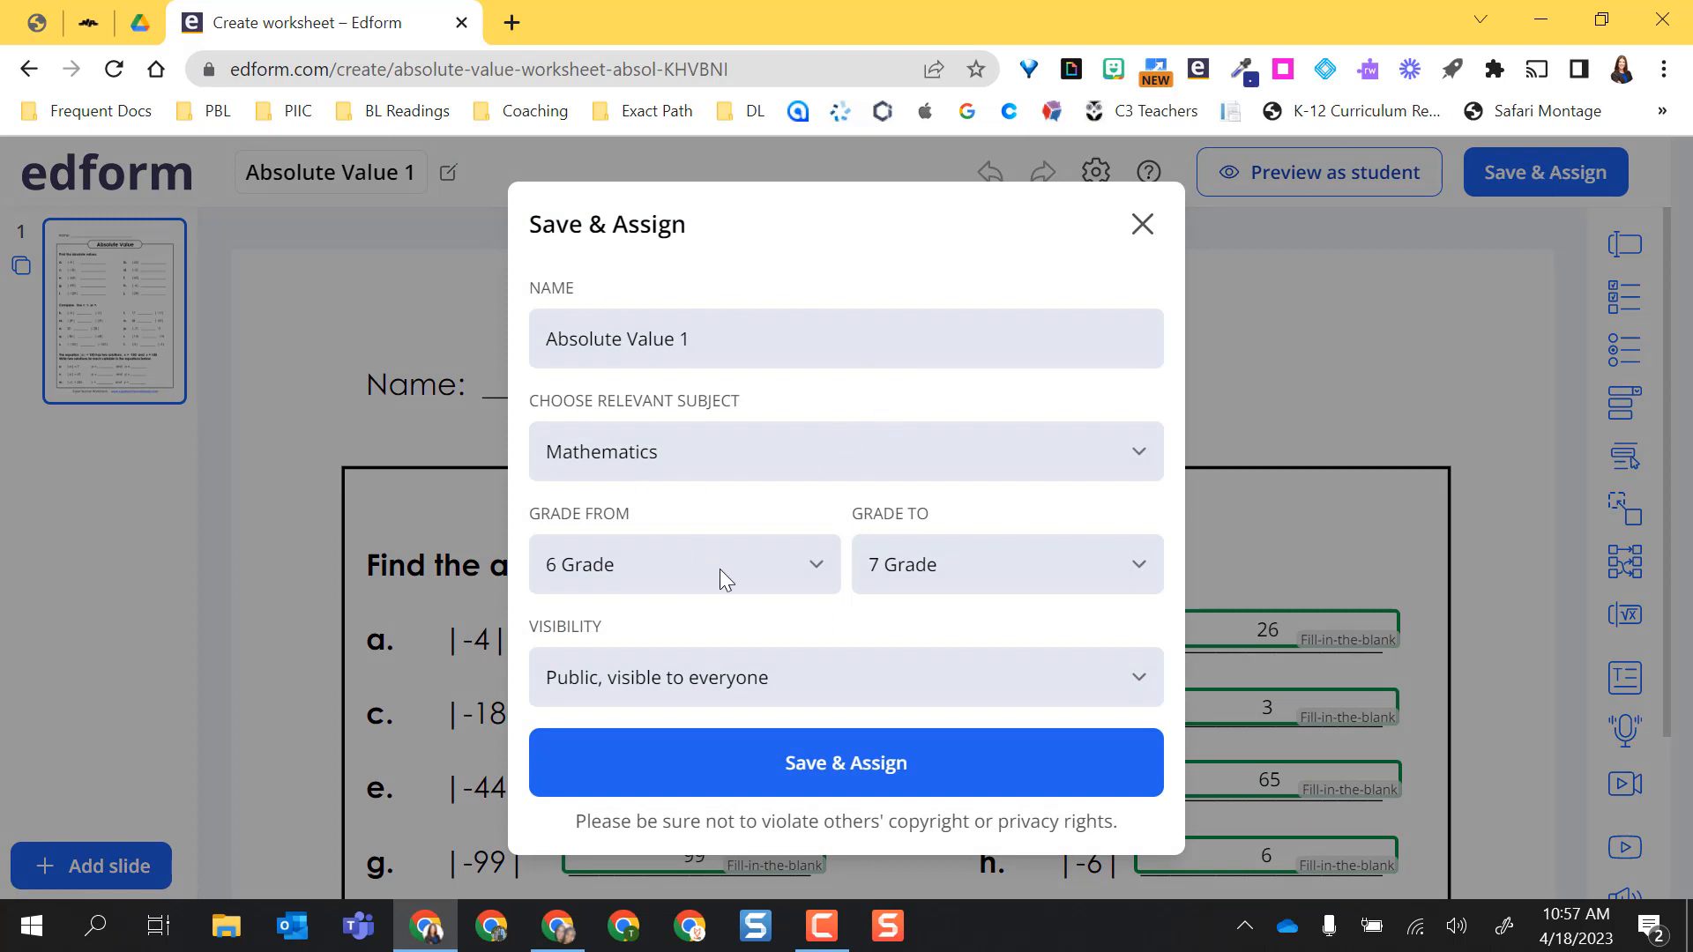
Save & Assign the worksheet to Period 2 with Show score after submission ticked, and confirm
click(846, 761)
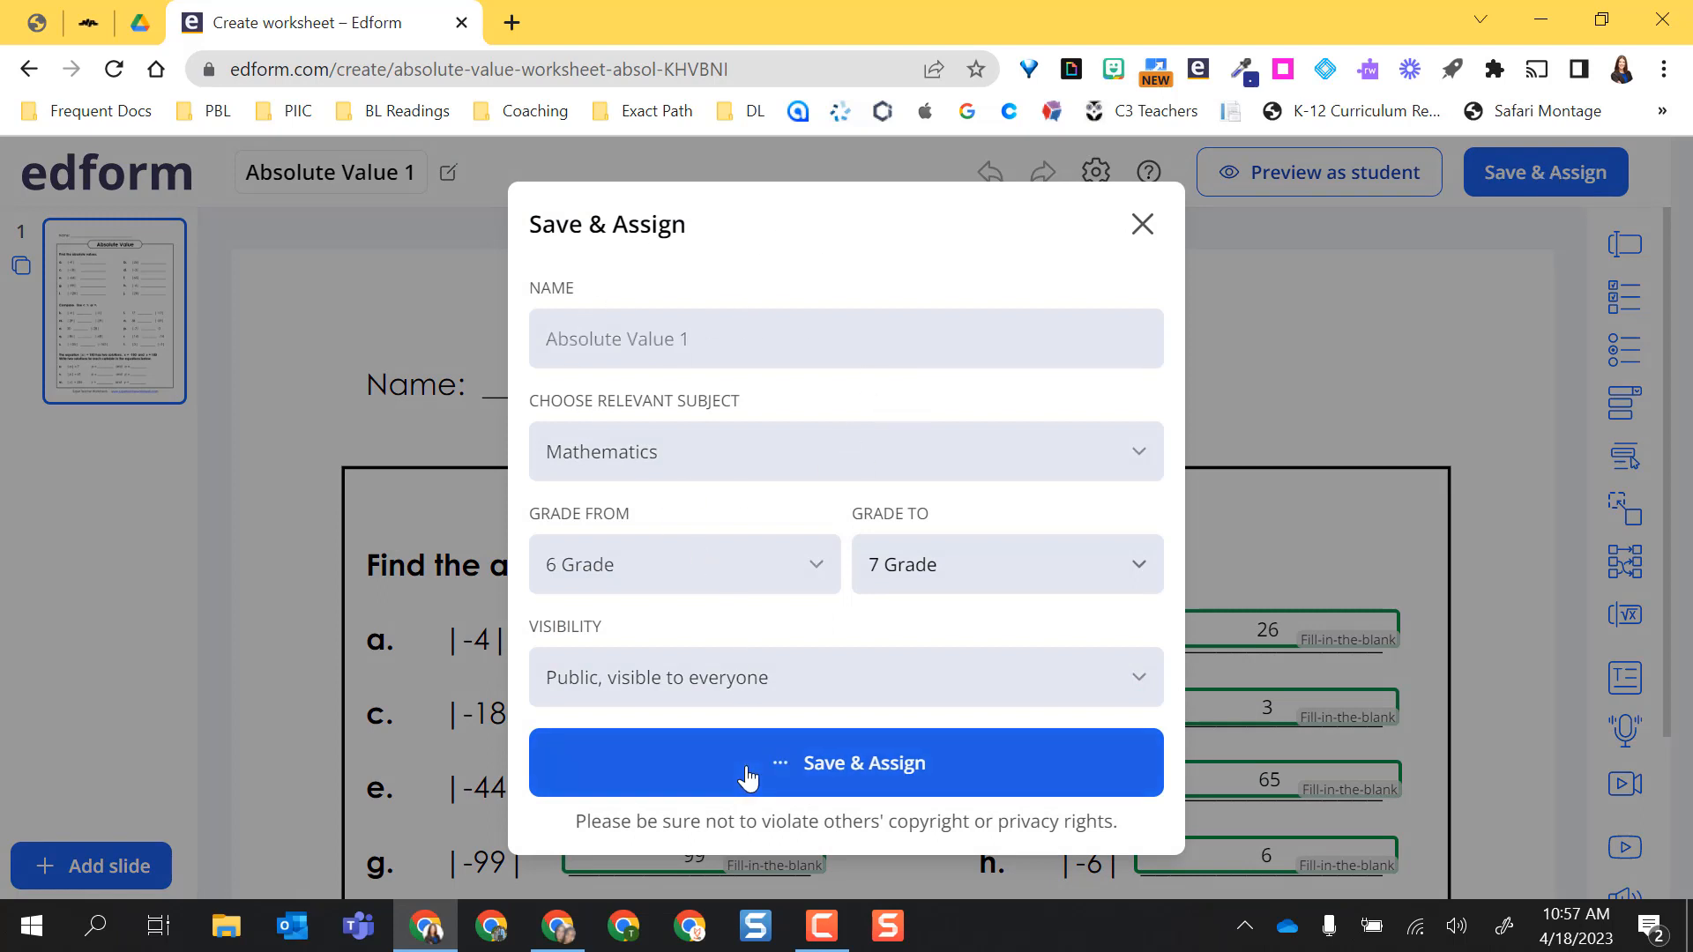
click(845, 762)
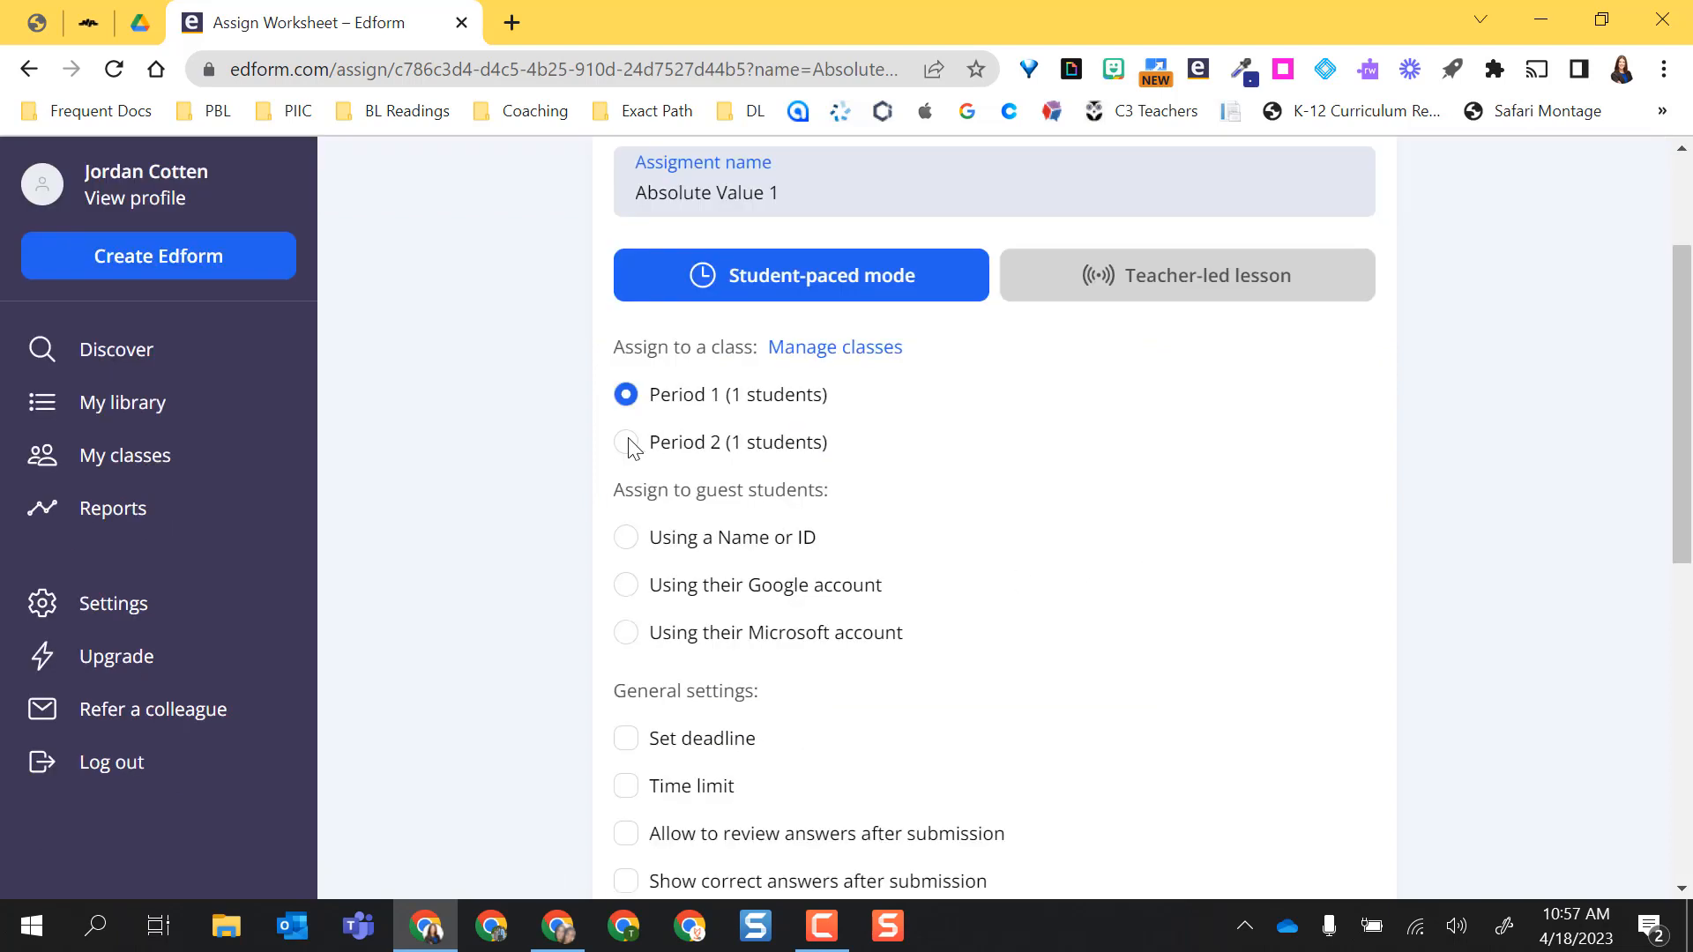
click(624, 441)
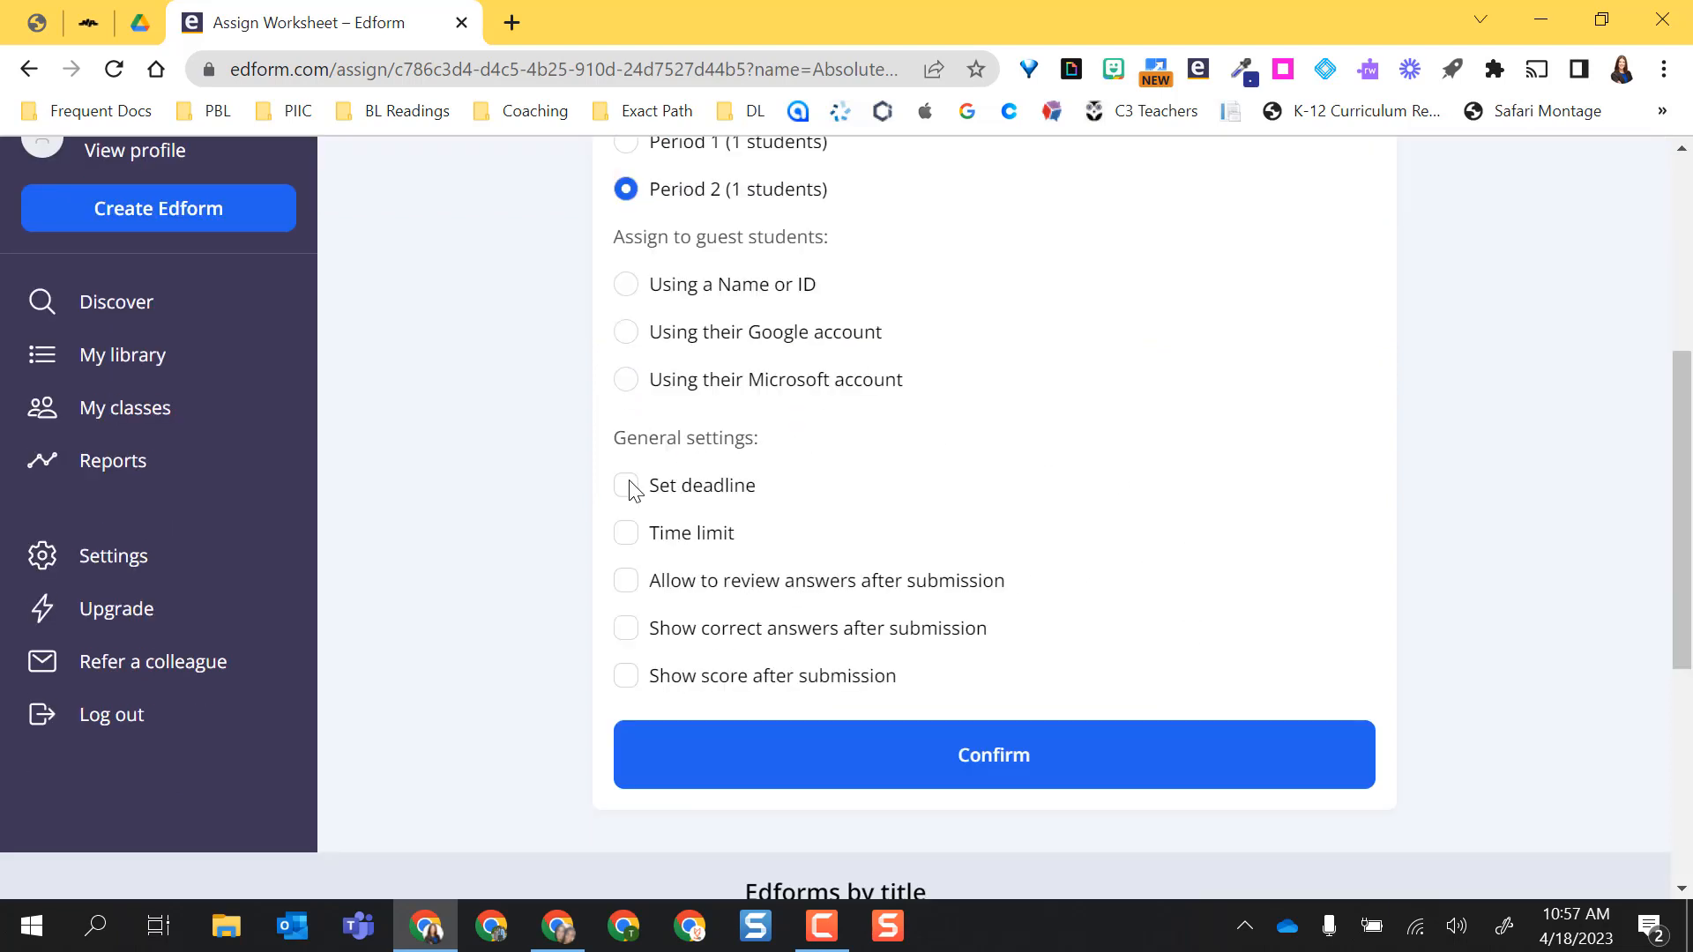
mouse_move(631, 546)
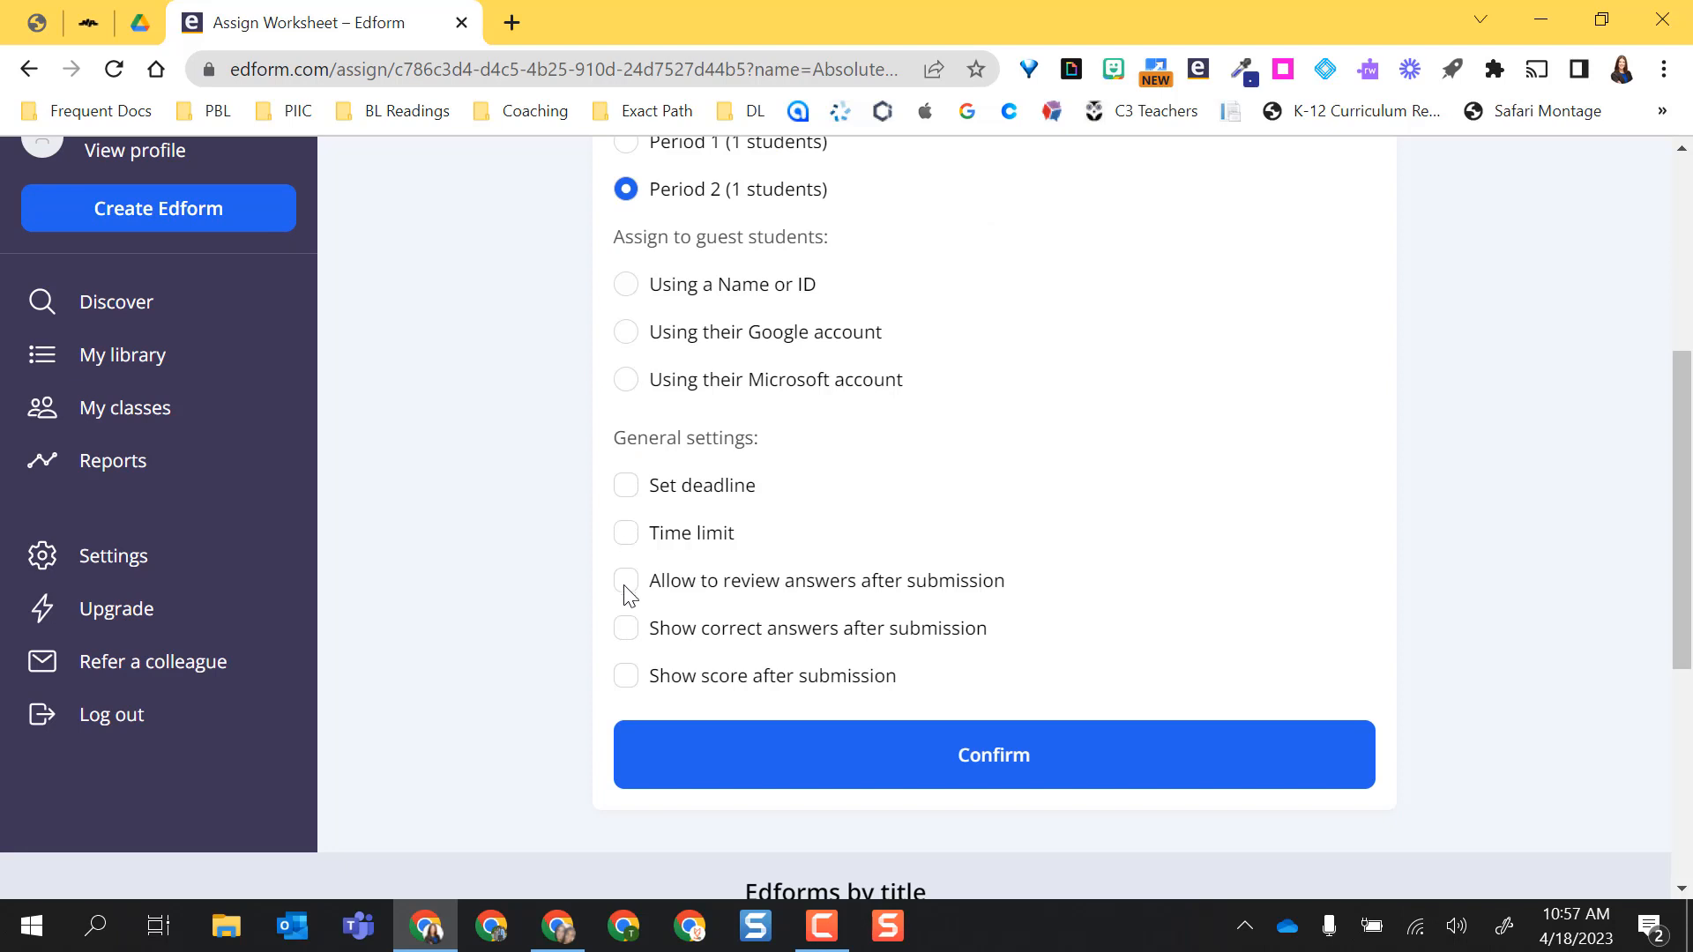
click(624, 675)
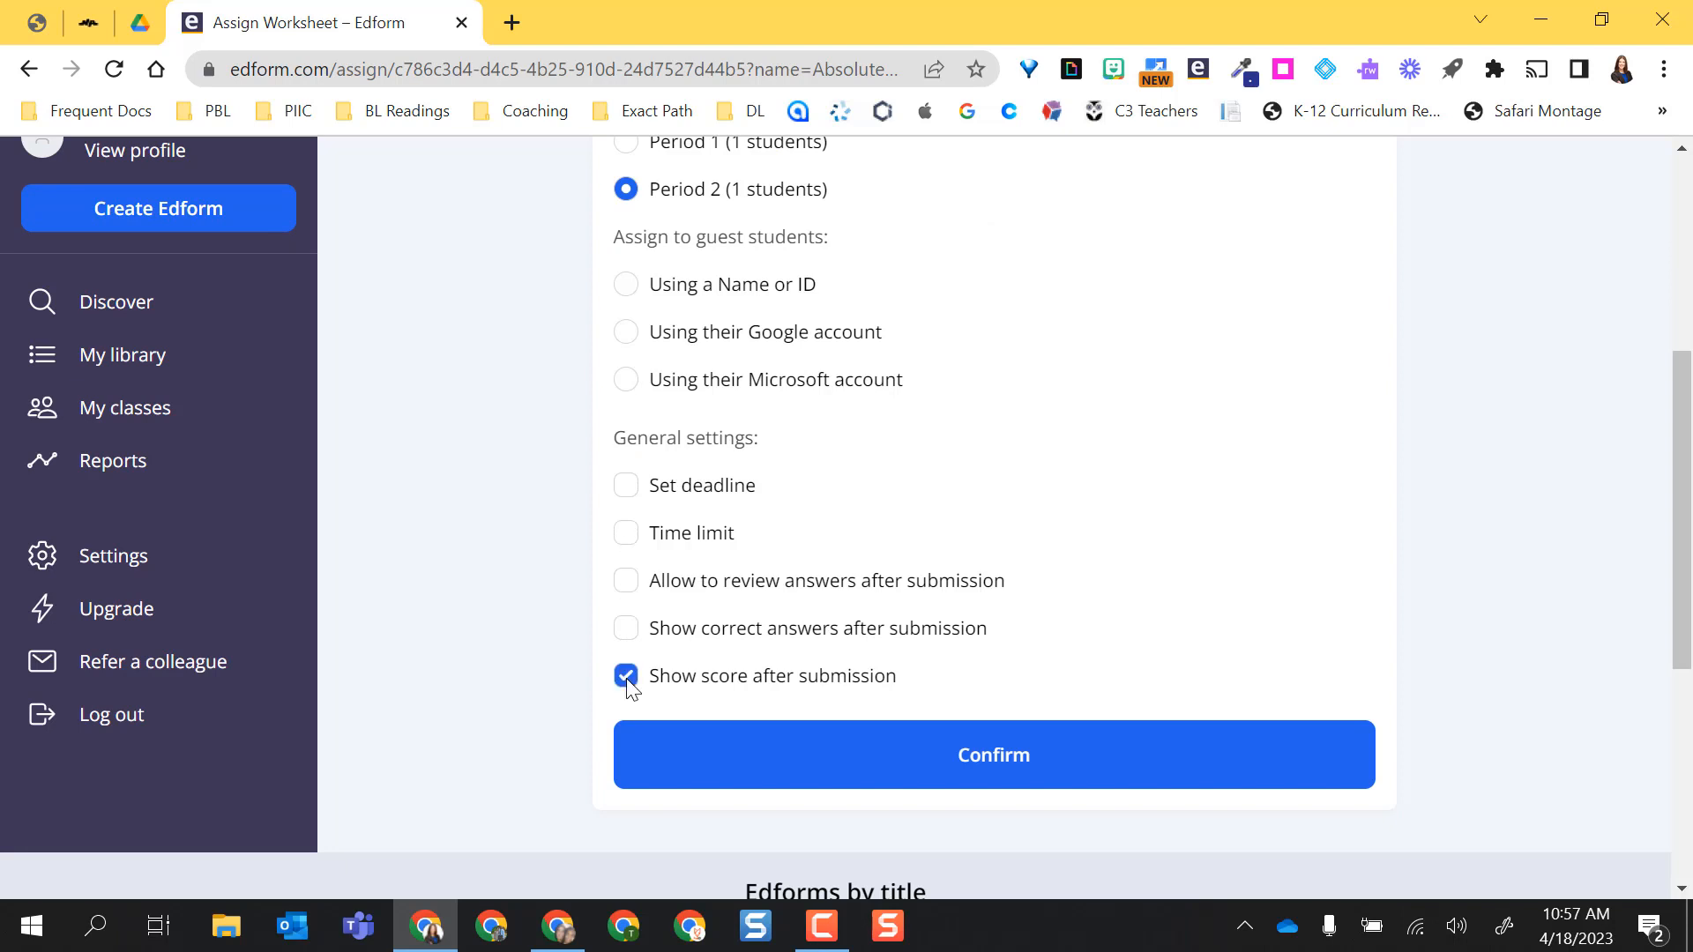
click(991, 755)
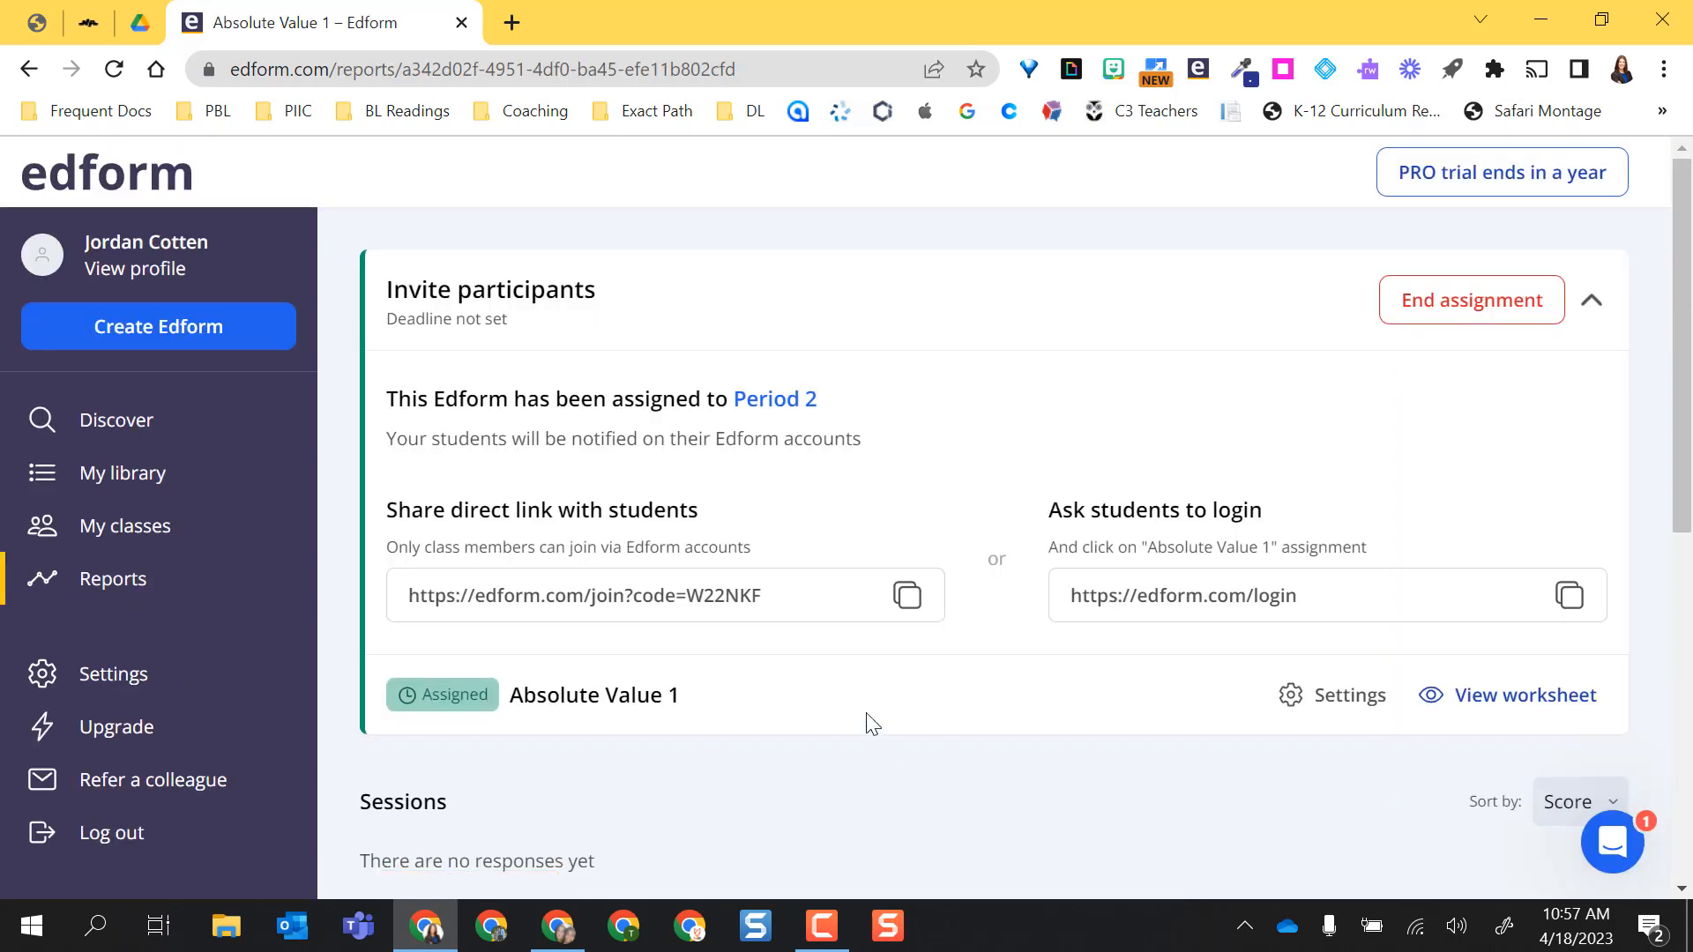
mouse_move(907, 594)
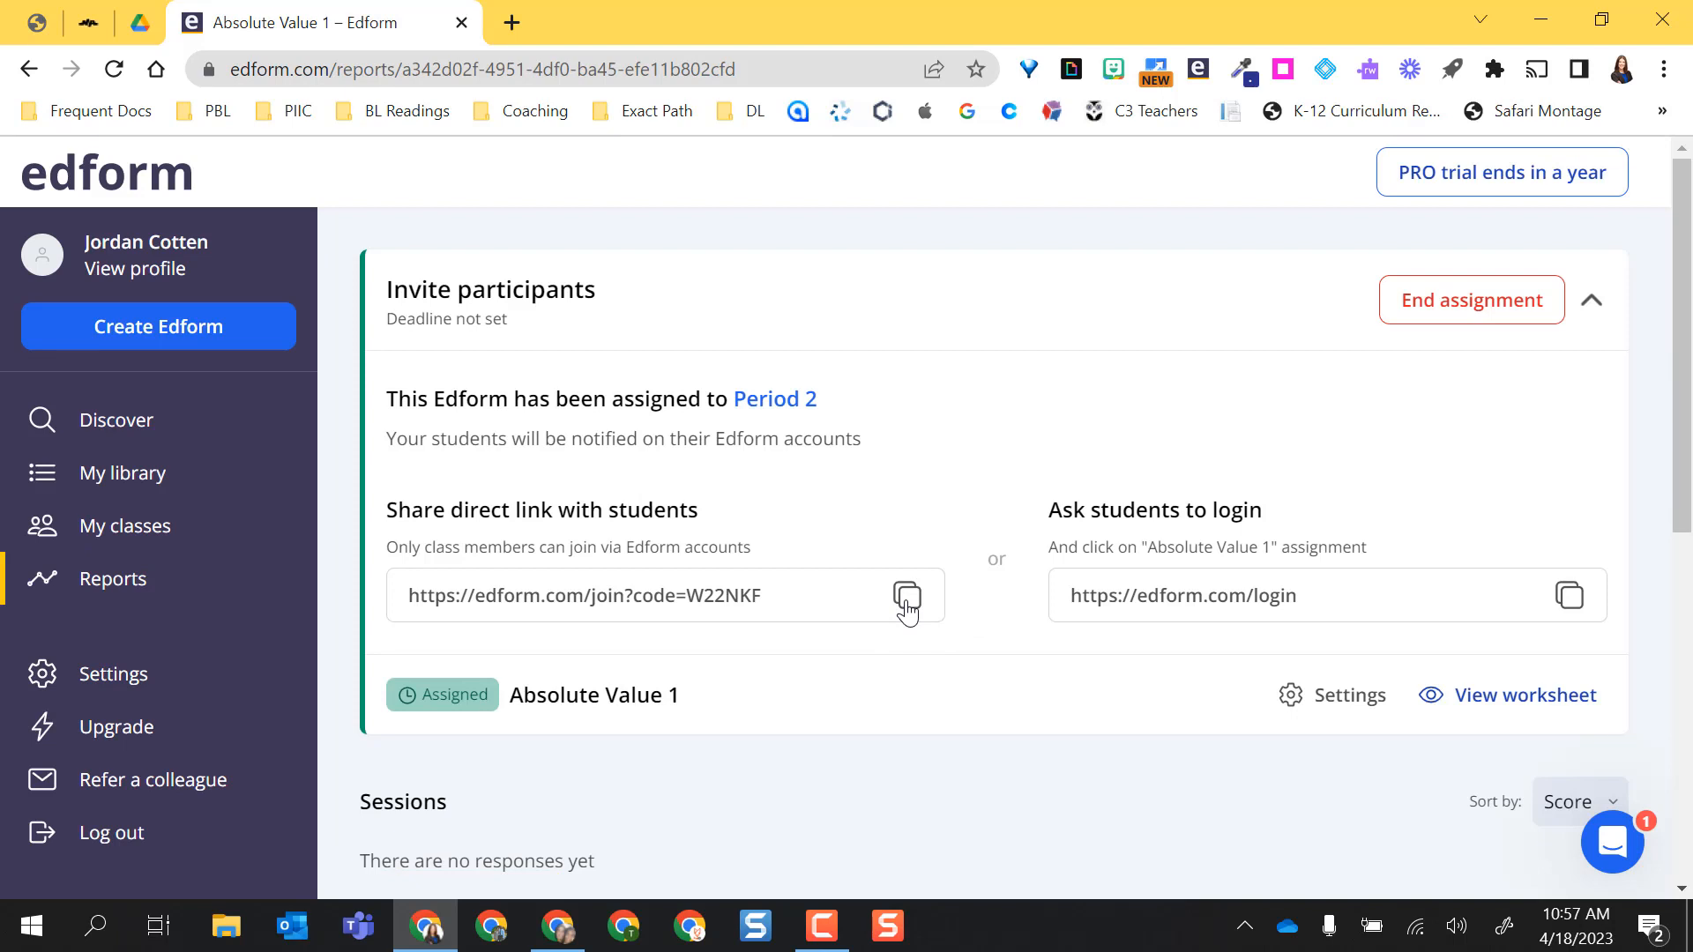
mouse_move(1572, 612)
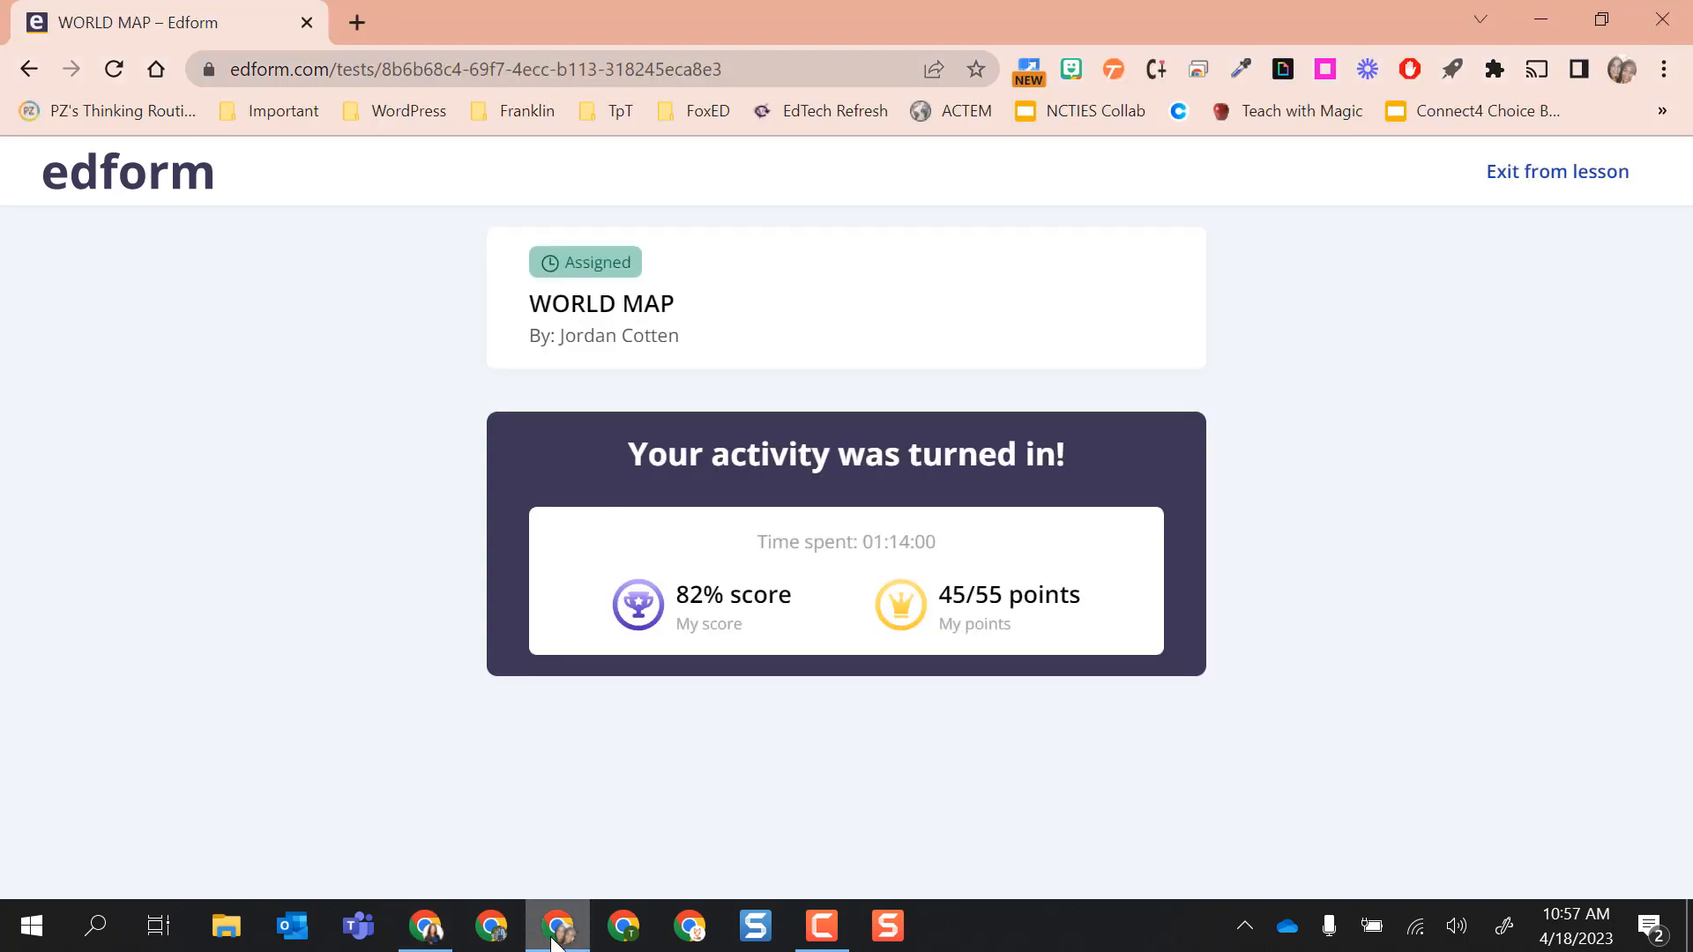
As the student, exit the lesson, answer Absolute Value 1 and turn it in for 88% (23/26)
click(1557, 171)
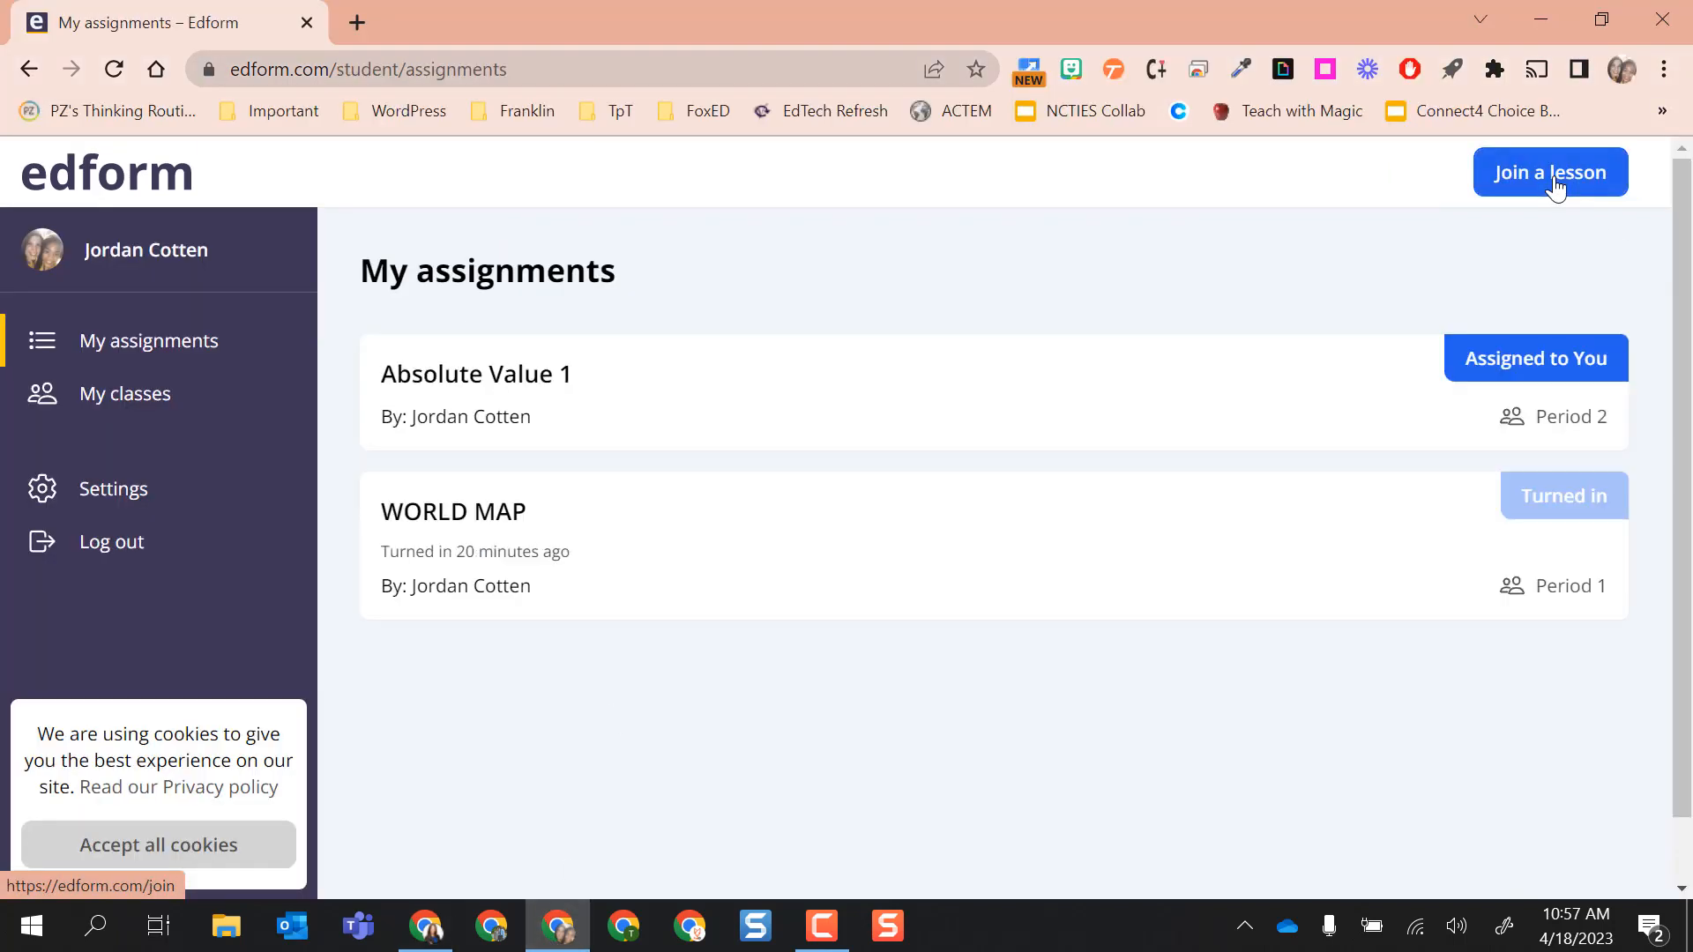
mouse_move(1617, 492)
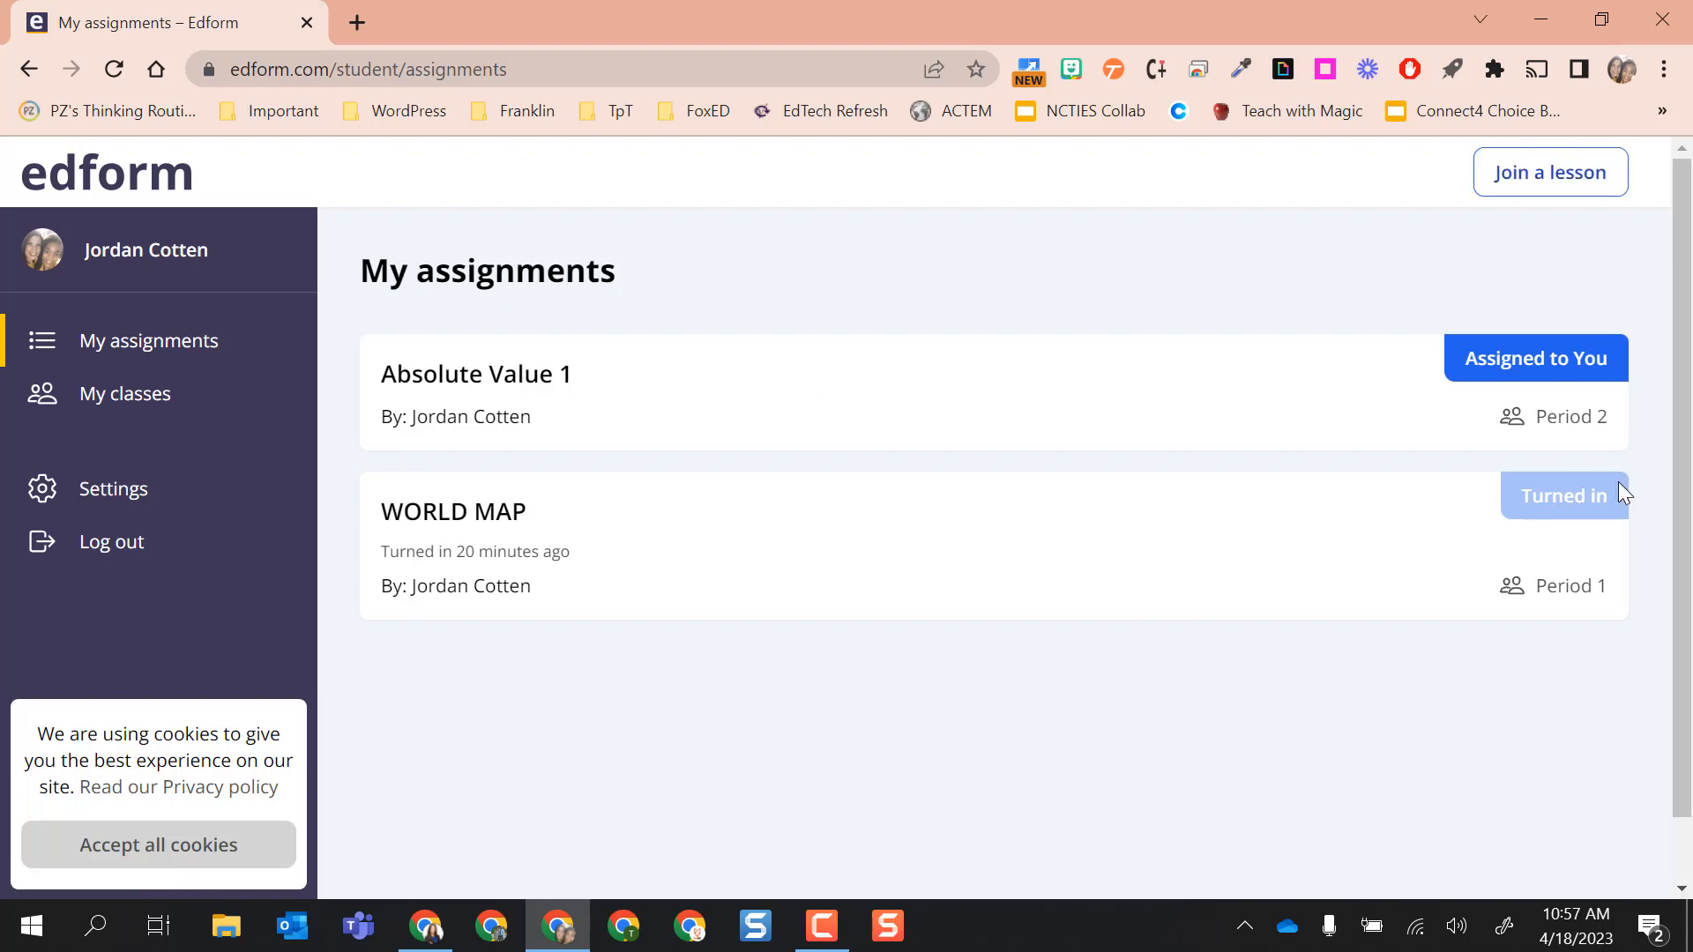
mouse_move(1436, 366)
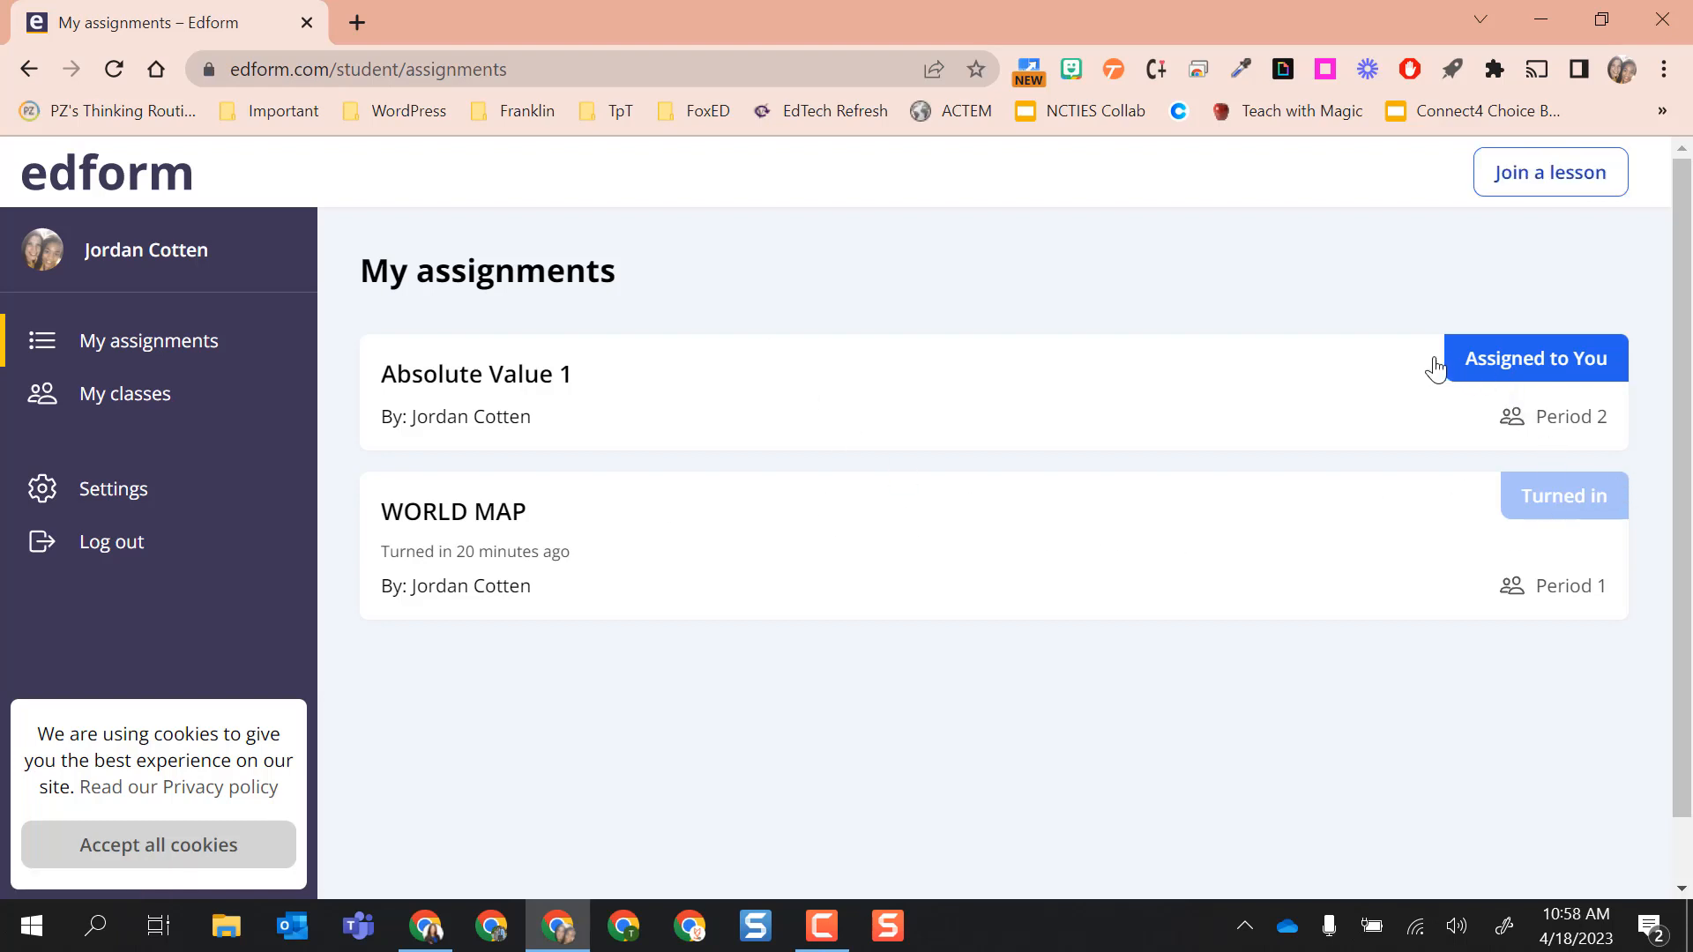
click(1534, 358)
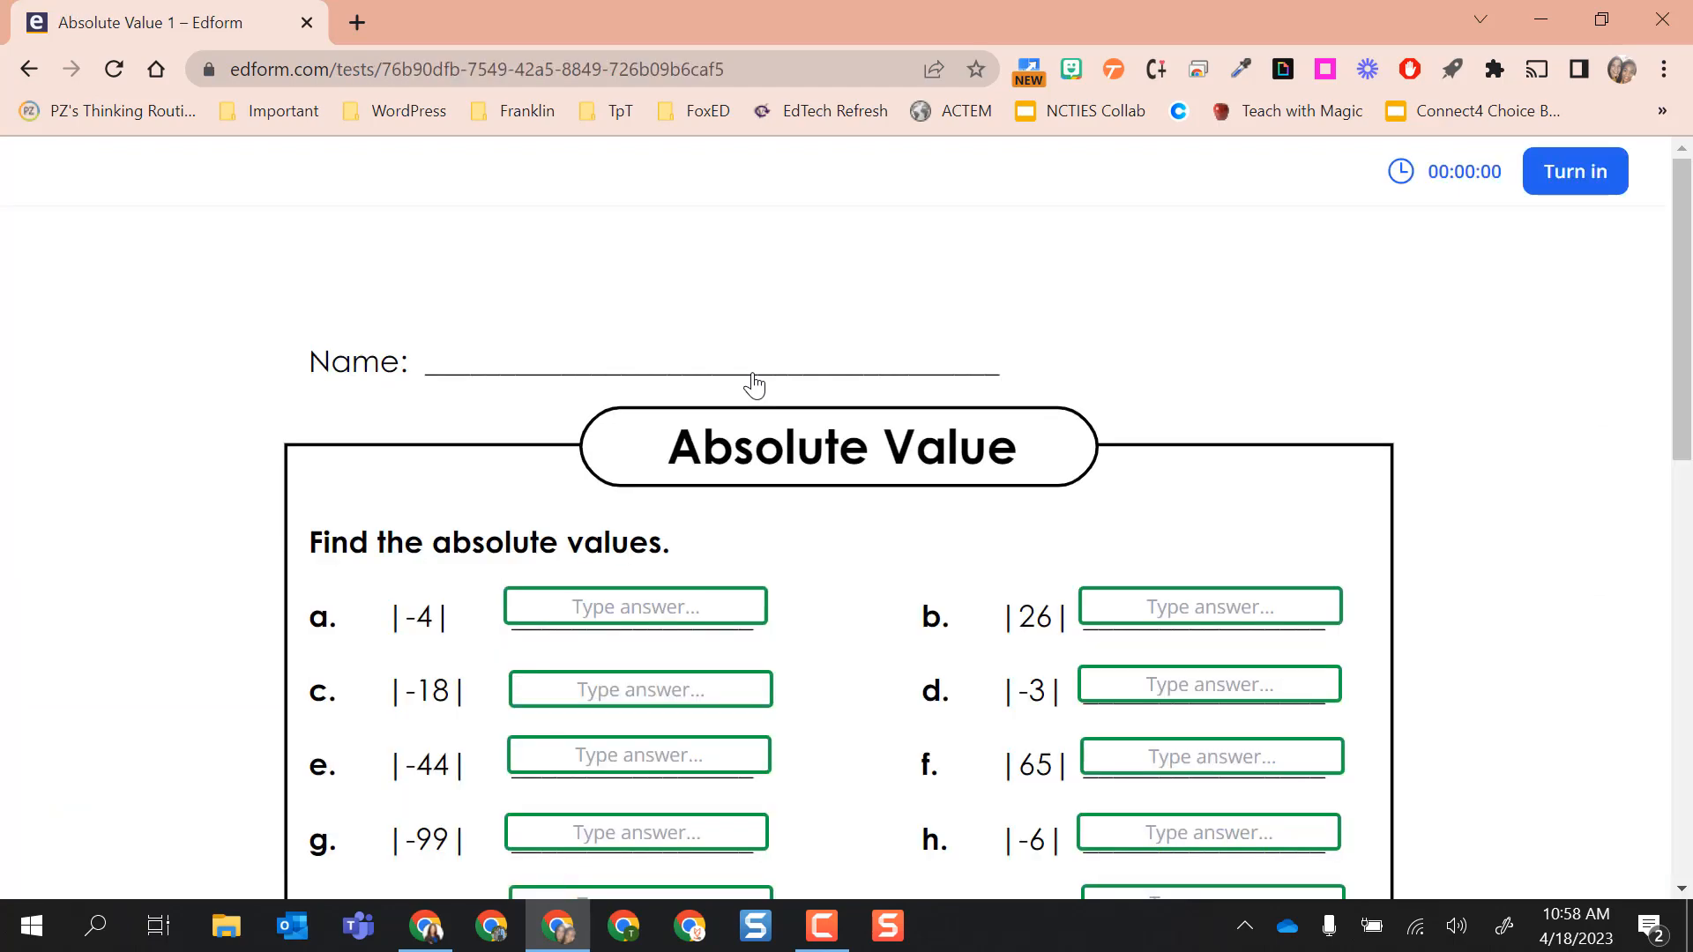
scroll(down, 3)
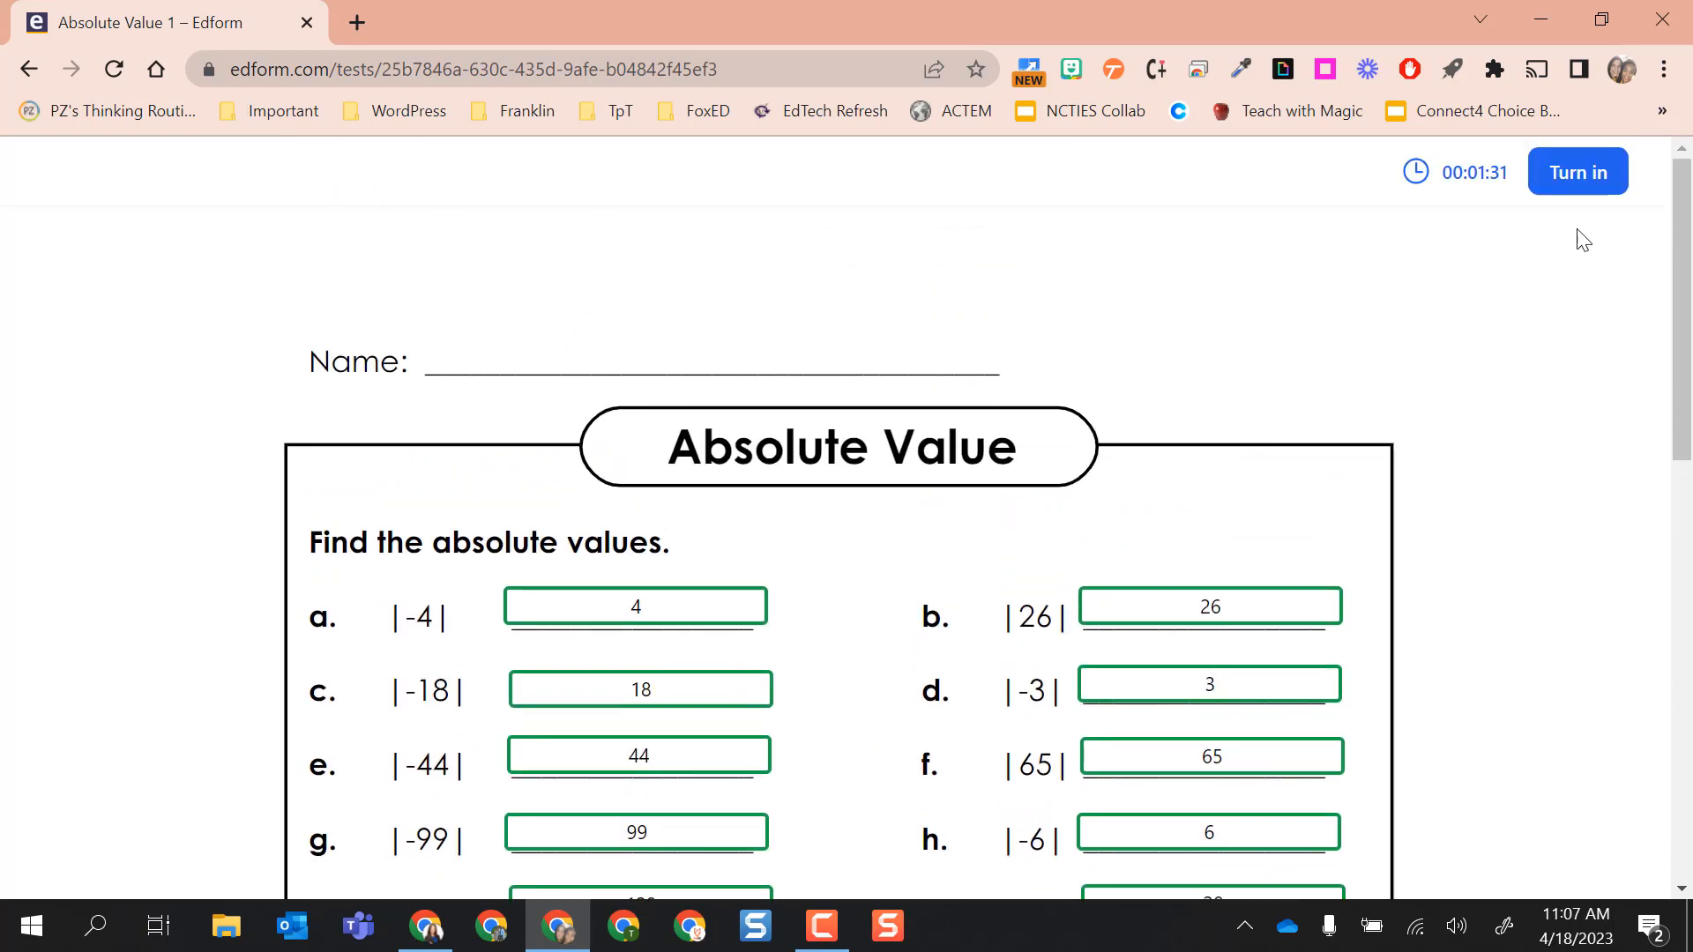
click(1575, 172)
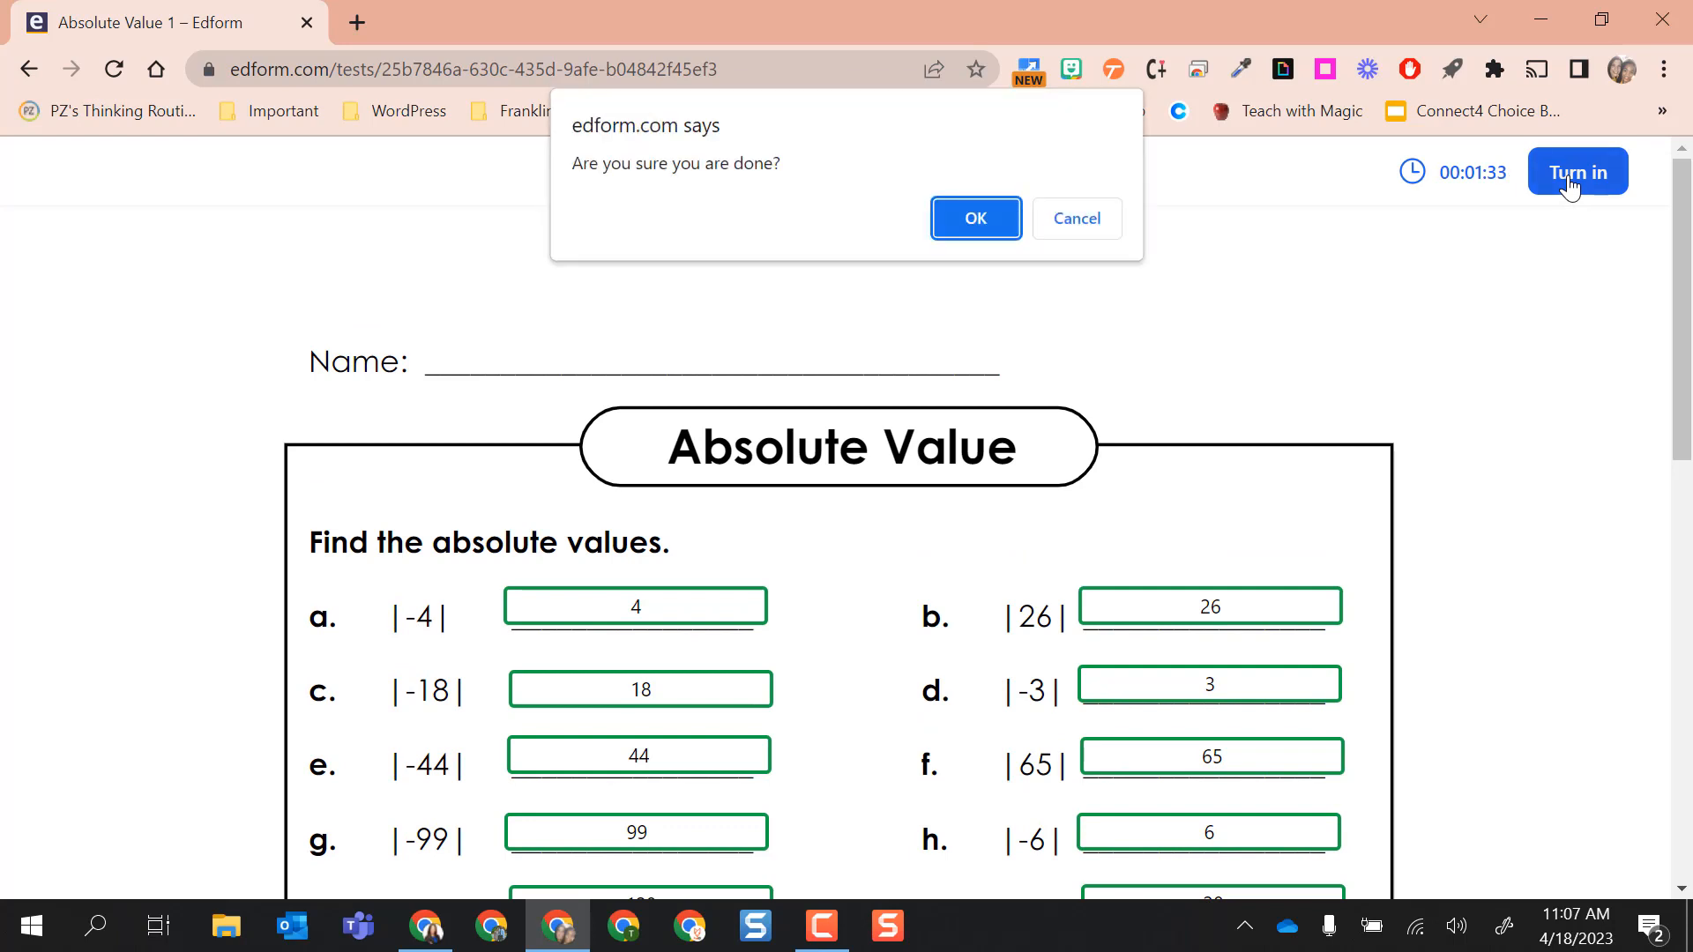
click(973, 219)
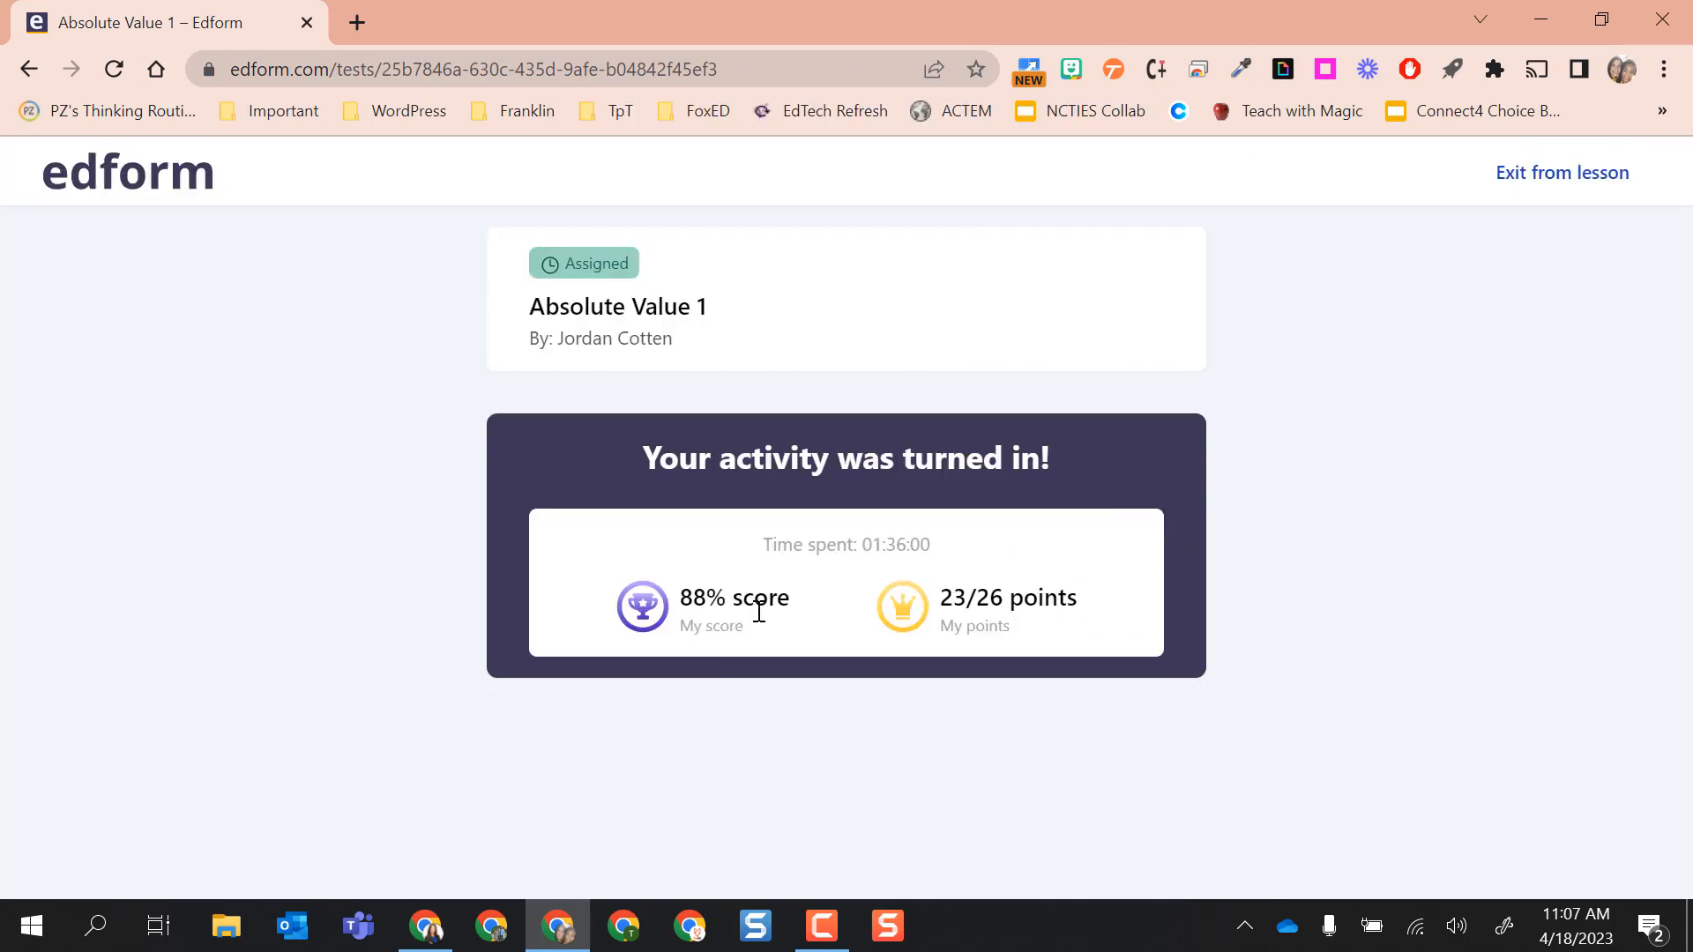
mouse_move(959, 619)
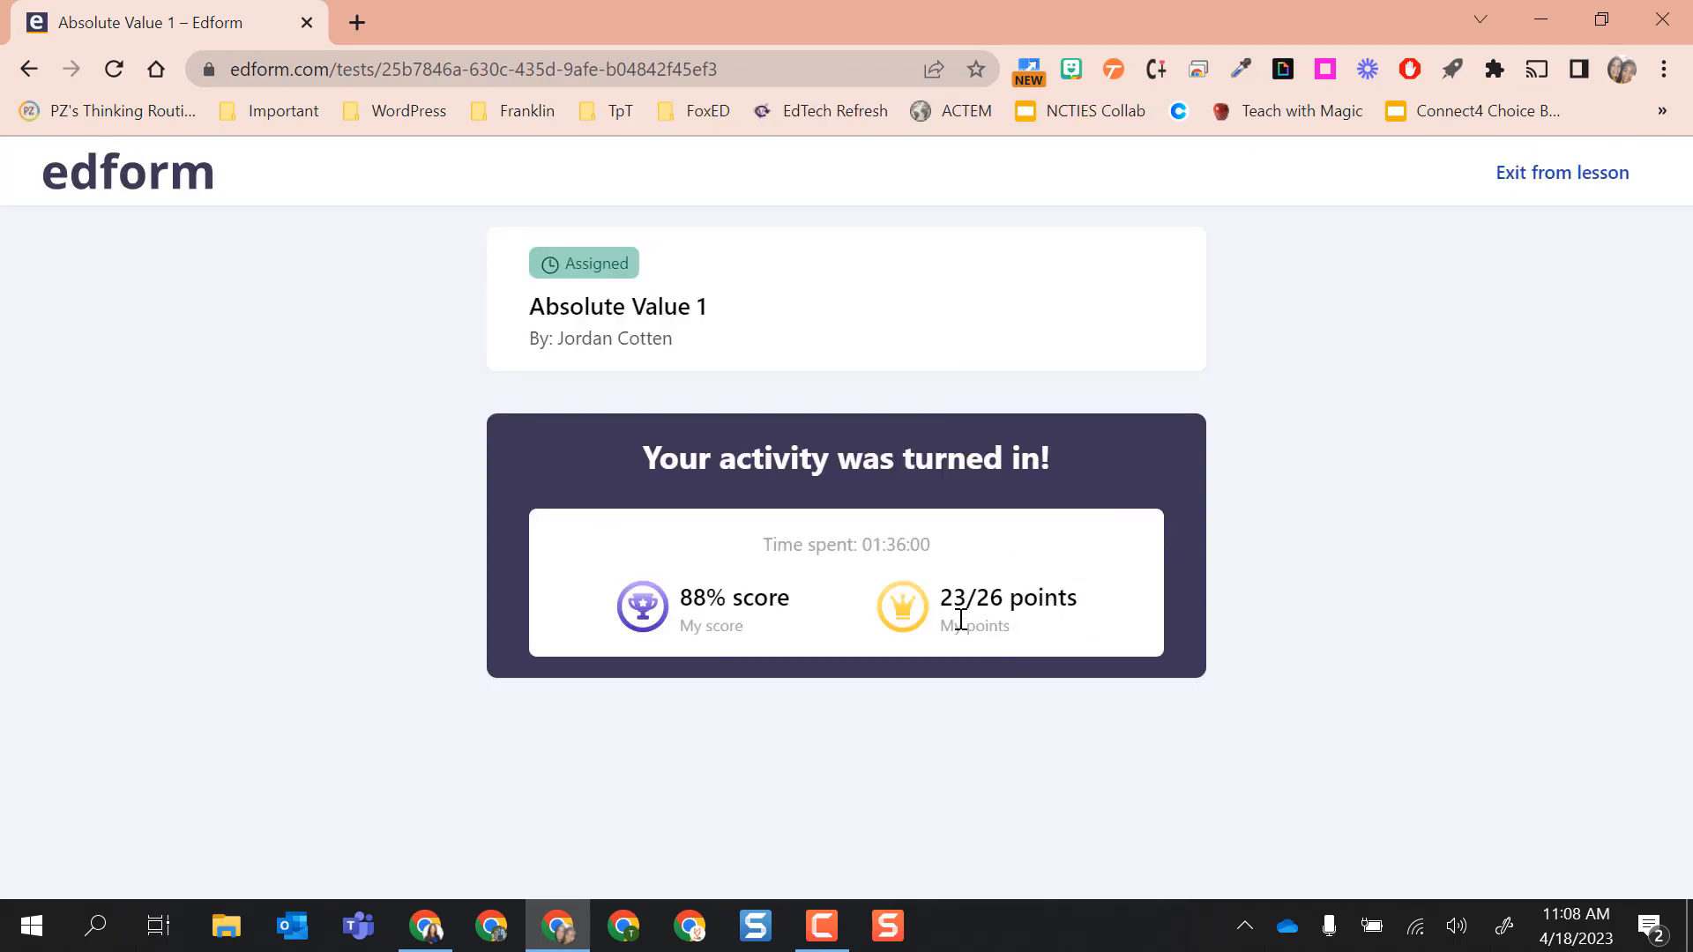
mouse_move(1561, 173)
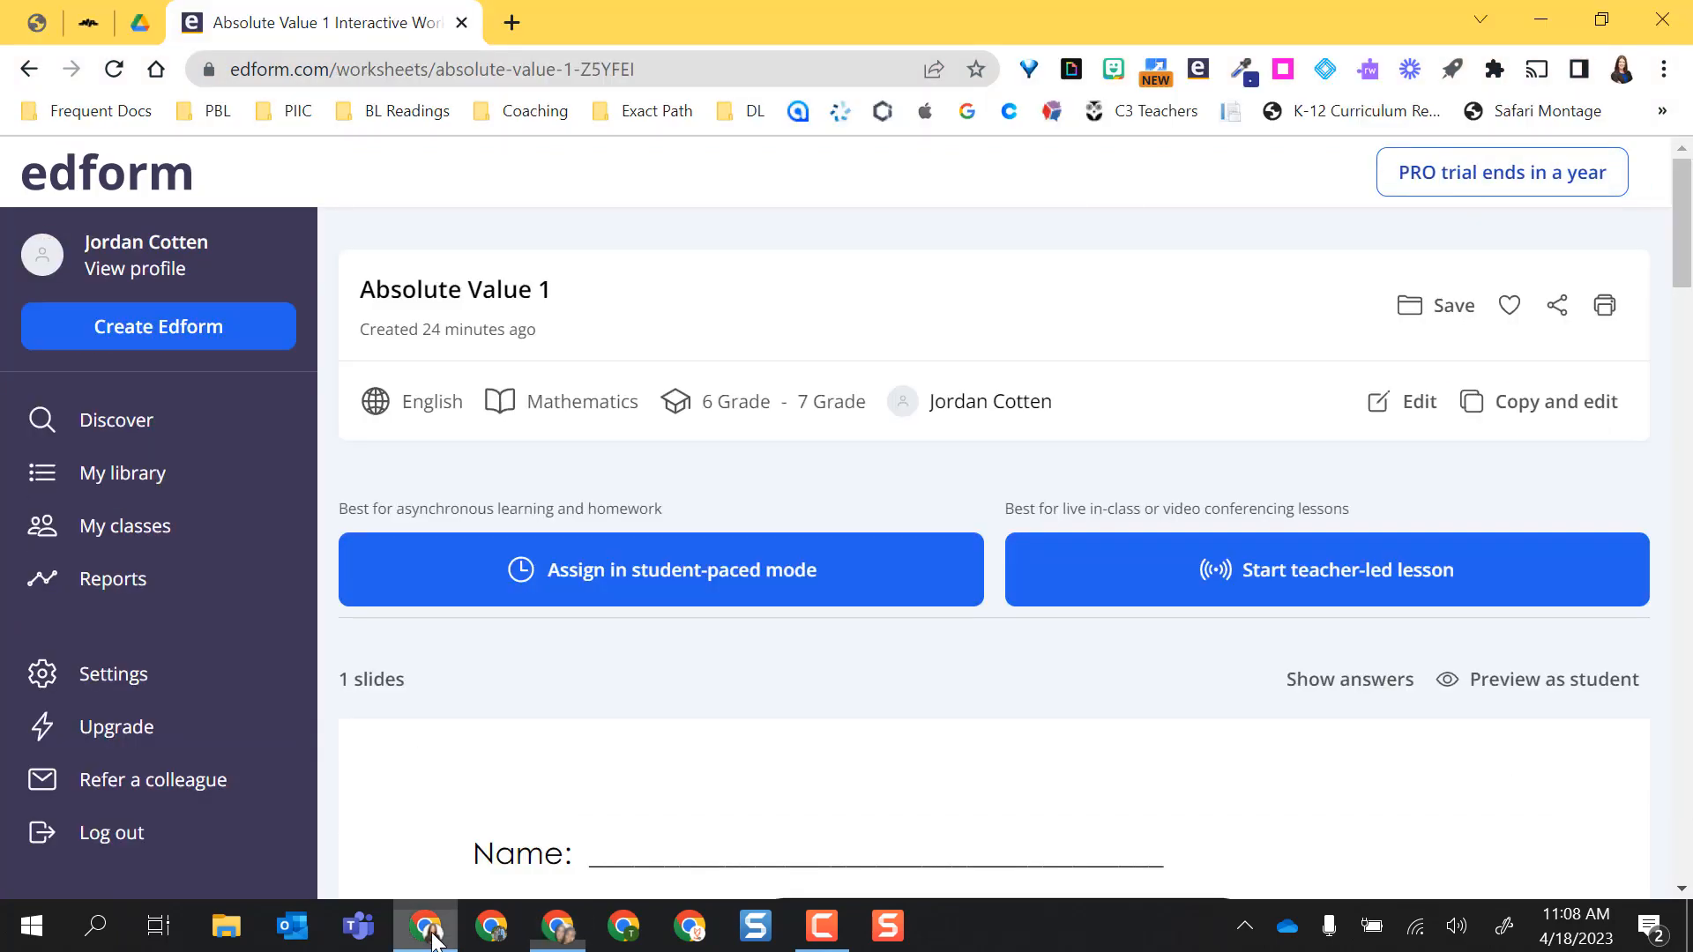
From teacher Reports, open Absolute Value 1 and the student's 88% session to see their answers
click(129, 526)
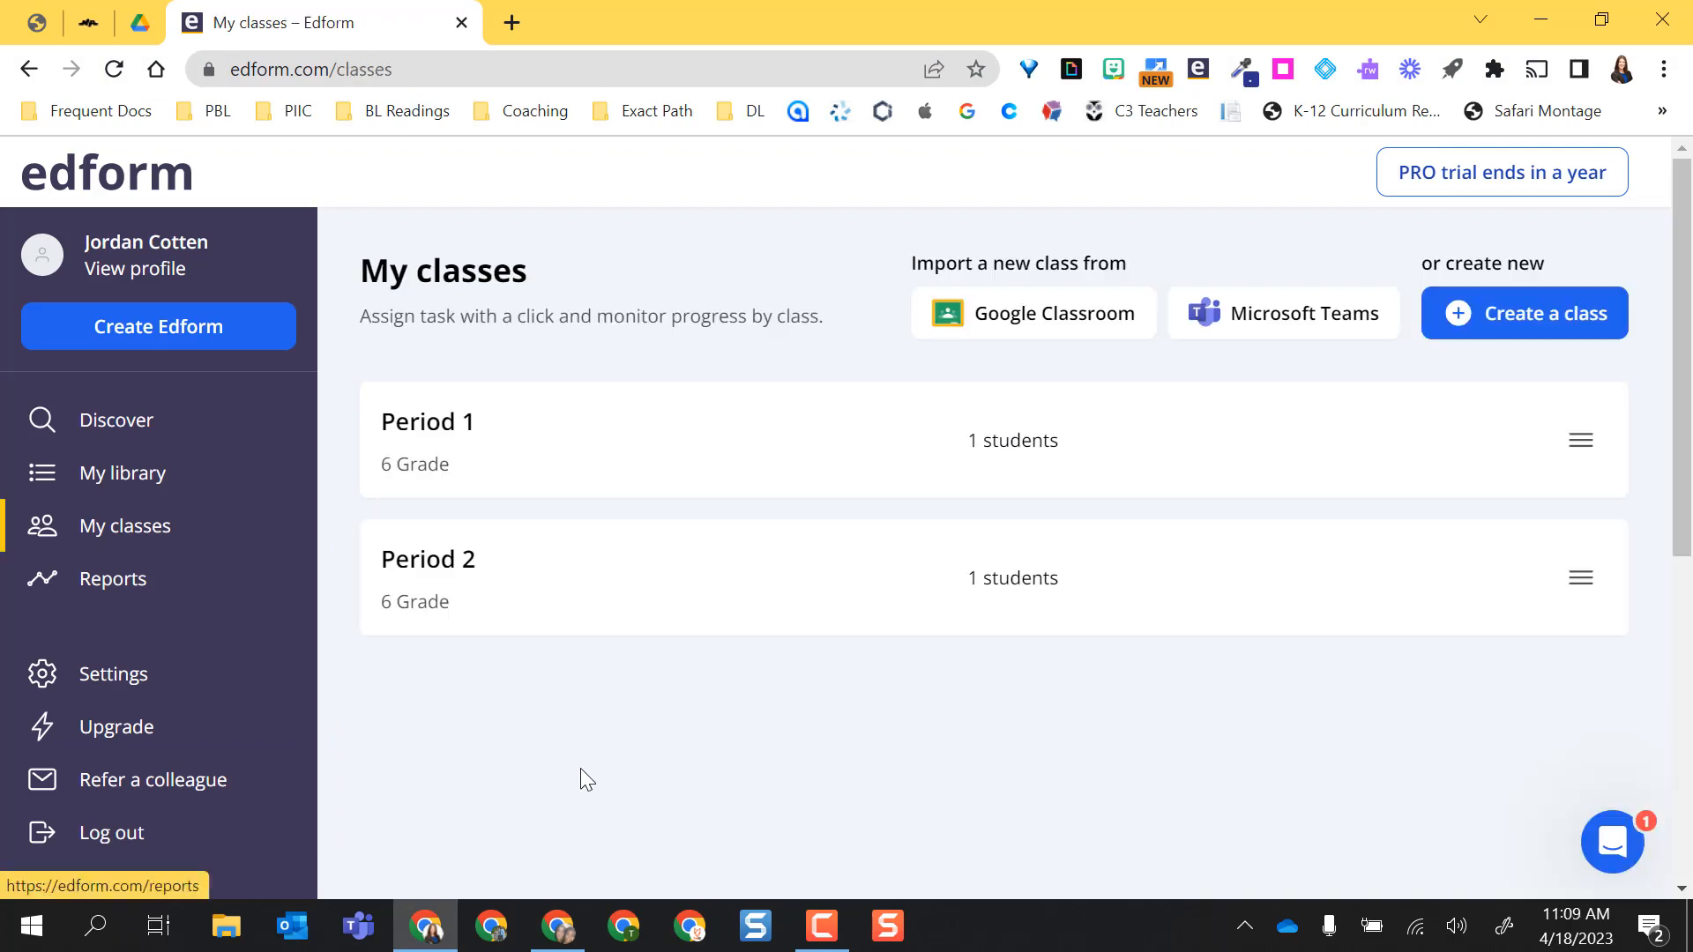
click(427, 559)
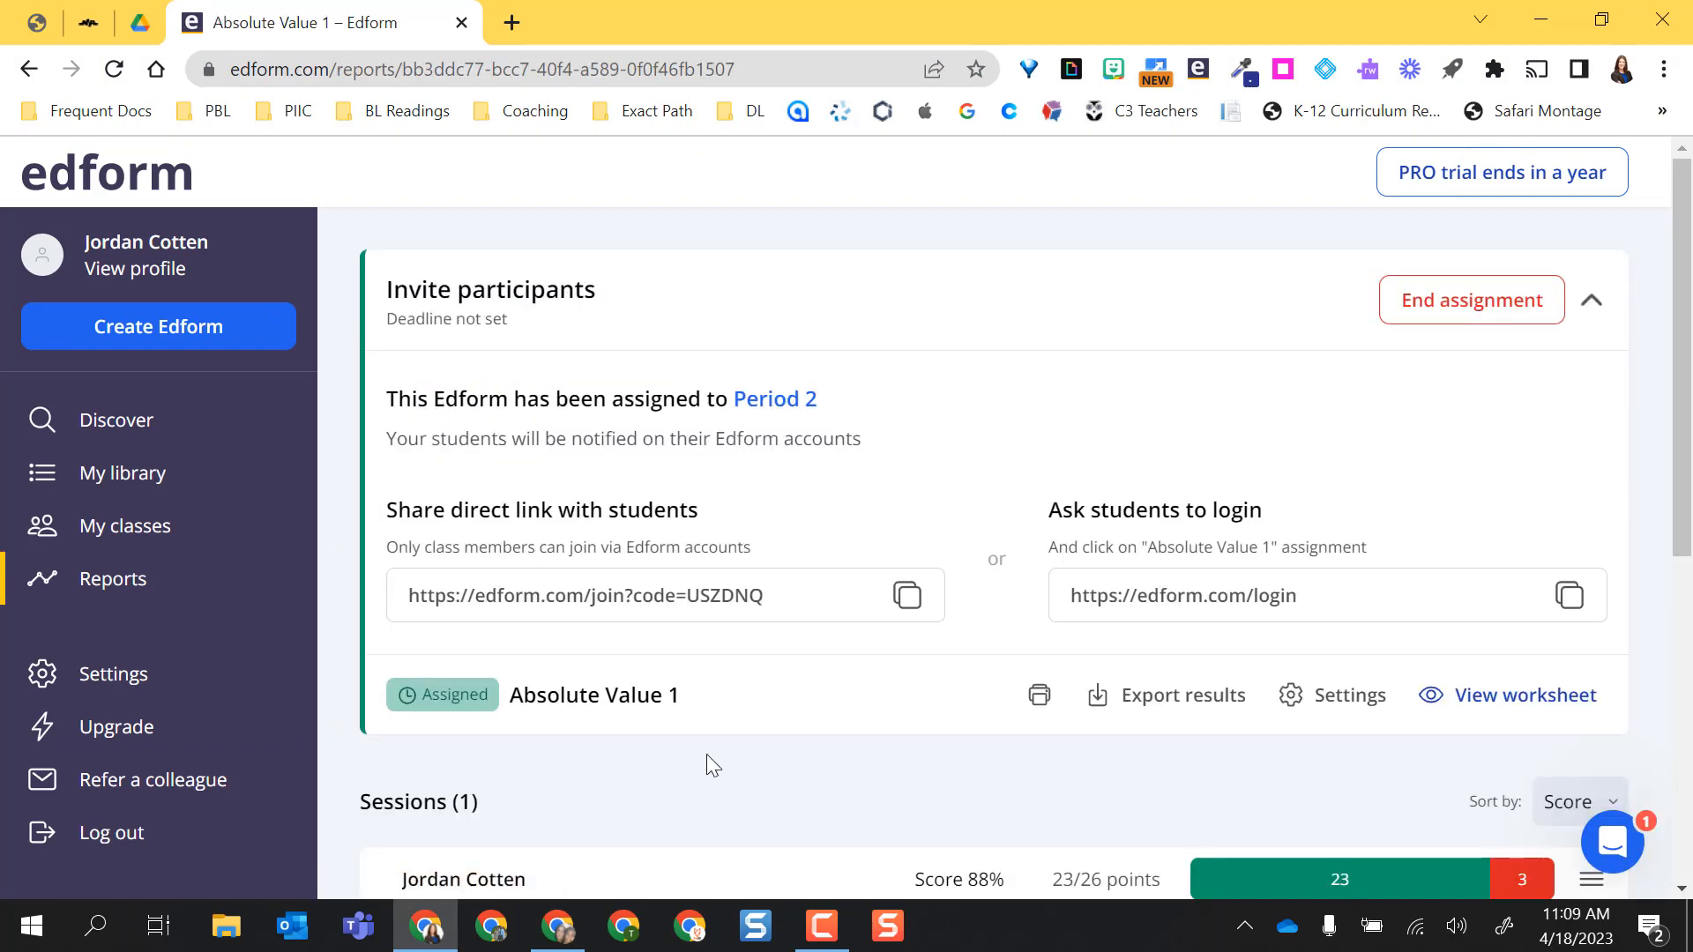
scroll(down, 3)
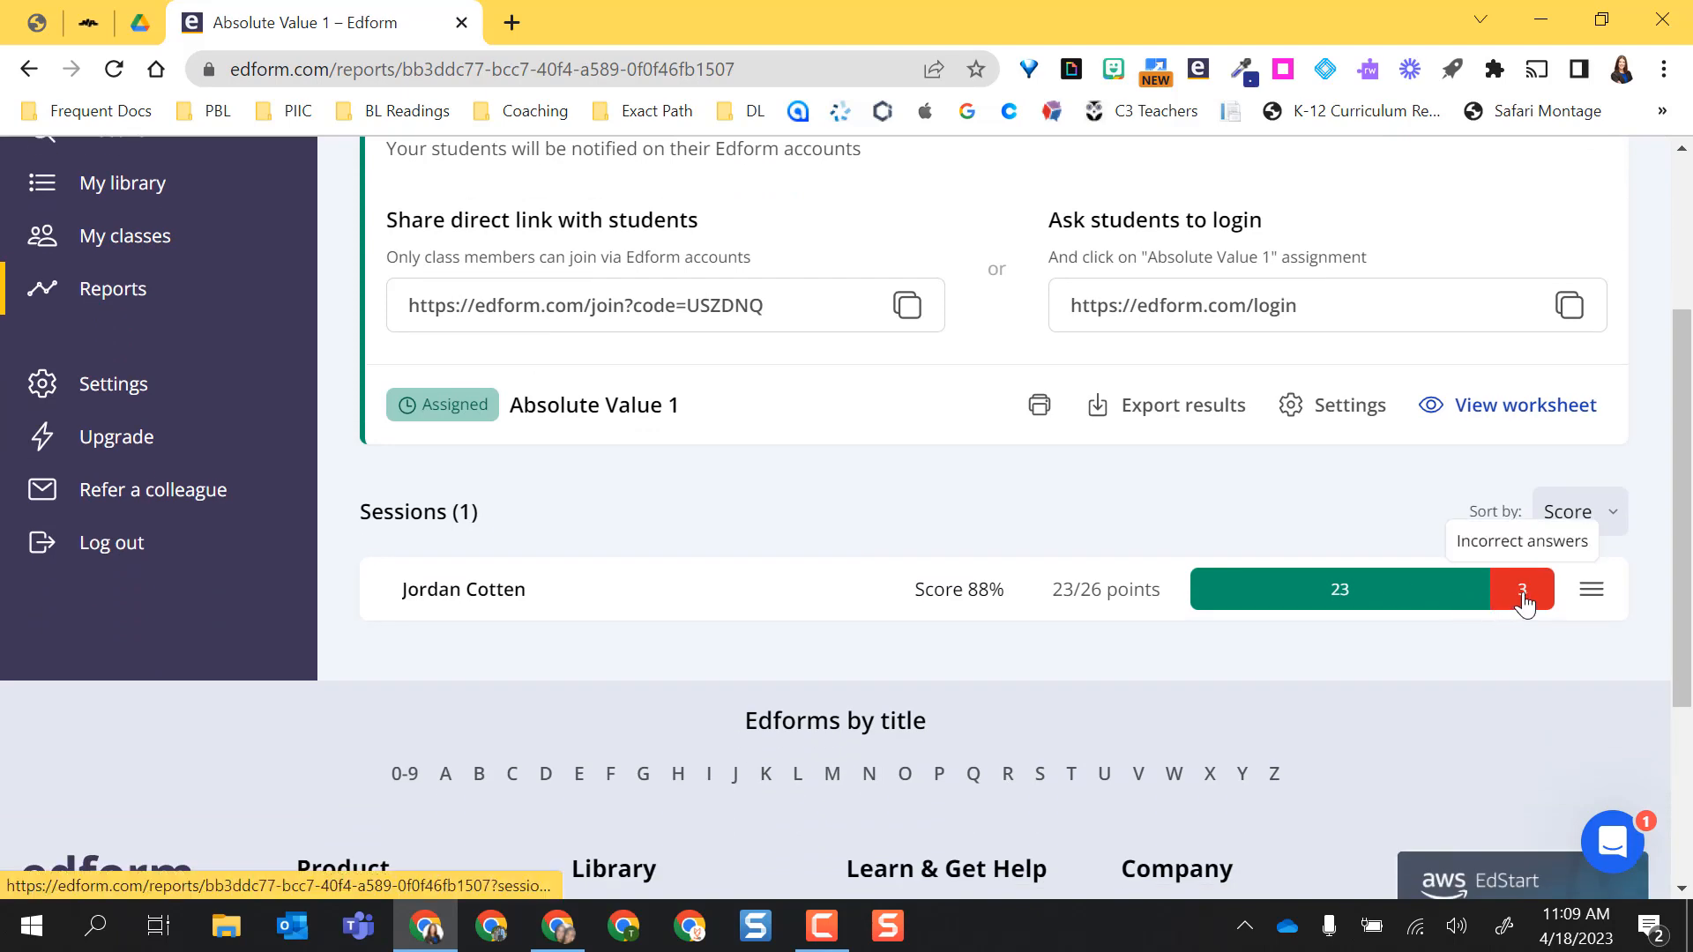
click(462, 589)
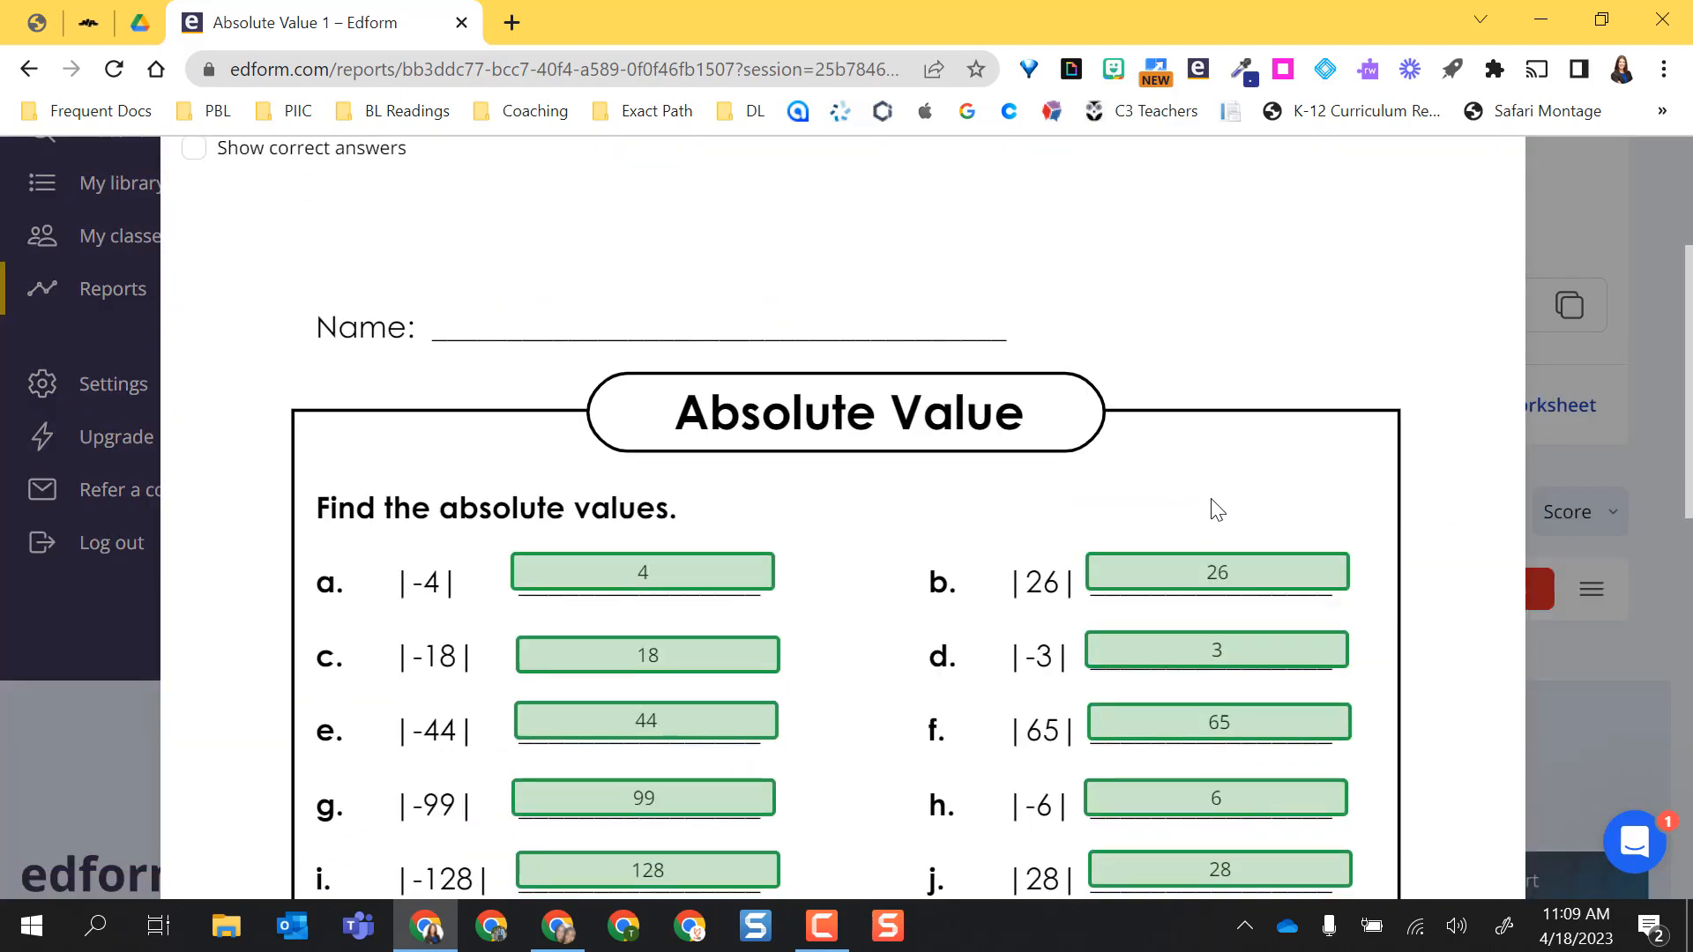
Scroll through the student's marked answers, then close the submission review
scroll(down, 3)
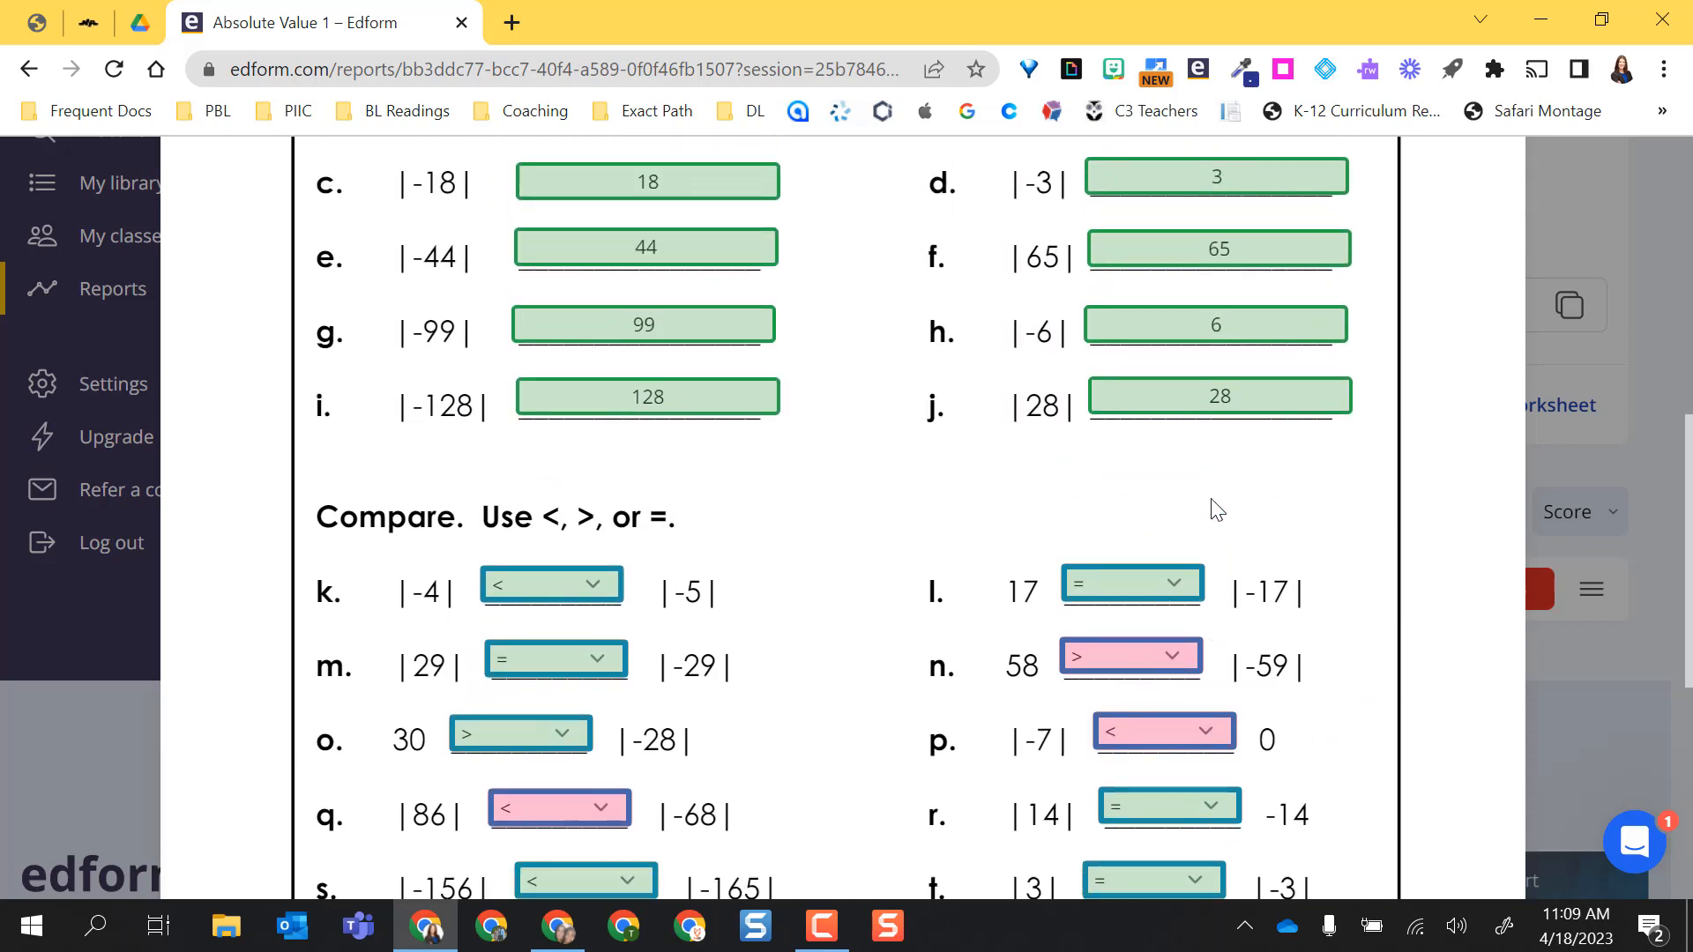
scroll(down, 3)
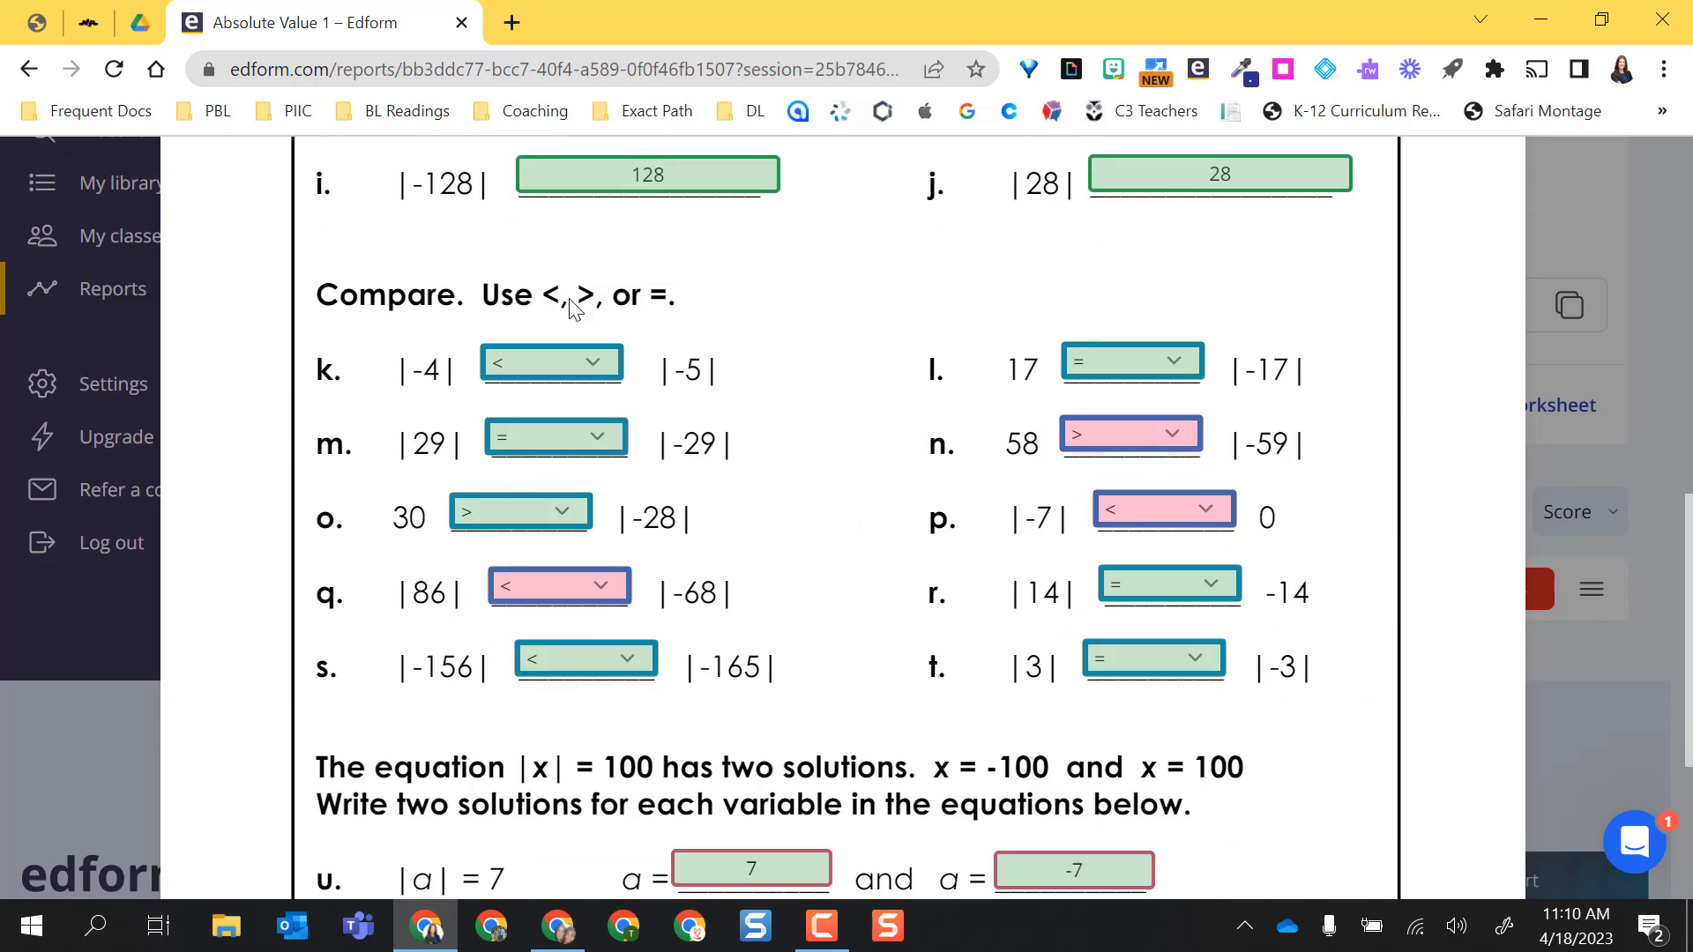
mouse_move(936, 497)
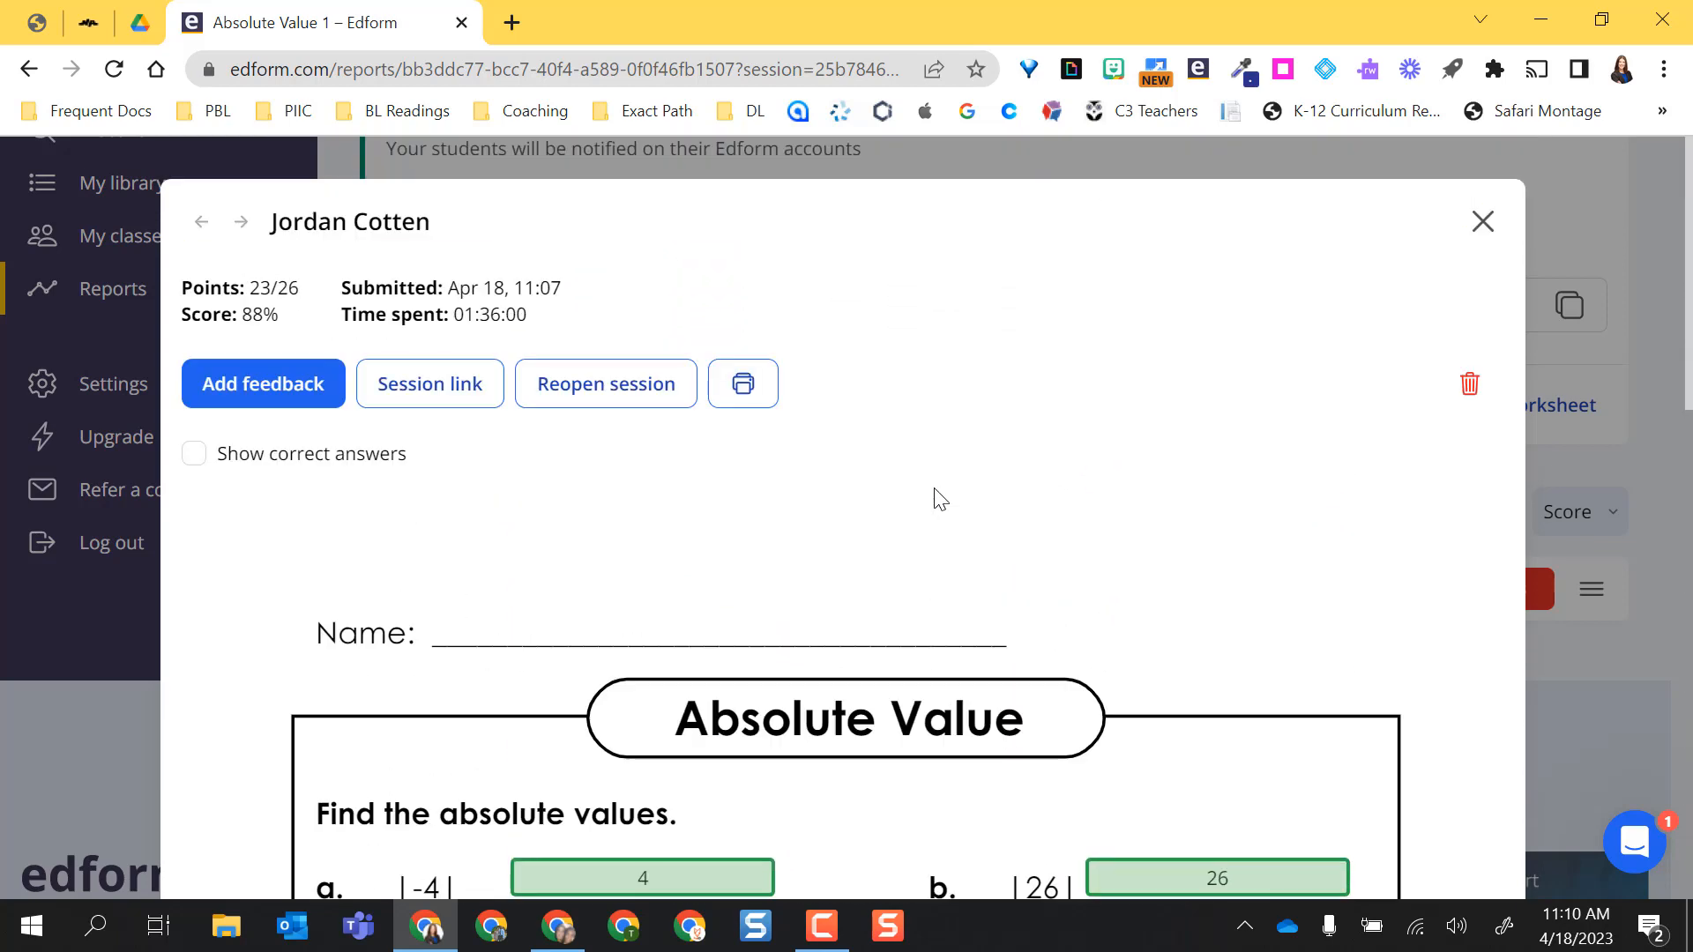
mouse_move(605, 383)
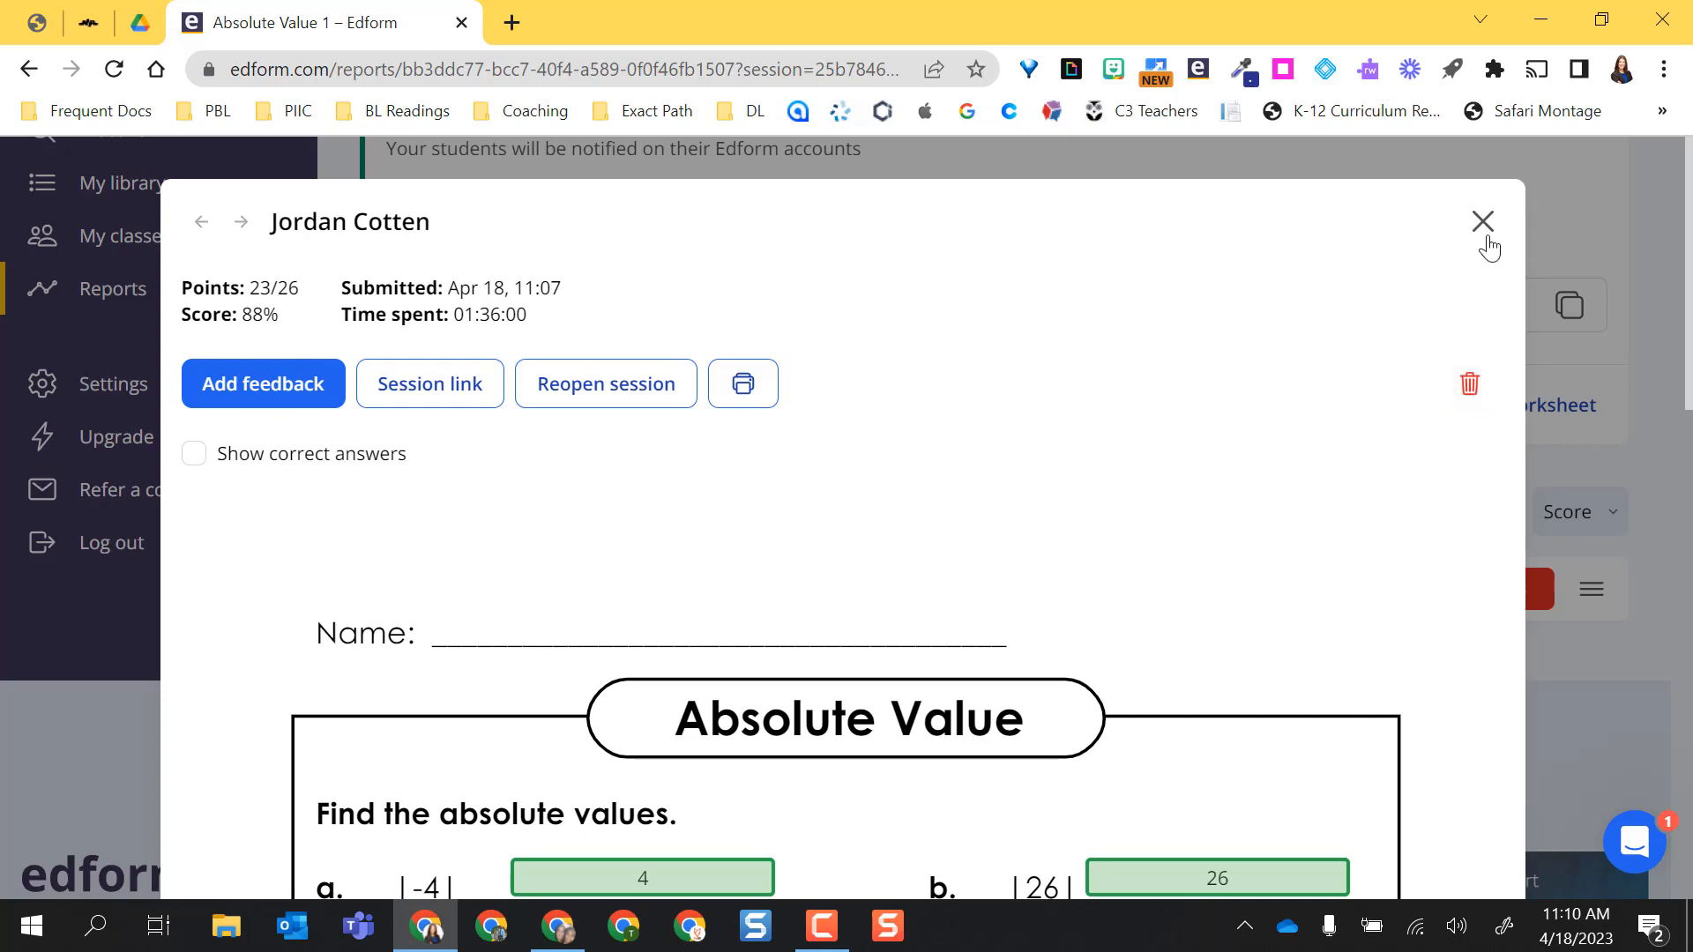
click(1483, 222)
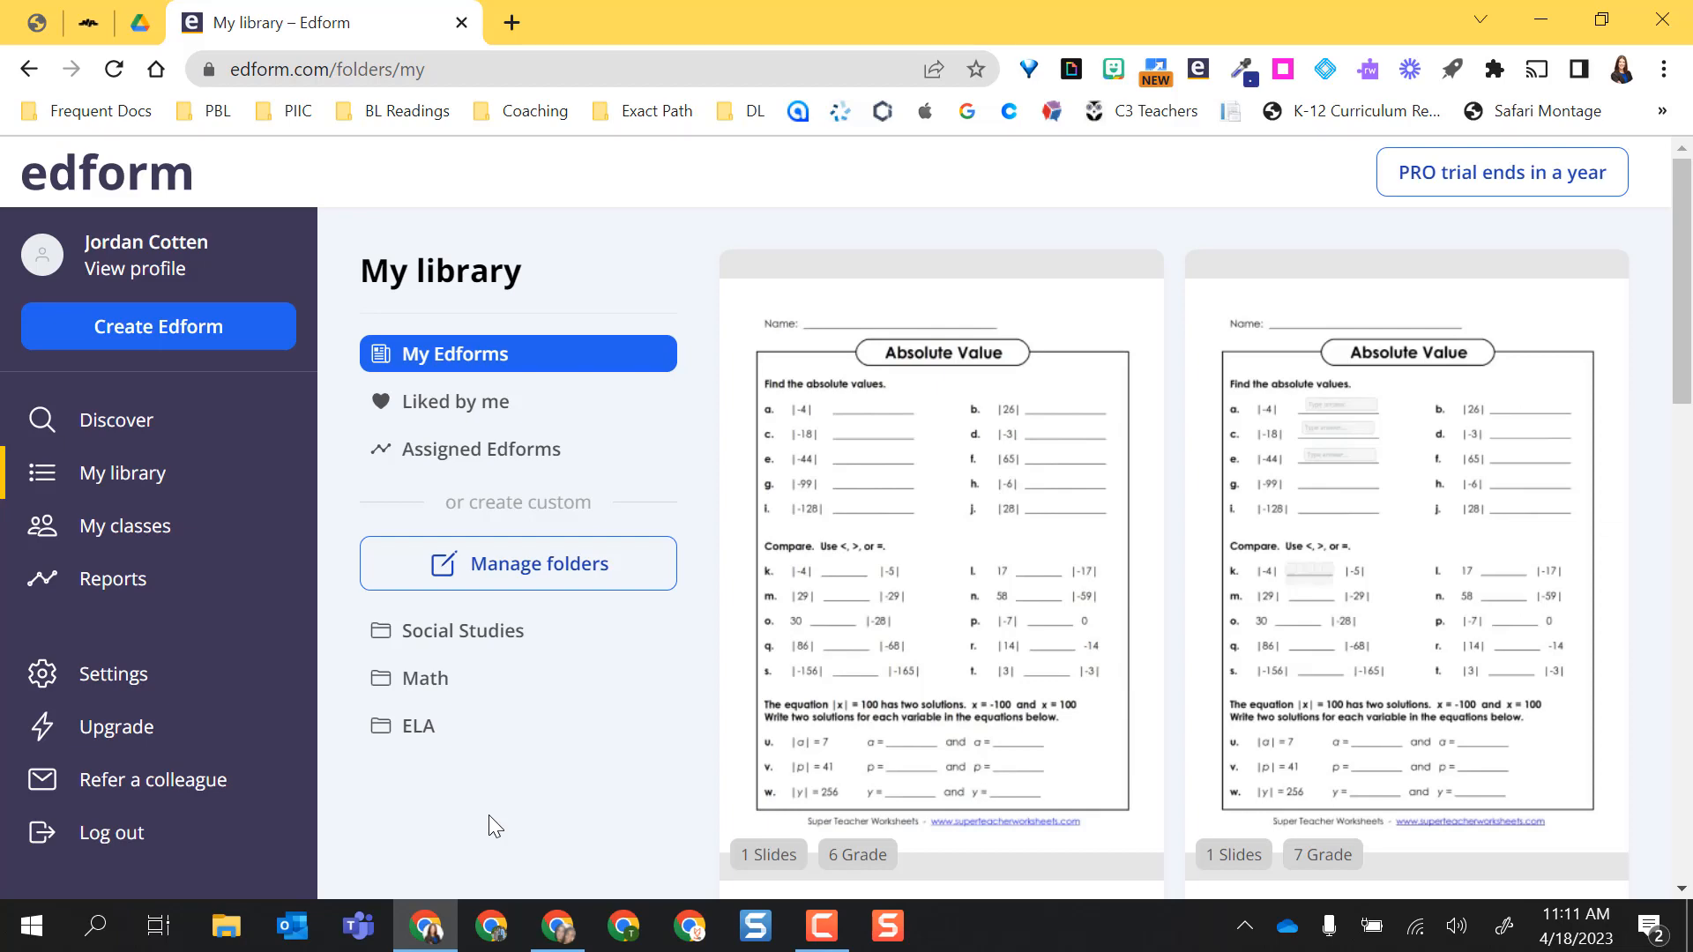
mouse_move(452, 817)
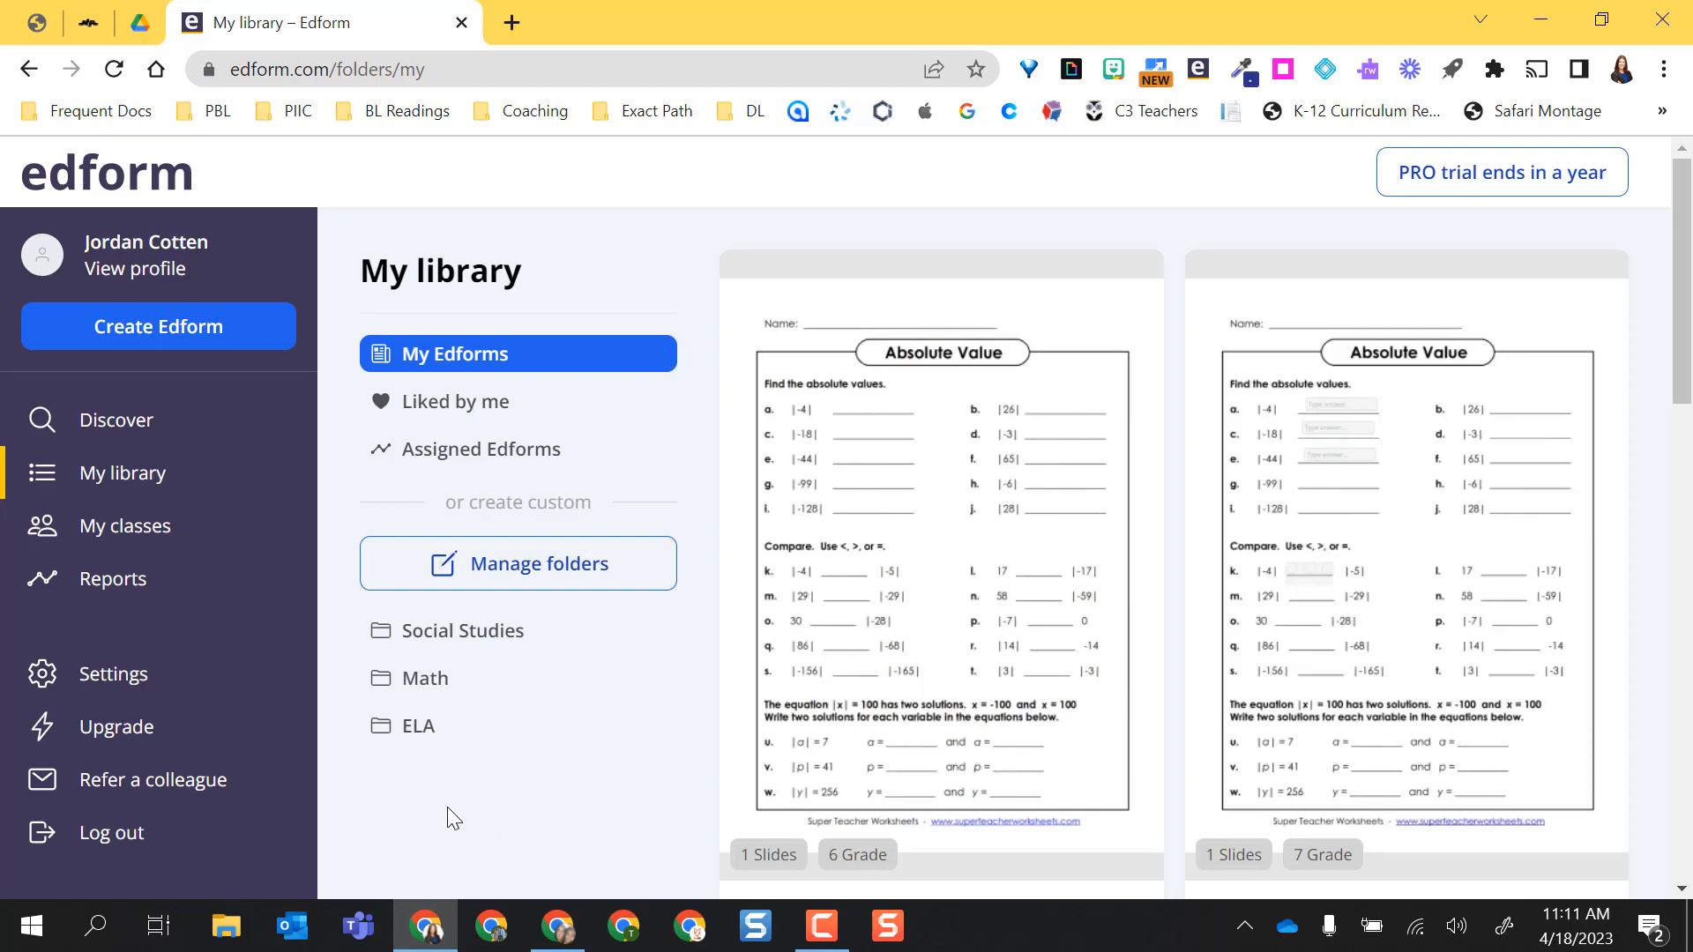